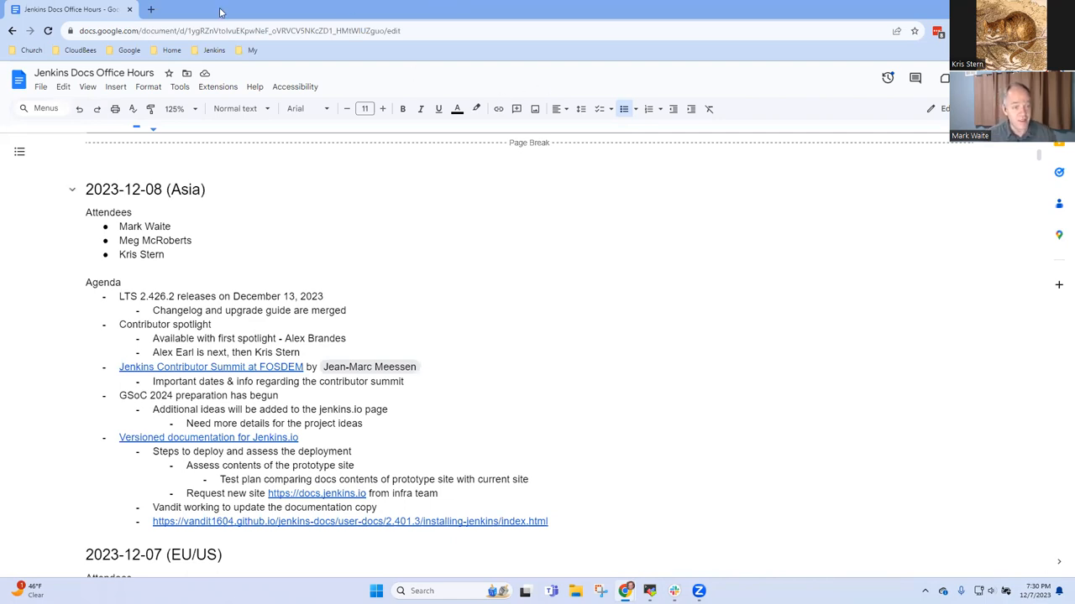
mouse_move(1031, 238)
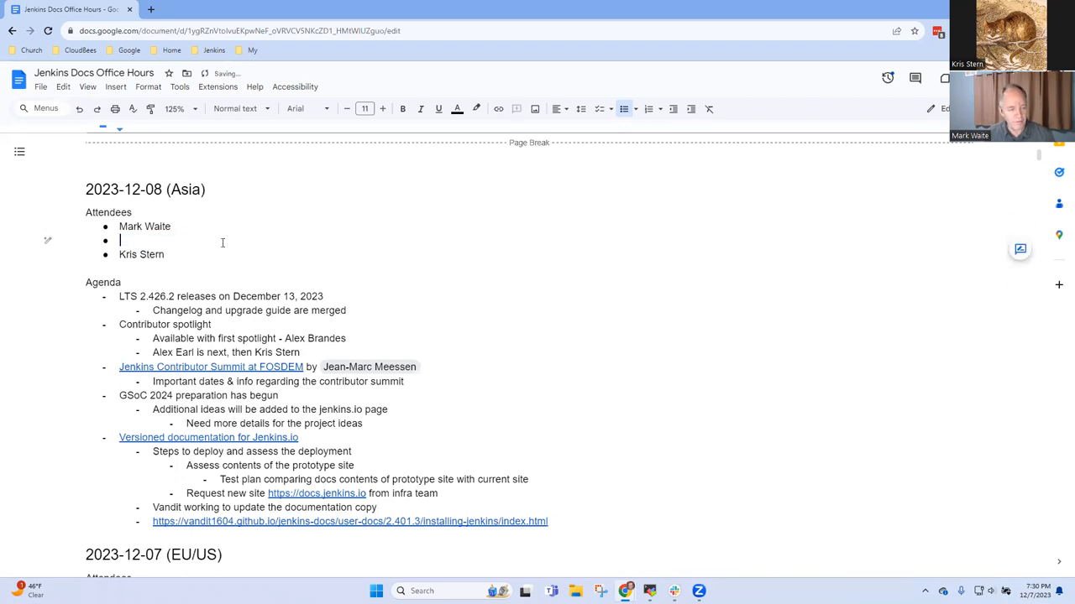
Delete the emptied attendee bullet and select the GSoC 2024 preparation agenda item
key("backspace")
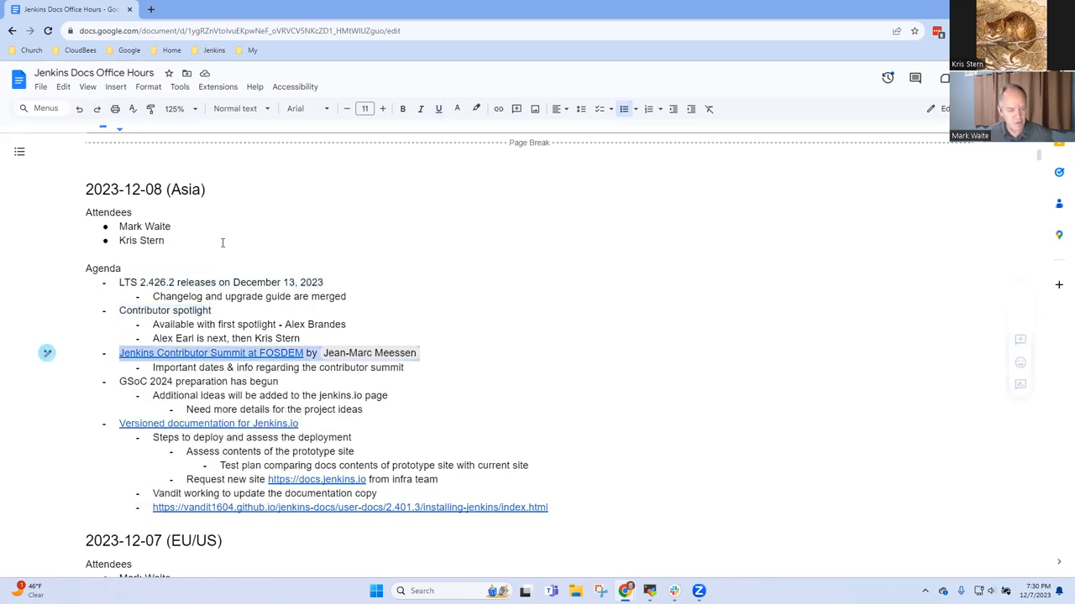
double_click(199, 381)
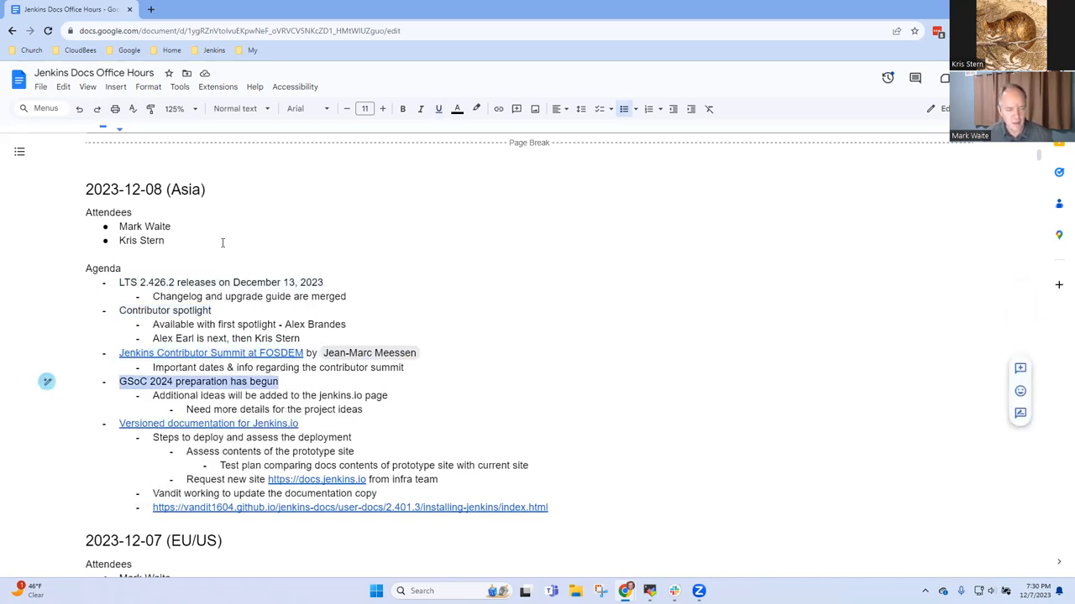
mouse_move(208, 423)
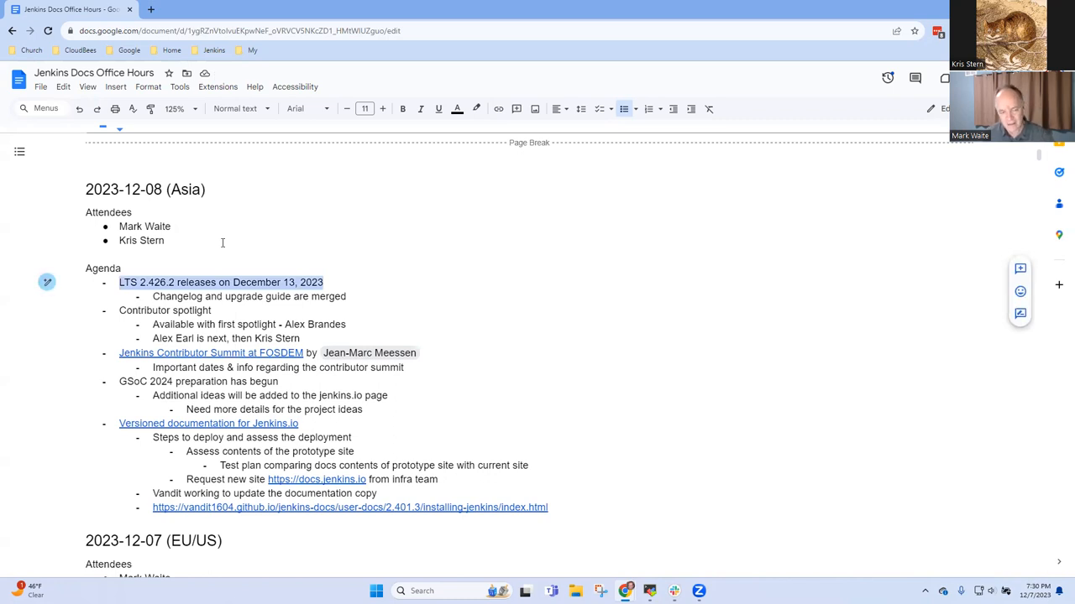
Add the sub-point "Kris is the release lead" under the LTS 2.426.2 release item
key("enter")
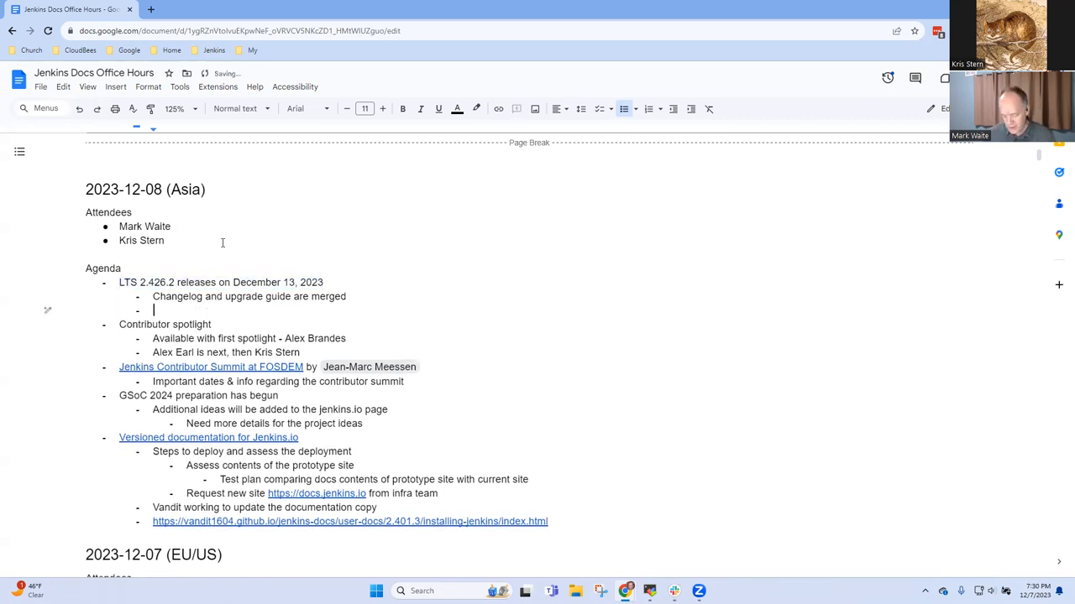
type("Kris is the")
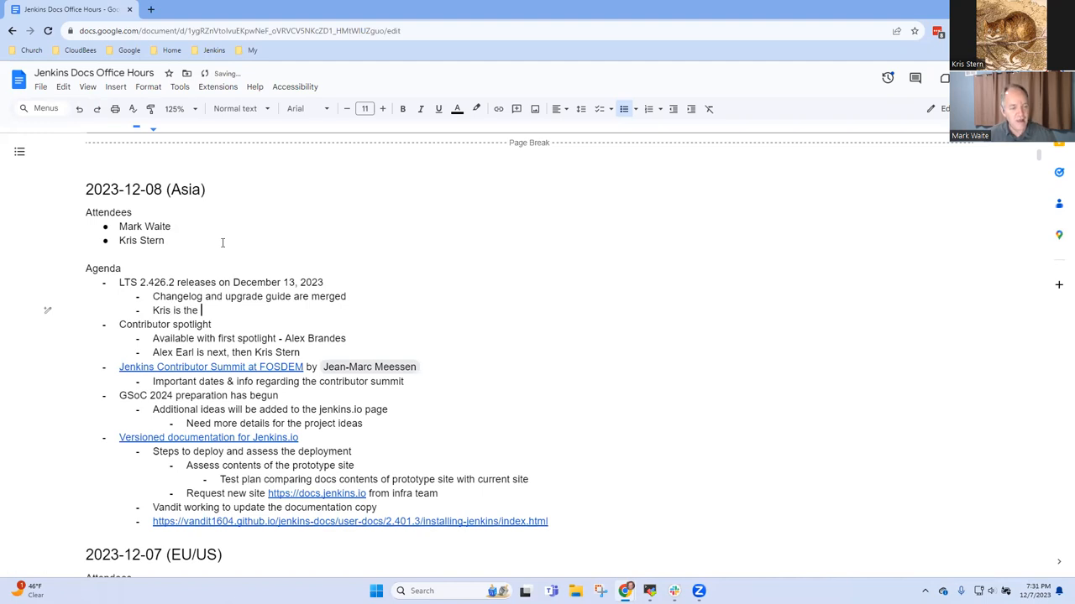
type("release")
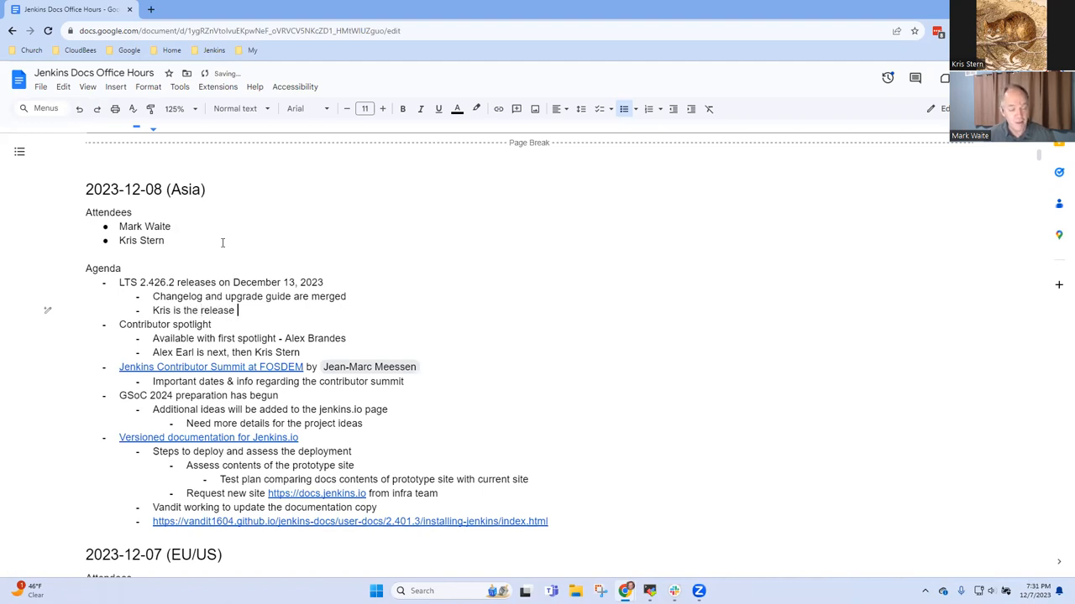
type("lead,")
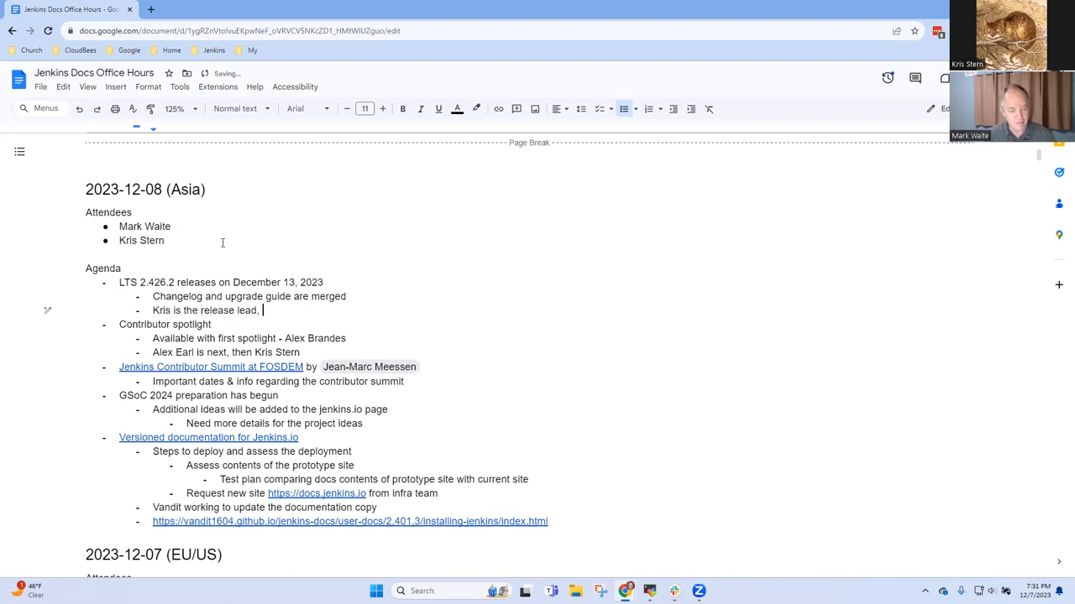
key("Backspace")
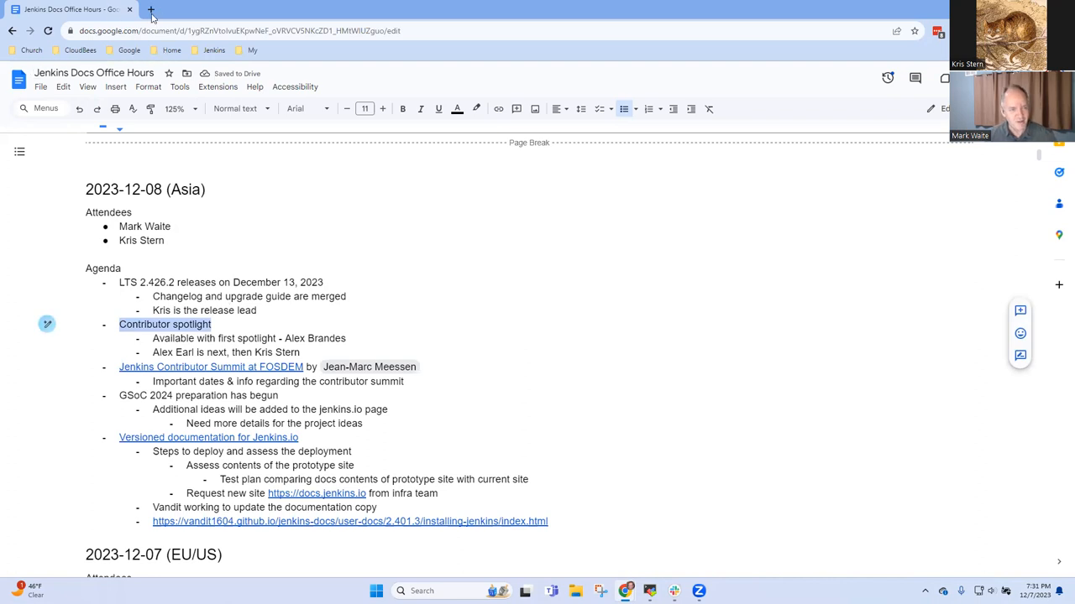
Check contributors.jenkins.io in a new tab for the first featured contributor, then return to the notes
left_click(151, 15)
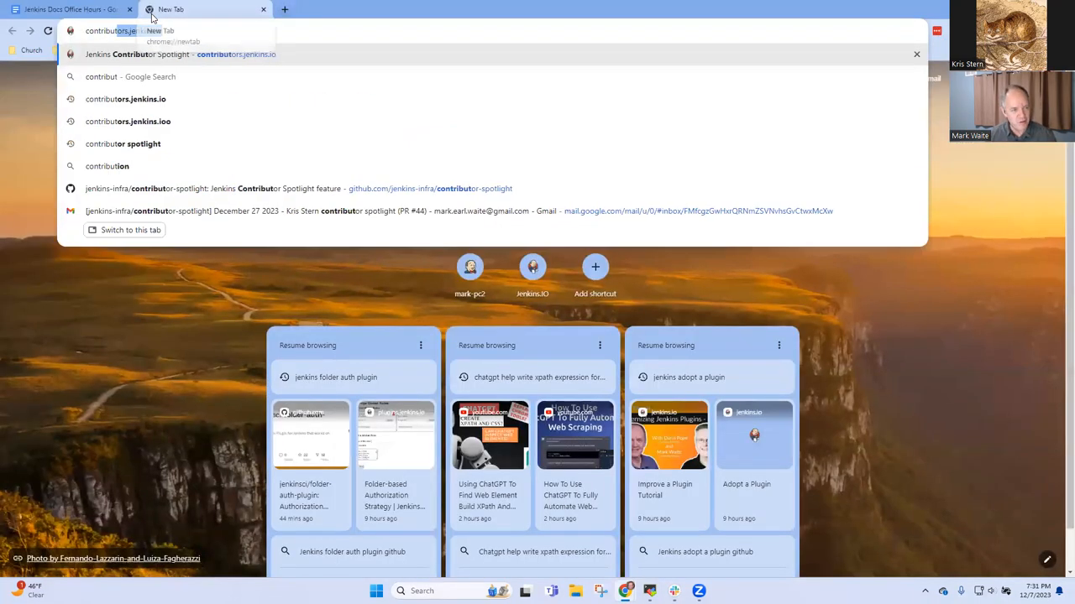
left_click(202, 53)
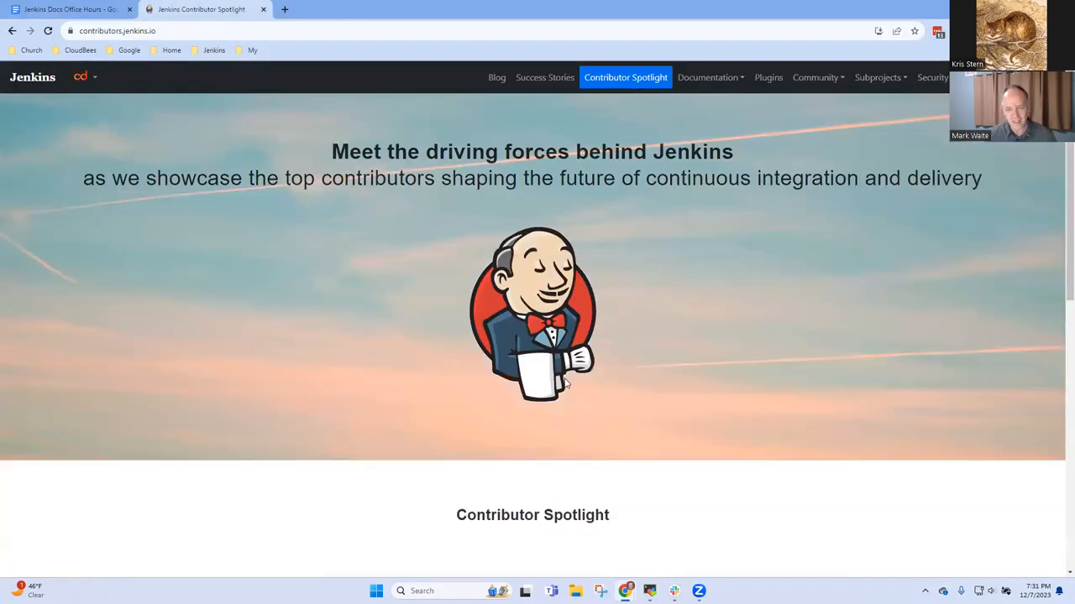
mouse_move(517, 420)
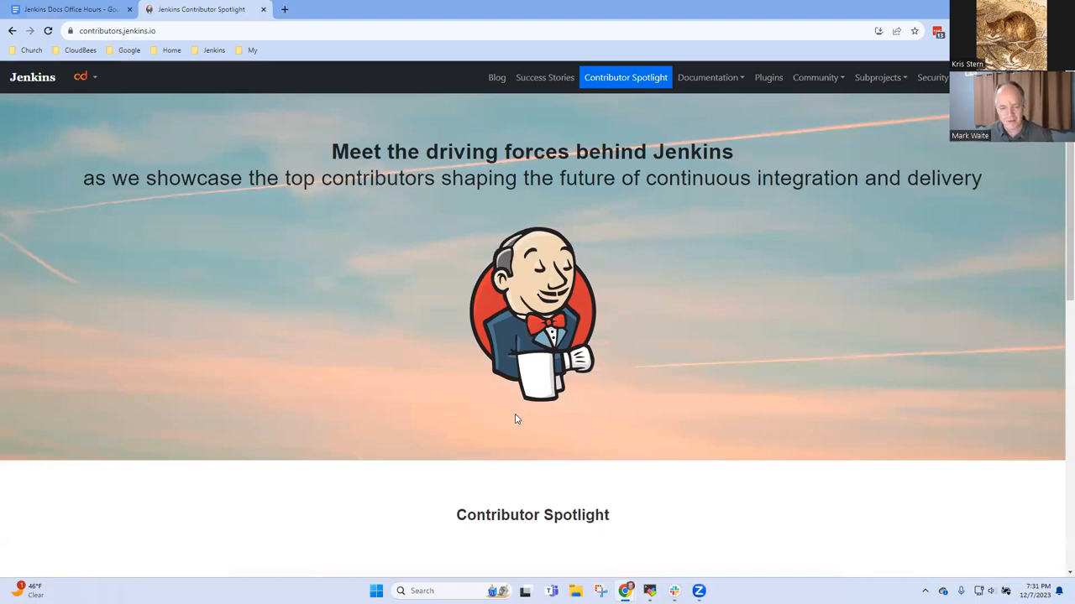
scroll("down", 3)
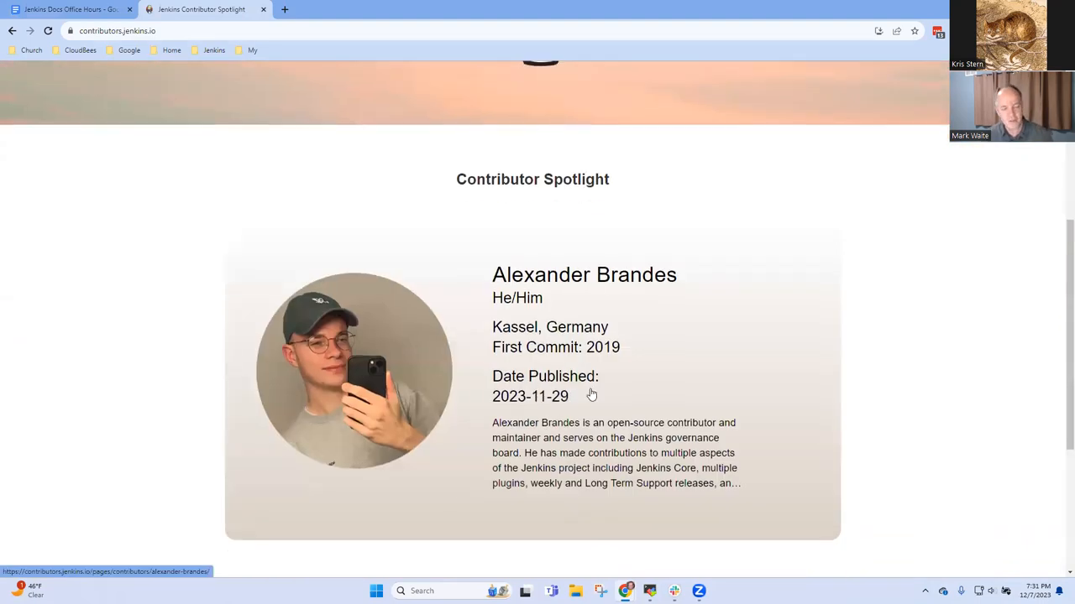
mouse_move(410, 372)
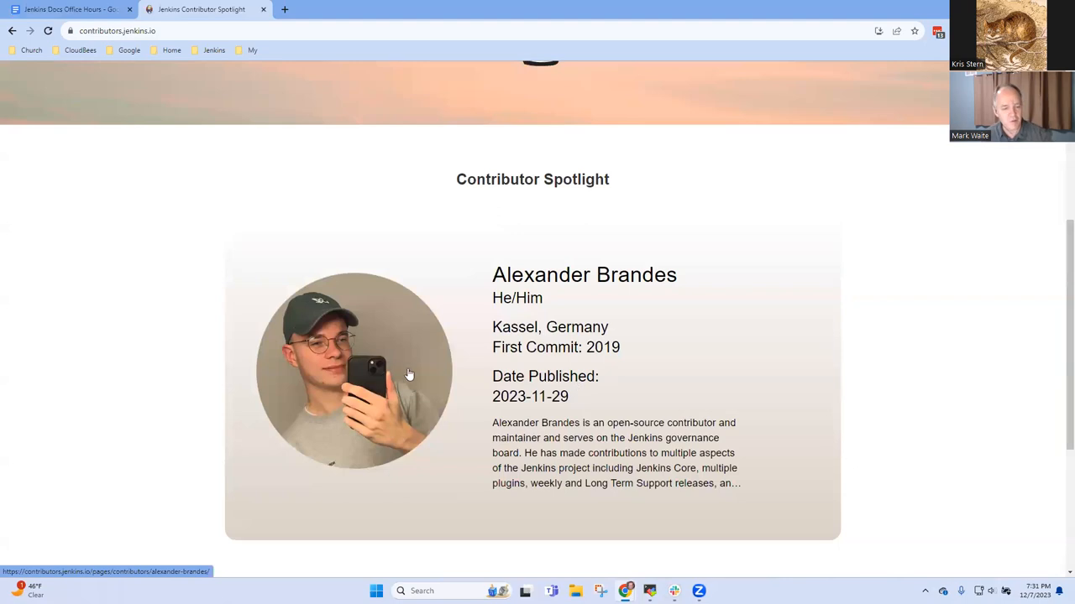
mouse_move(109, 57)
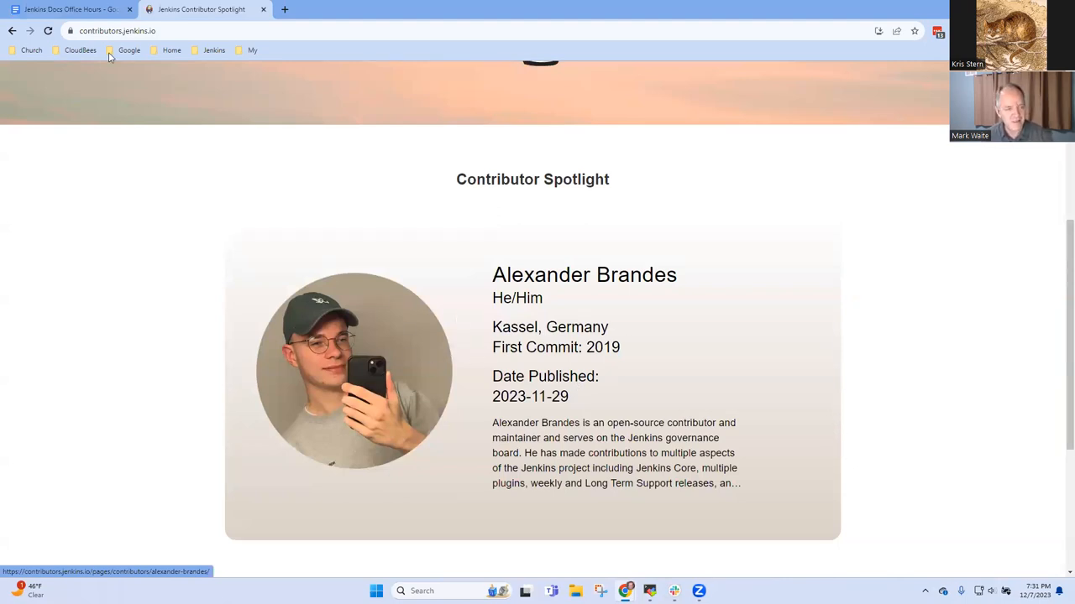
left_click(69, 10)
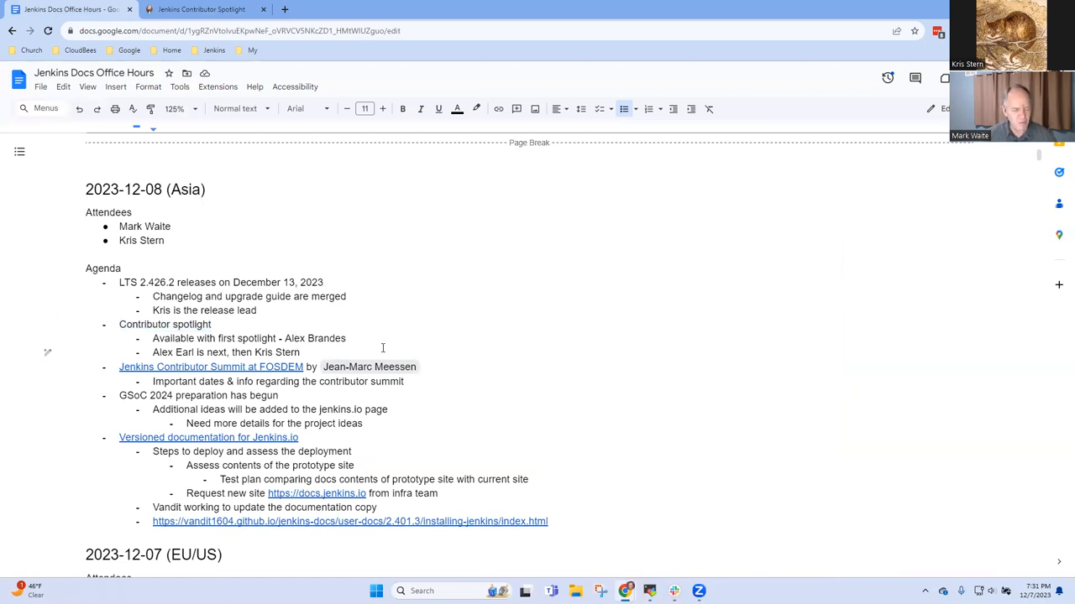
double_click(171, 353)
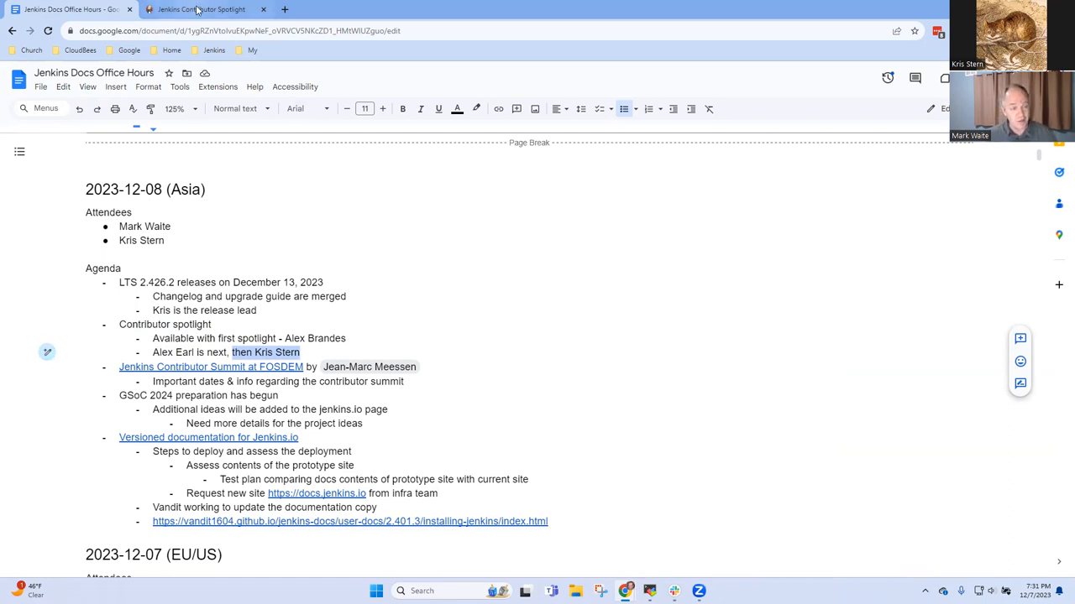
left_click(202, 10)
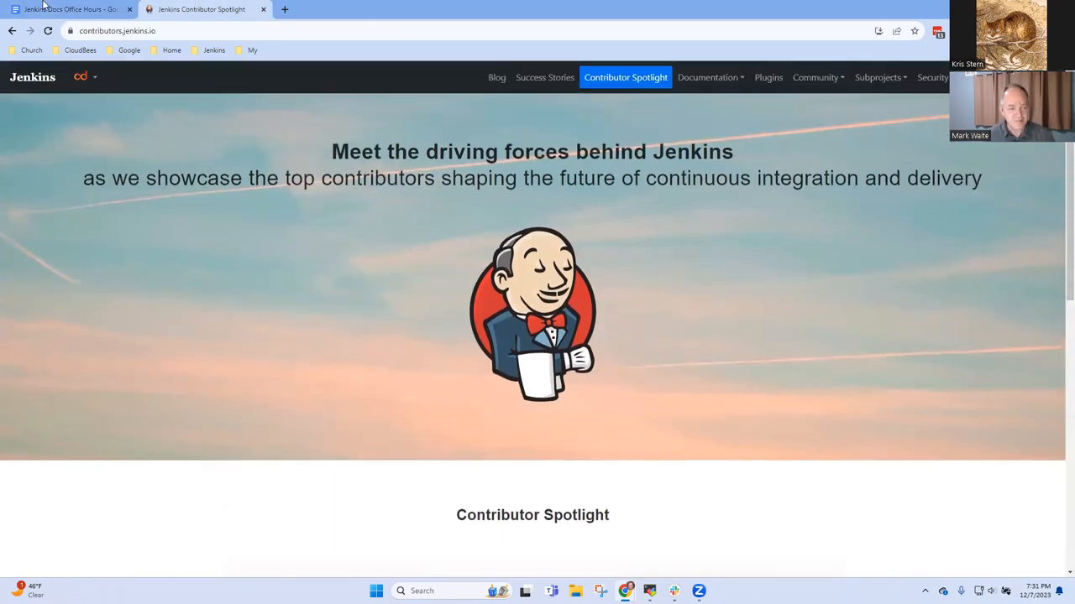
left_click(67, 10)
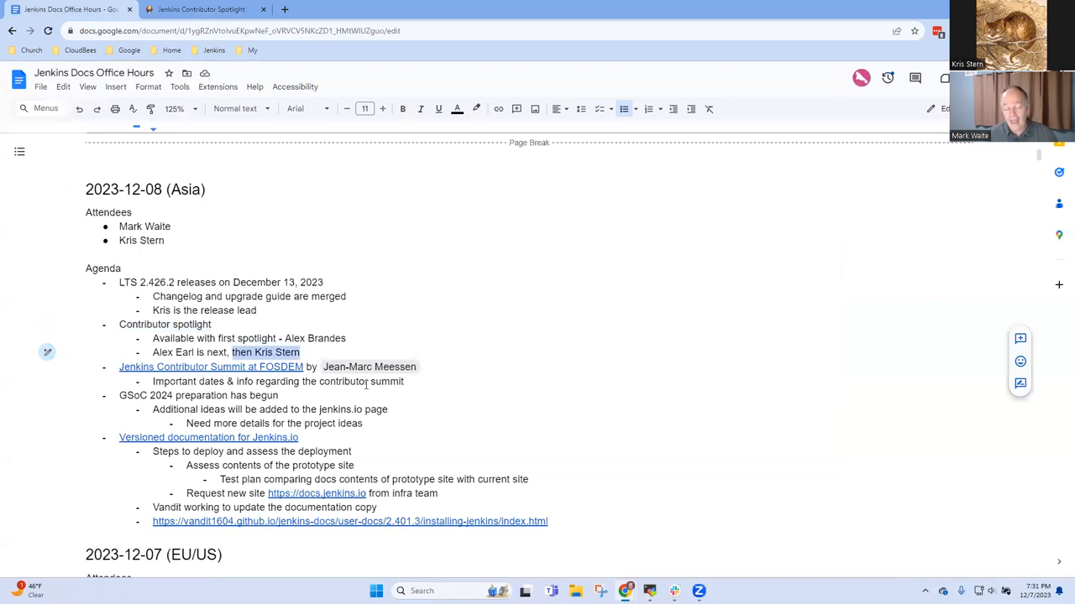
left_click(236, 282)
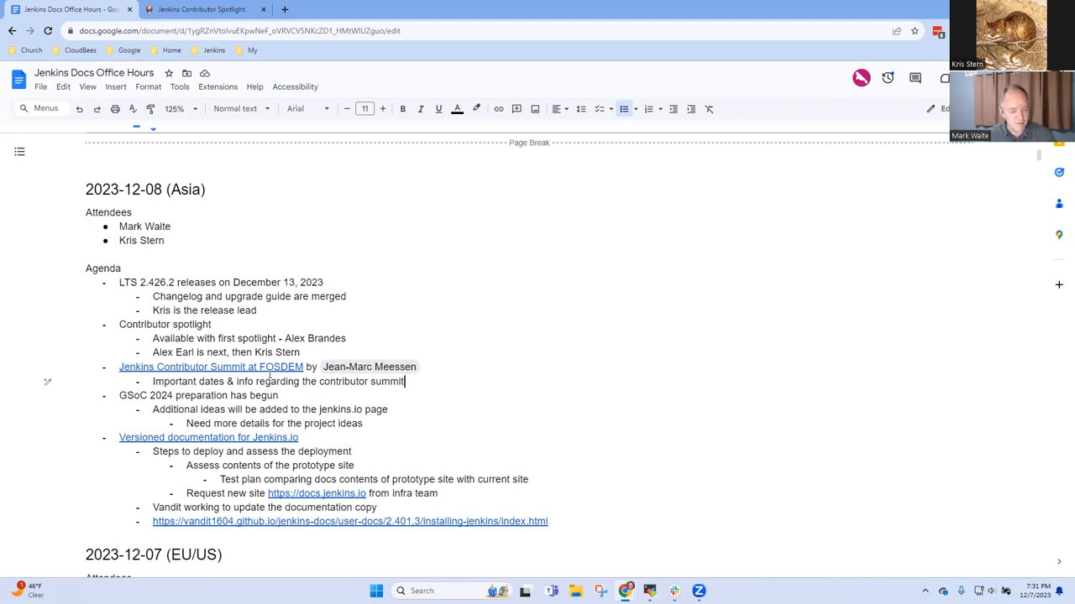
View the Contributor Summit in Brussels blog post down to its Agenda (Draft) section
left_click(210, 366)
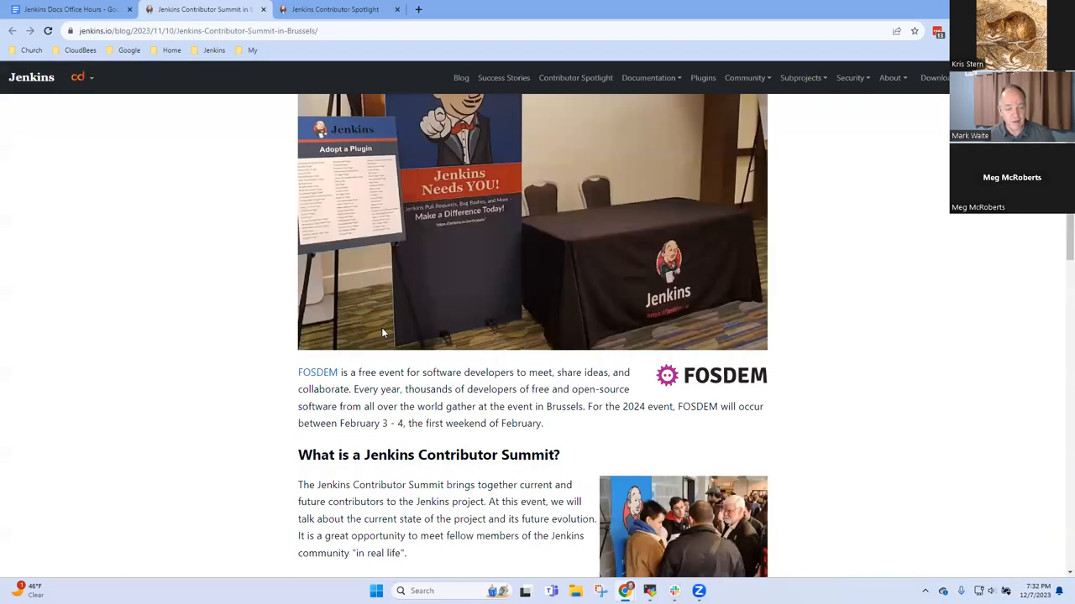
scroll("down", 3)
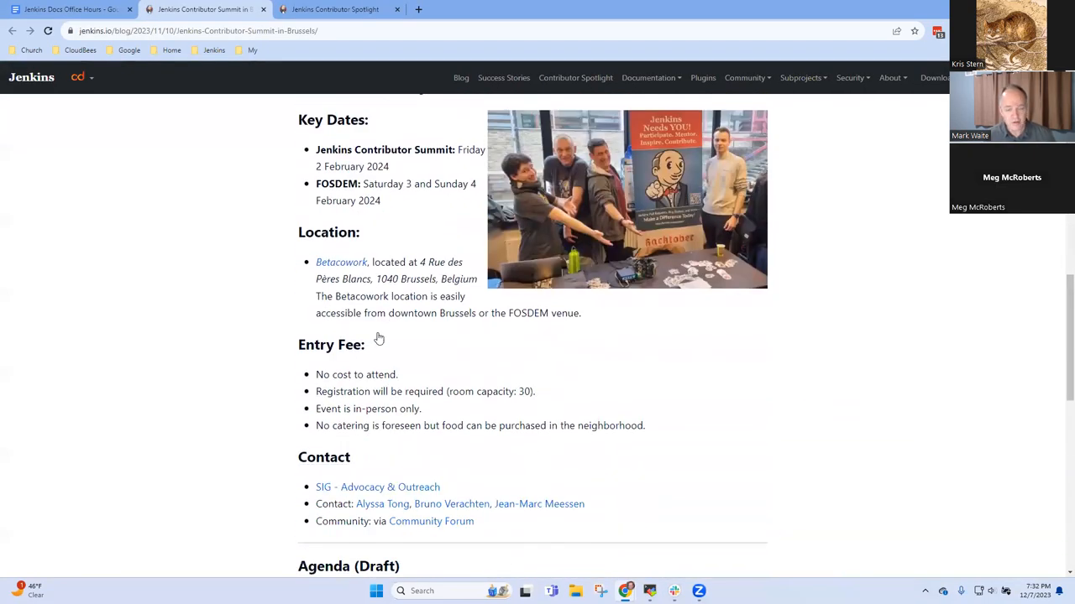
scroll("down", 3)
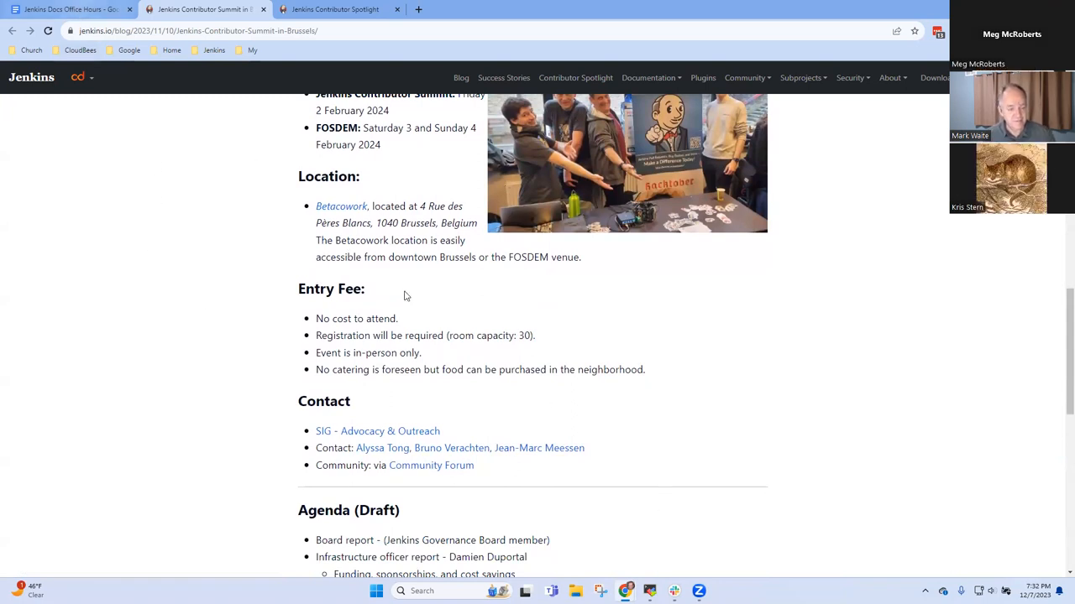
scroll("down", 3)
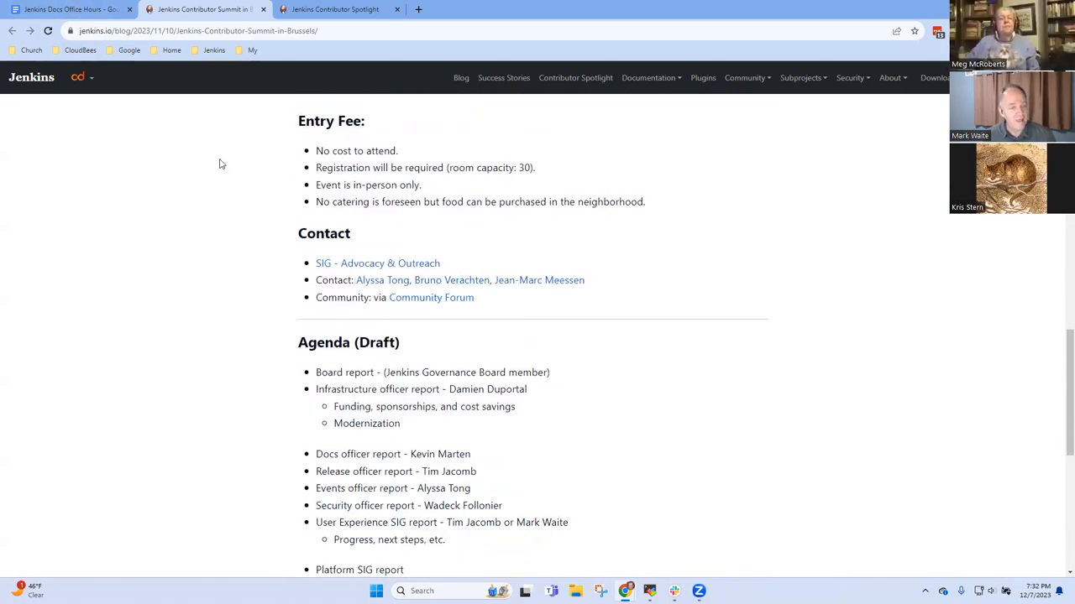
left_click(67, 11)
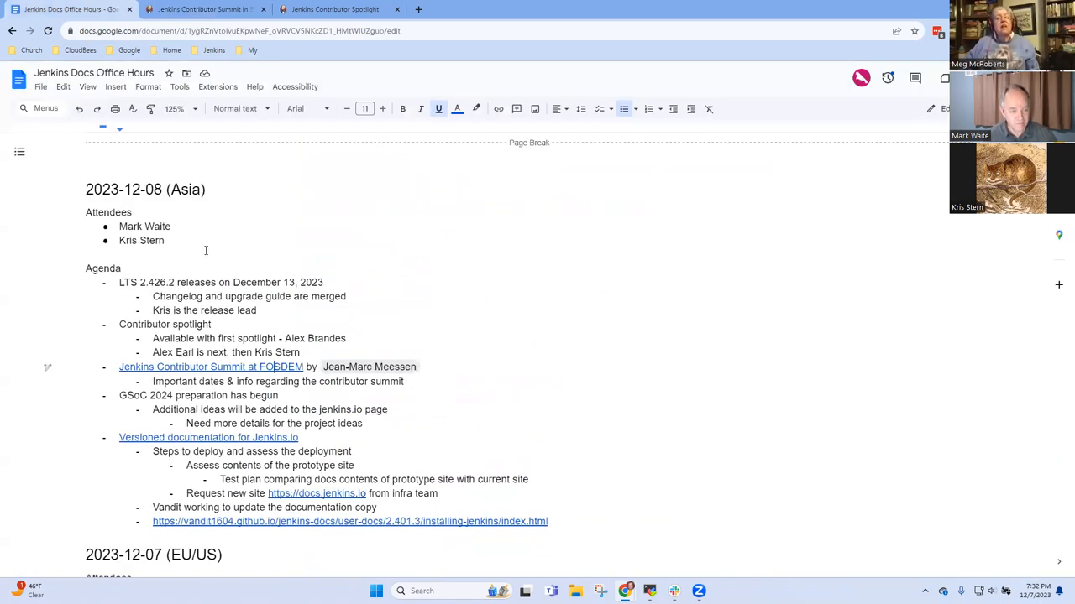
type("M<")
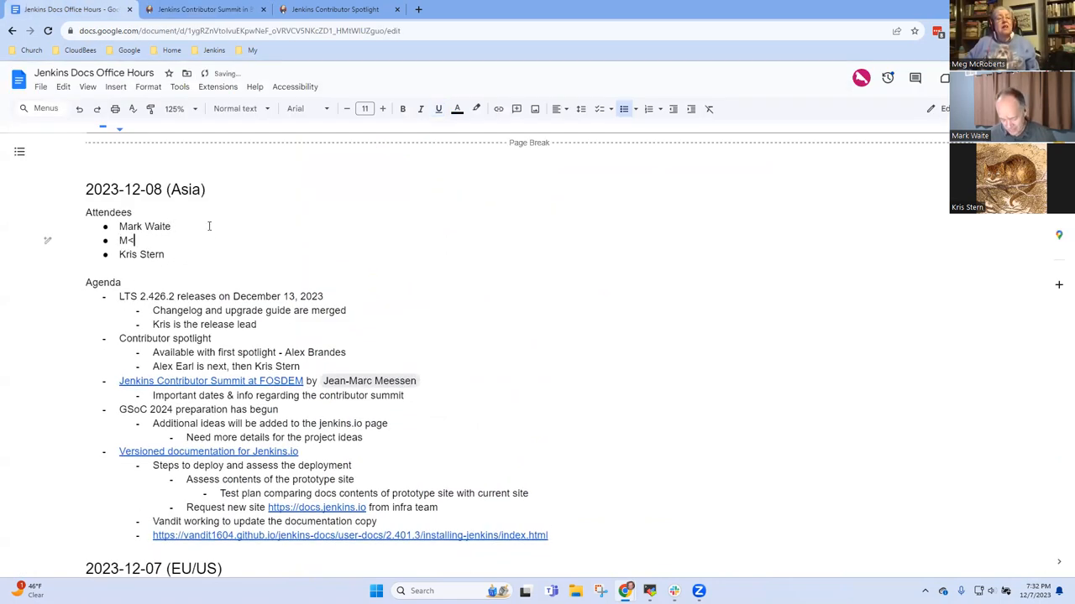
type("eg M")
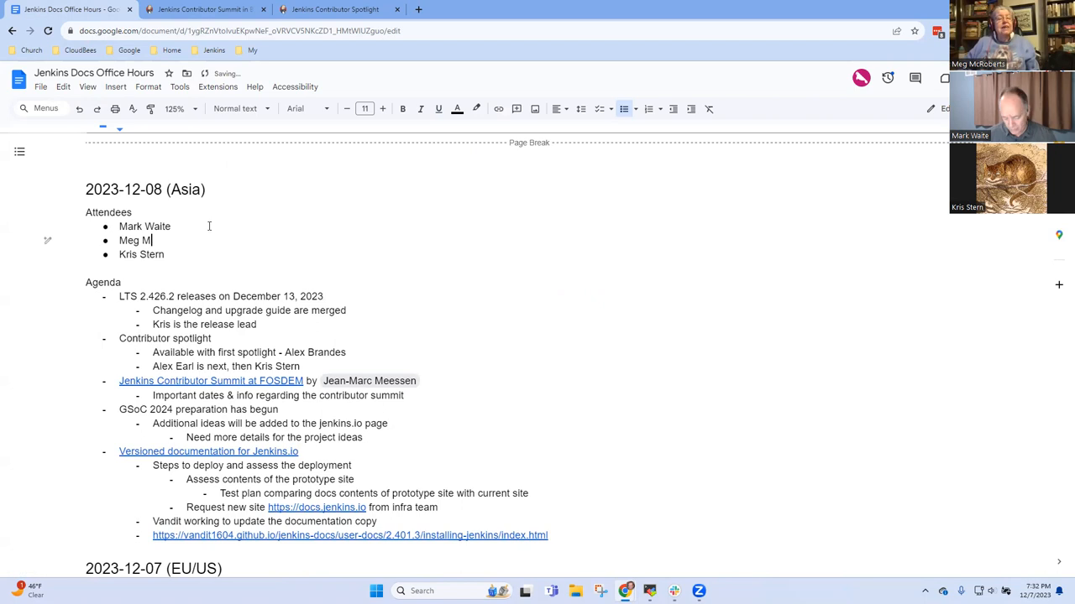
type("cRoberts")
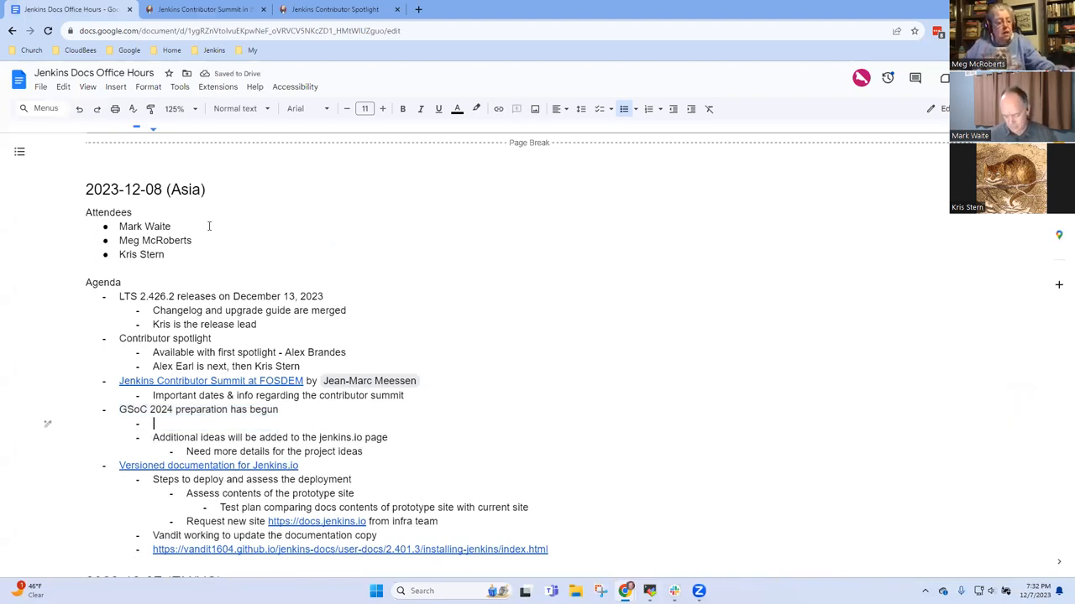
Note "Compiled a list of project ideas" with a "Repository permissions updater" sub-point
type("Compiled a list of project ideas, gathering more ideas")
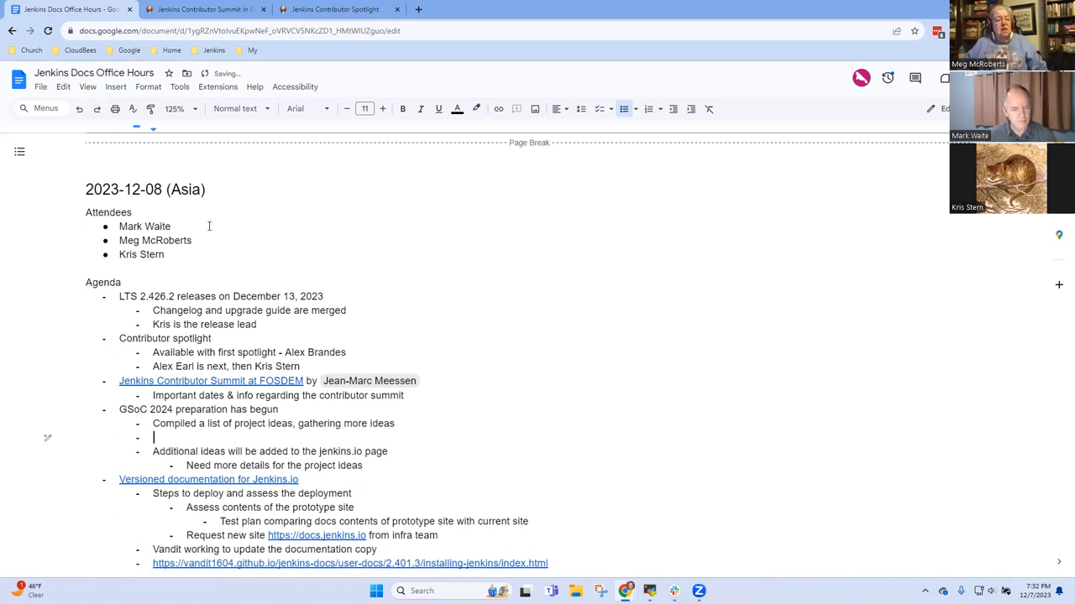
type("Reposit")
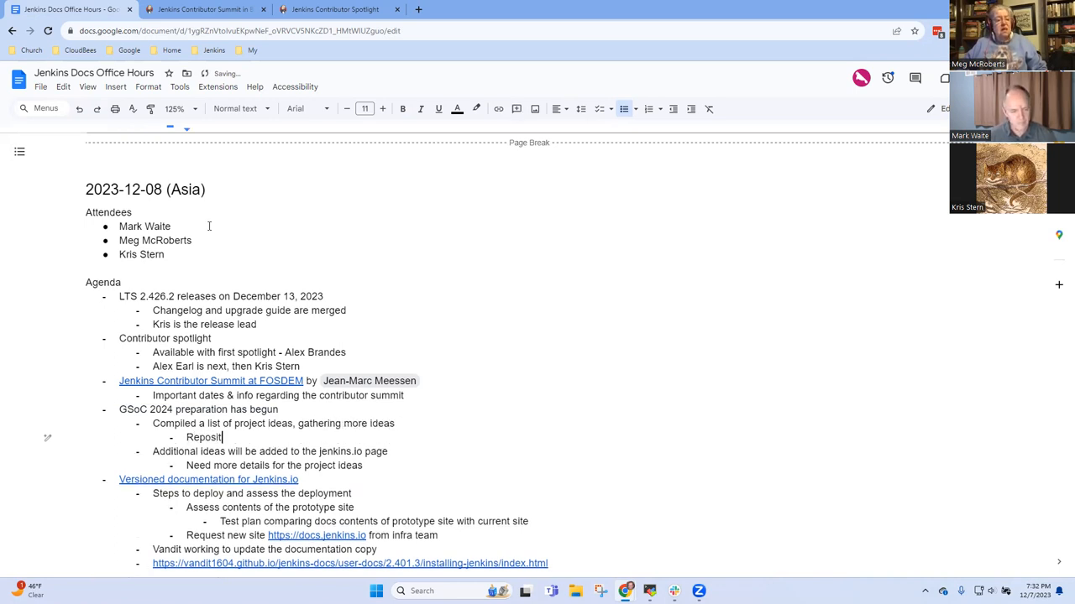
type("ory permissions updater")
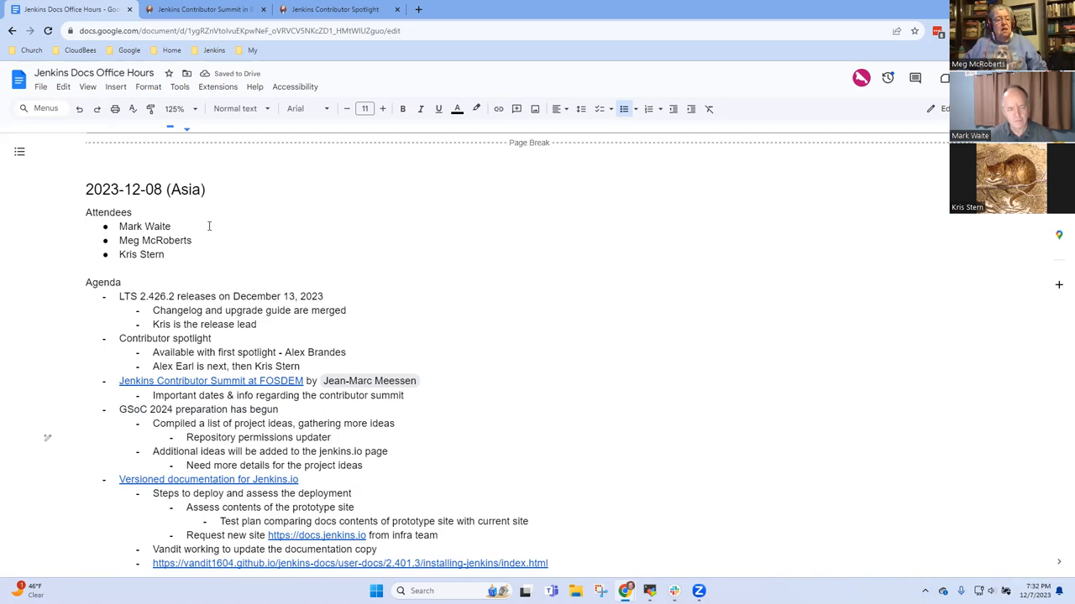
Add the sub-point "Coordinating meeting in about 12 hours less to ping"
type("Coordinat")
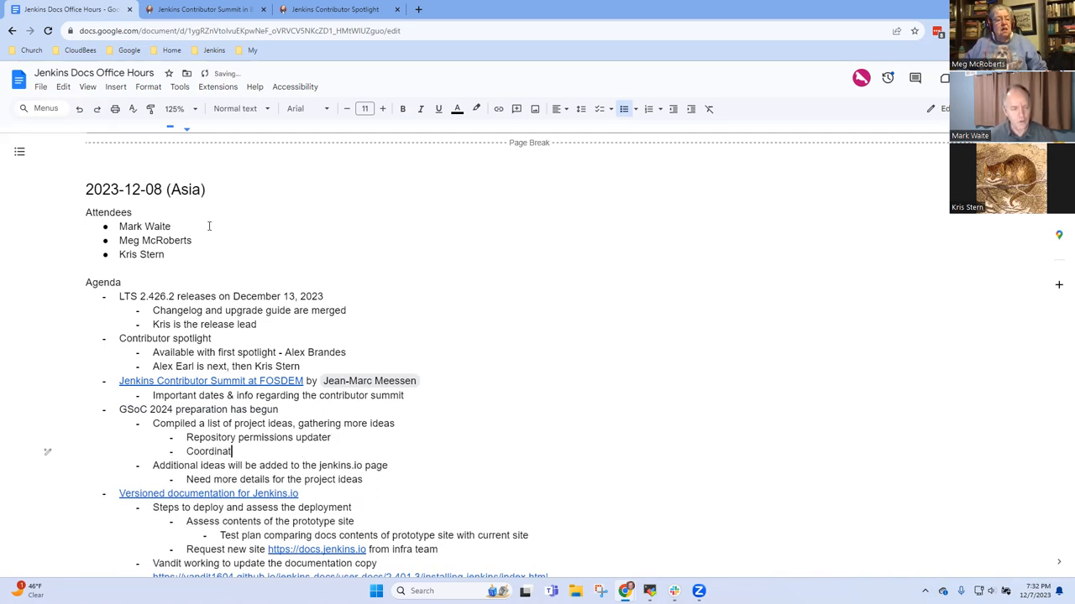
type("ing meeting")
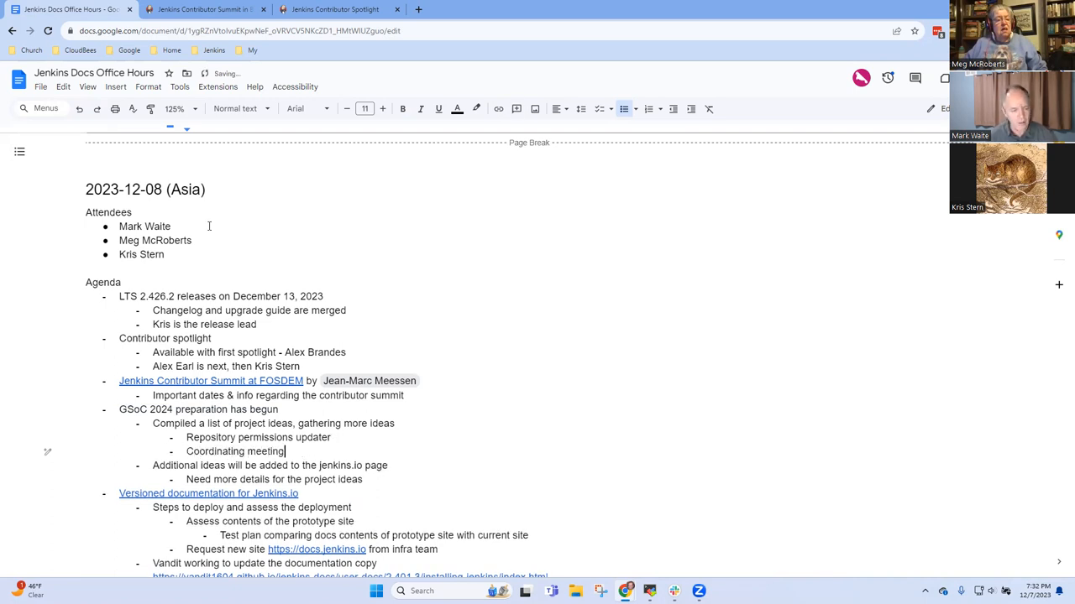
type("in about")
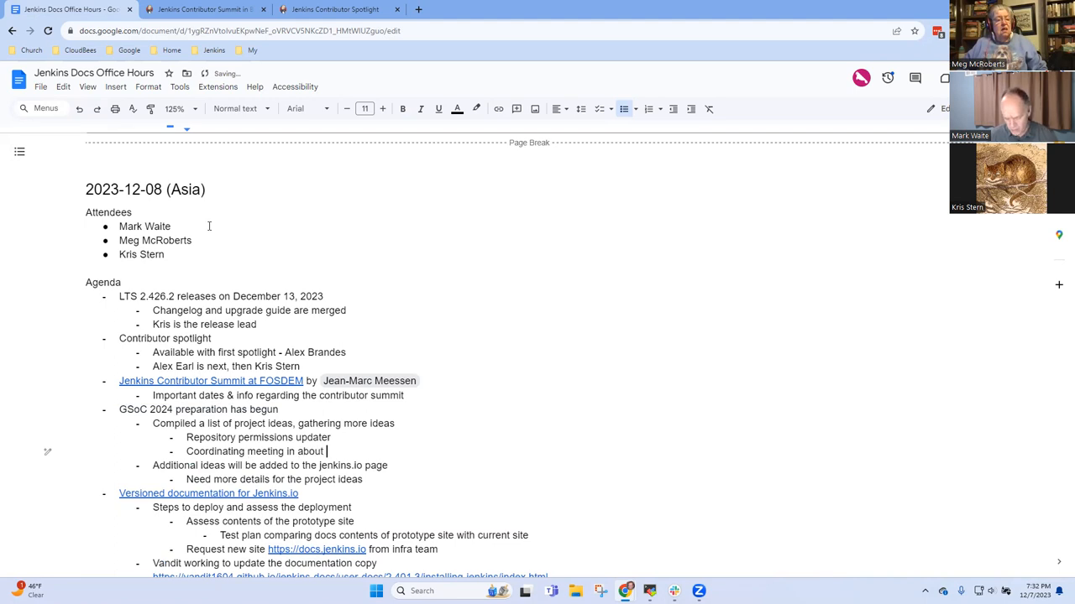
type("12")
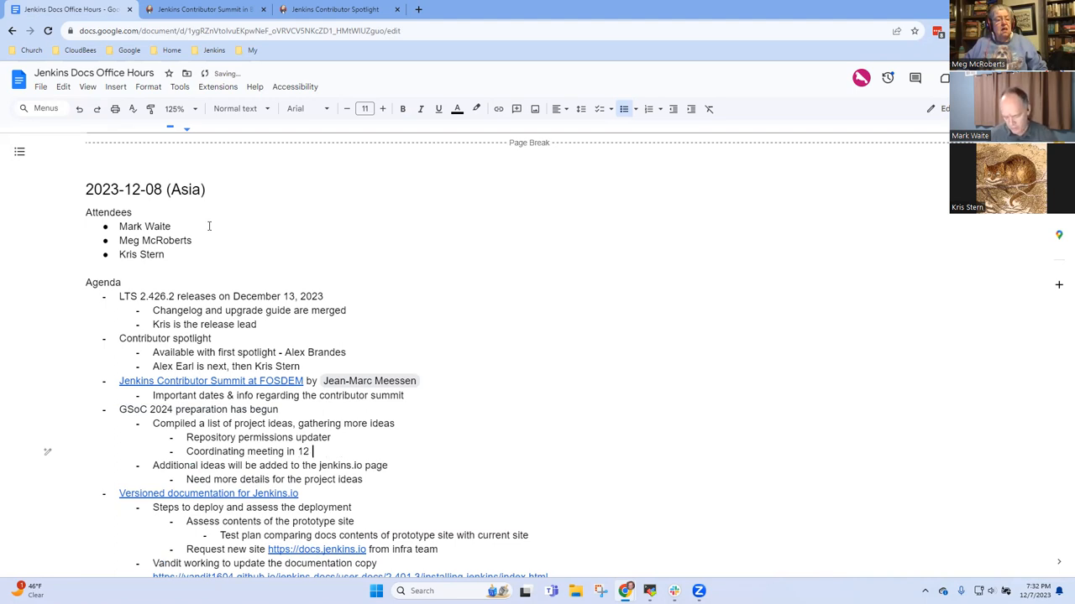
type("h")
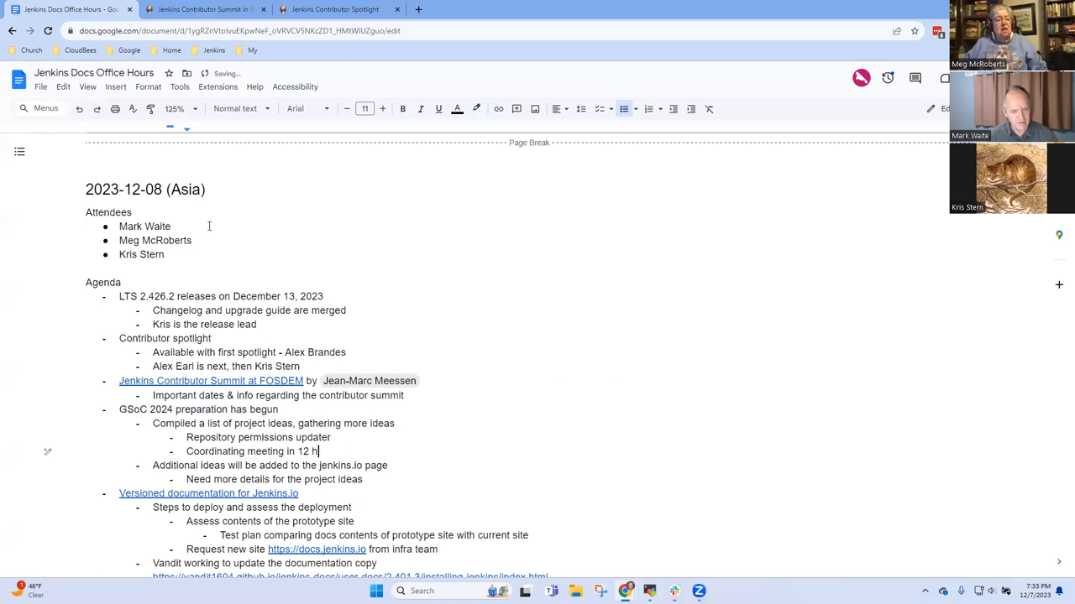
type("ours less to plng")
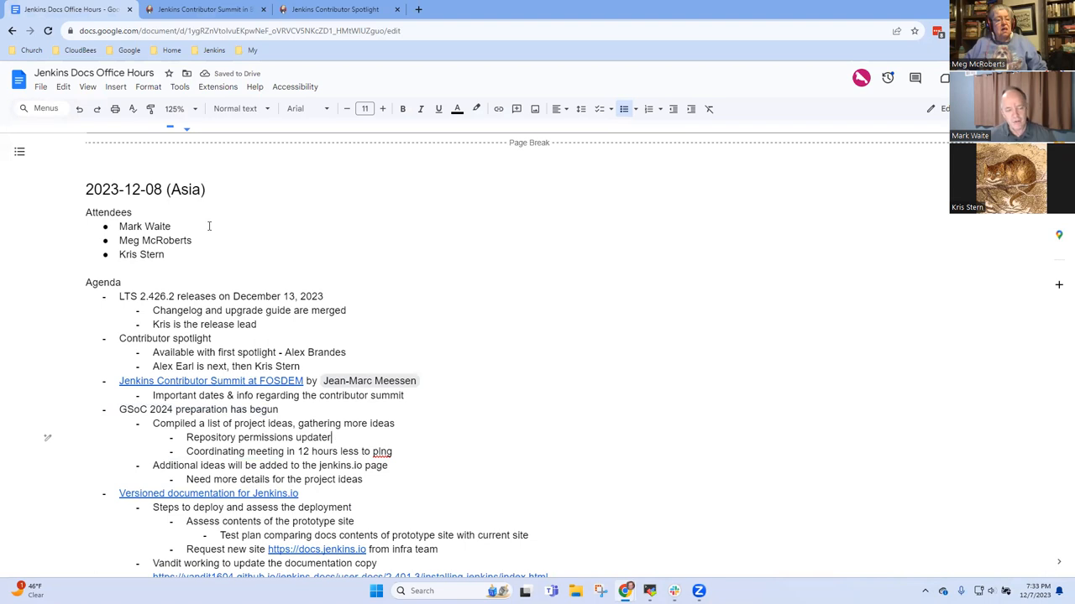
Extend the first idea to "Repository permissions updater as code" and replace "ping" with "plan"
double_click(259, 437)
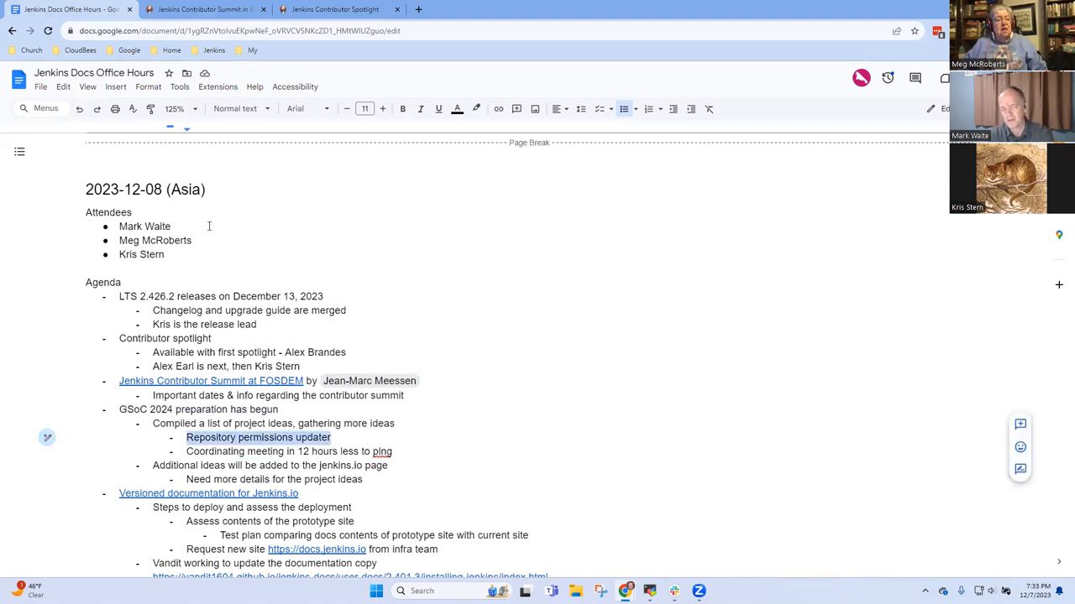
left_click(333, 437)
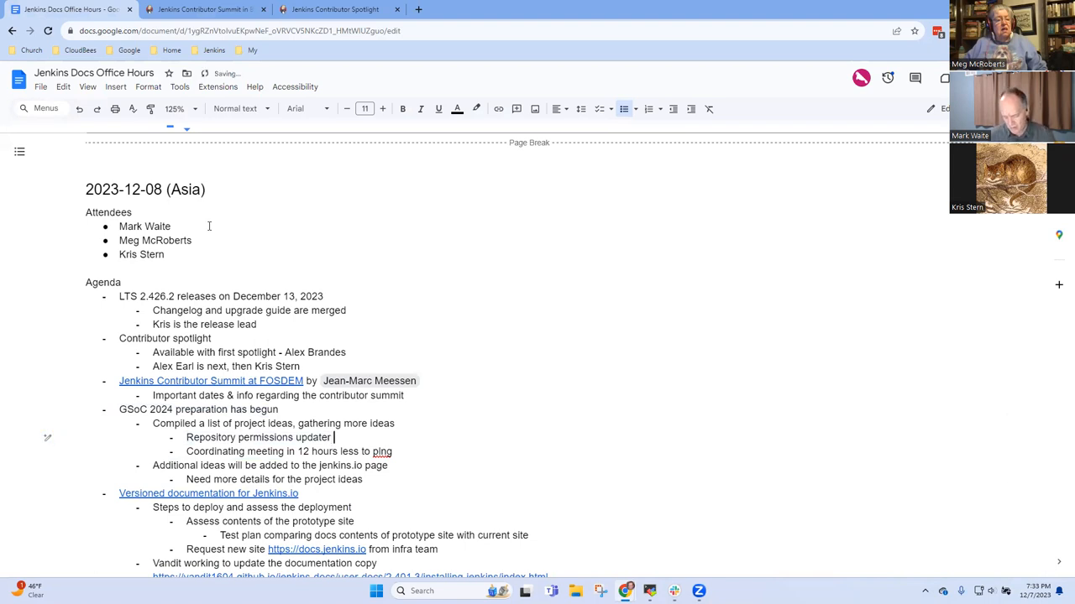
type("as code")
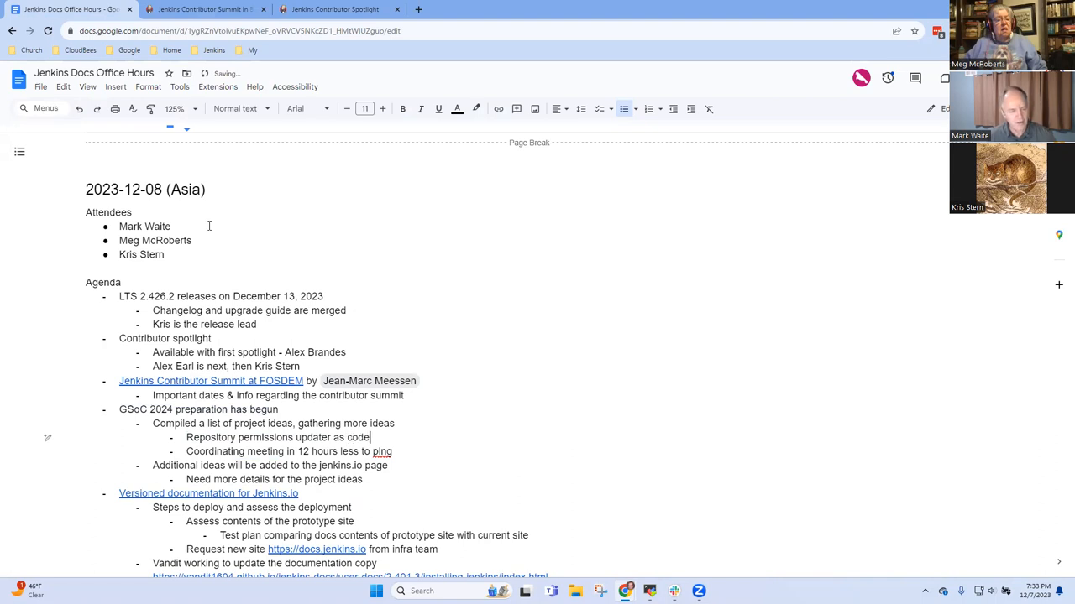
left_click(383, 452)
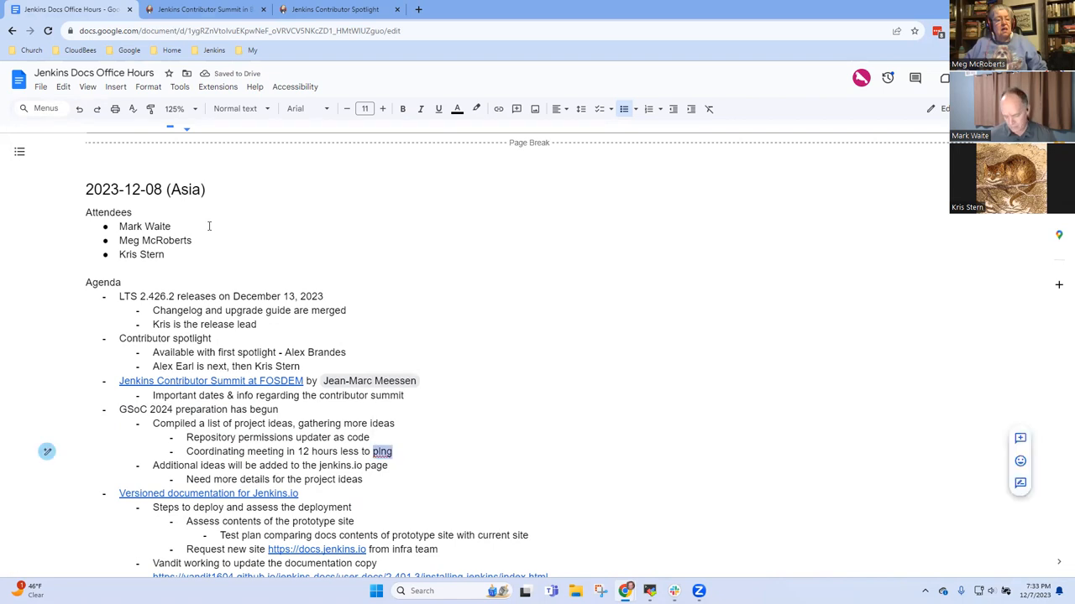
type("plan")
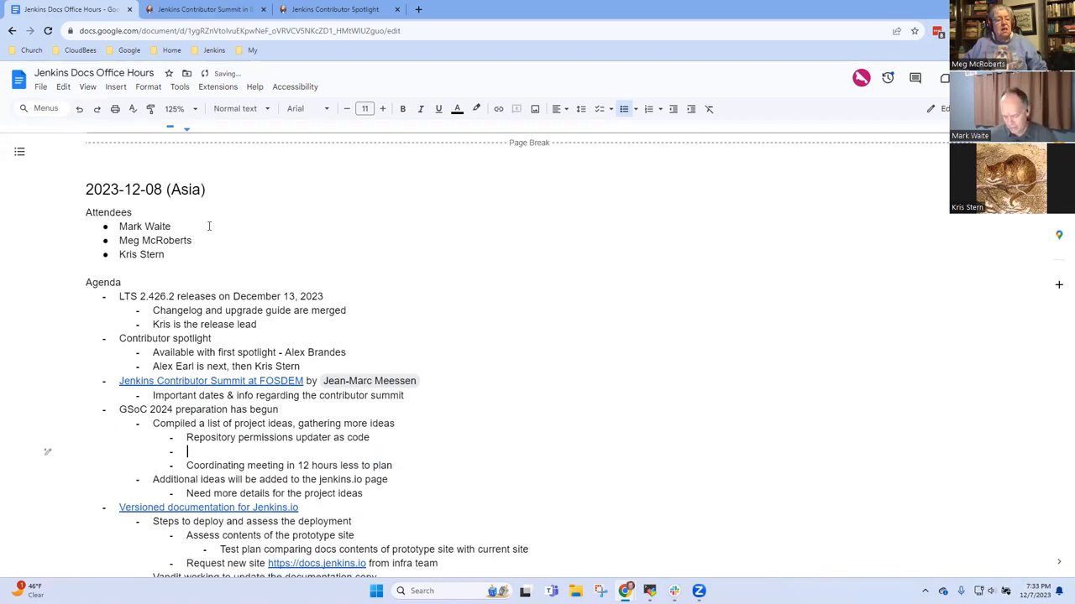
Add a "Backend extension indexer replacement project (short project)" idea bullet
type("Backend e")
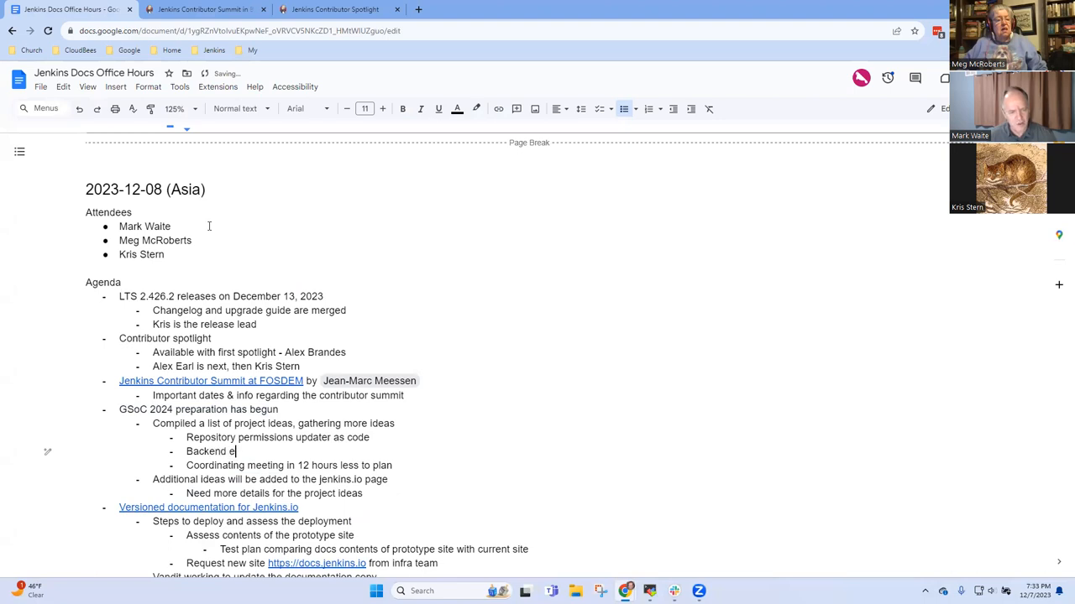
type("xtensions")
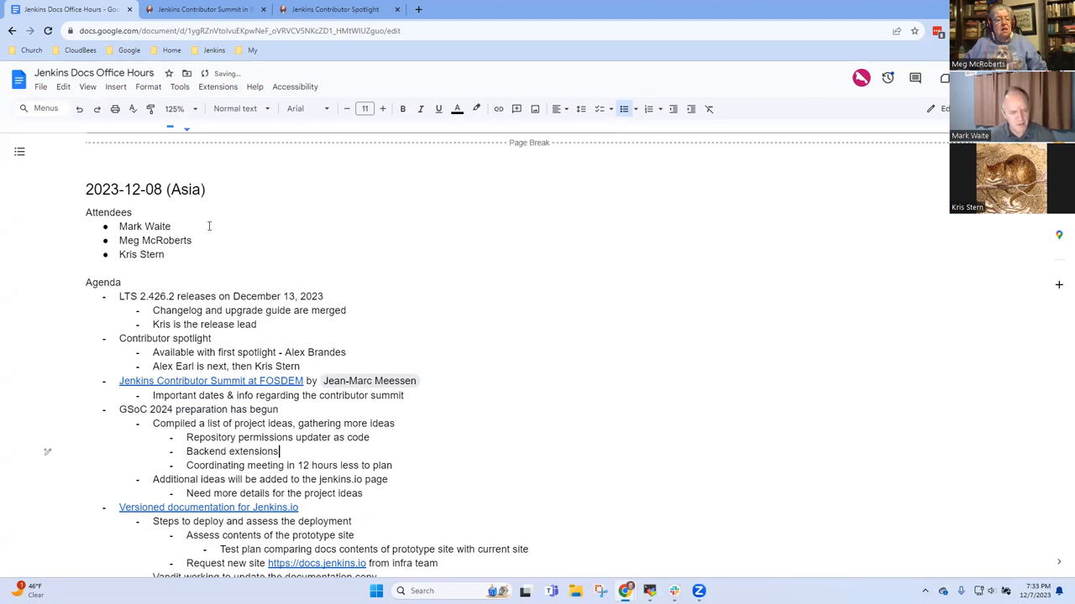
type("ind3e")
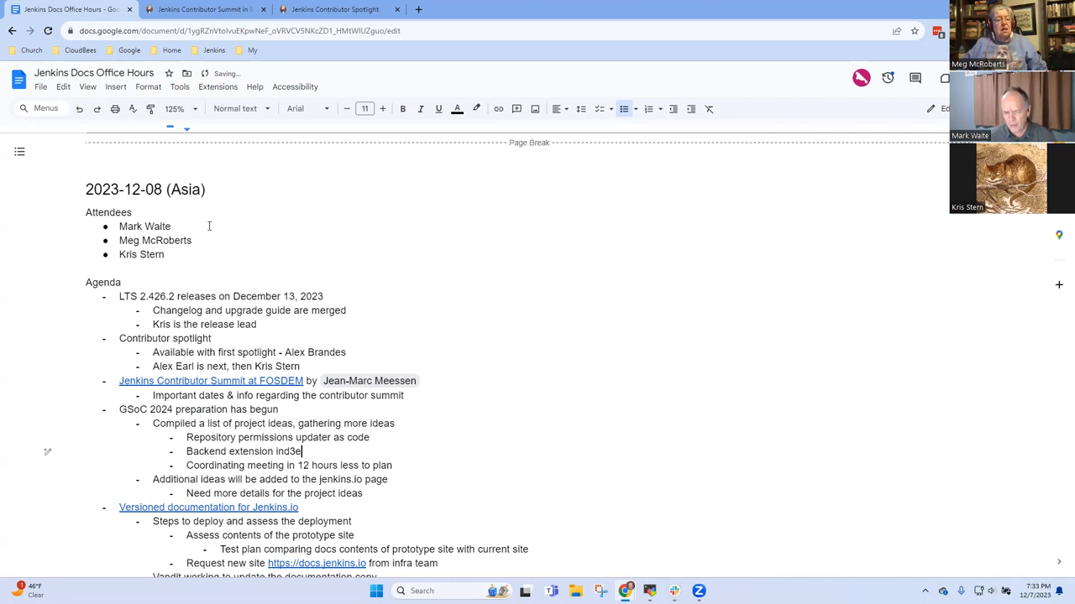
type("xer")
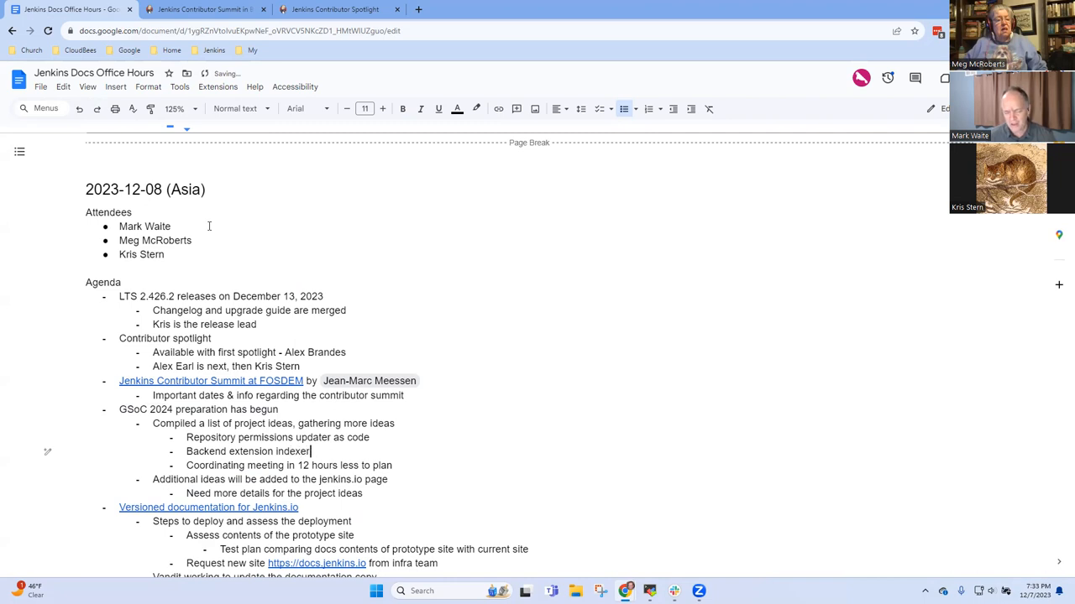
type("repla")
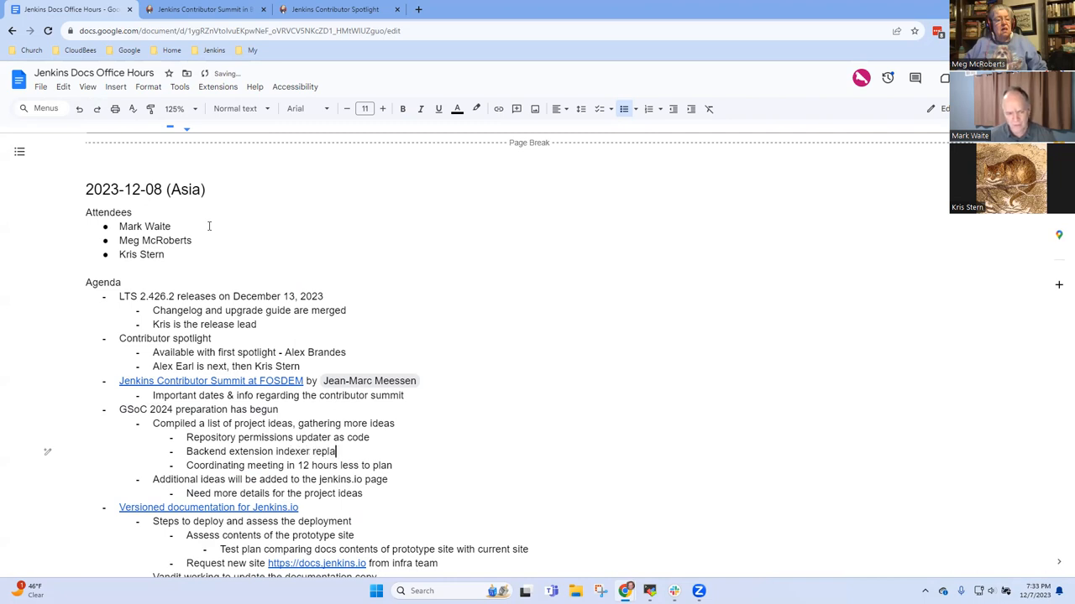
type("cement project")
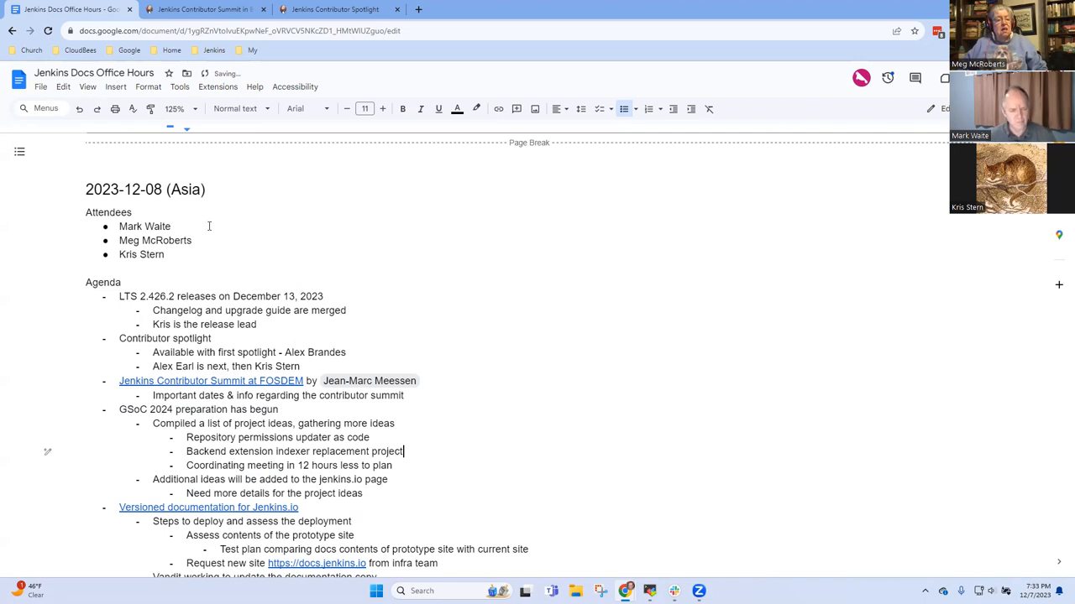
type("(short pro")
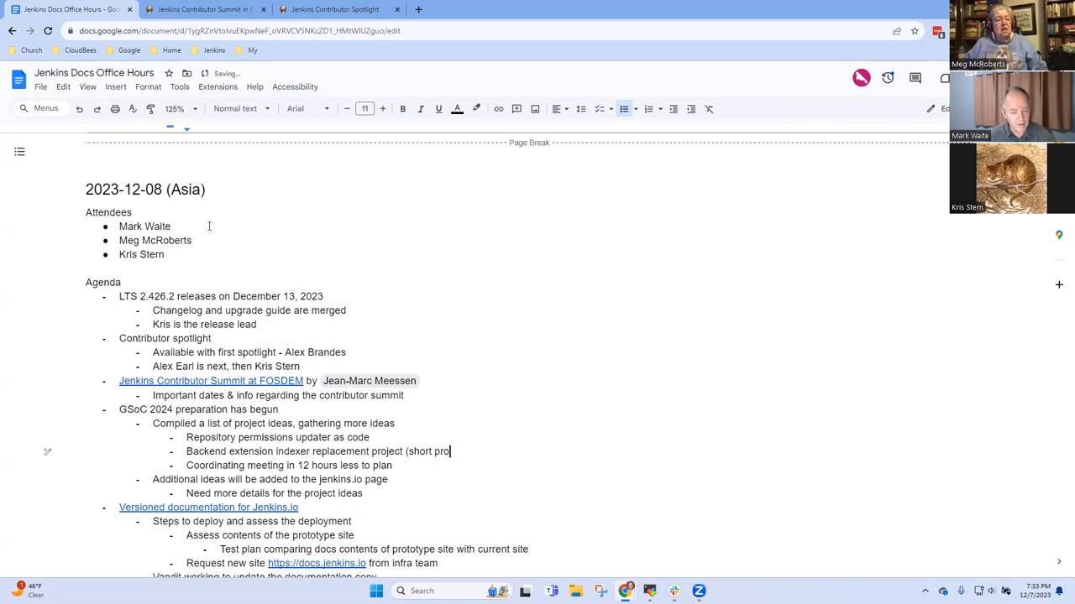
type("ject)")
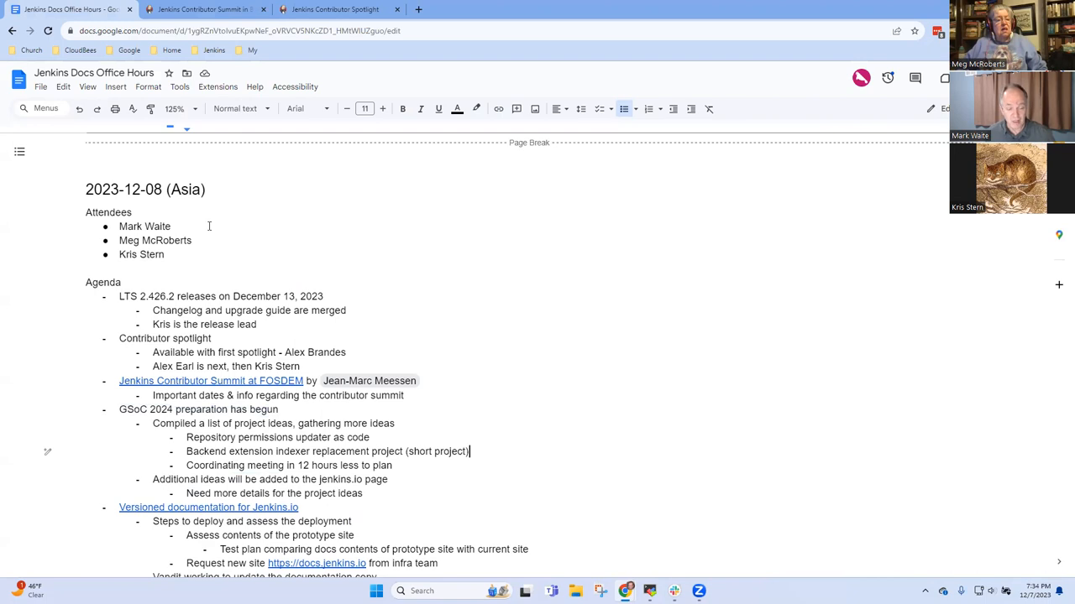
Extend the duration note to "- 10 weeks)", then remove the short project duration note
triple_click(328, 450)
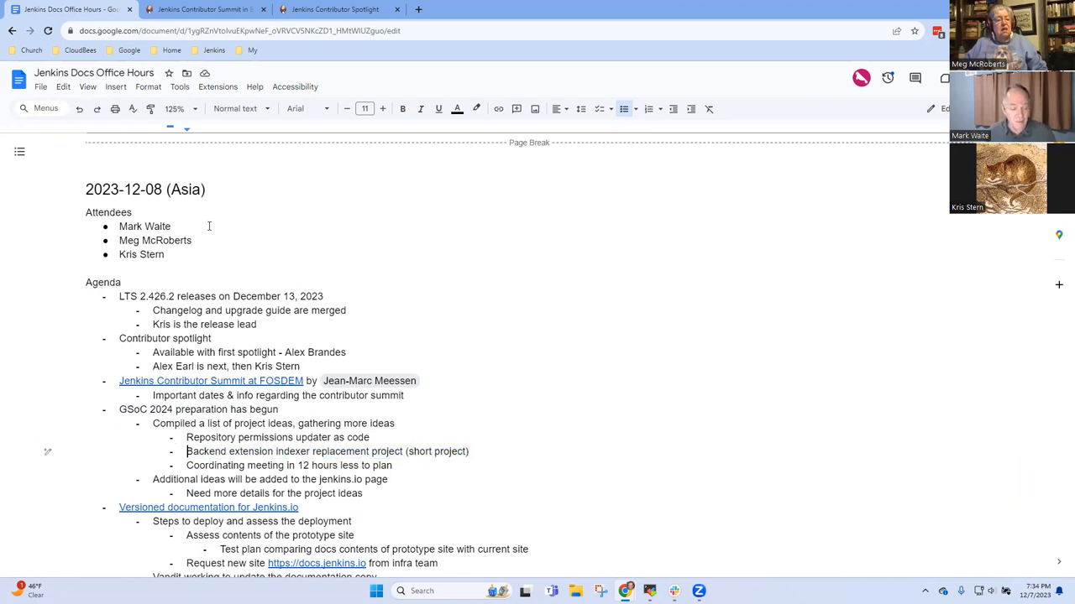
double_click(326, 450)
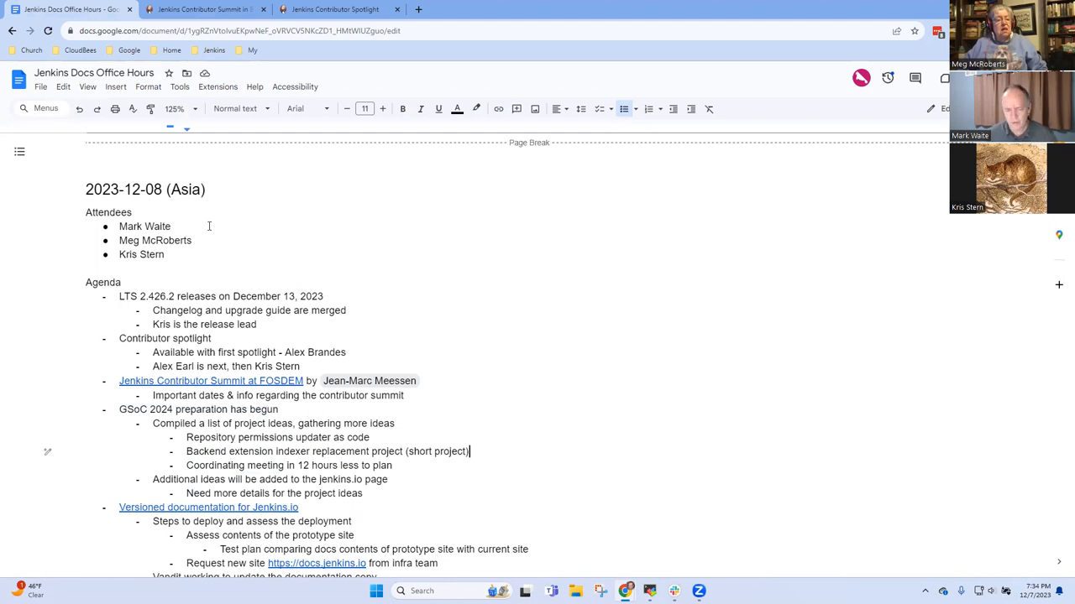
type("- 1")
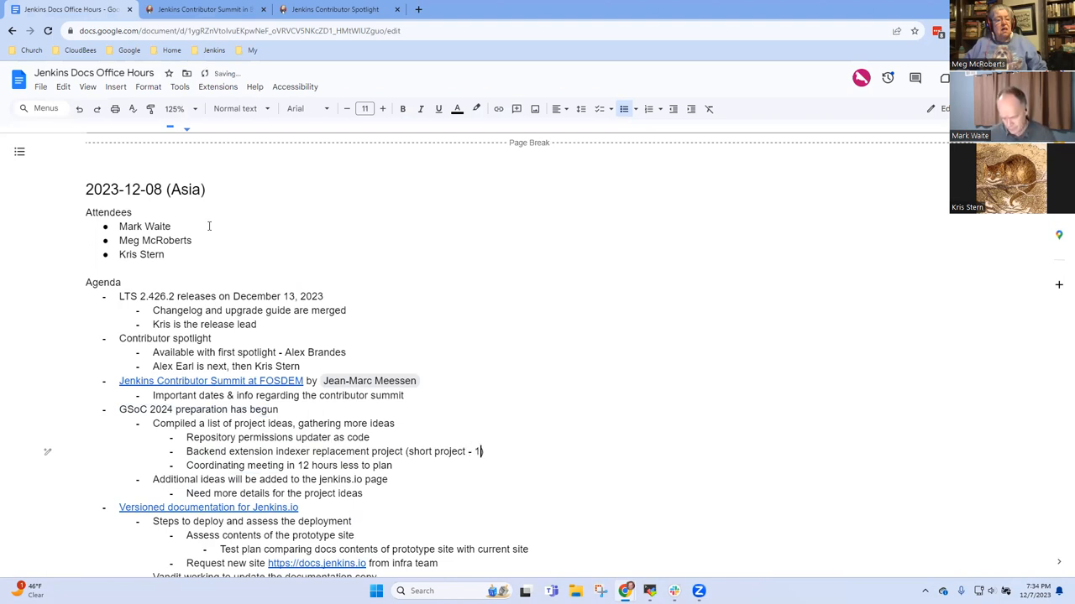
type("0")
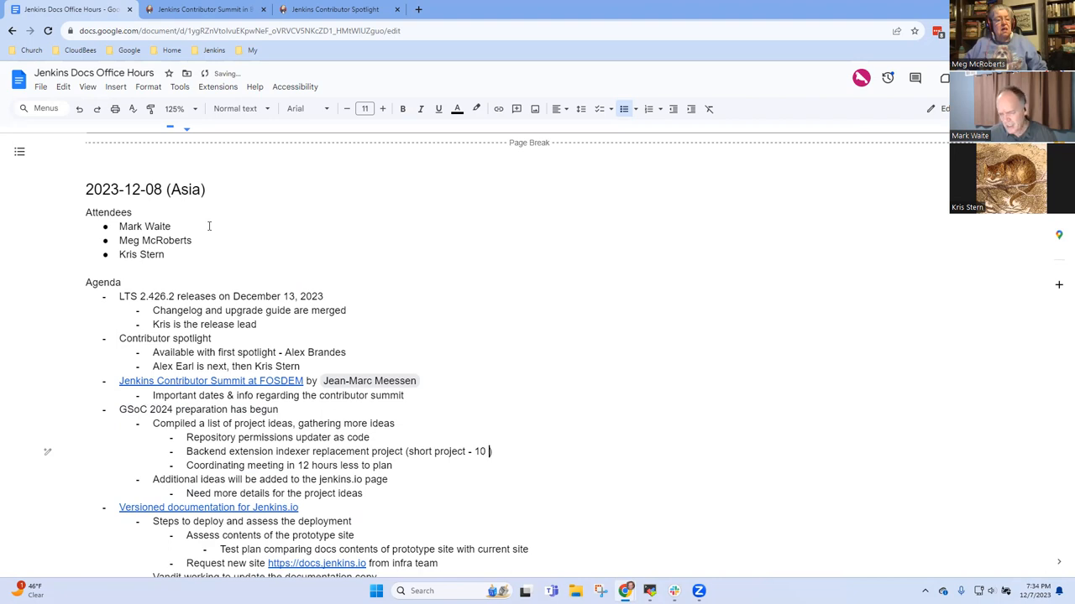
type("weeks)")
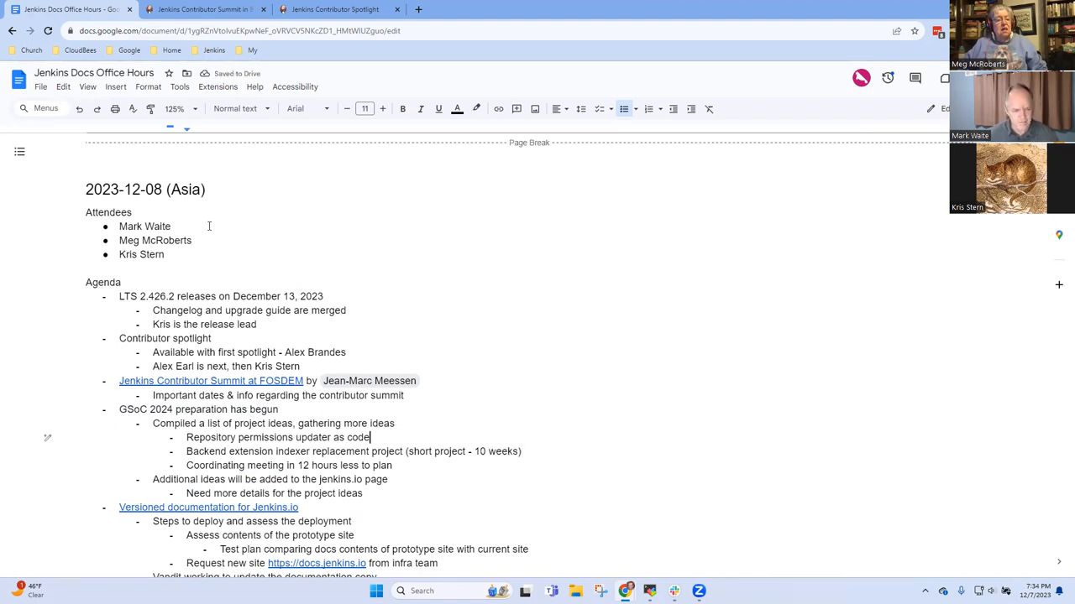
left_click(520, 450)
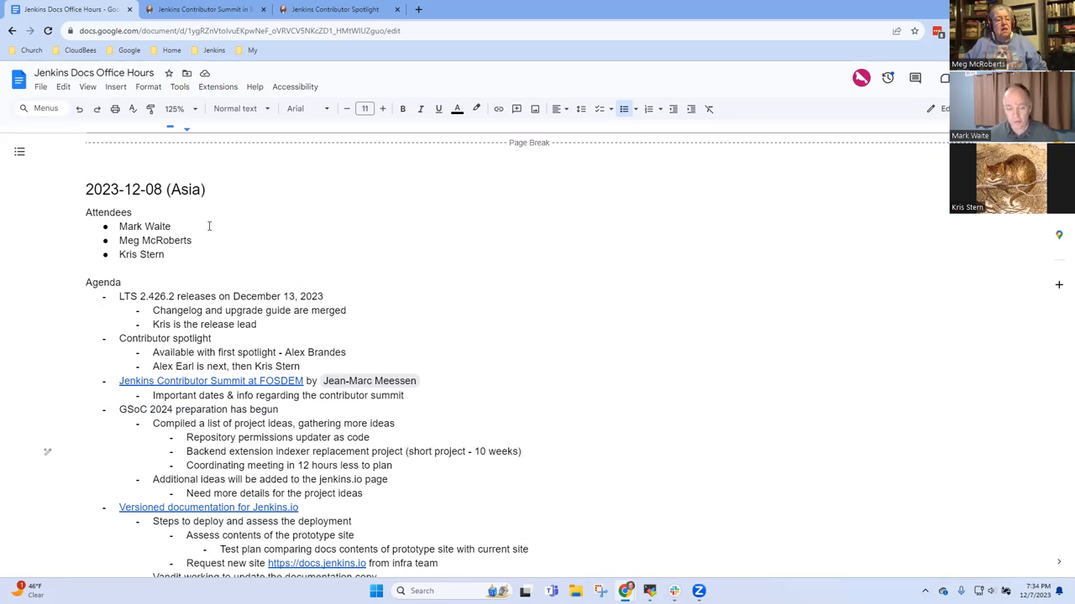
key("Backspace")
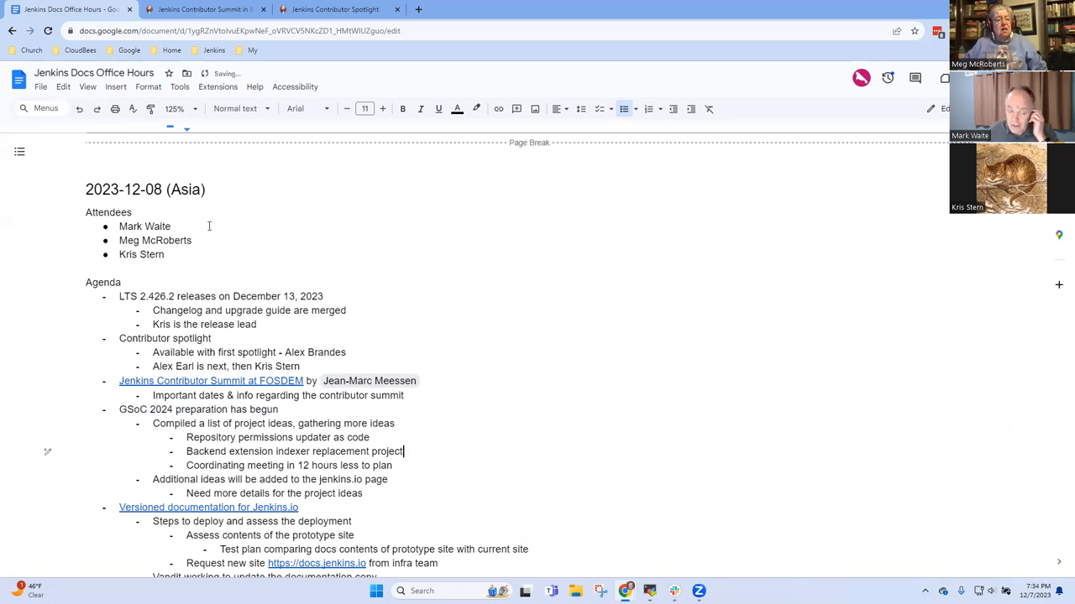
triple_click(294, 450)
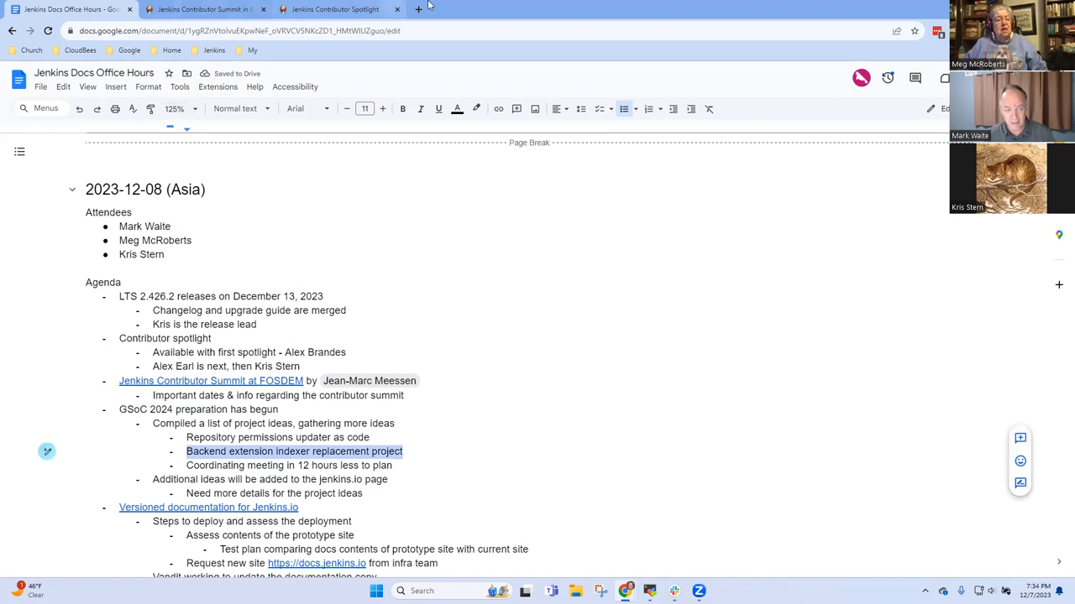
Open the Jenkins.io Extensions Index page in a new tab
left_click(418, 10)
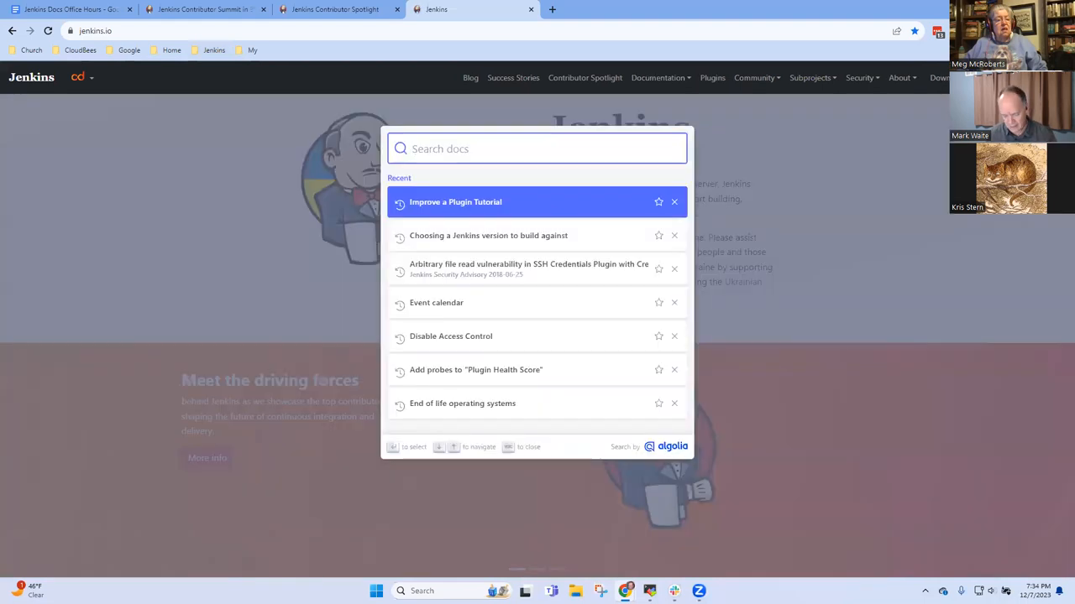
type("extensions")
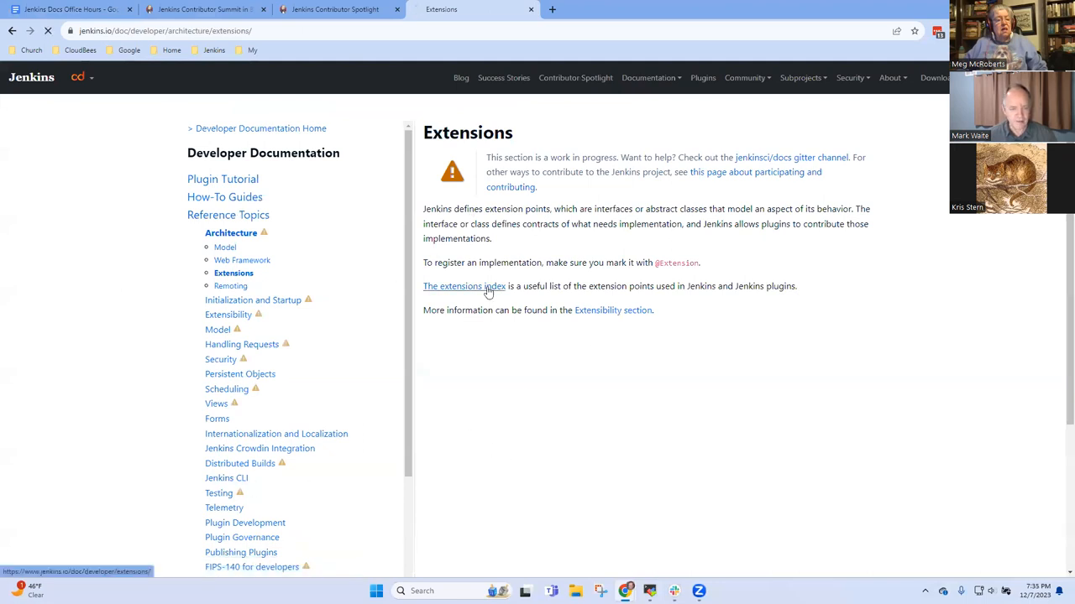
left_click(464, 286)
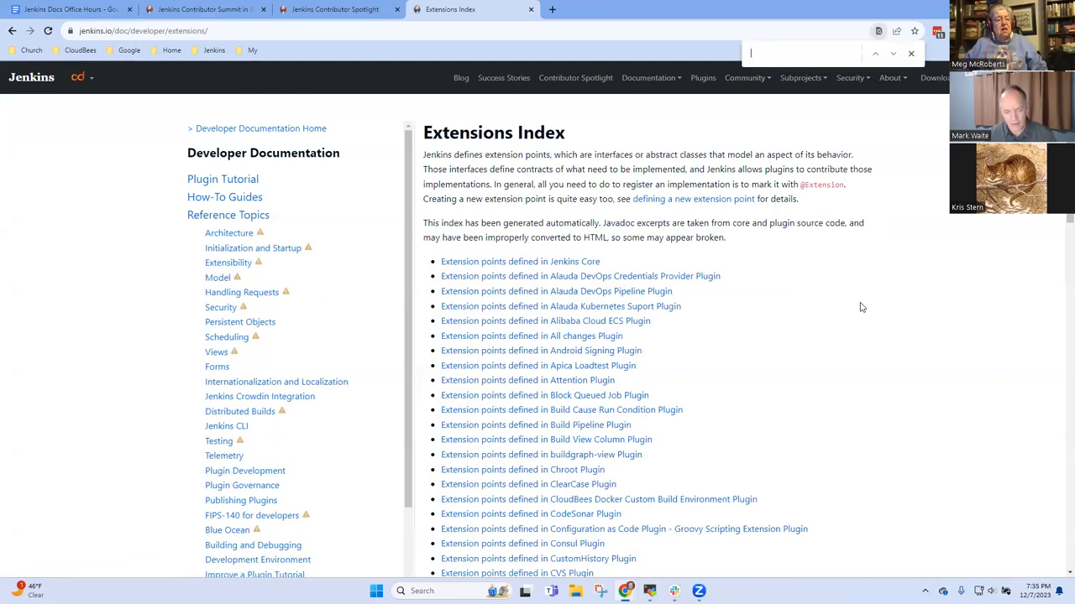
Search the page for the Git plugin entry, then close the find bar
type("Git")
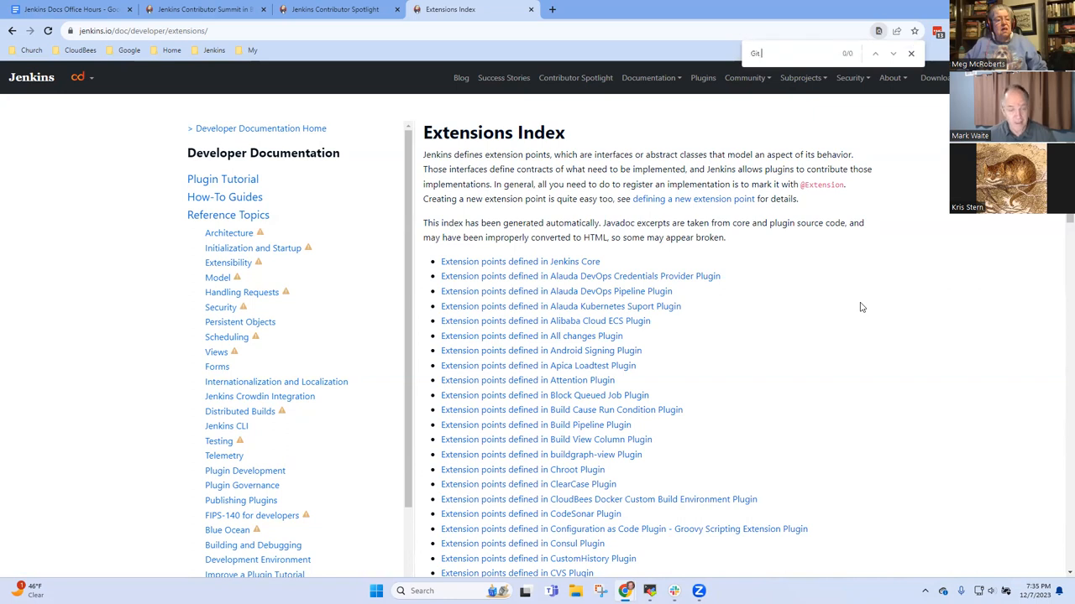
type("plu")
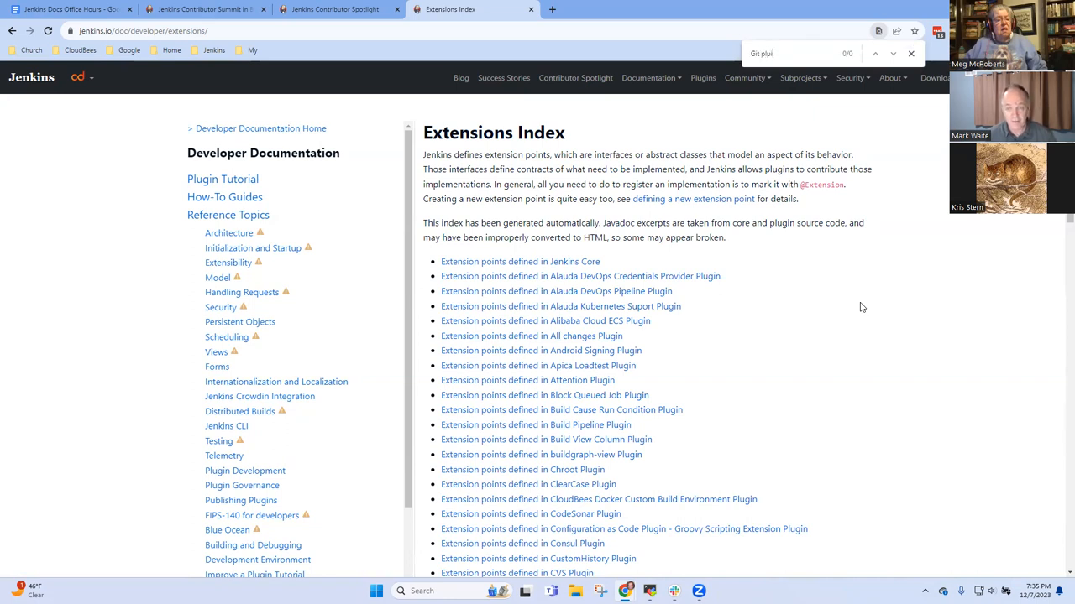
key("BackSpace")
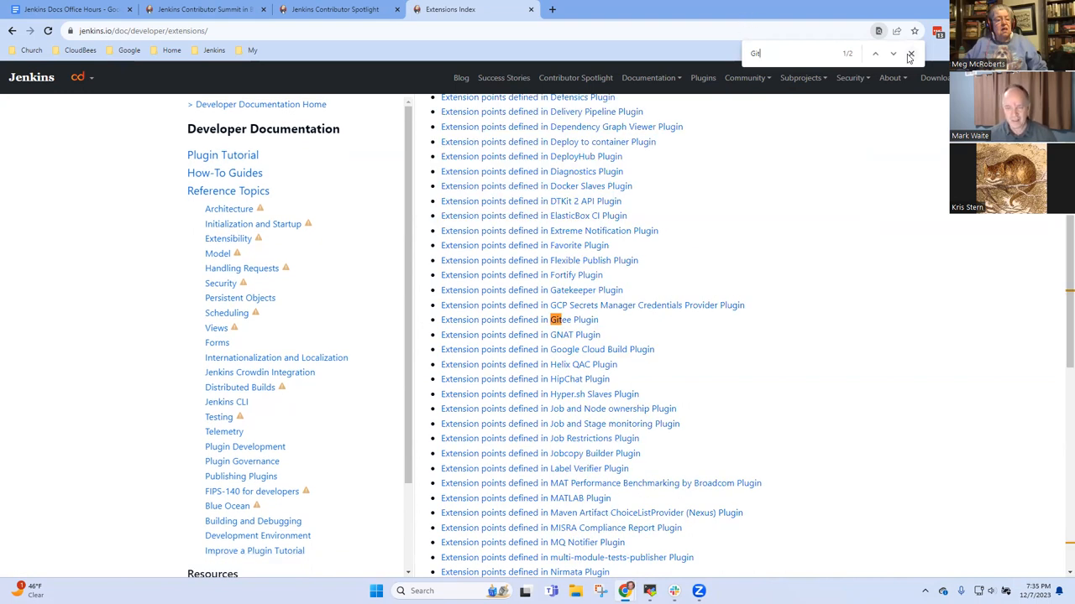
left_click(910, 53)
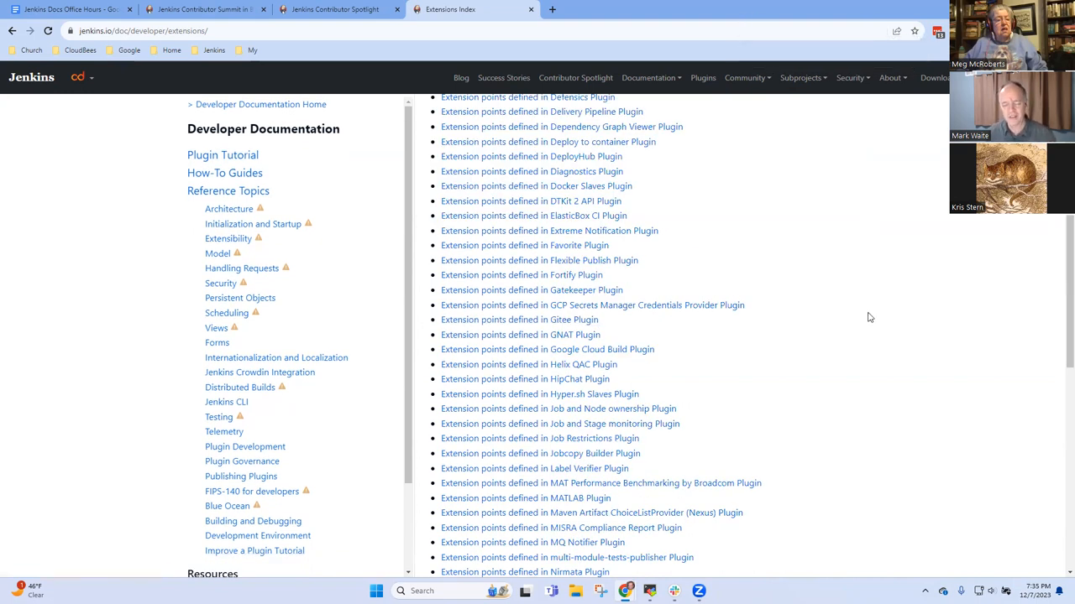
mouse_move(853, 365)
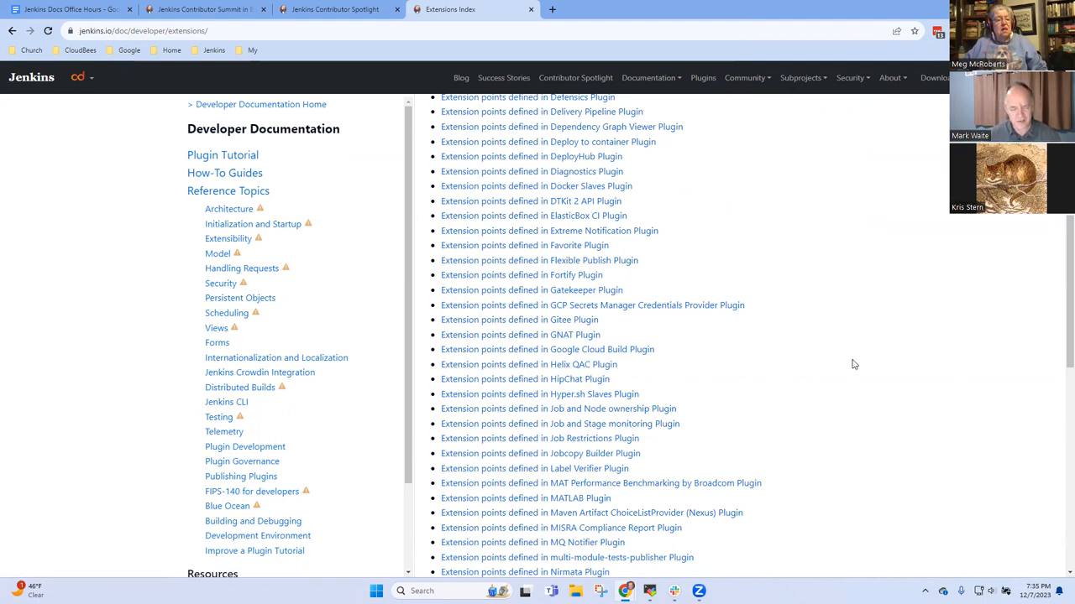
mouse_move(840, 375)
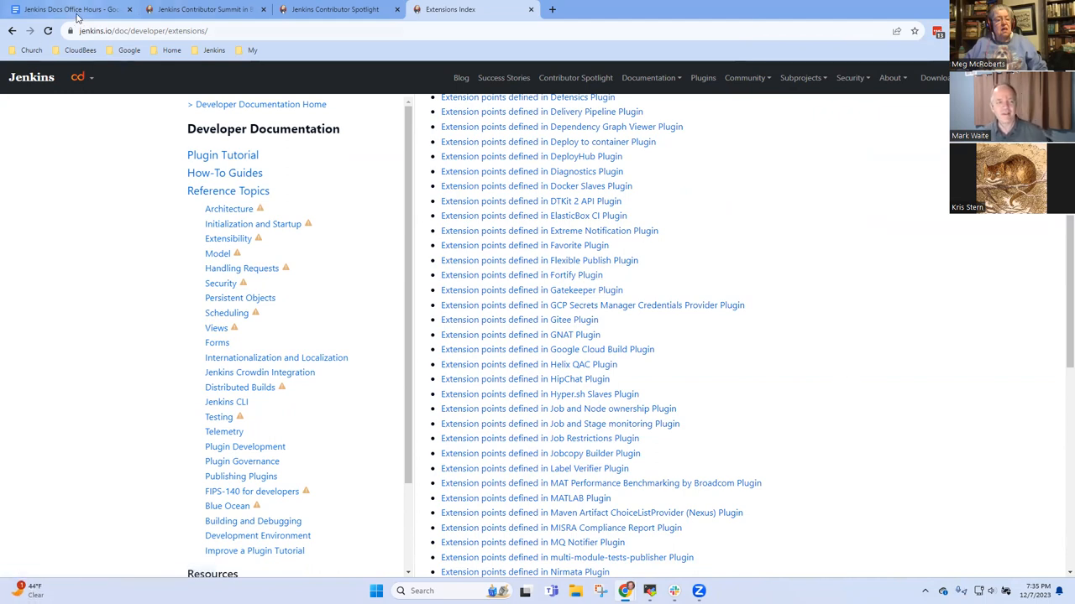
Back in the notes, record "Kris will submit a PR proposing the idea"
left_click(67, 10)
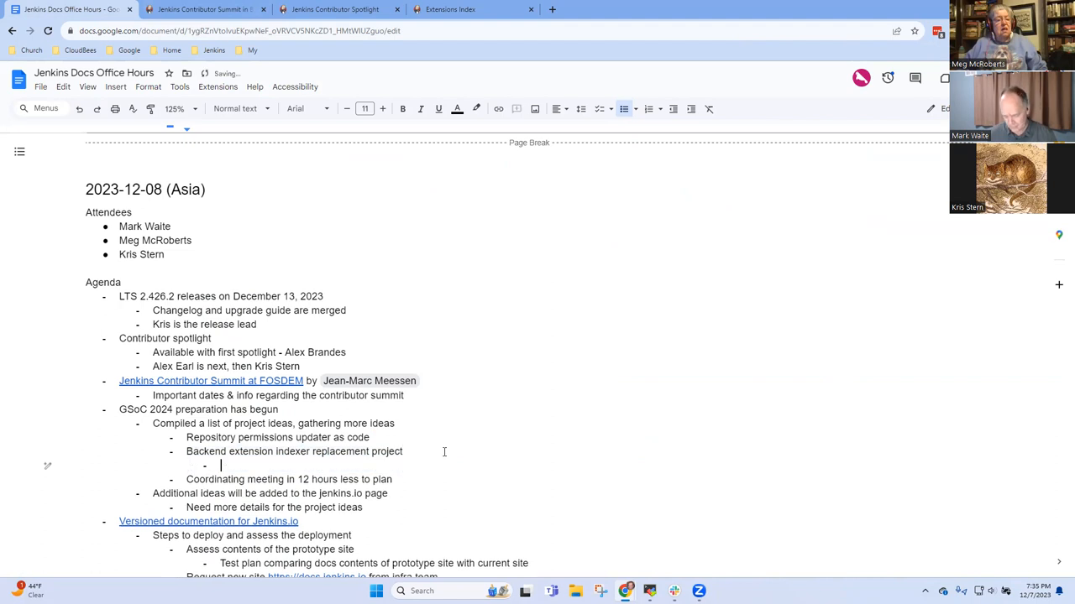
type("Kris")
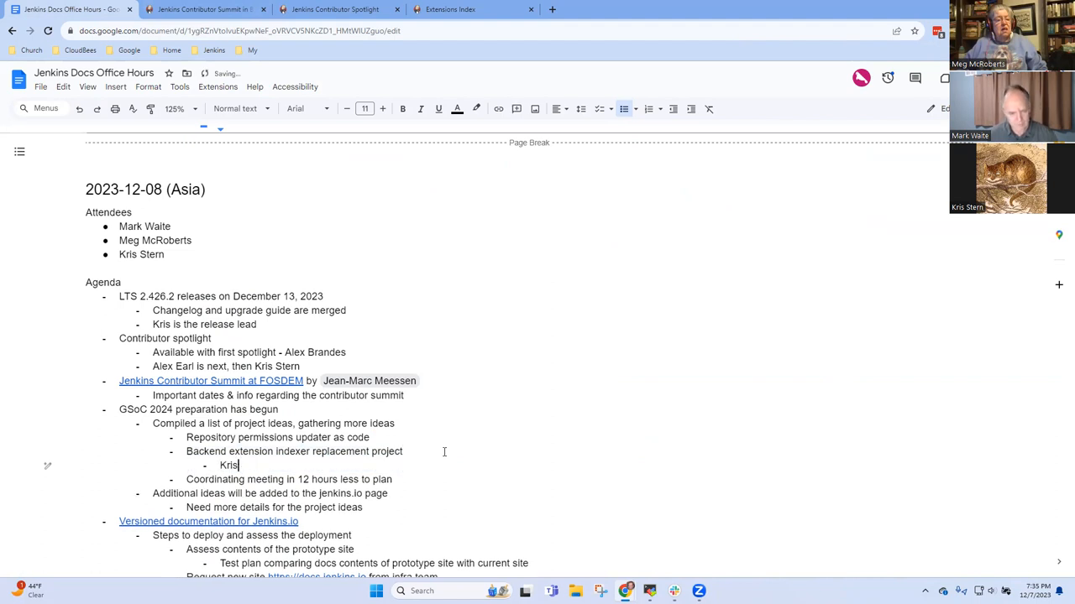
type("will submit a")
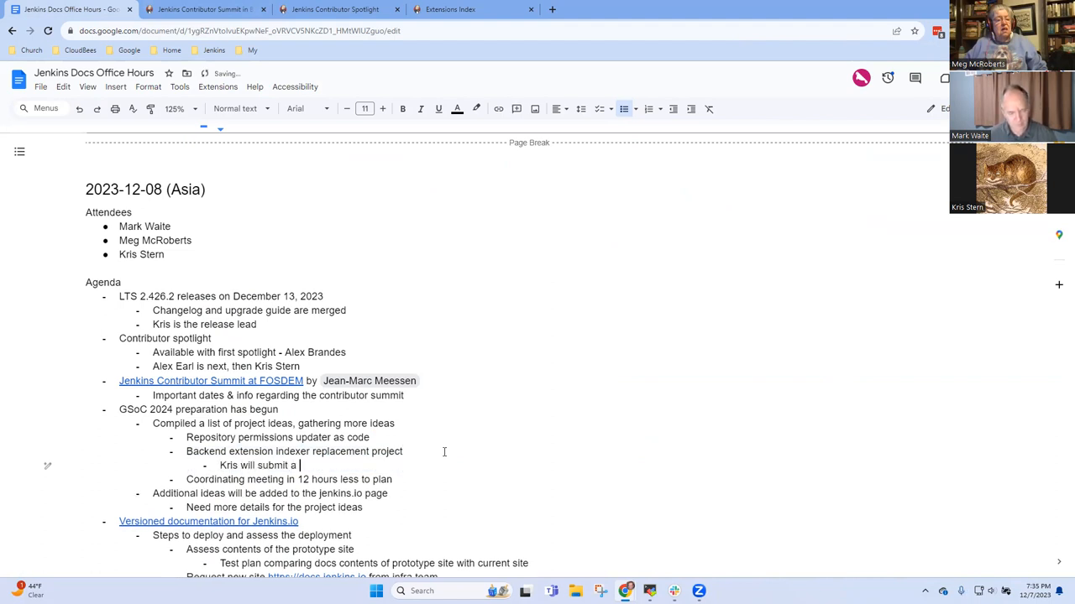
type("PR proposing t")
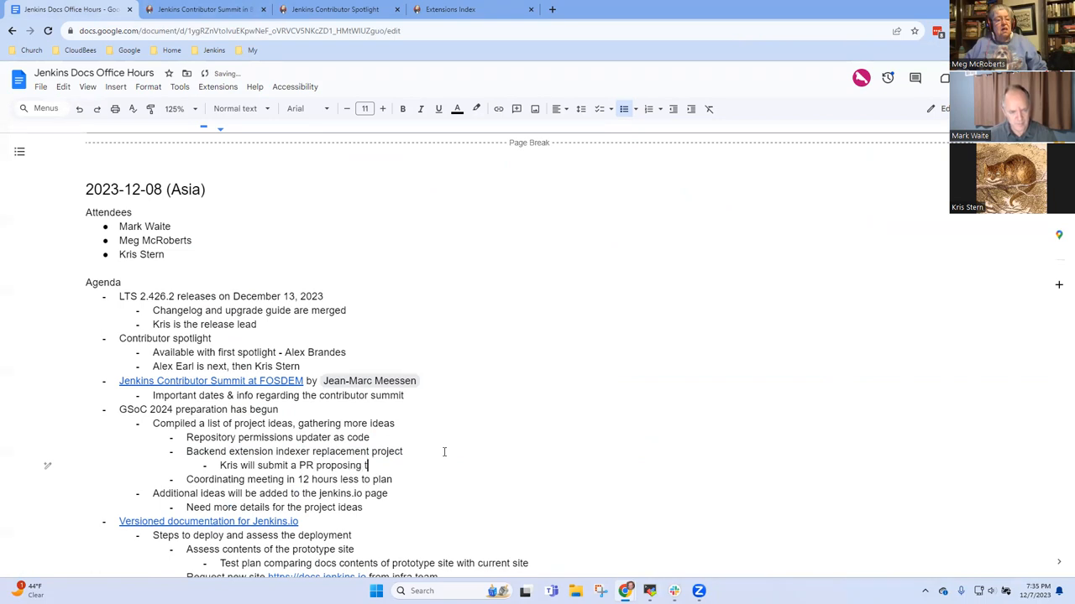
type("he idea")
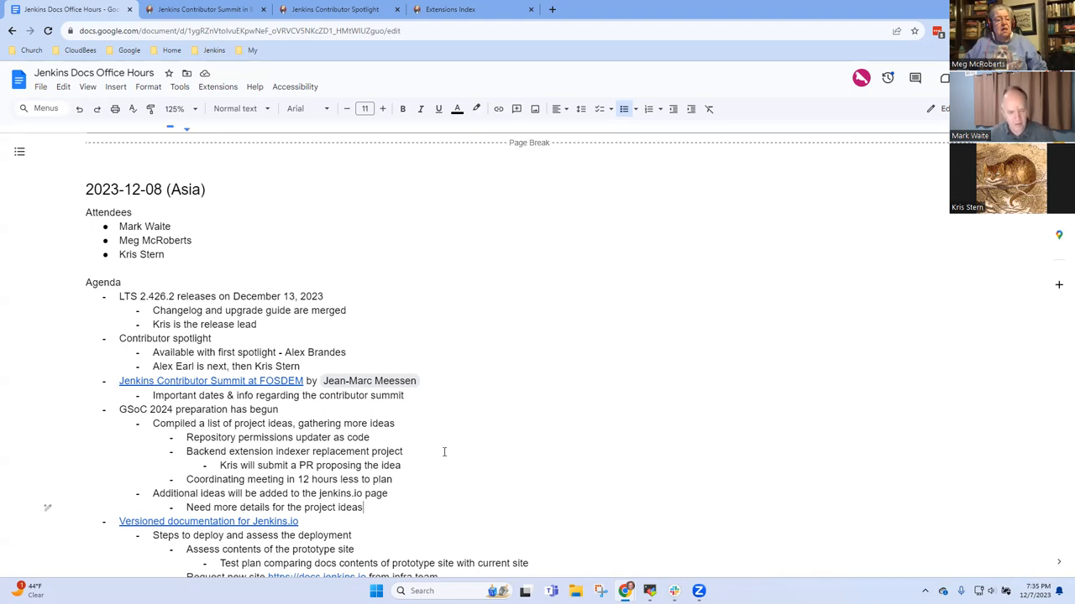
Add the bullet "Need more mentors for the projects"
type("Need")
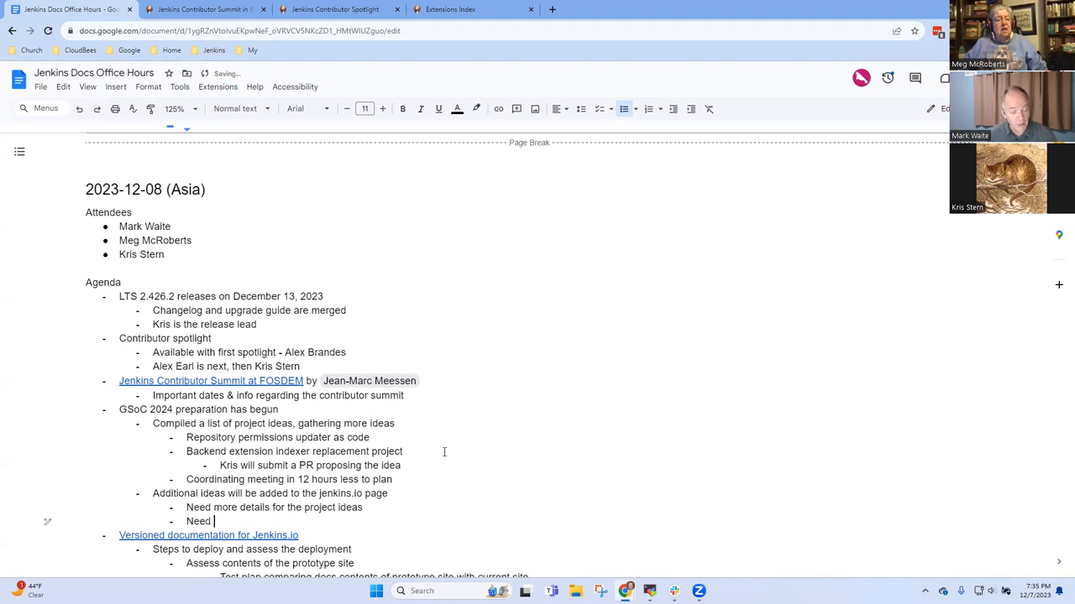
type("more")
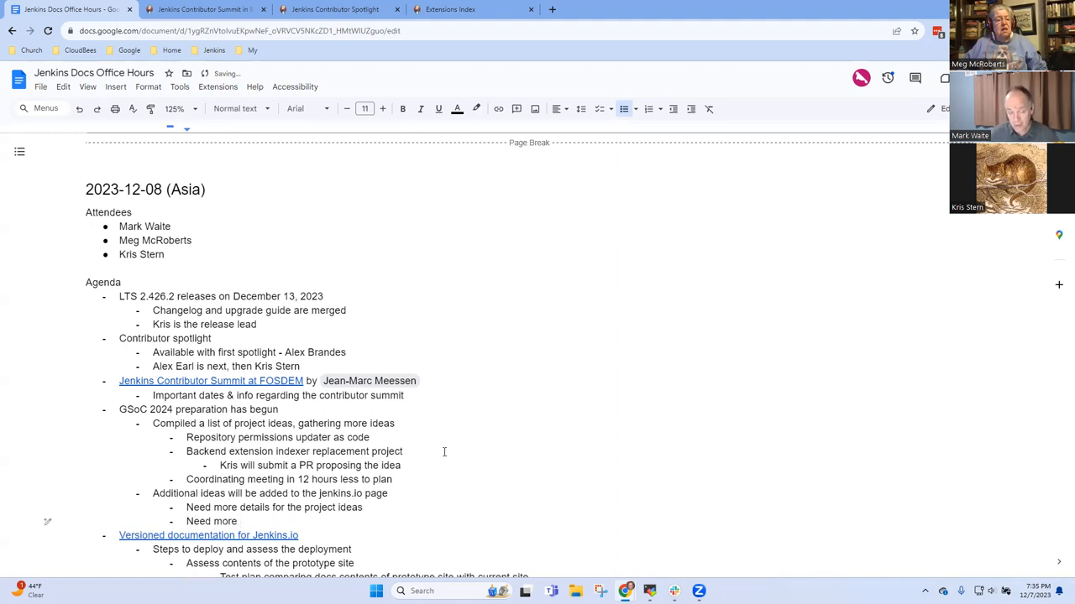
type("m")
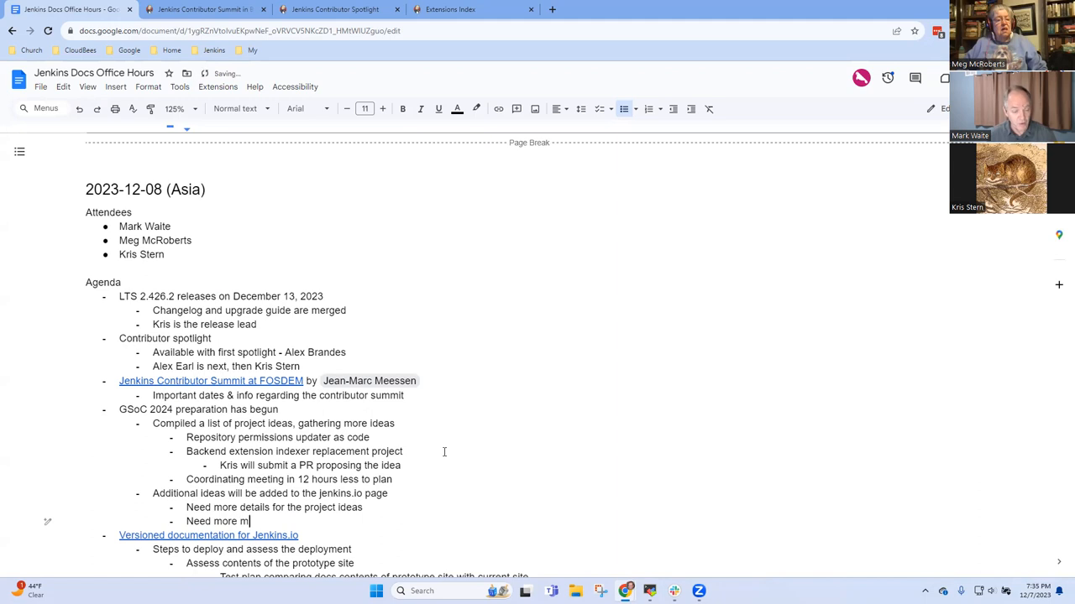
type("entors for the")
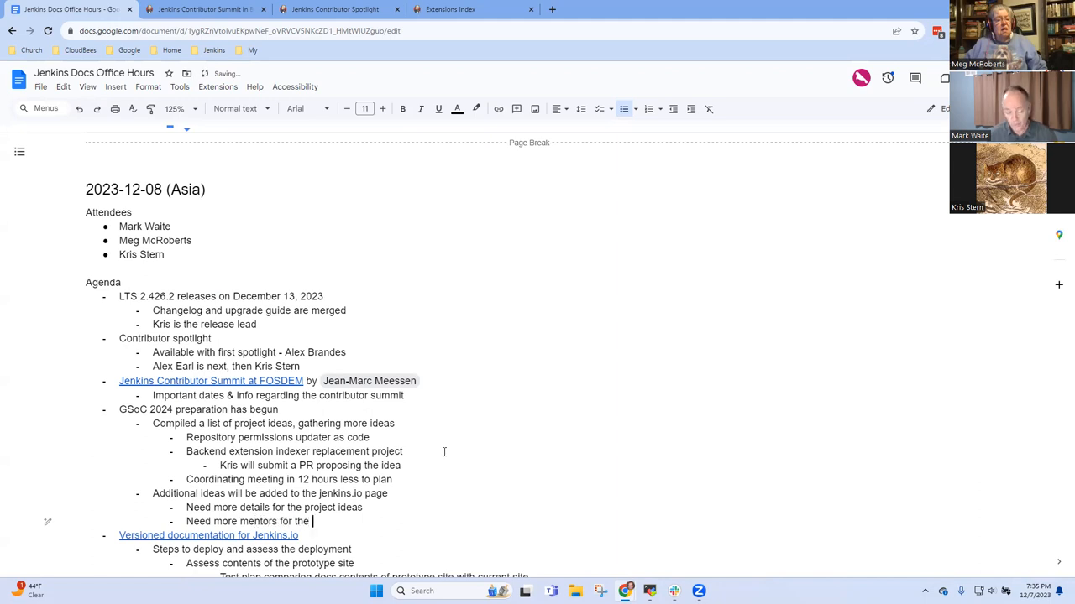
type("projects")
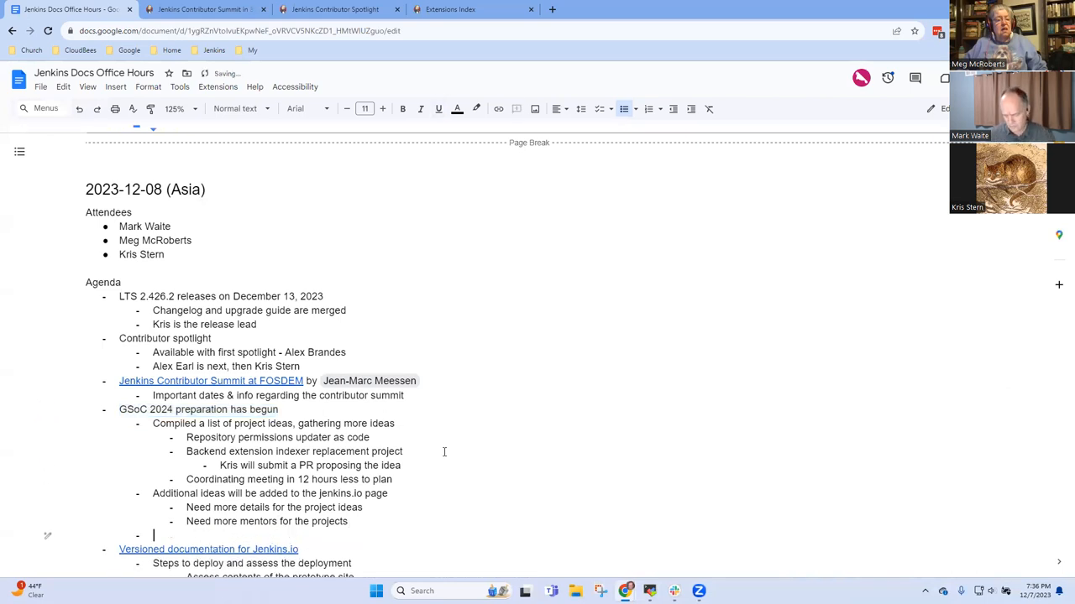
Record "Many contributors have expressed interest in various Jenkins repositories"
type("Many contri")
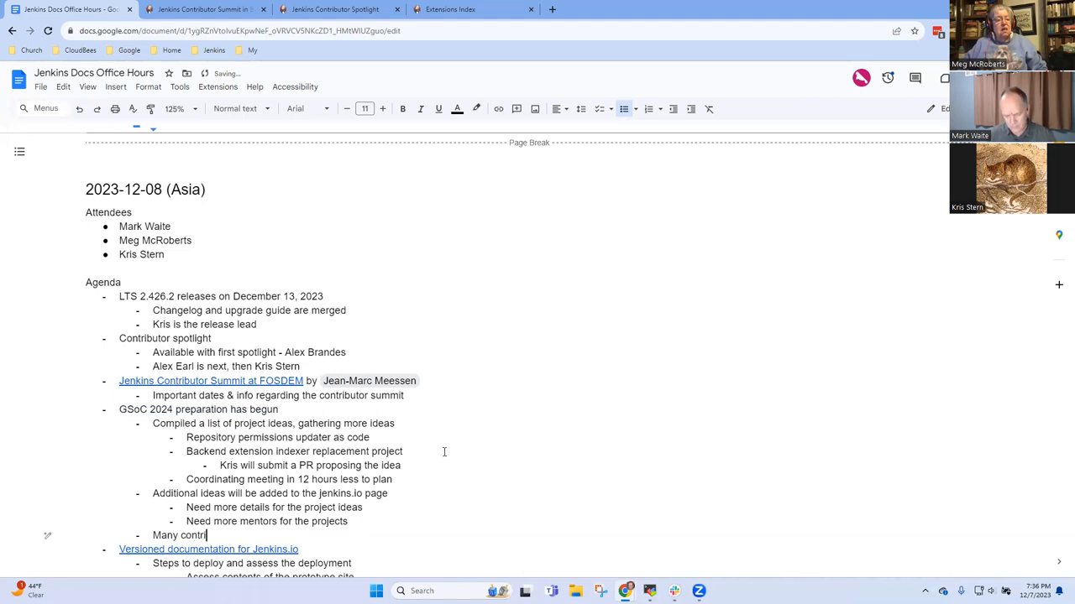
type("butors")
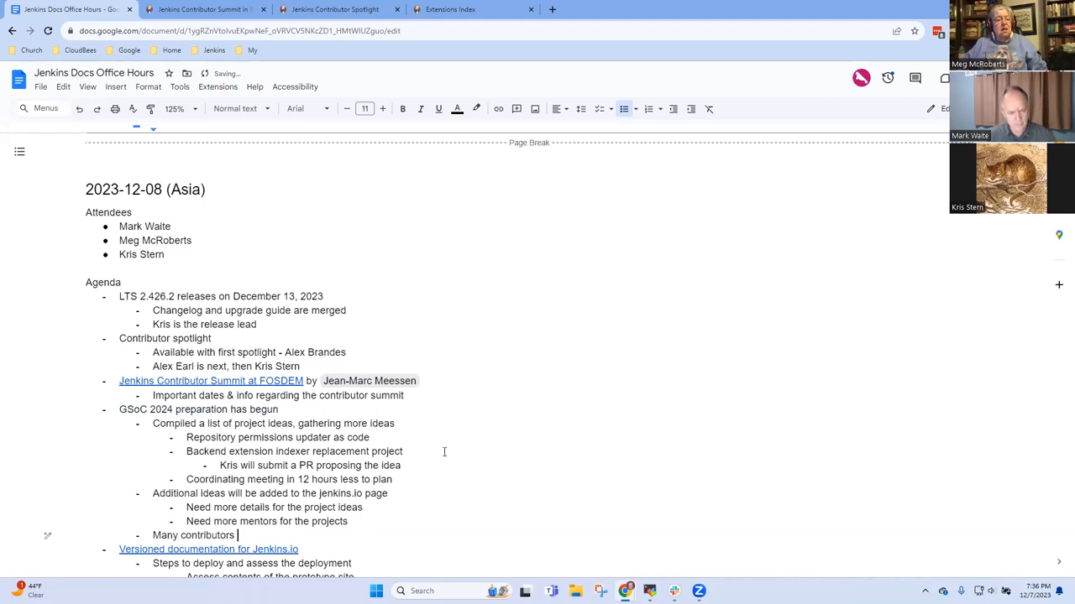
type("have expressed")
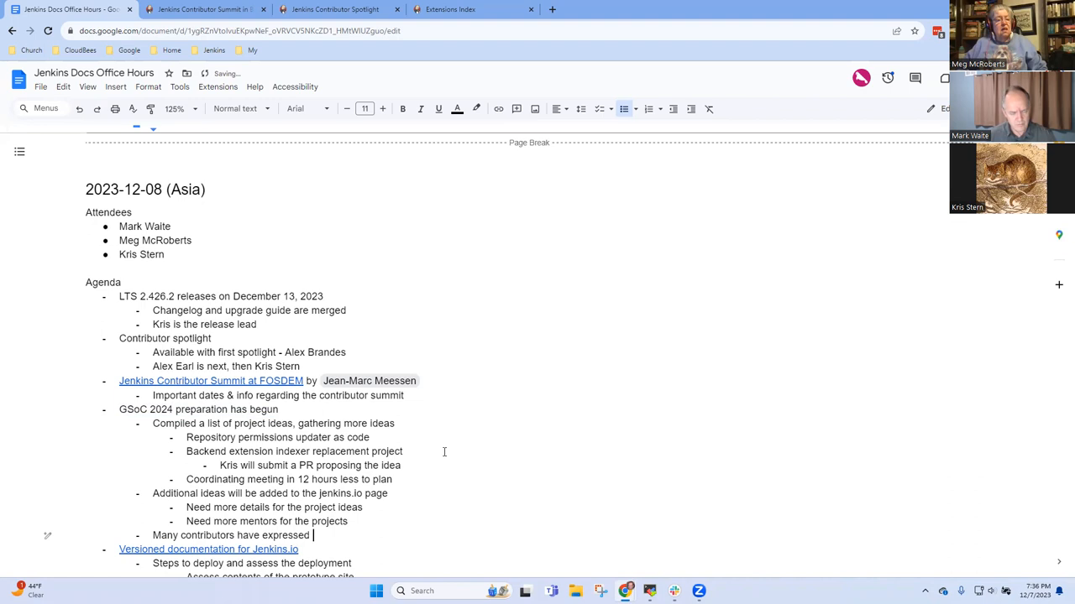
type("interest in")
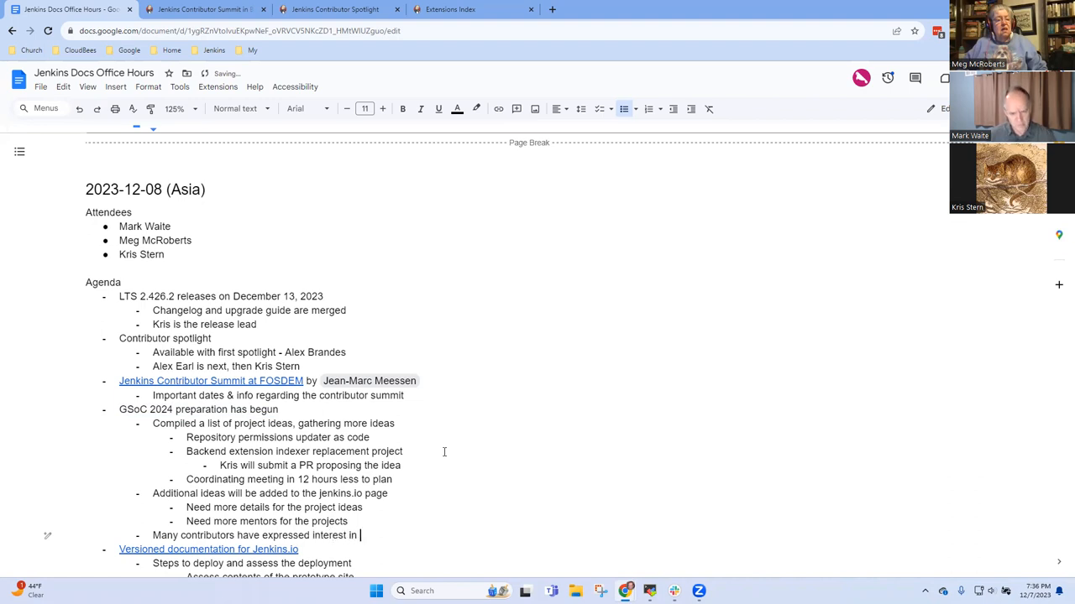
type("various Jenkins")
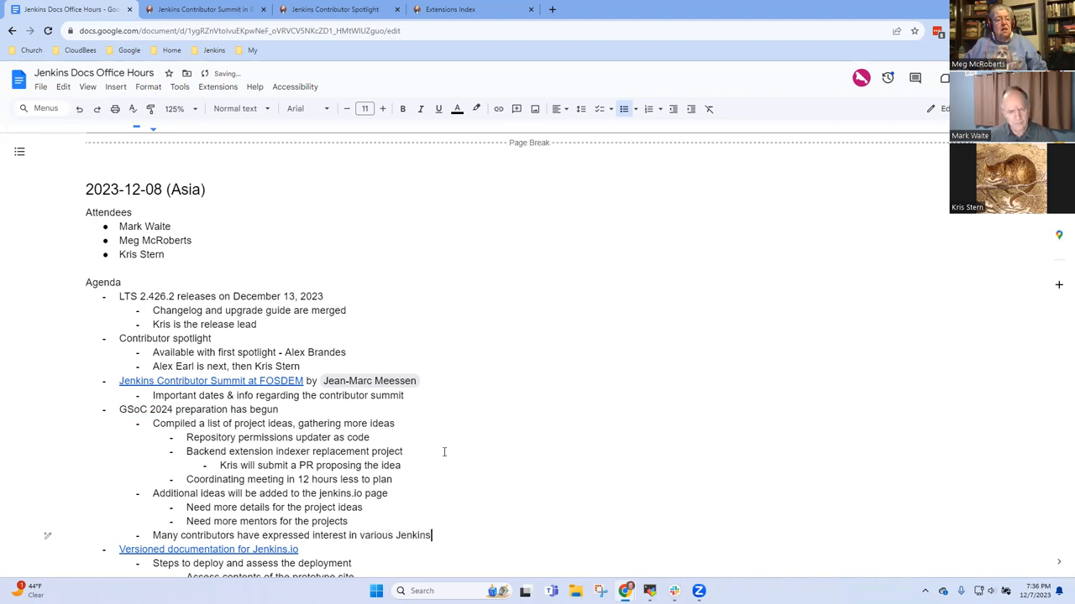
type("repositories")
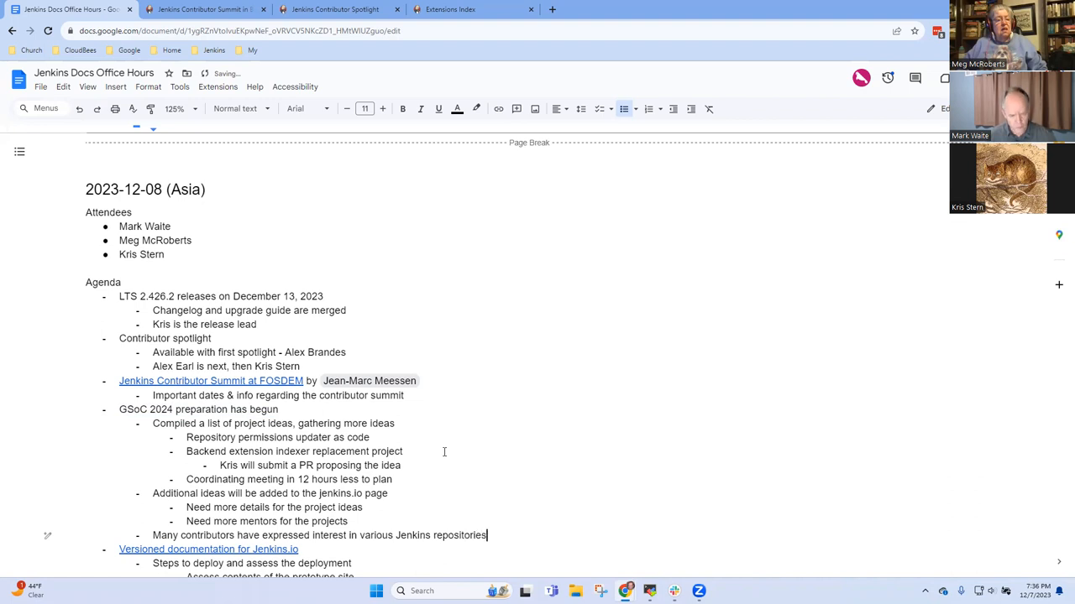
Add the sub-point about a good way to invite first-time contributors to submit pull requests
type("Good")
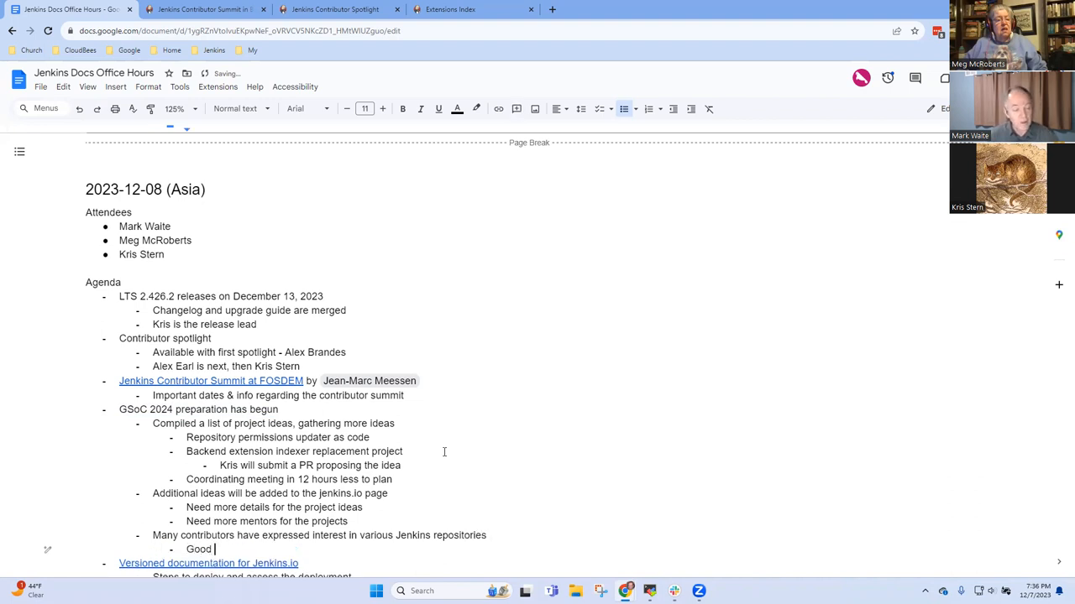
type("way to in")
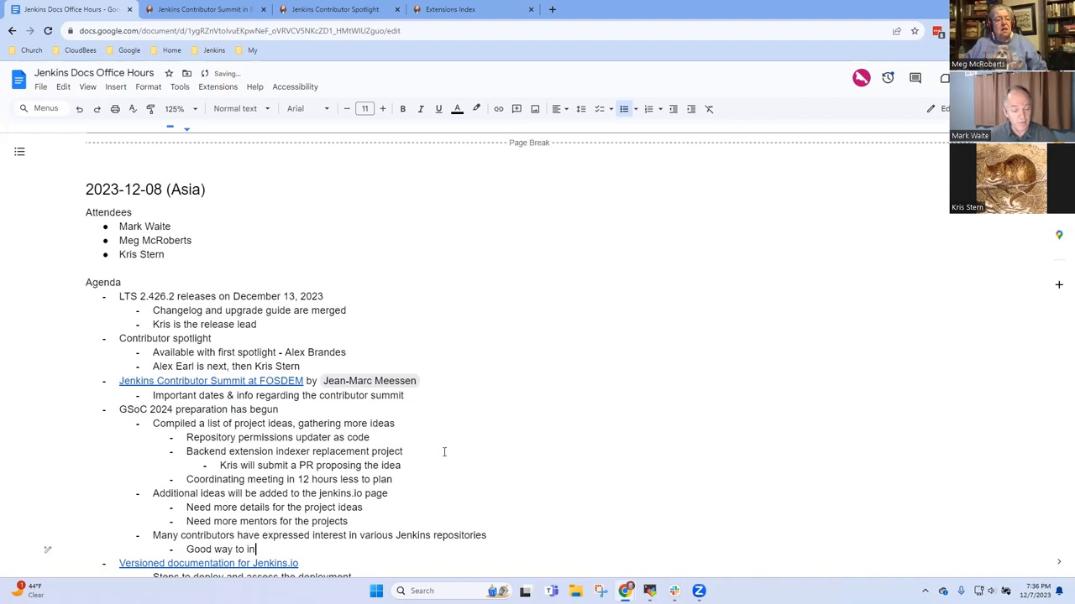
type("vite first time")
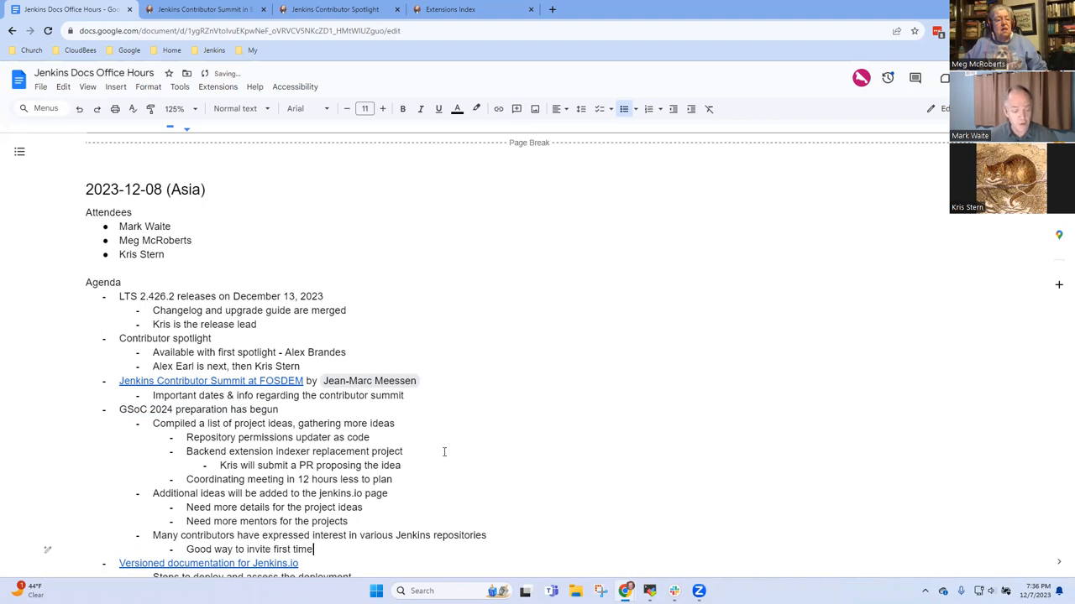
type("contributors ot")
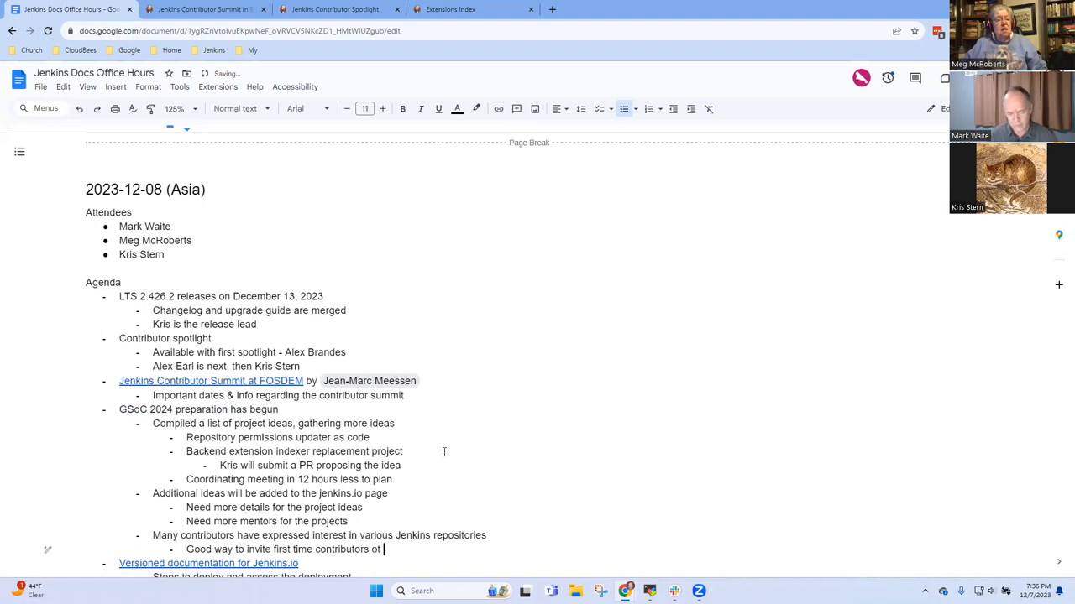
type("o")
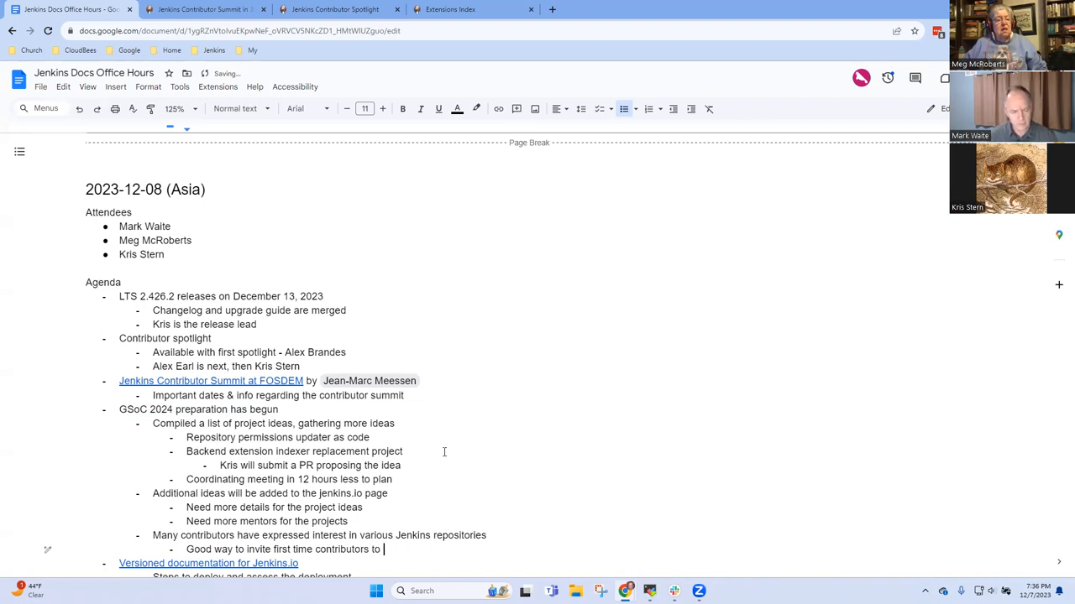
type("submit pou")
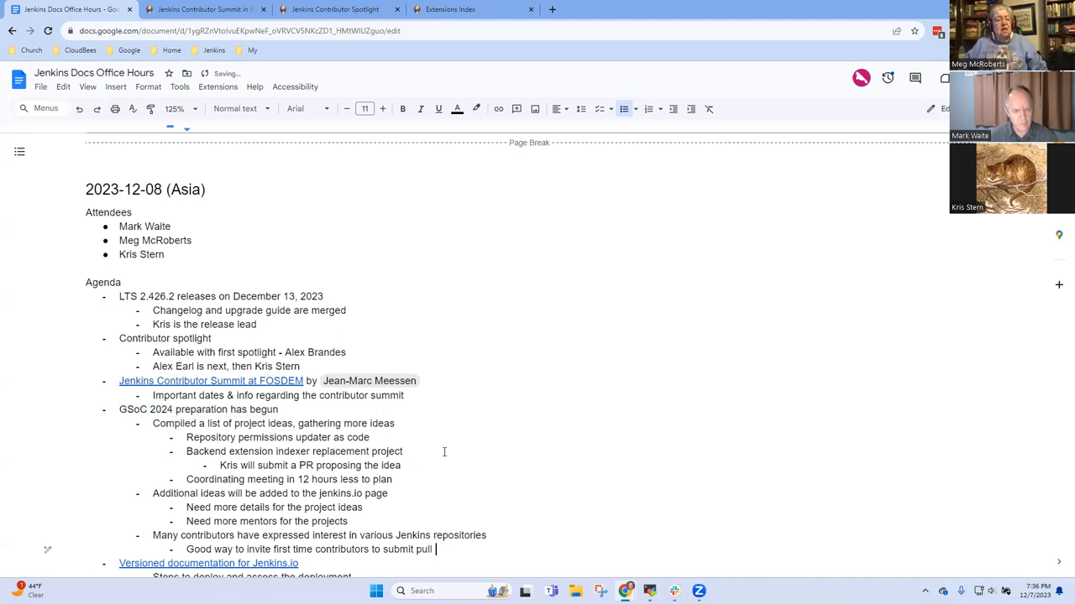
type("requests")
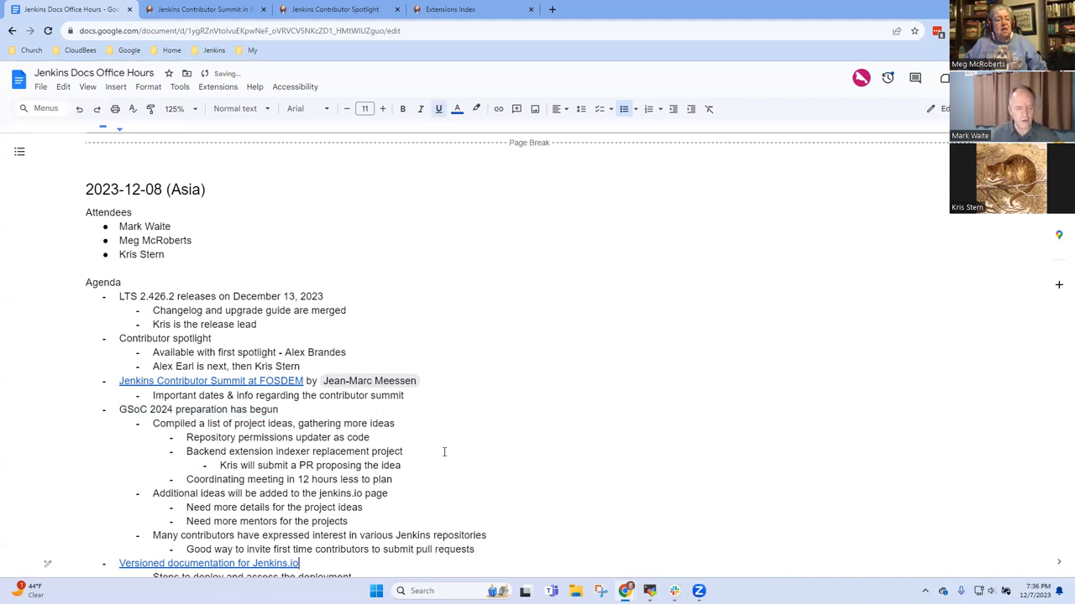
Under 'What will we do to deploy it', note 'Ready to deploy to docs.jenkins.io'
scroll("down", 3)
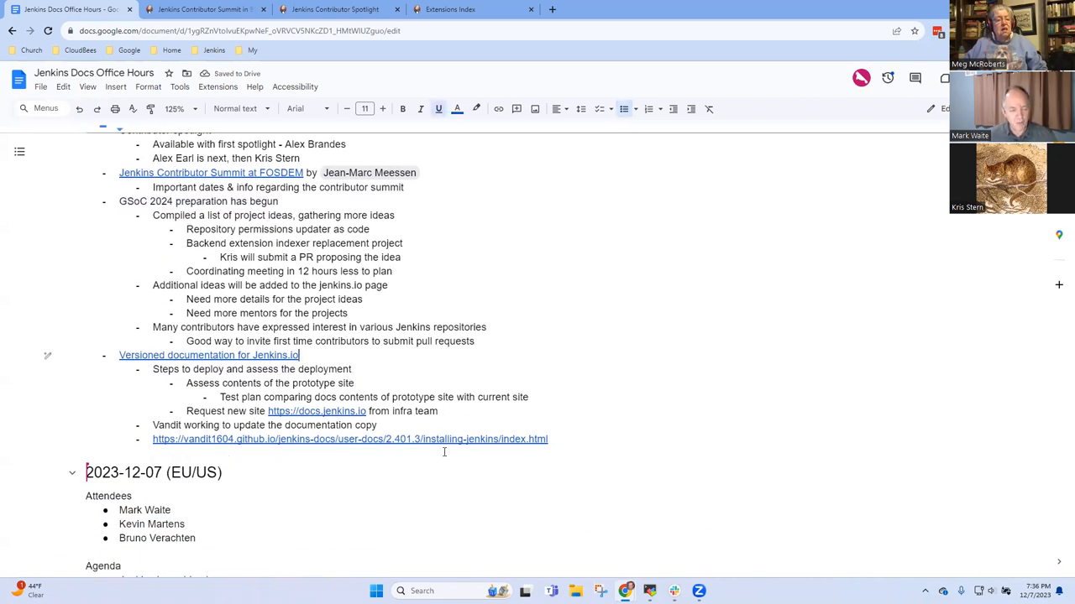
mouse_move(209, 356)
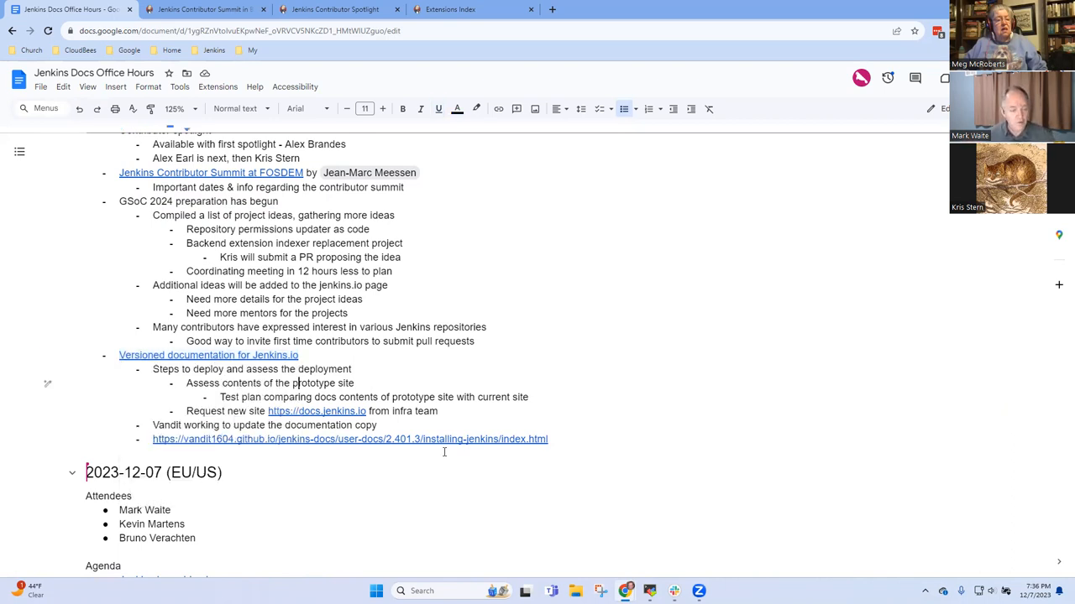
key("enter")
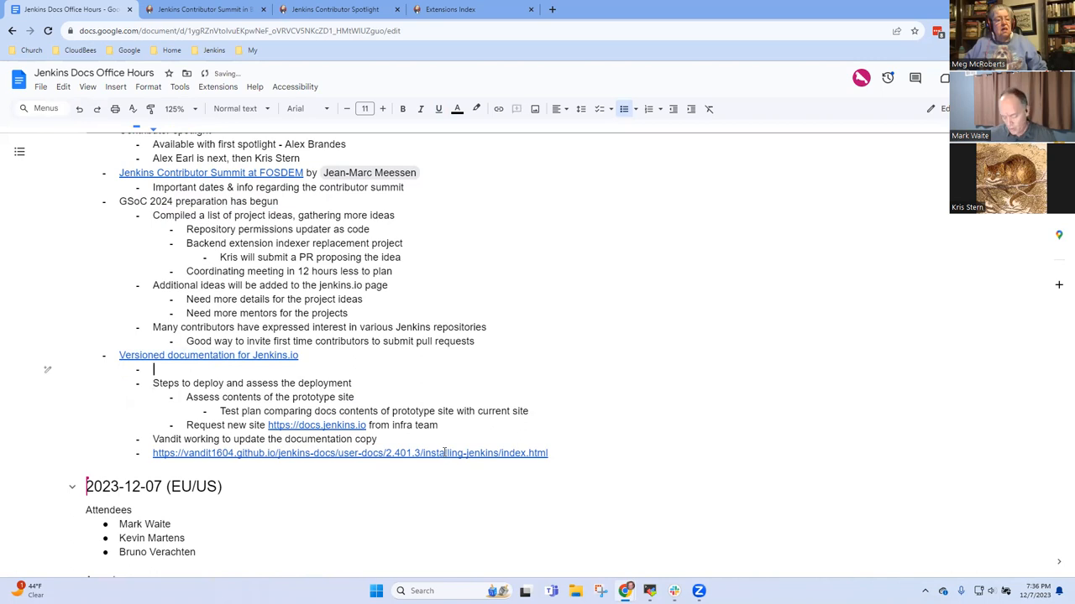
type("What will t")
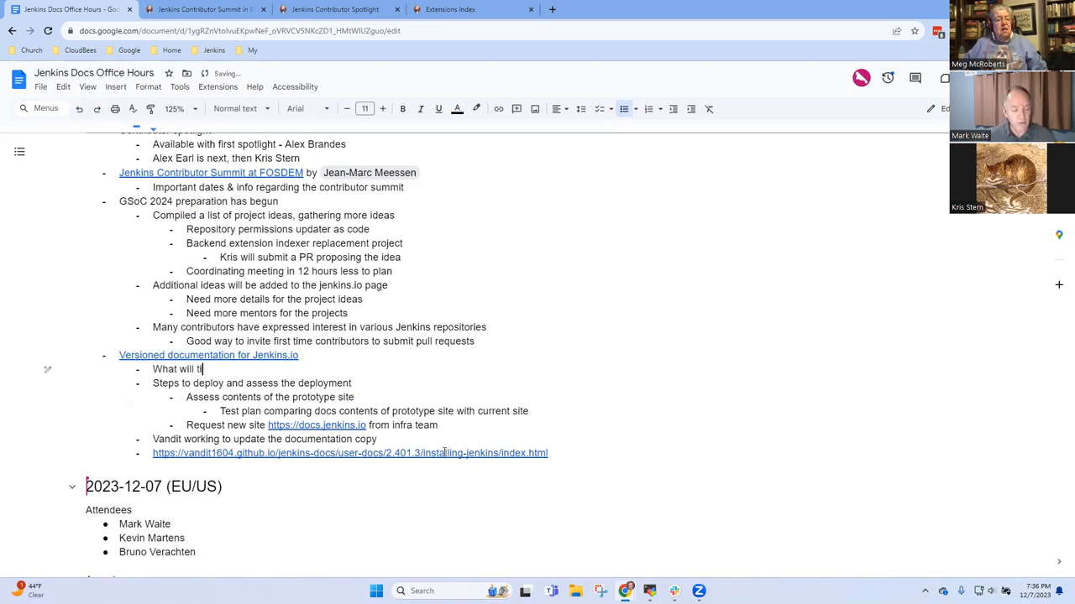
type("it")
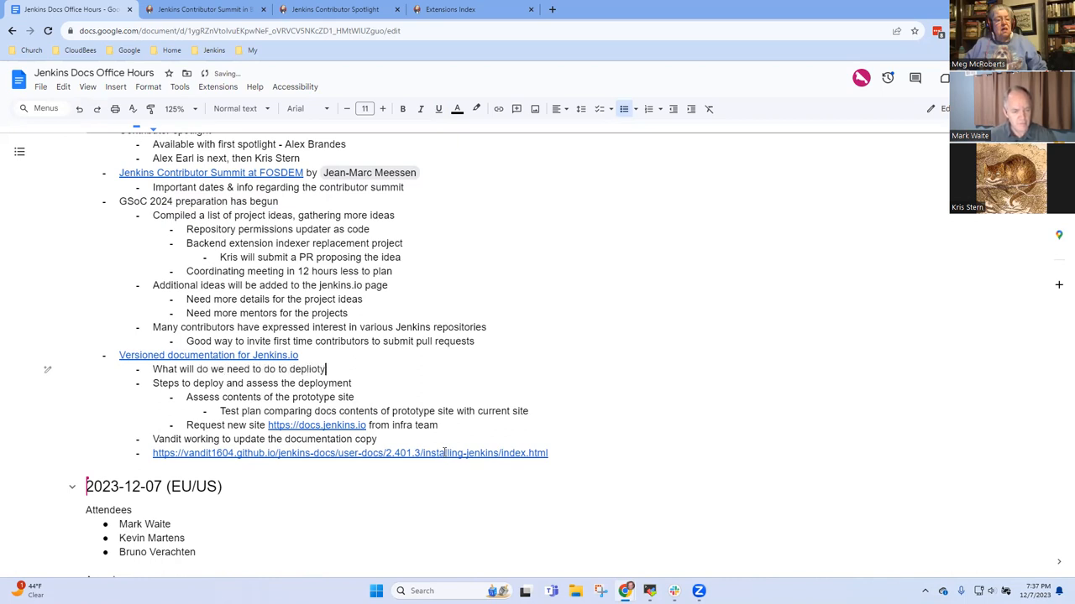
key("Backspace")
type("y i")
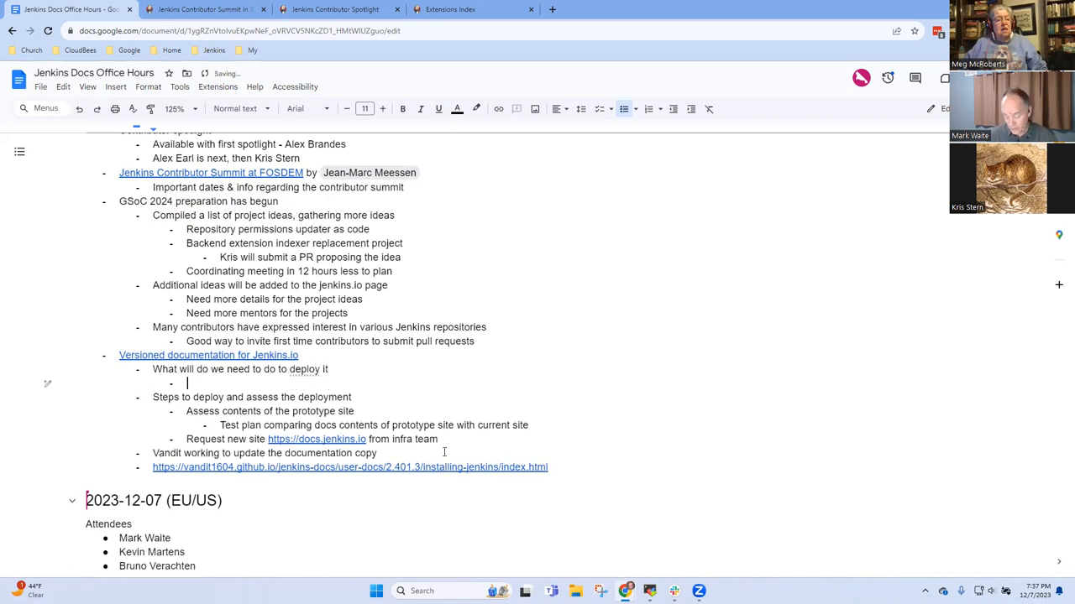
type("Ready to deplya t")
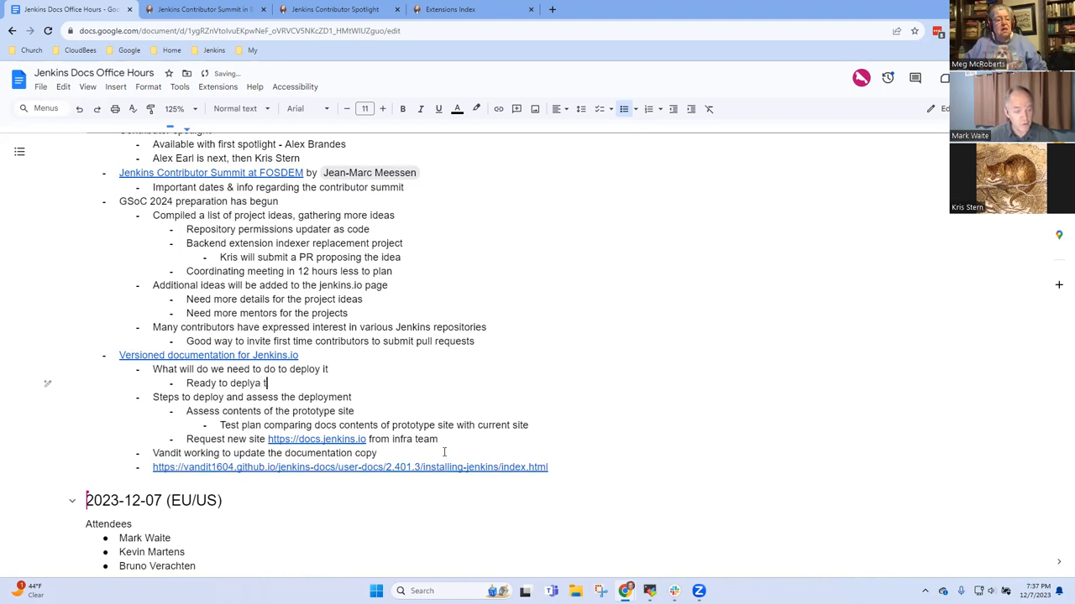
key("Backspace")
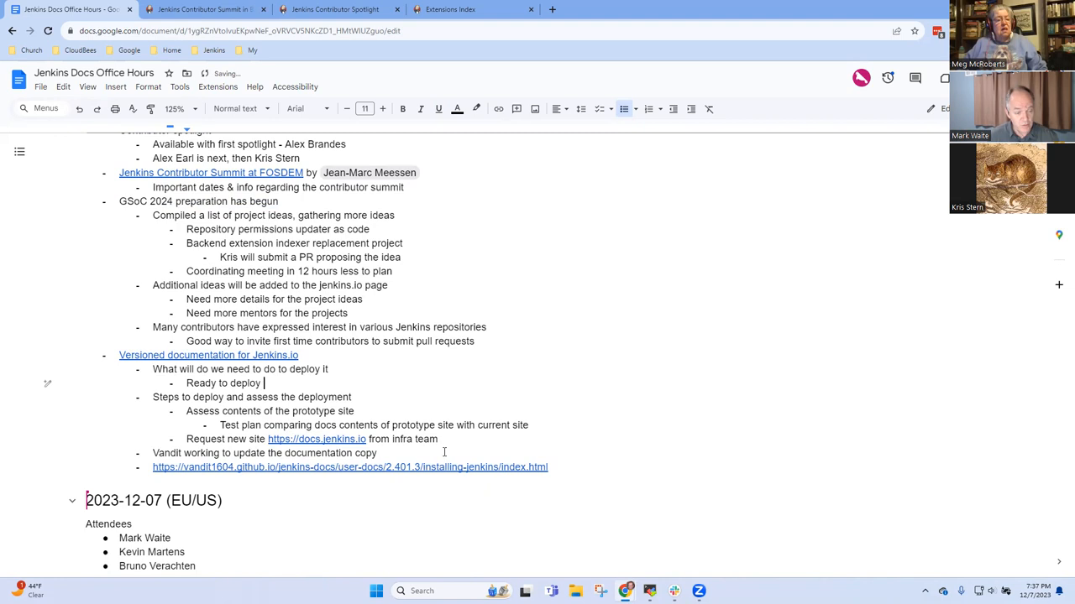
type("to docs.jenkin")
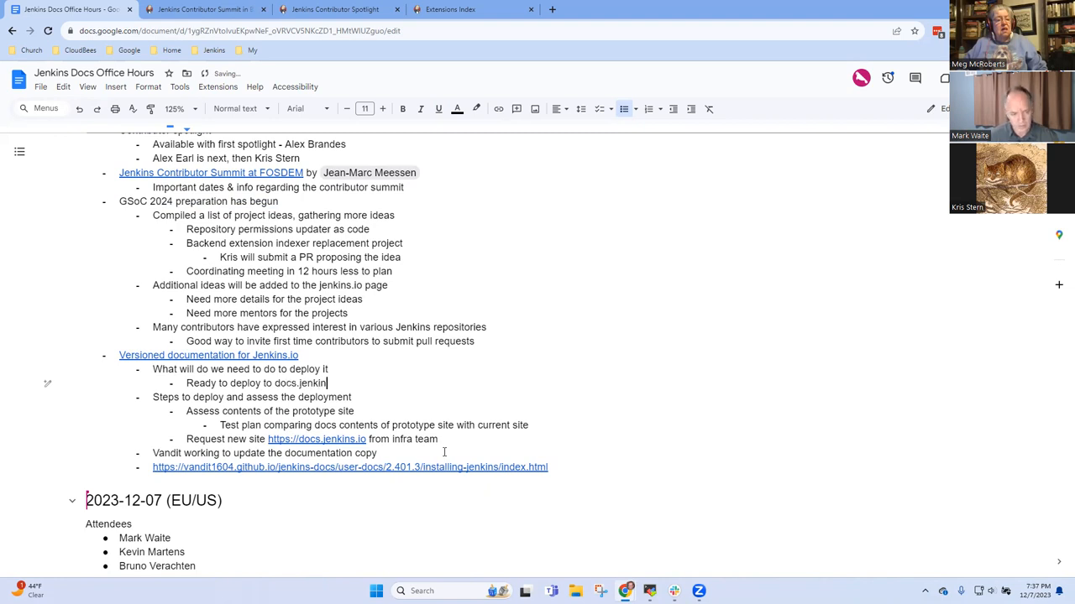
type("s.io")
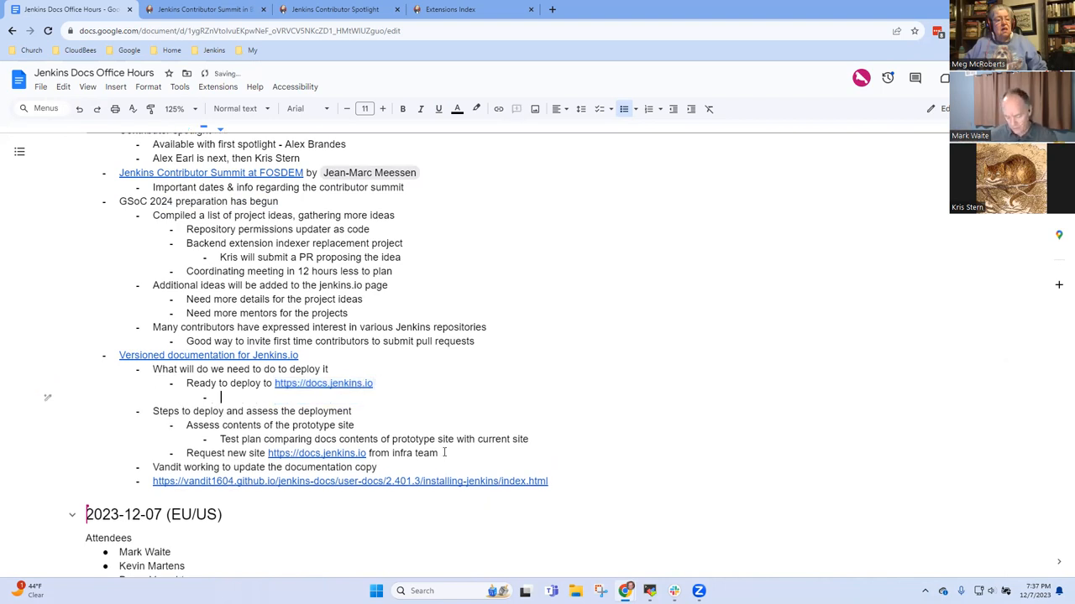
Add an indented bullet 'New site, no risk to existing functionality'
type("New site, no risk to existing functiona")
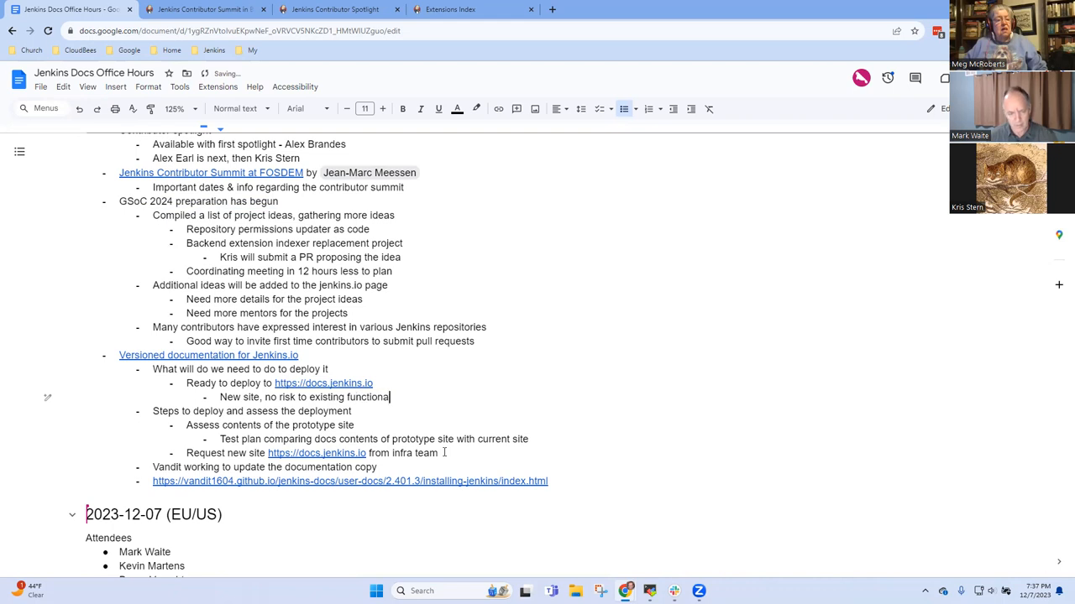
type("ity")
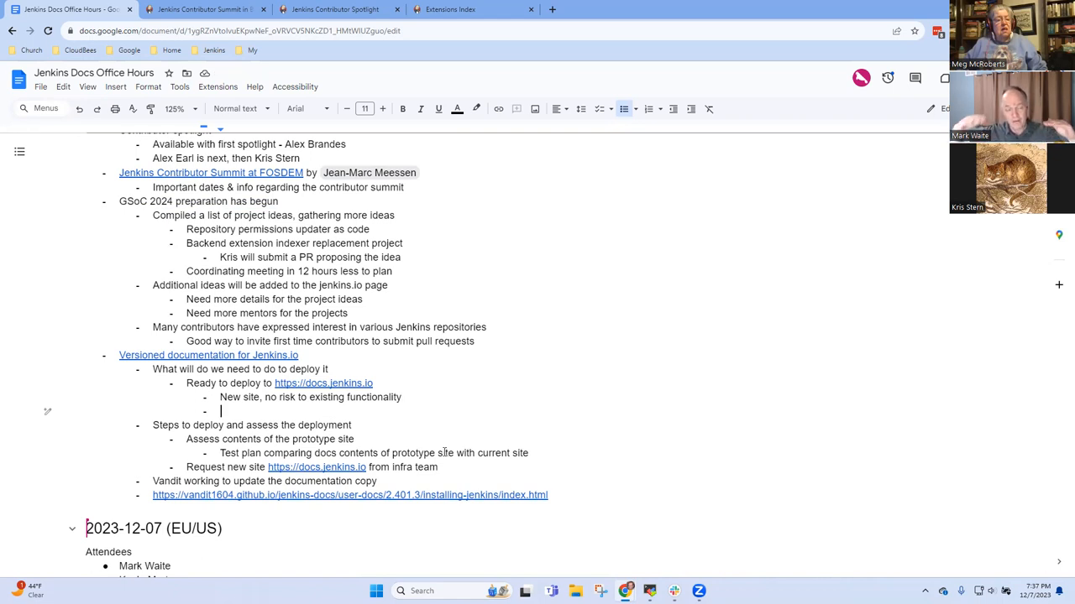
Note 'Deploy to the new site, let us test drive' with sub-bullet 'making changes to both old and new'
type("Deploy to the new site, let us te")
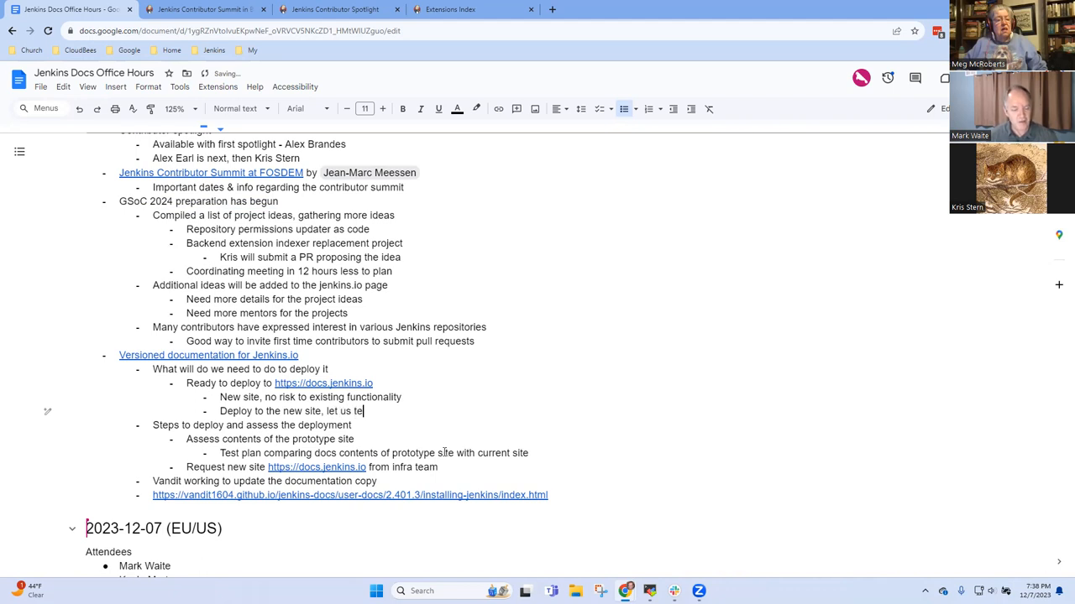
type("st drive")
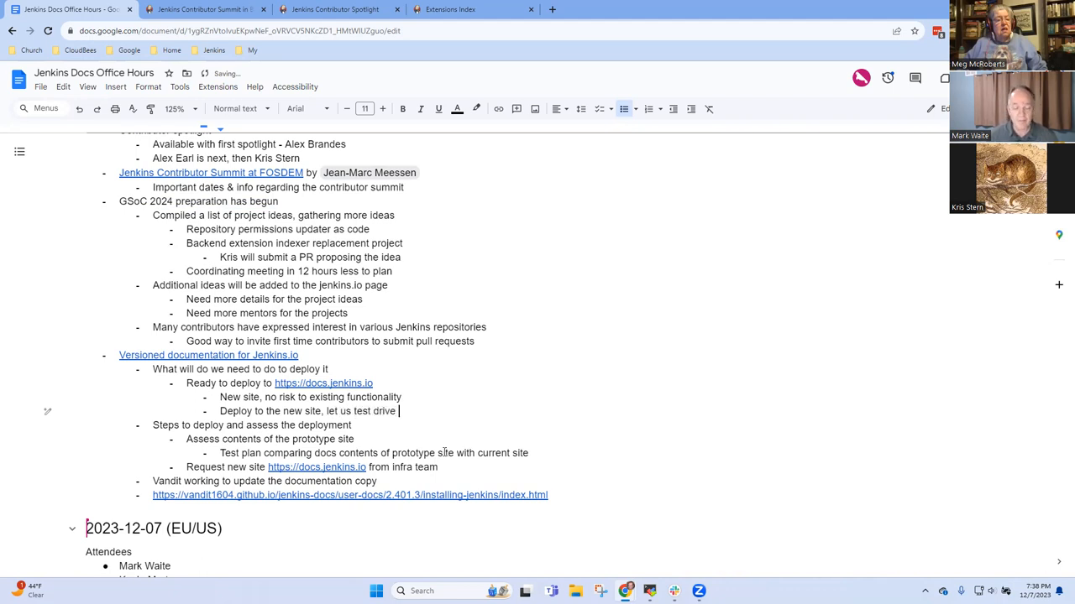
type("making ch")
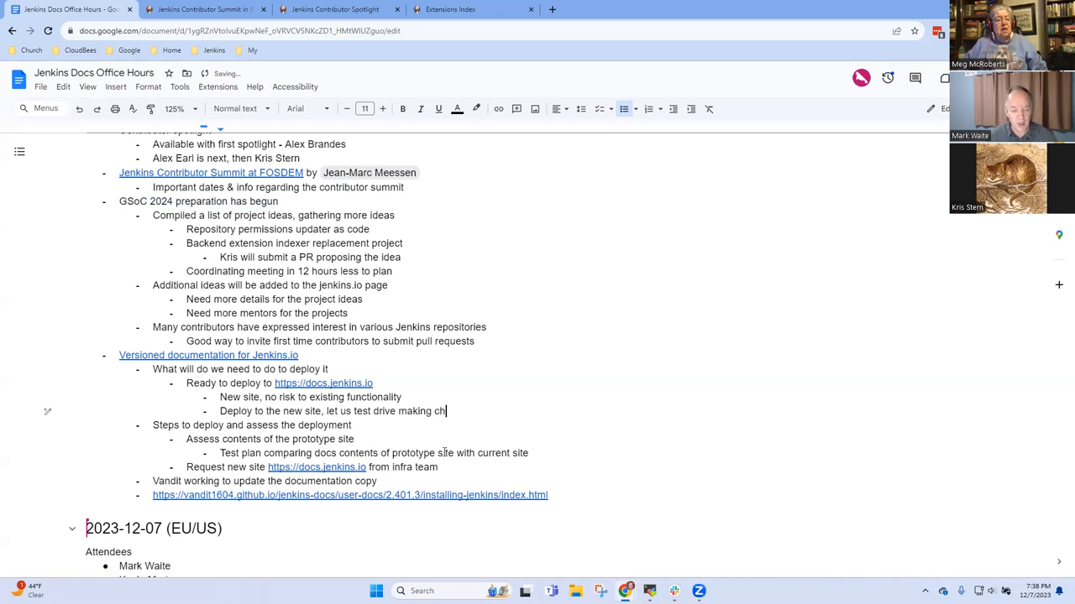
type("anges to both")
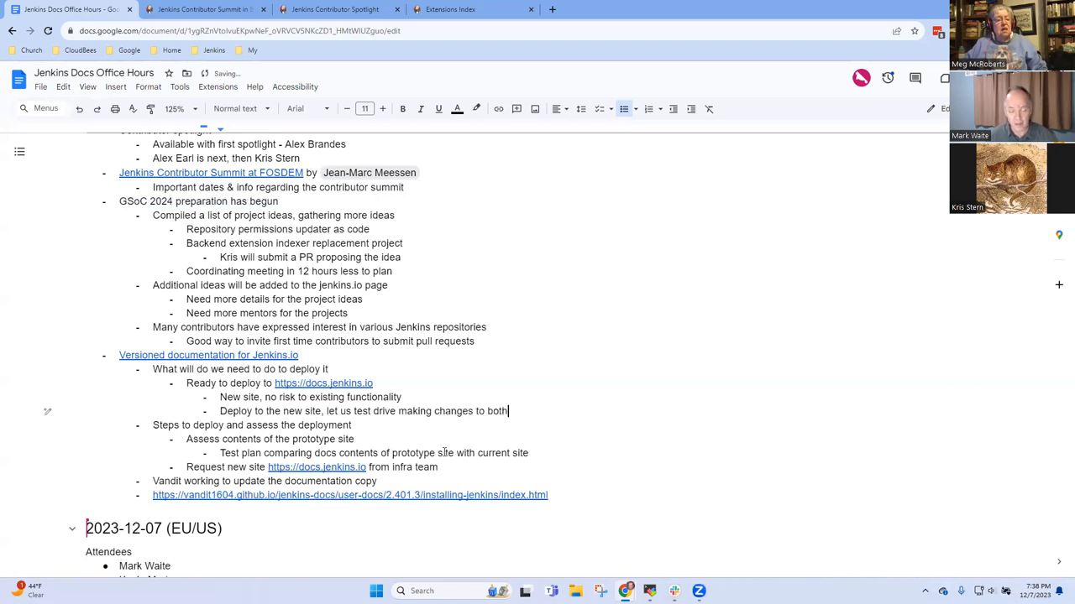
type("old and new")
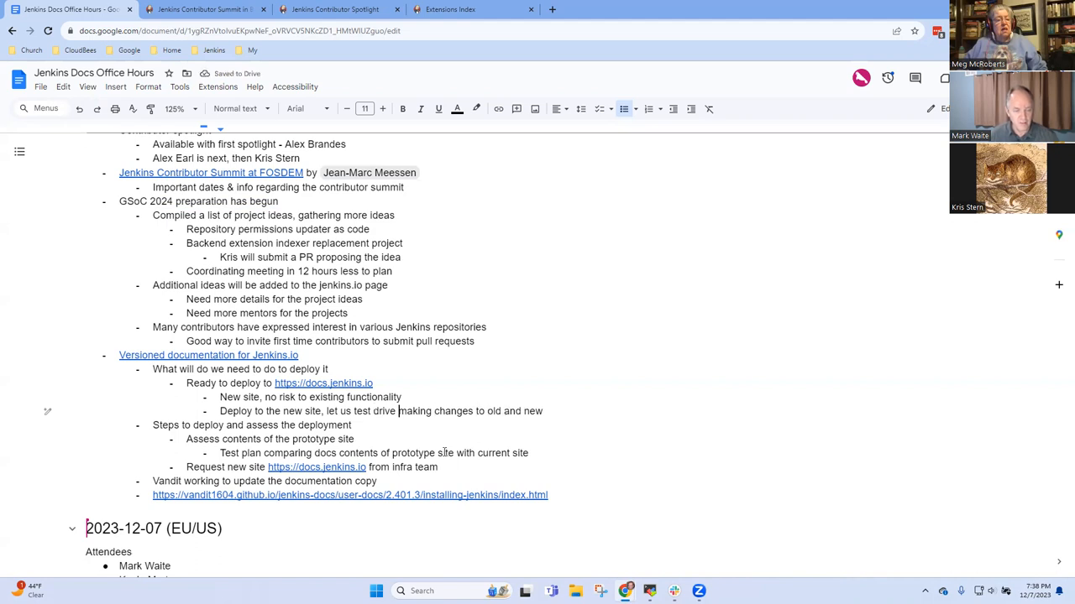
key("enter")
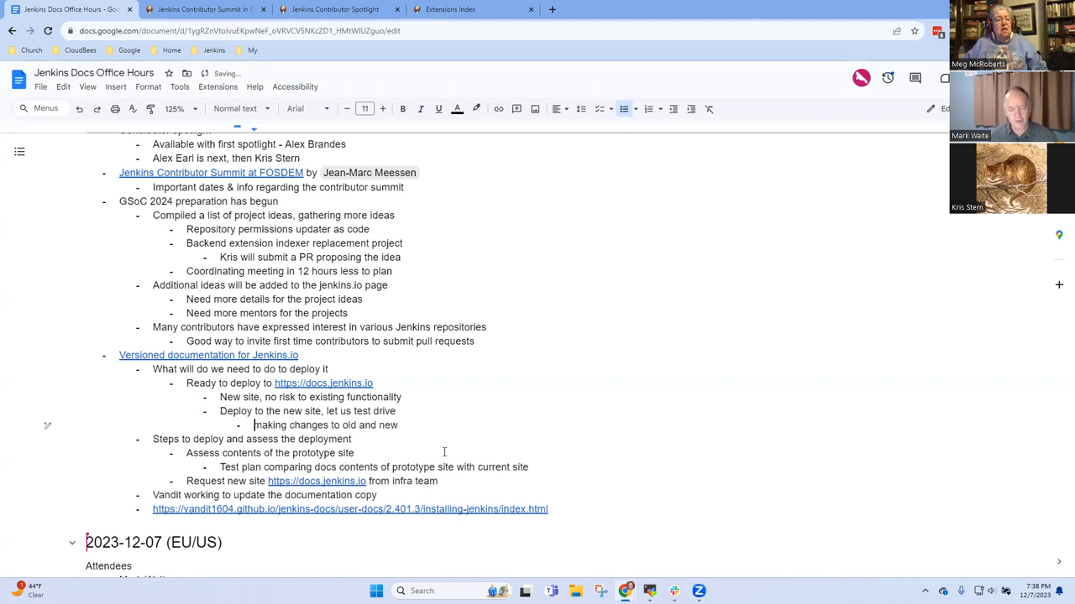
Add sub-bullets for comparing content and comparing navigation between old and new
type("co")
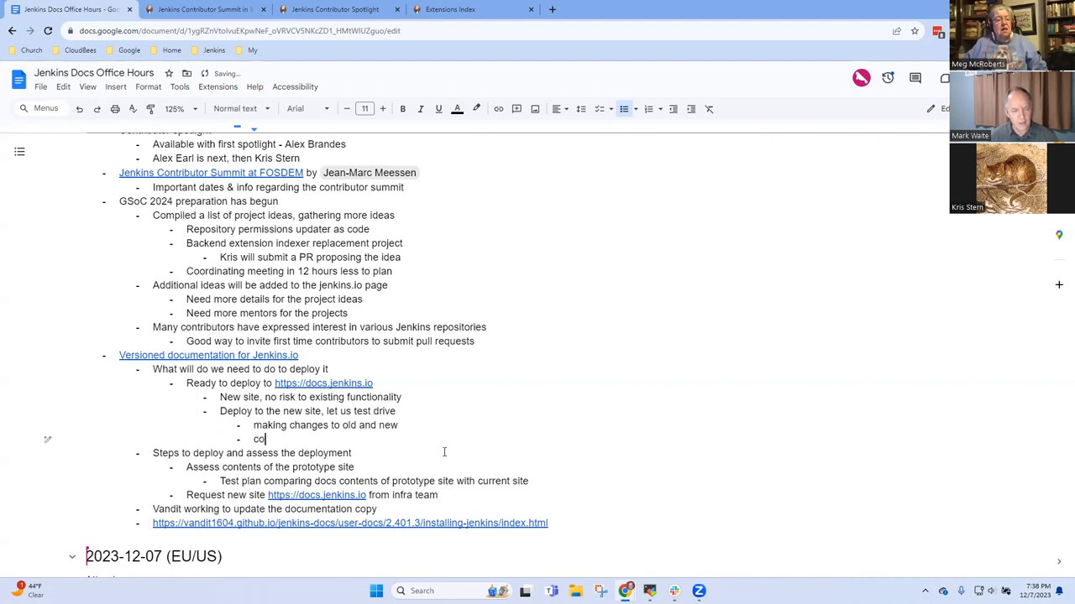
type("Comparing o")
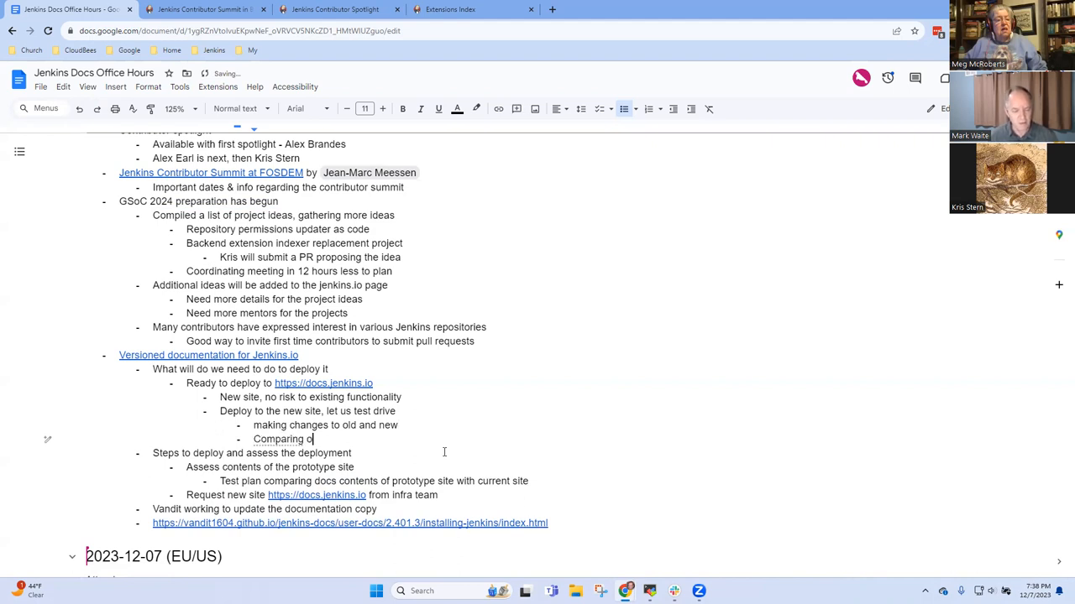
type("ontent")
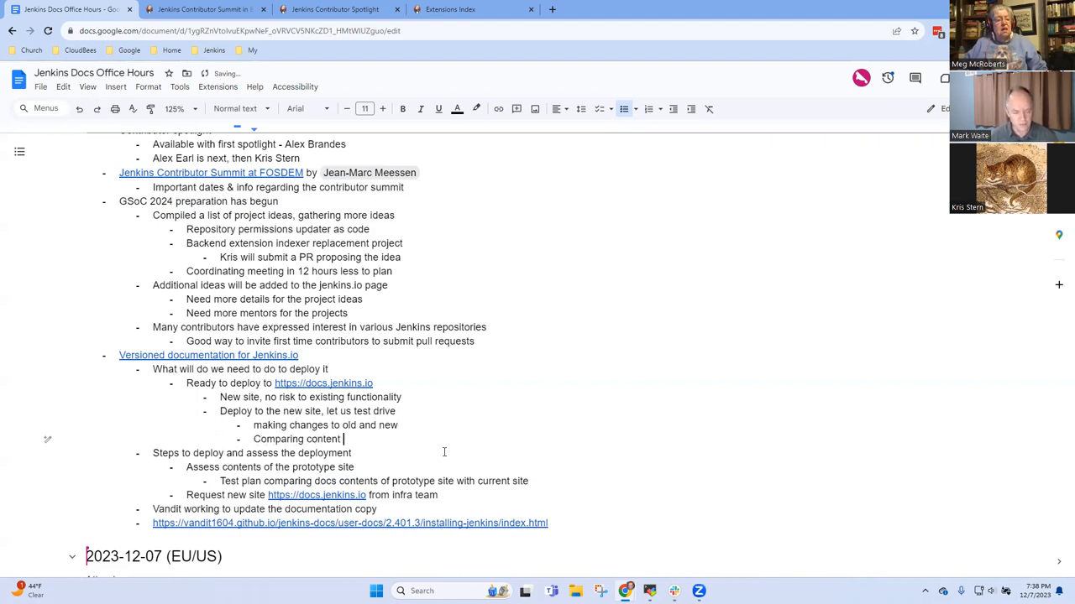
type("between old an")
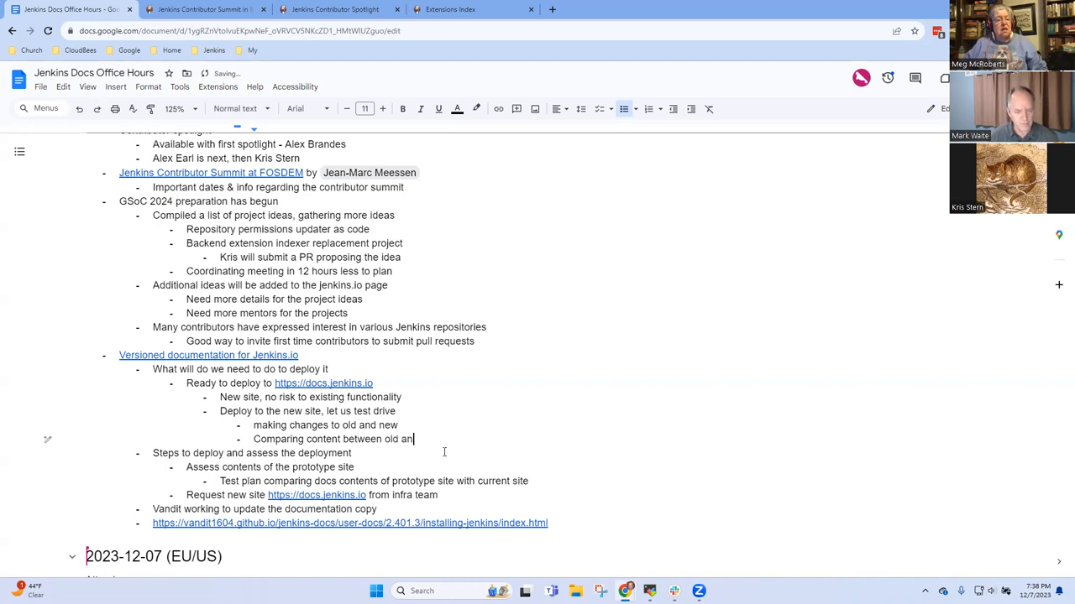
type("CXom")
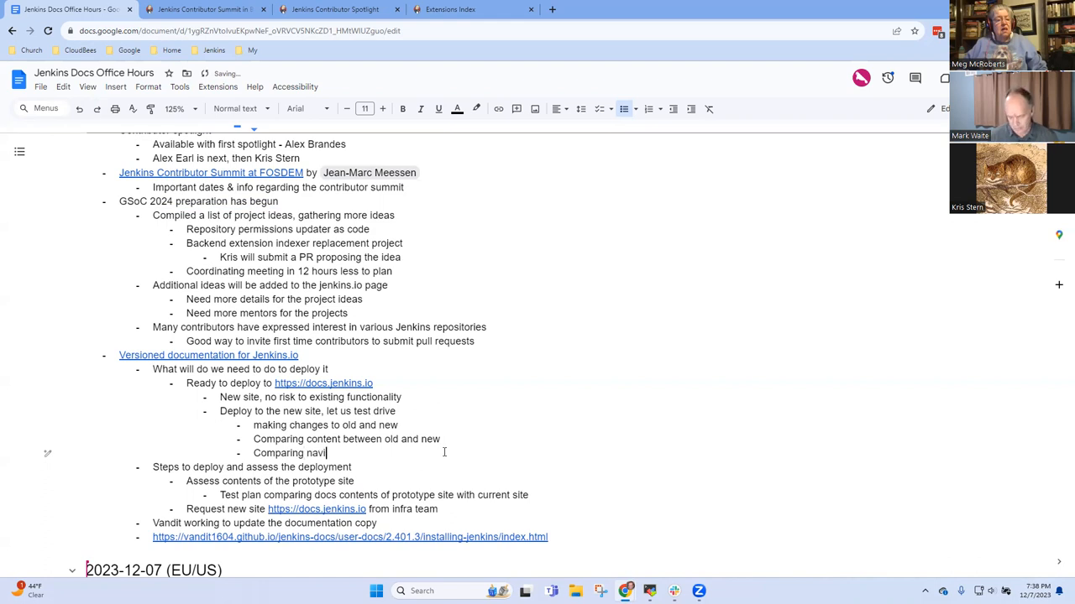
type("gation bet")
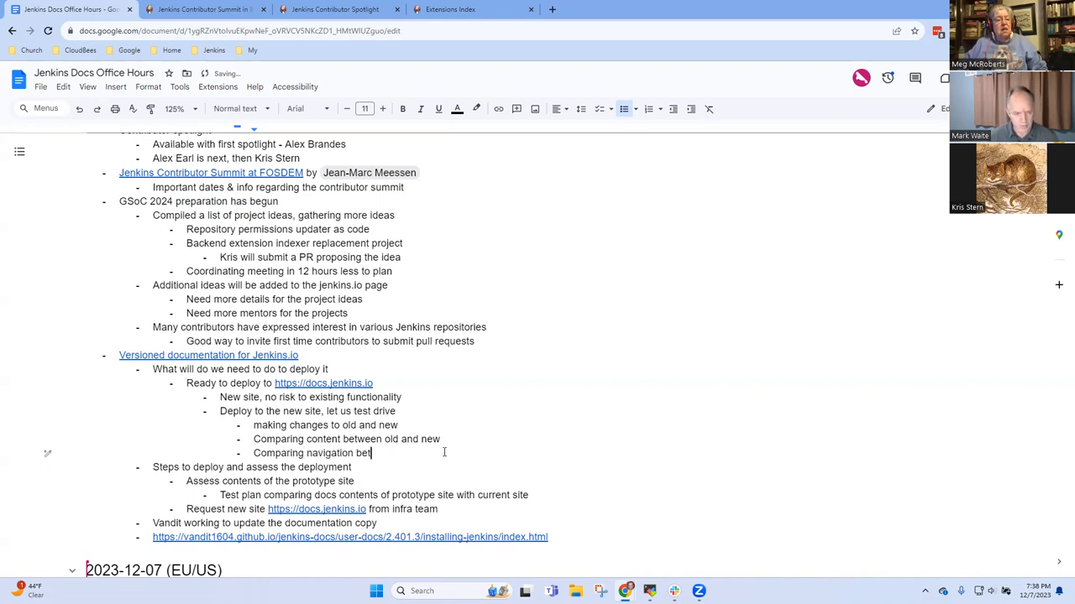
type("ween old and")
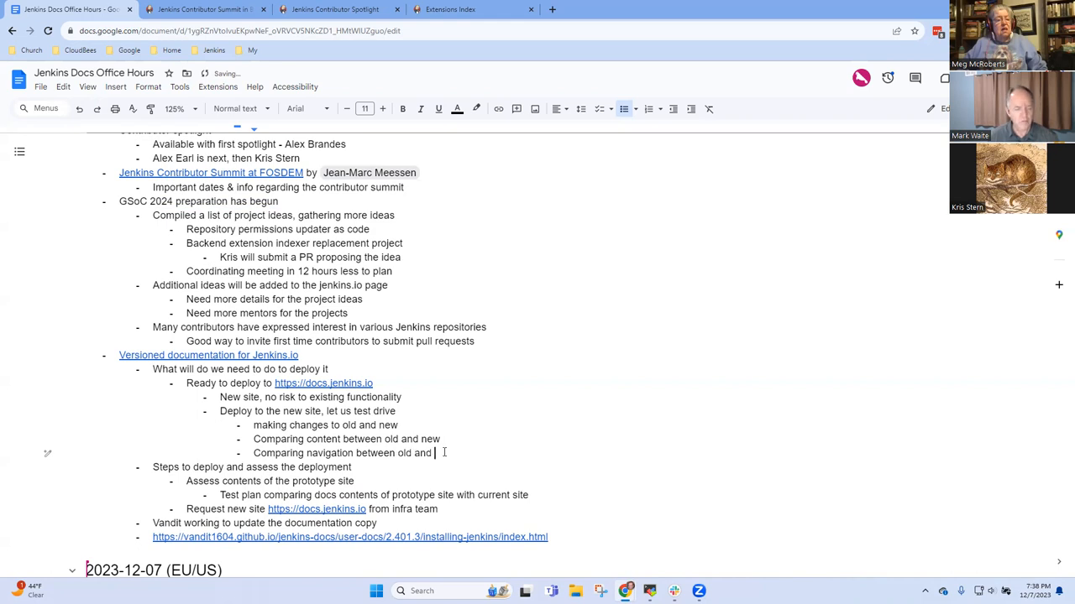
left_click(399, 411)
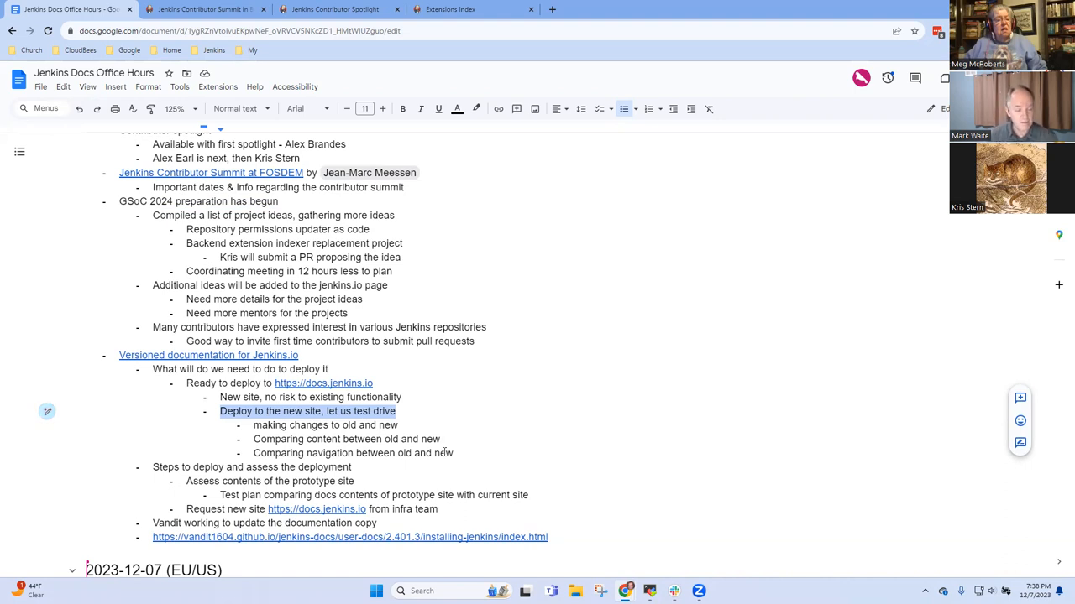
left_click(220, 383)
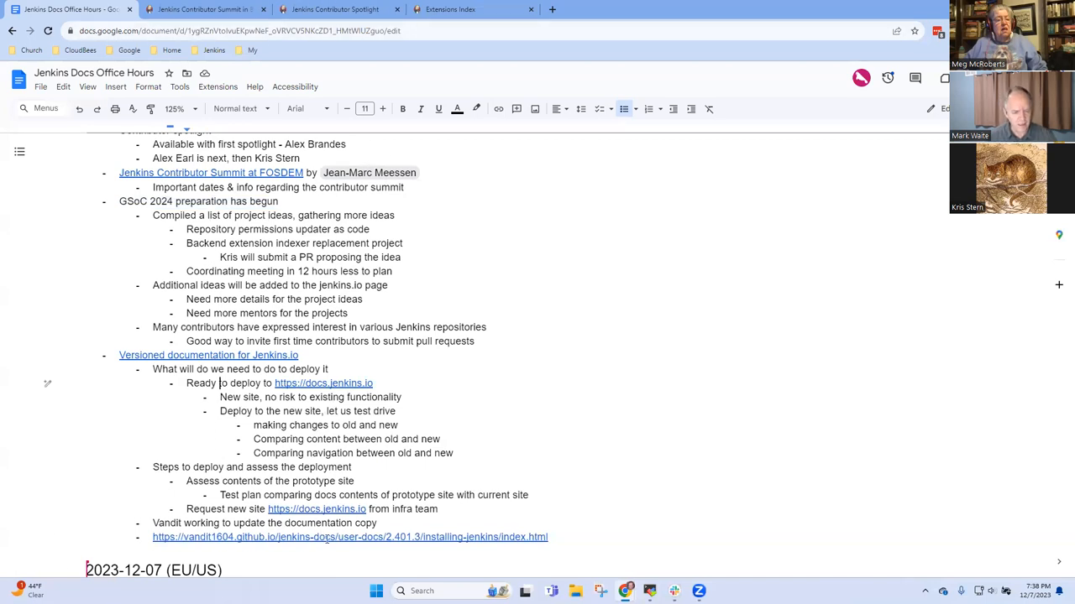
View the Installing Jenkins and Using Docker with Pipeline preview pages, then the User Documentation home
left_click(349, 537)
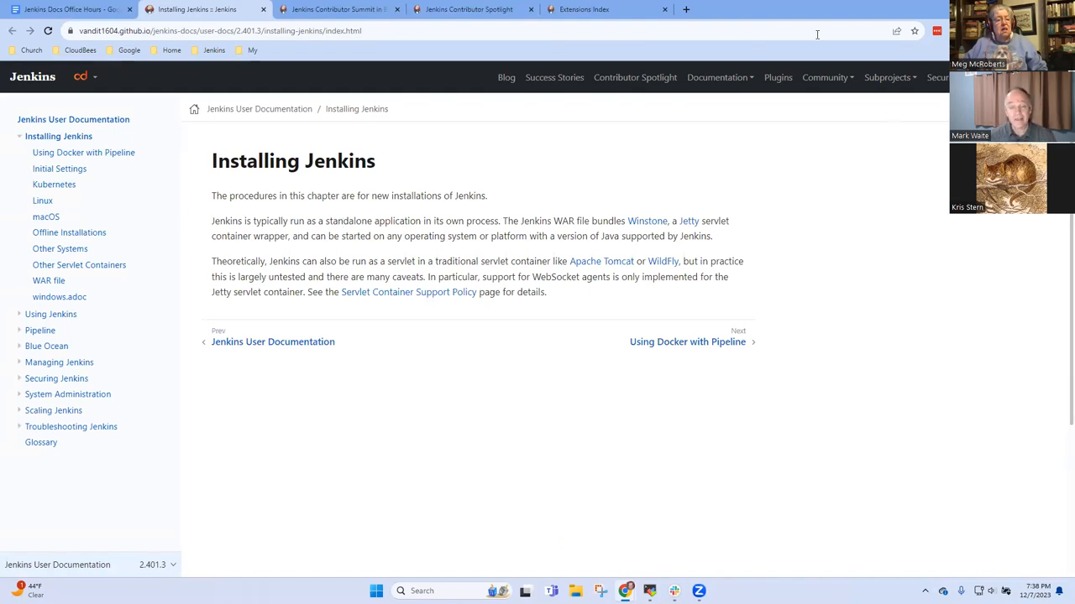
mouse_move(635, 78)
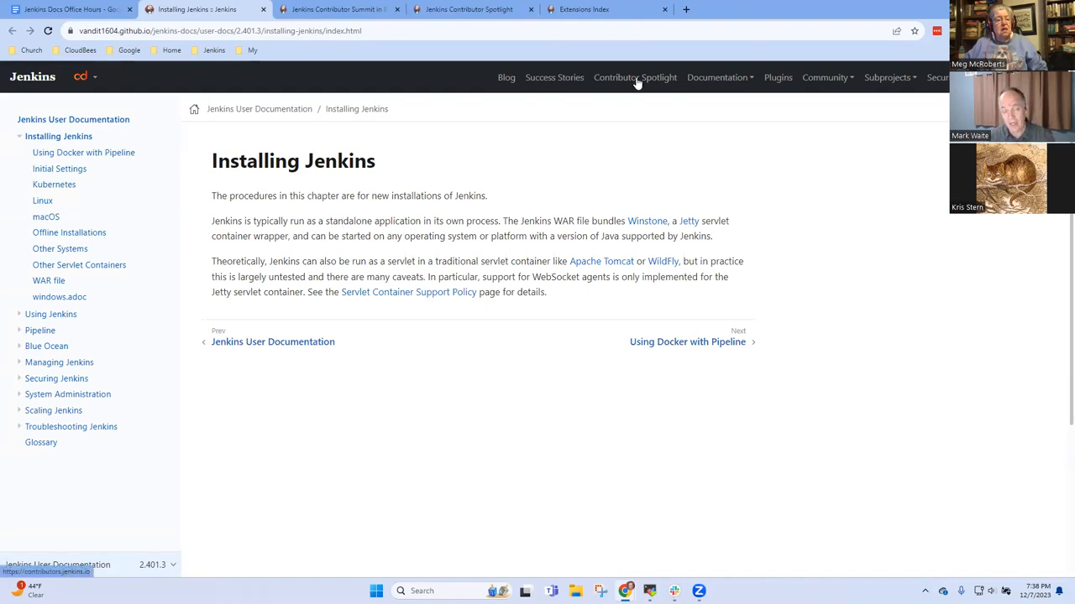
left_click(635, 77)
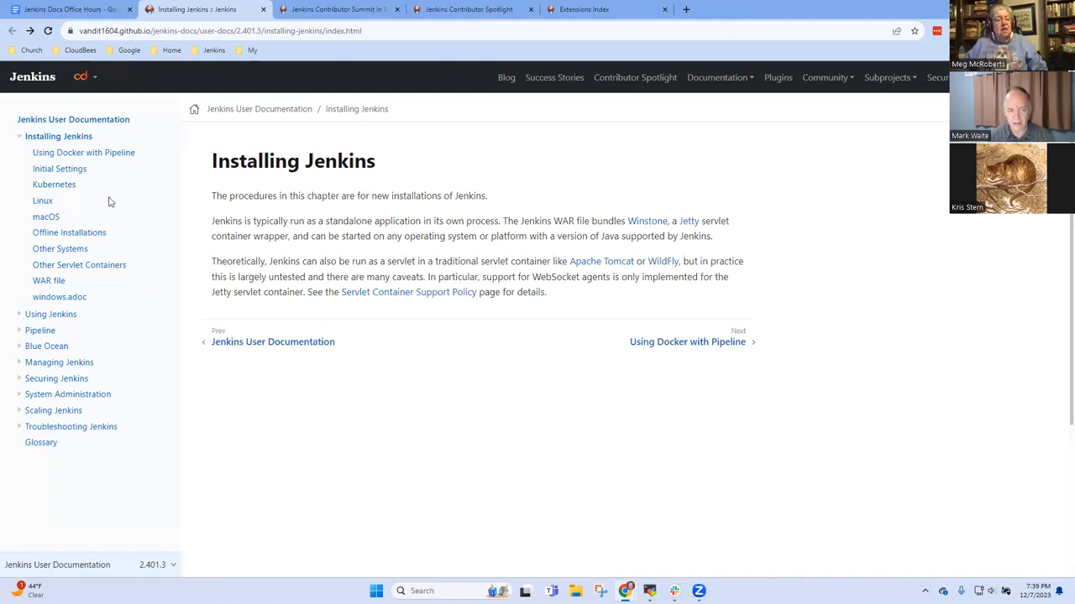
left_click(84, 151)
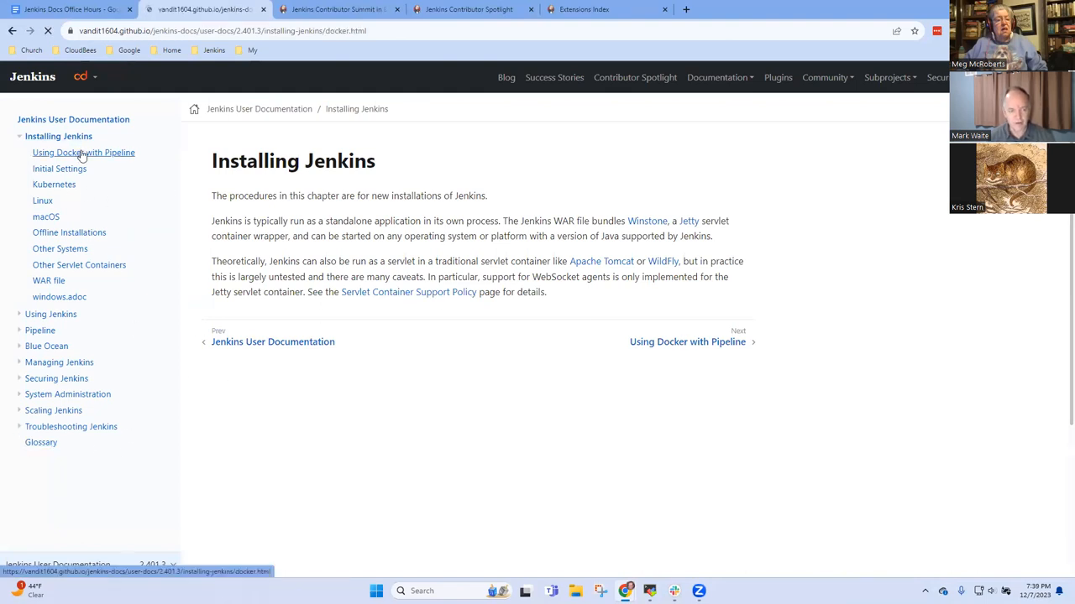
left_click(71, 232)
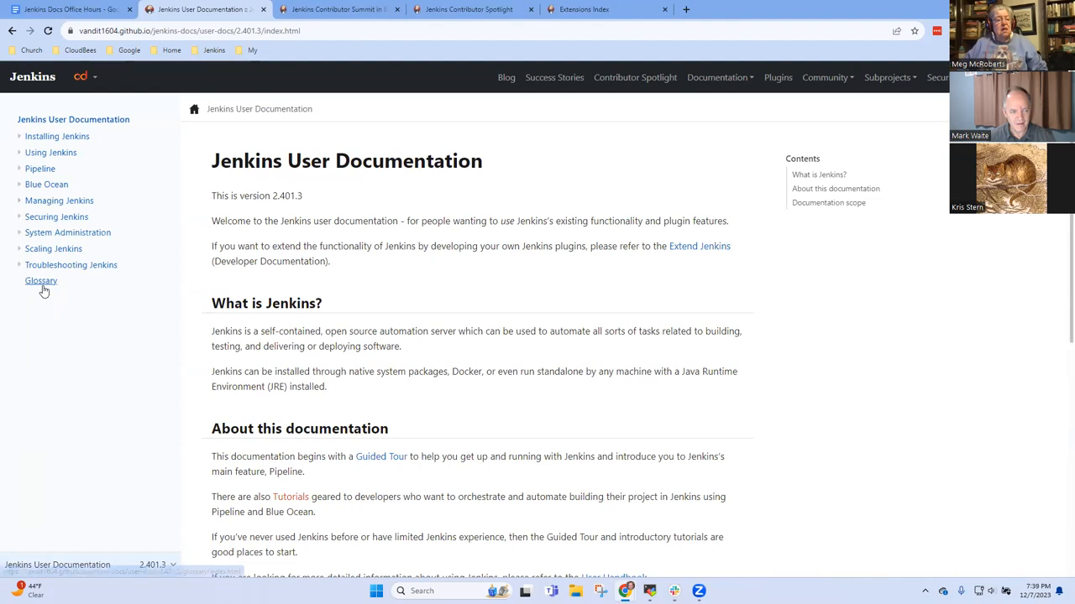
Browse the Installing, Using, Pipeline, Blue Ocean and Troubleshooting chapters, then return to the meeting notes
left_click(57, 136)
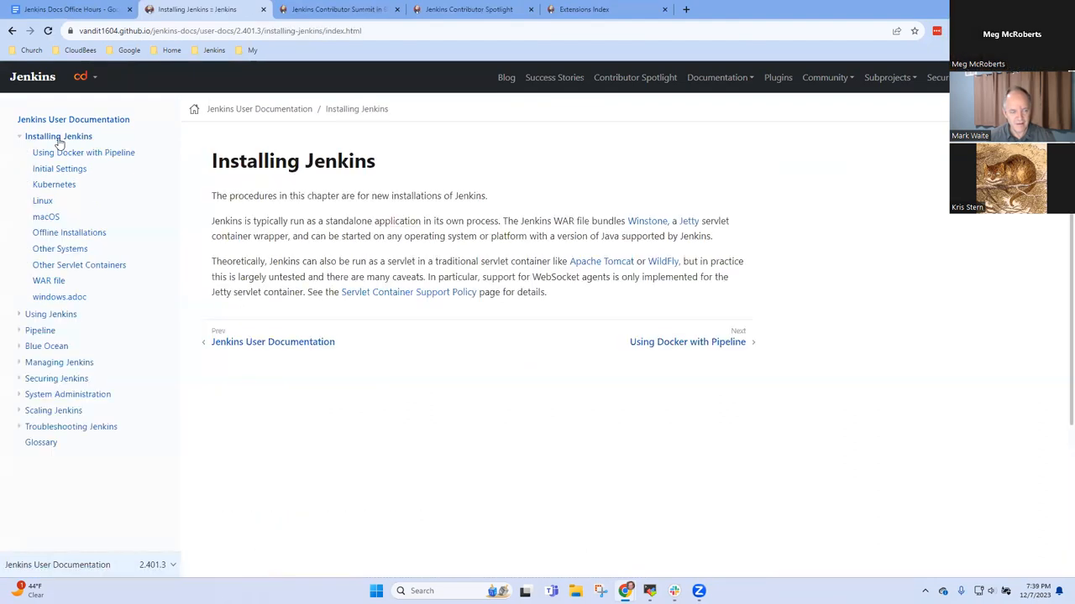
left_click(51, 314)
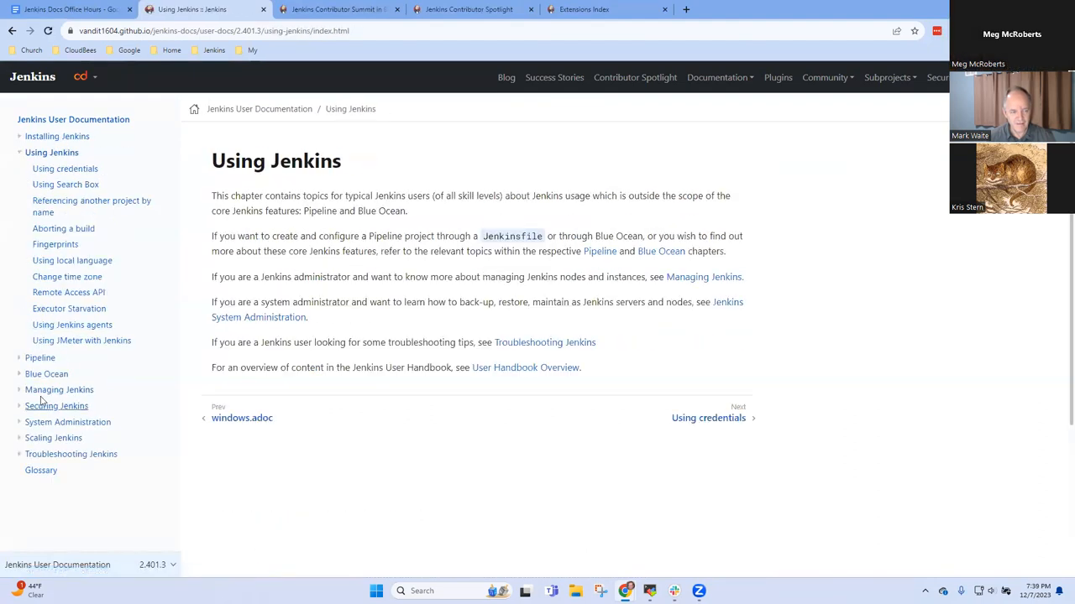
left_click(40, 358)
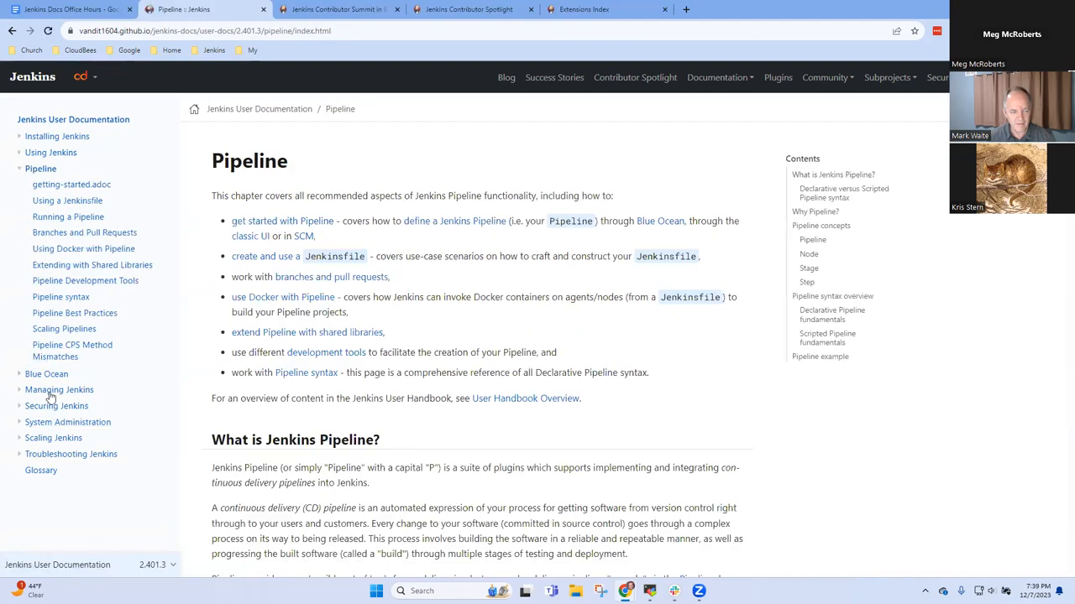
left_click(47, 372)
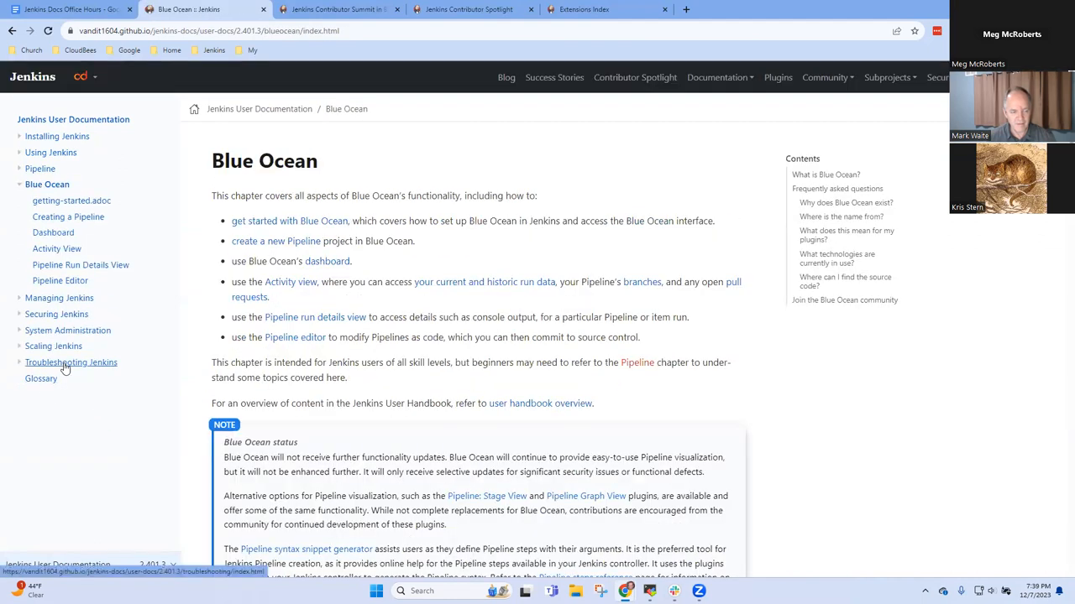
left_click(71, 363)
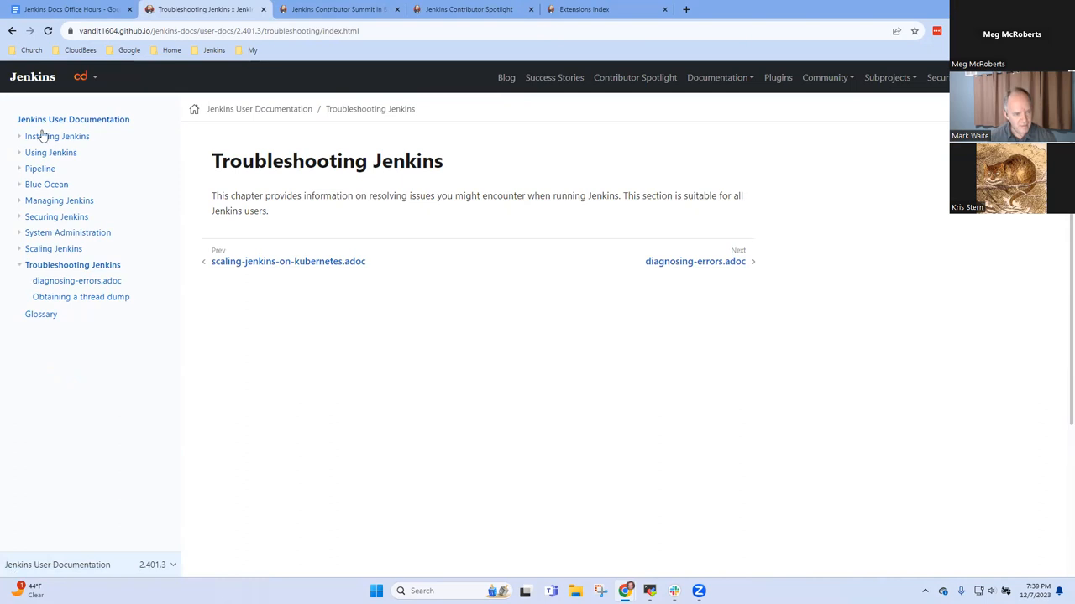
left_click(74, 120)
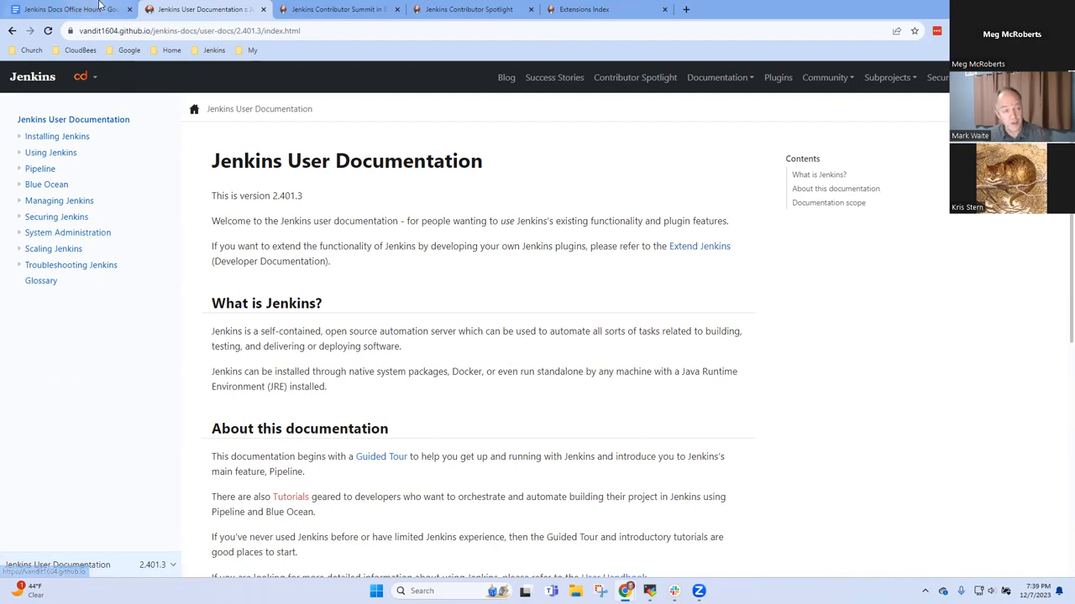
left_click(67, 10)
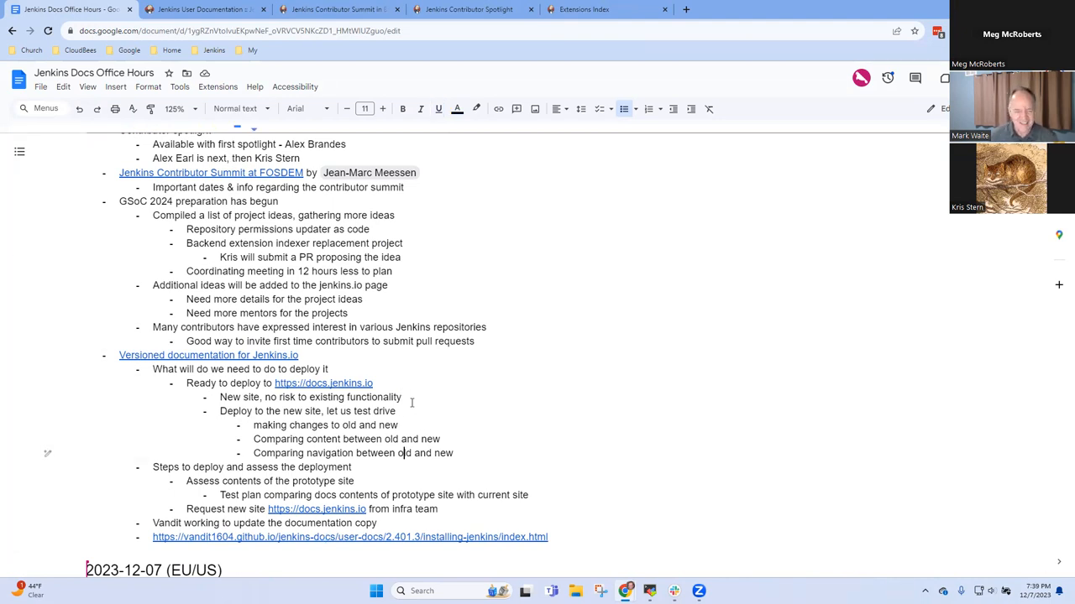
Add the question 'What if we created docs.jenkins.io but did not include it in the nav bar'
type("What")
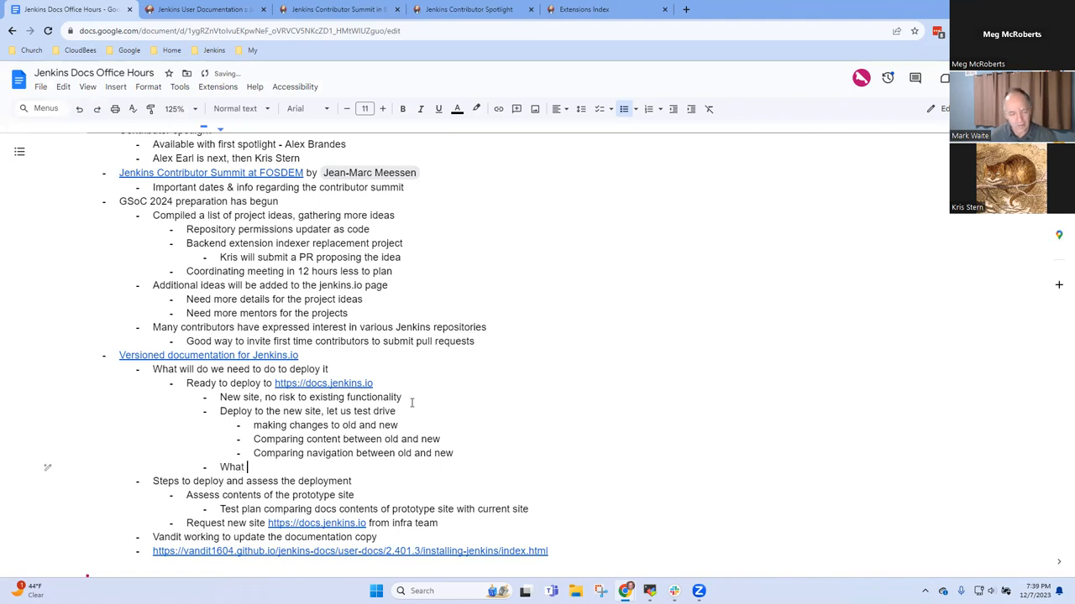
type("if we created docs.")
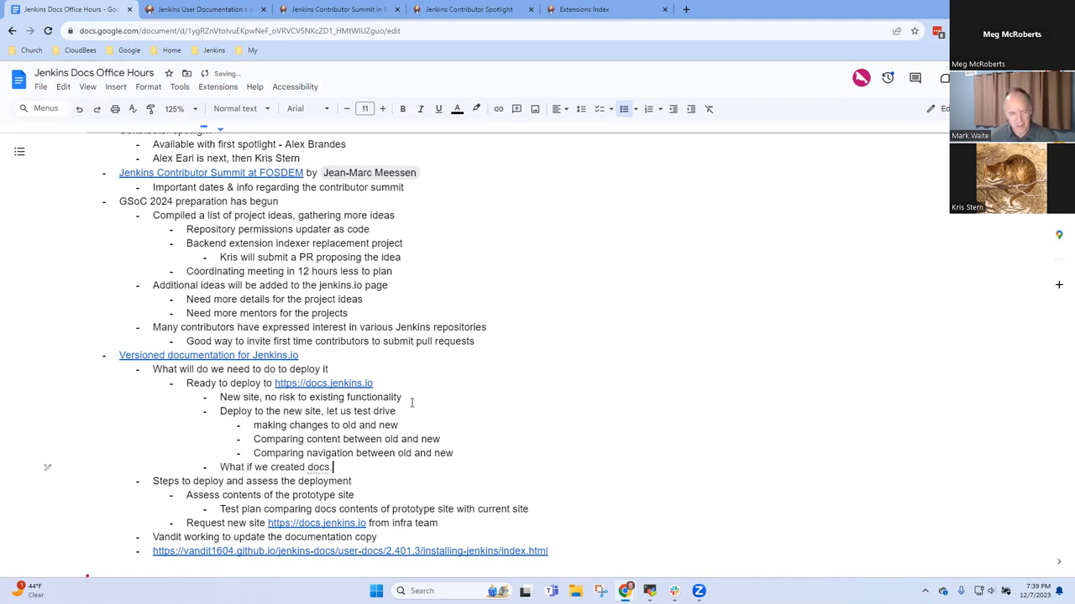
type("jenkins.io")
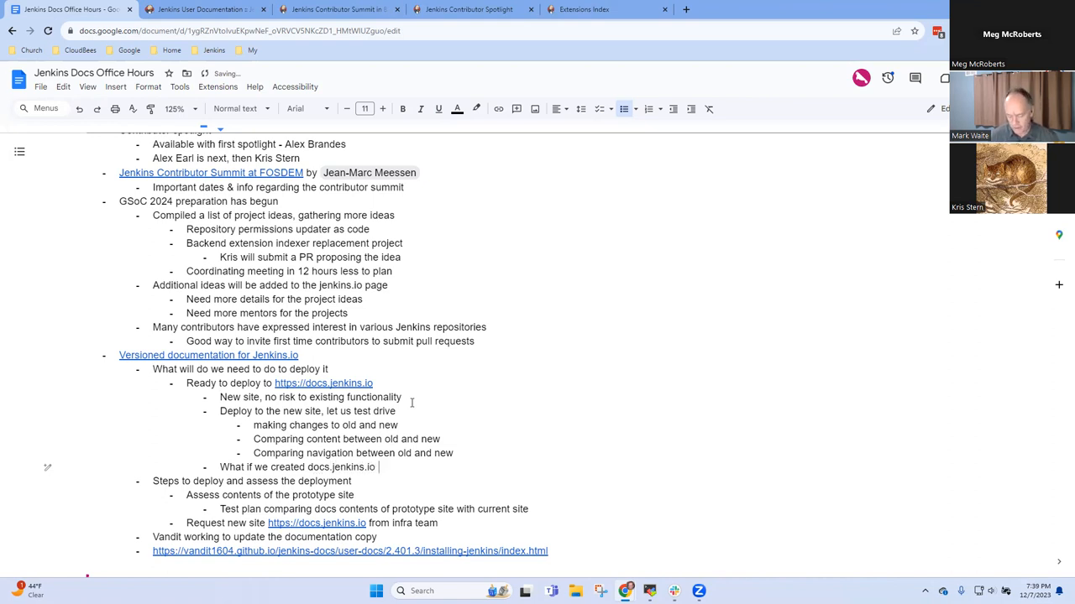
type("but did n")
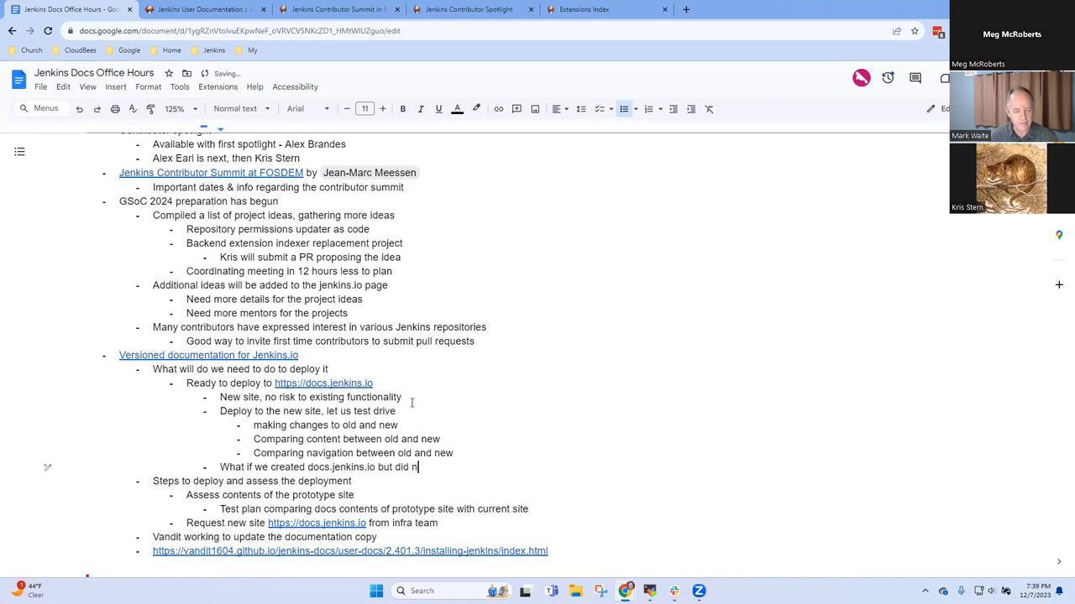
type("ot include i")
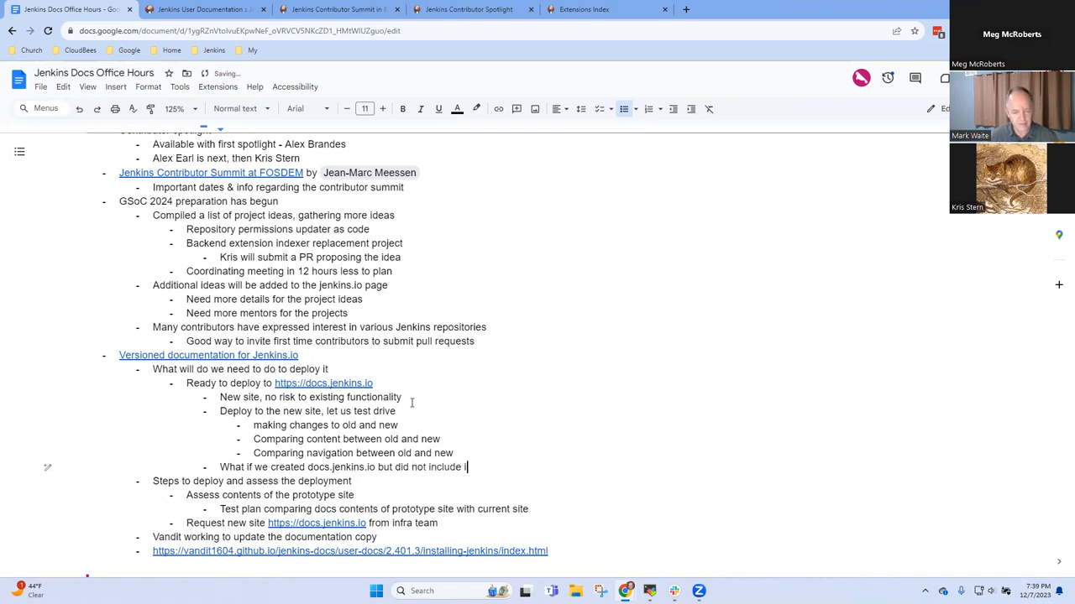
type("t in the nav")
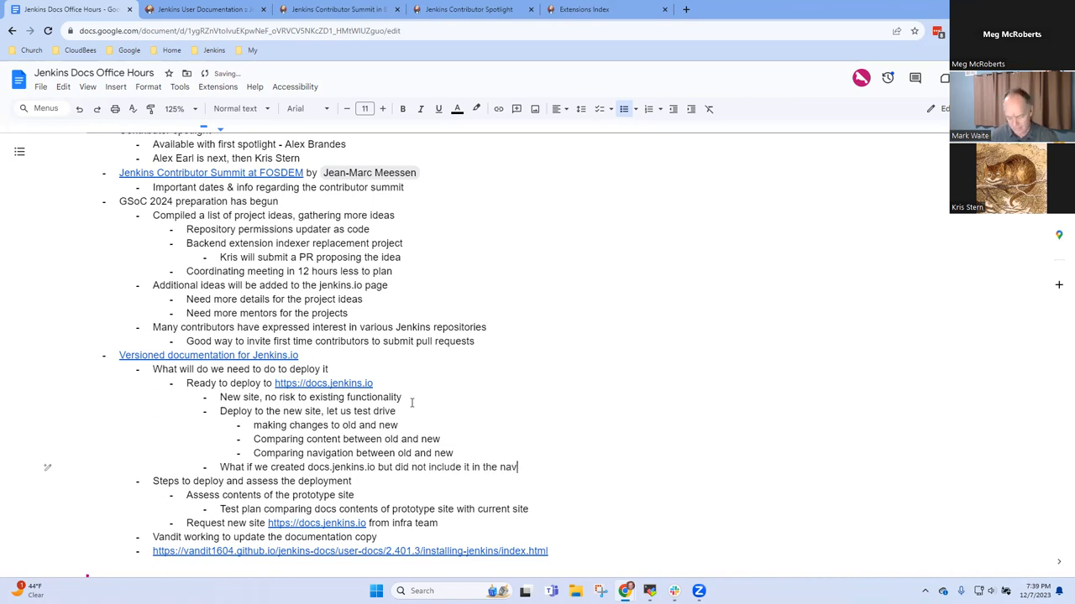
type("bar")
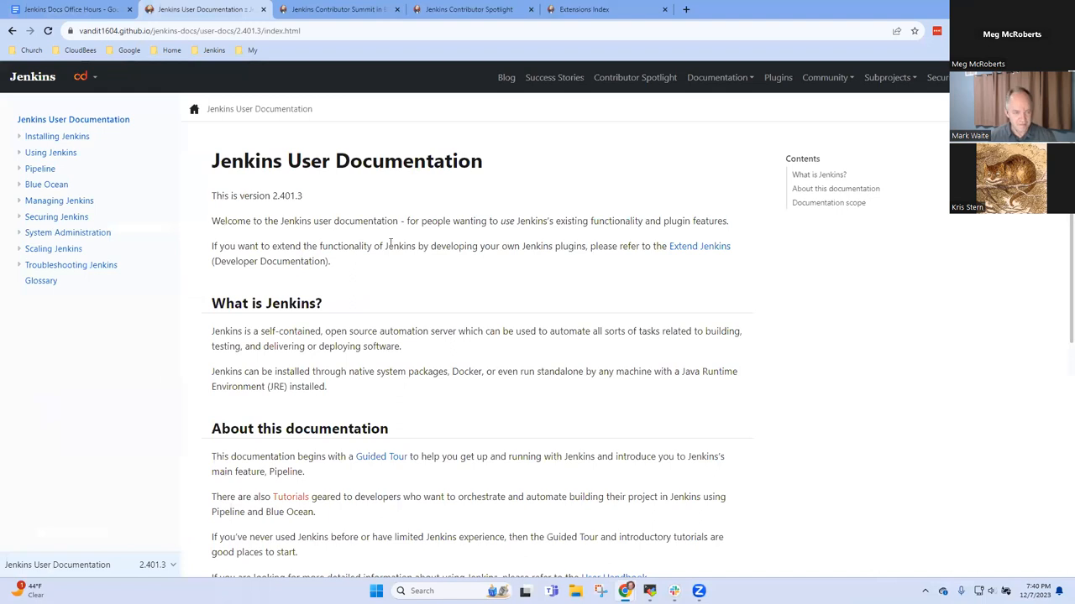
mouse_move(378, 217)
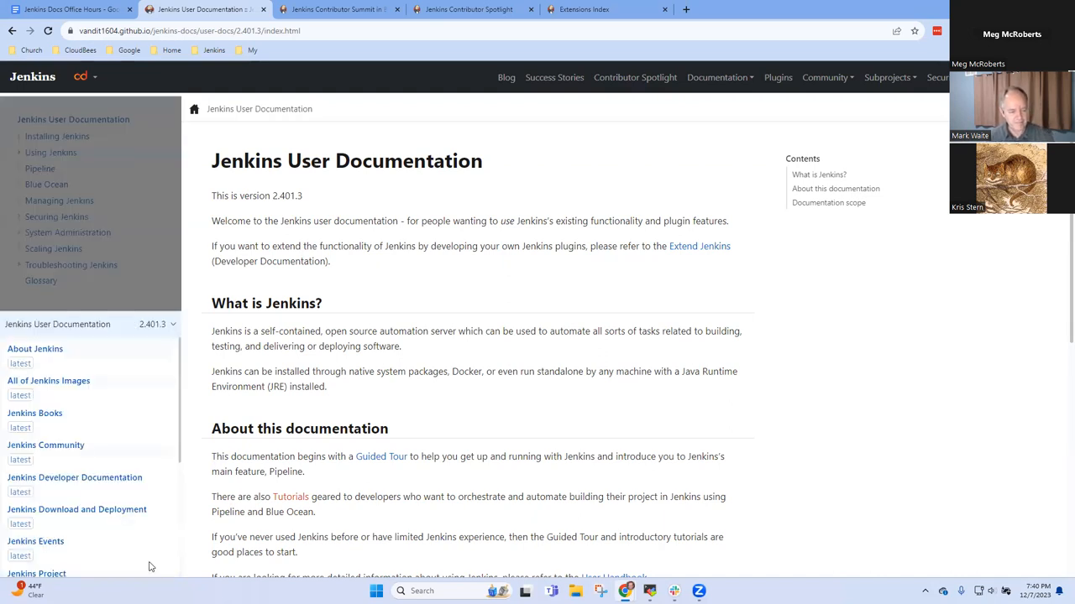
mouse_move(158, 332)
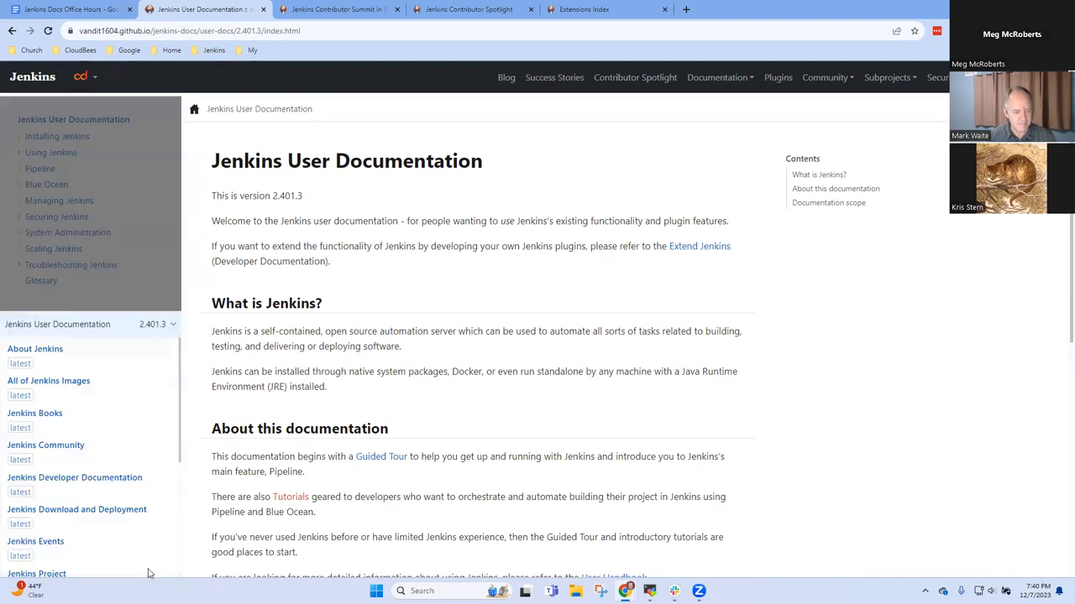
From the preview's version dropdown view the About Jenkins press page, then return to the notes
left_click(155, 324)
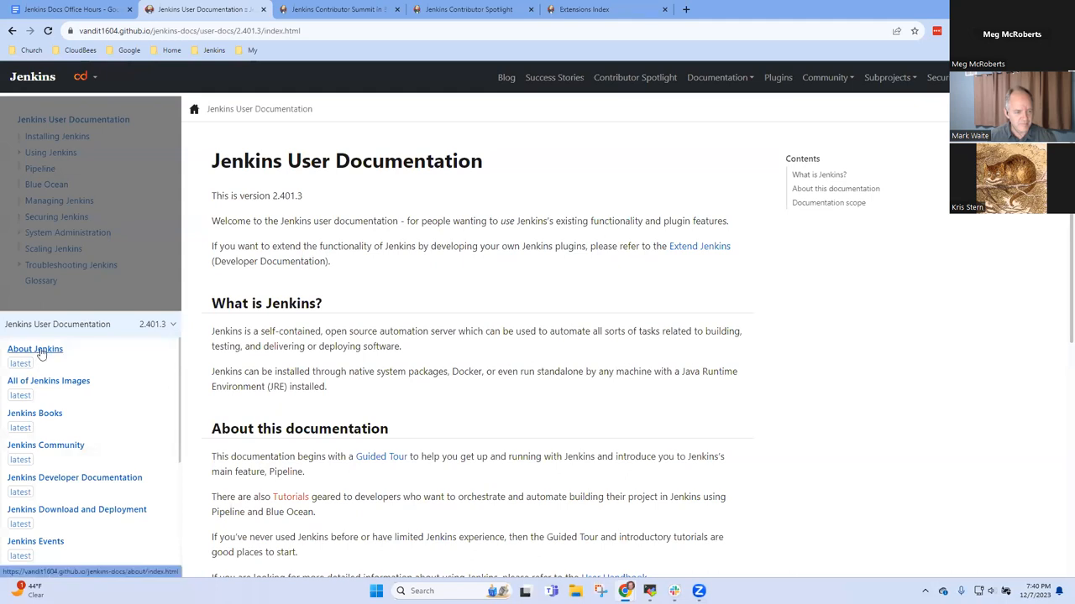
left_click(35, 348)
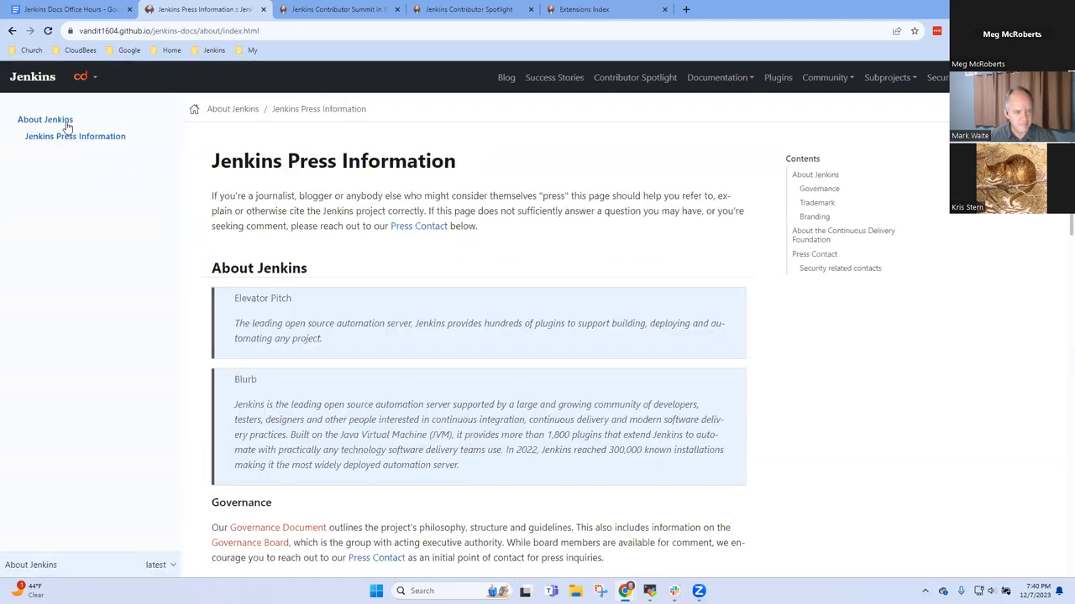
mouse_move(163, 117)
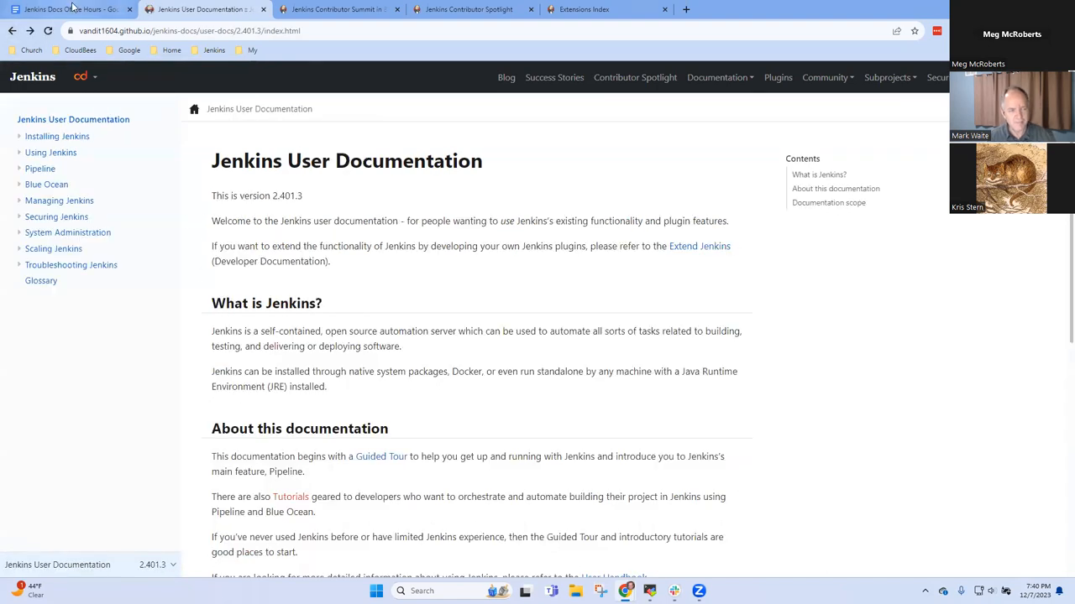
left_click(67, 10)
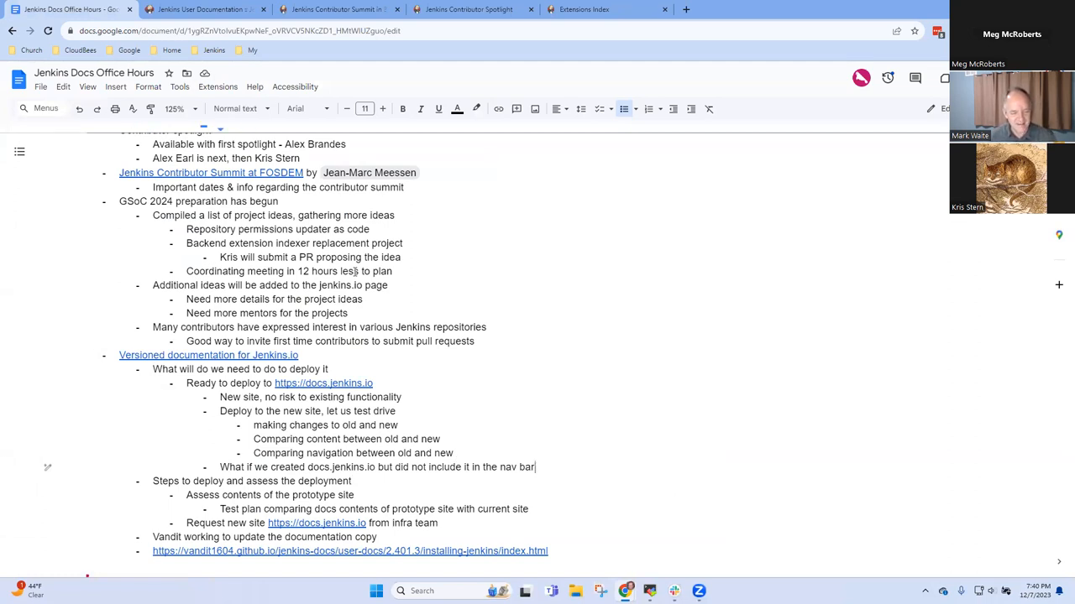
Add 'Can we add some indicator to each page that it is an evaluation site'
type("Can")
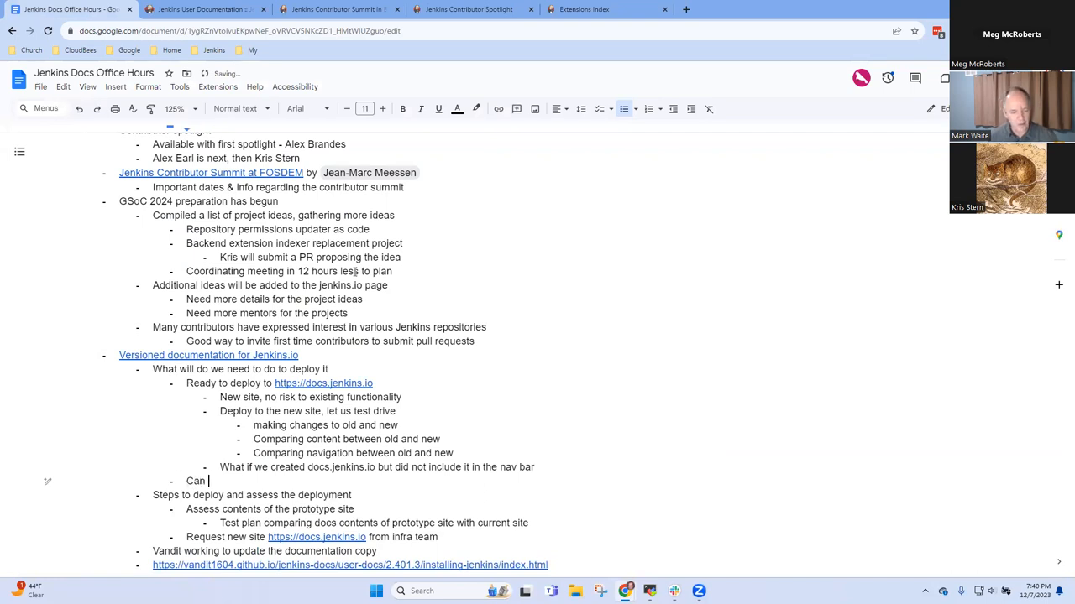
type("we")
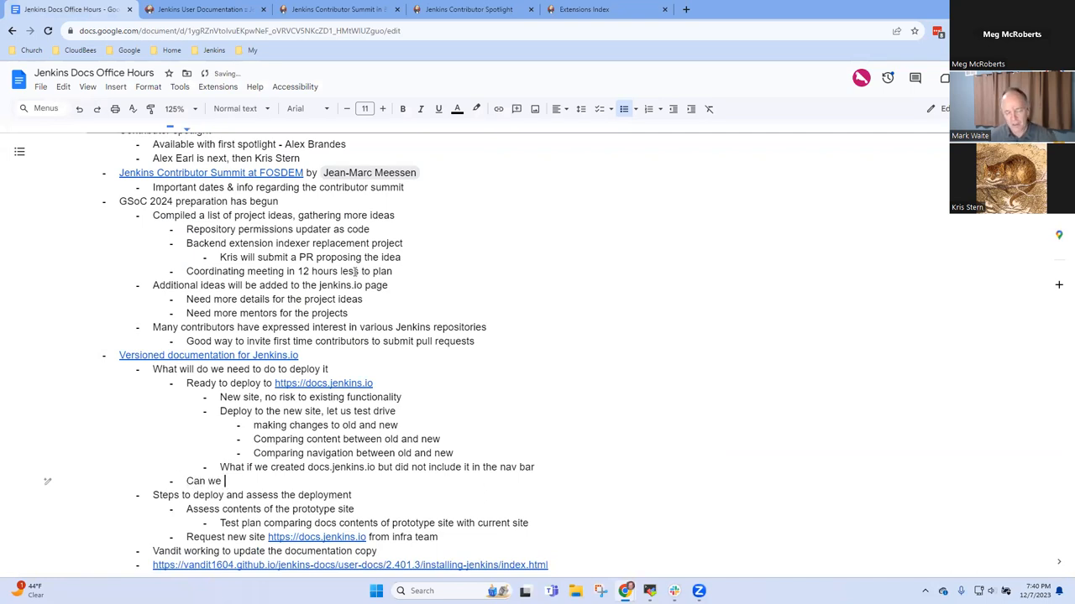
type("add some indicator to each")
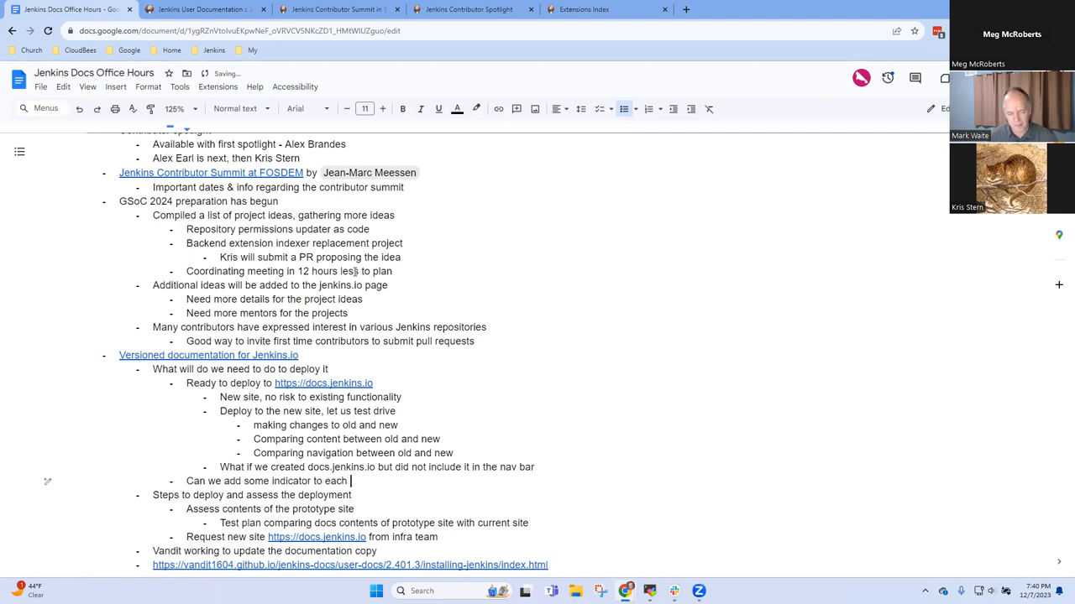
type("page that it is")
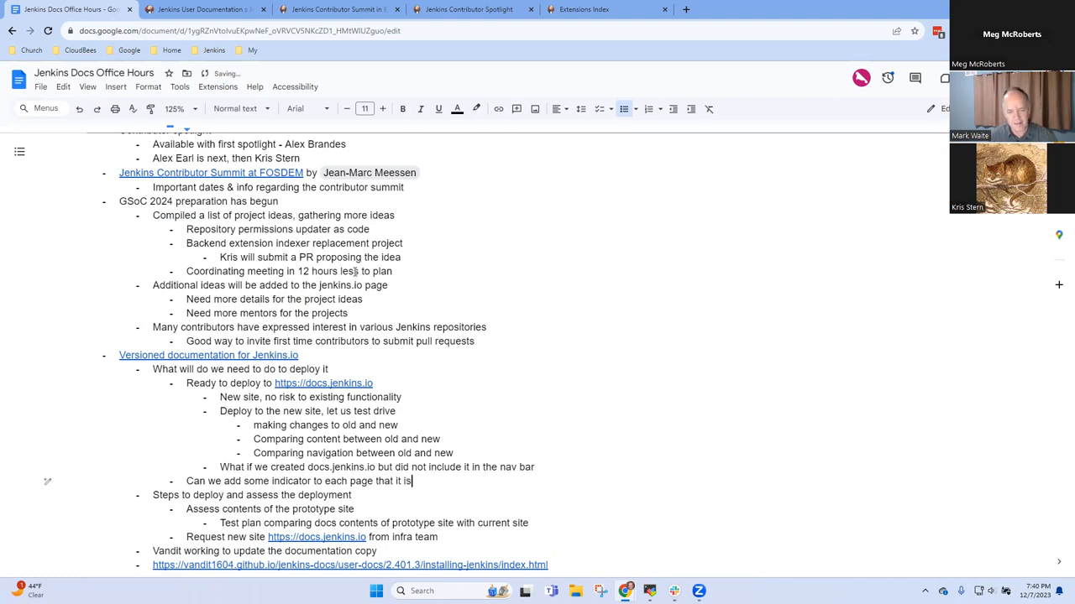
type("not")
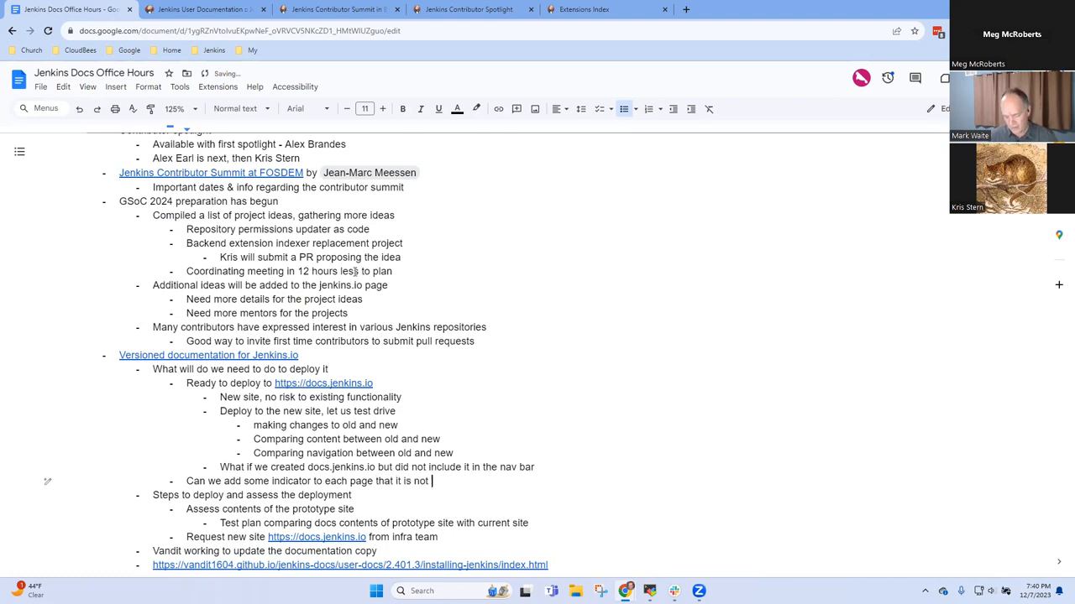
type("an")
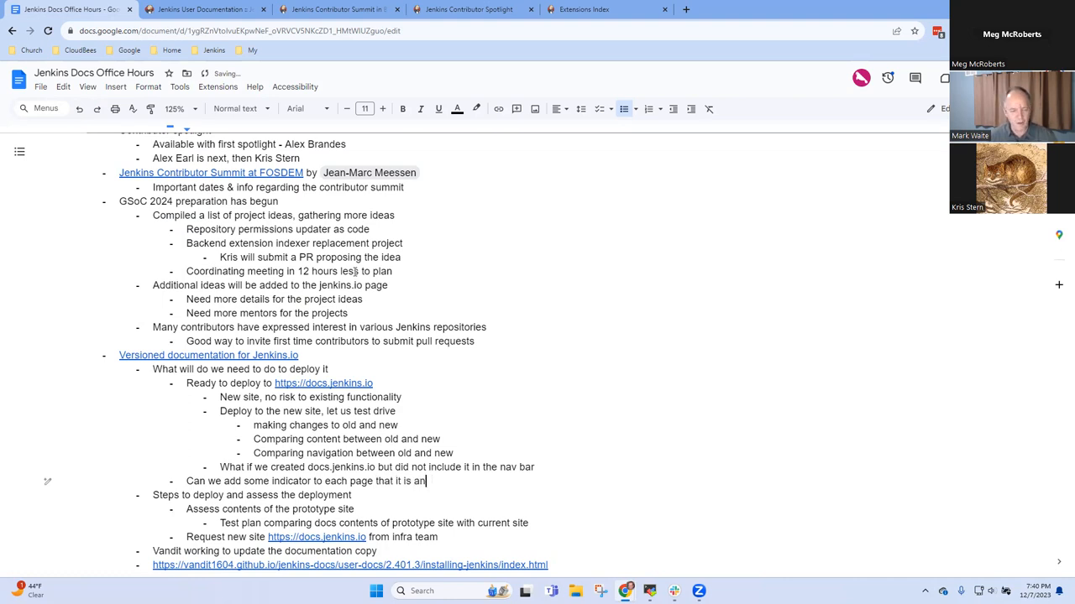
type("evaluation")
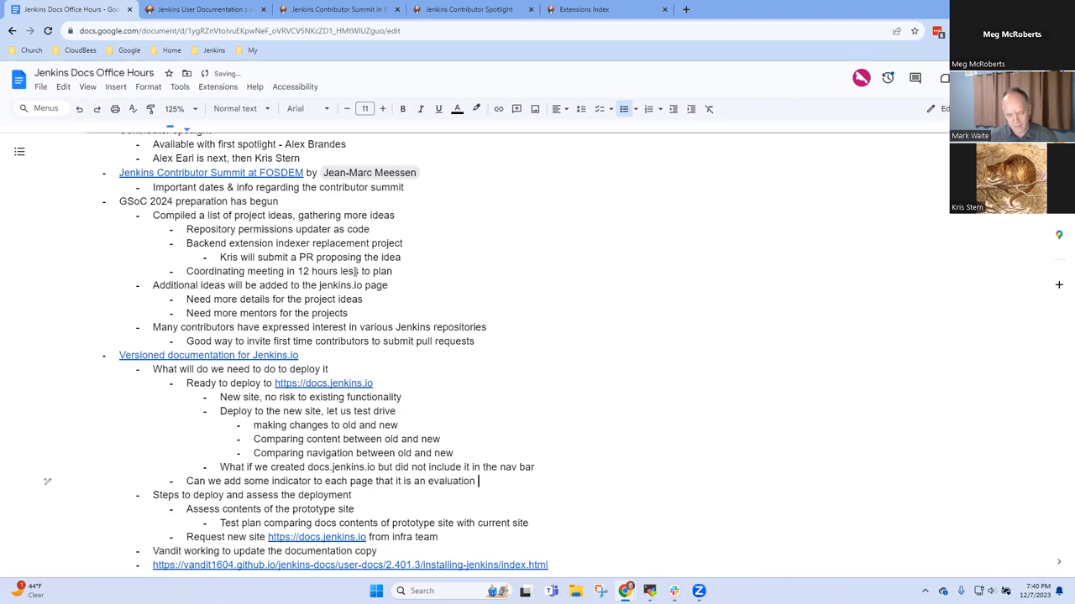
type("site")
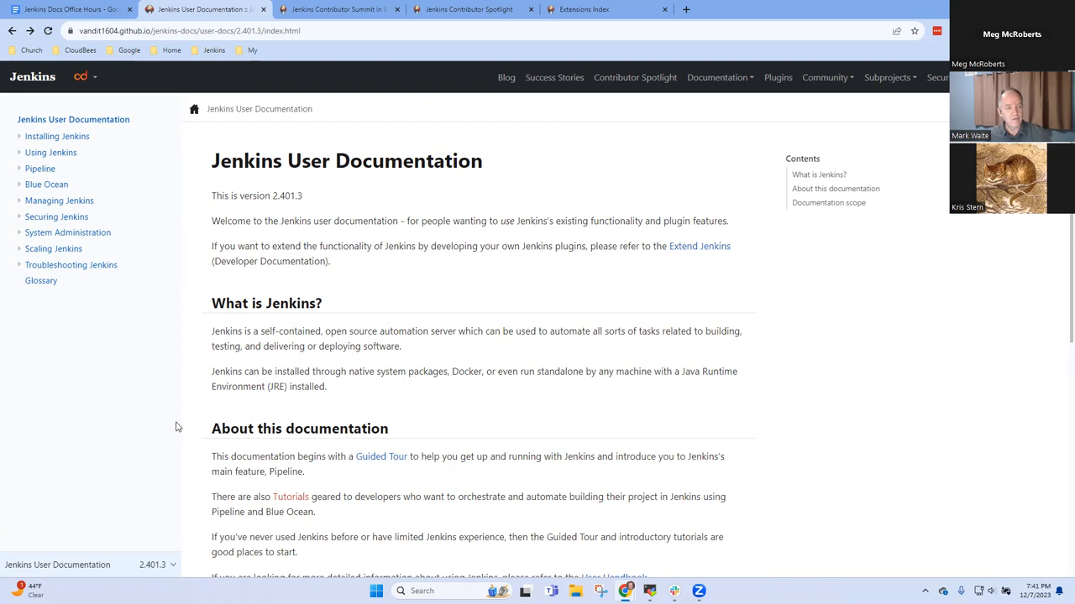
In the notes add 'Can we update the version to most recent release?' and return to the preview
left_click(70, 10)
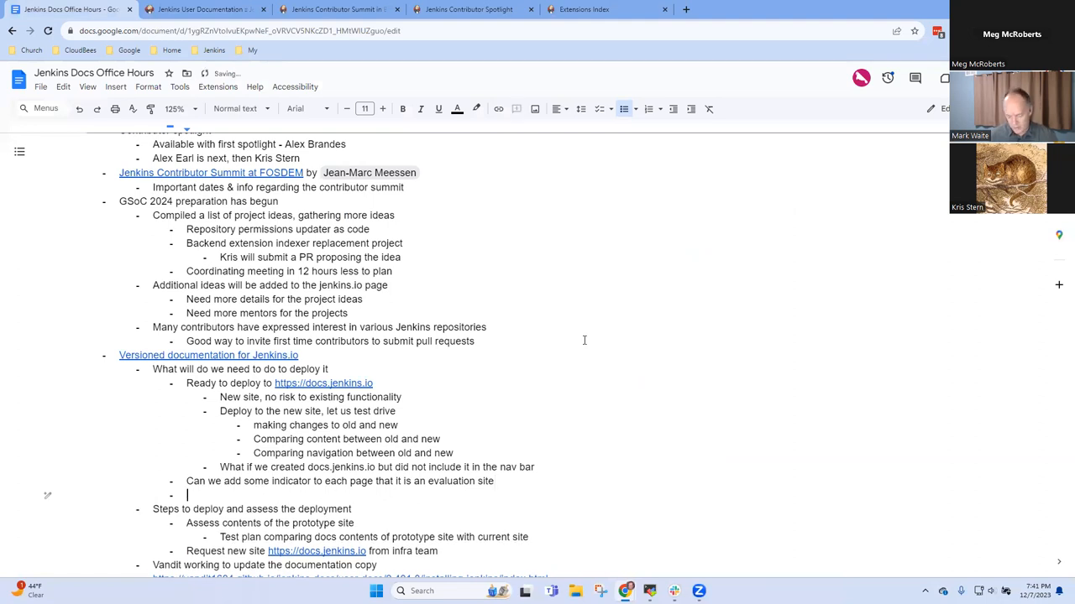
type("Can we upda")
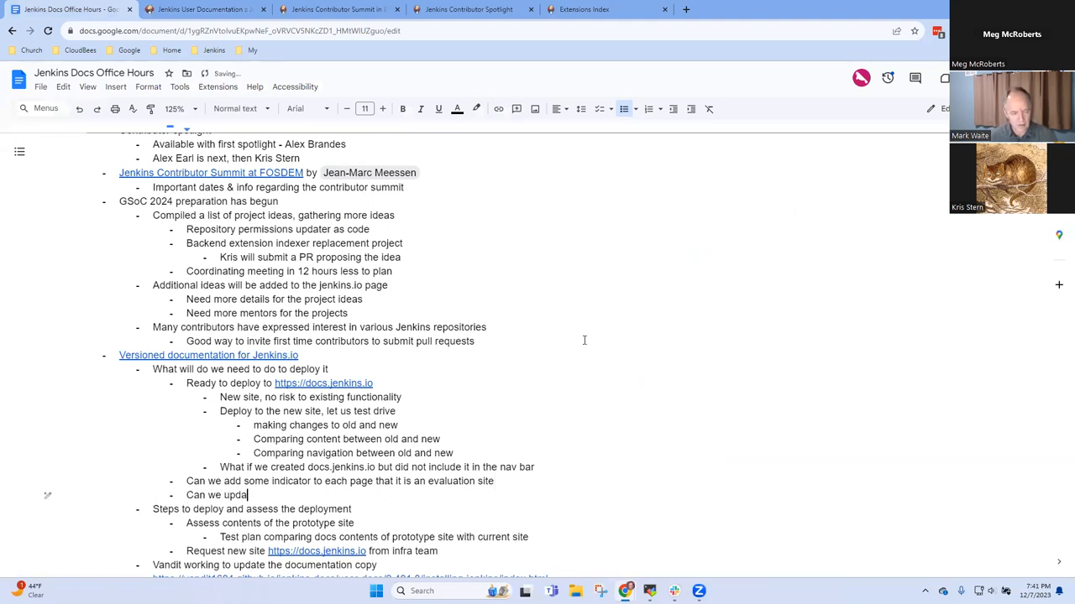
type("te the version to")
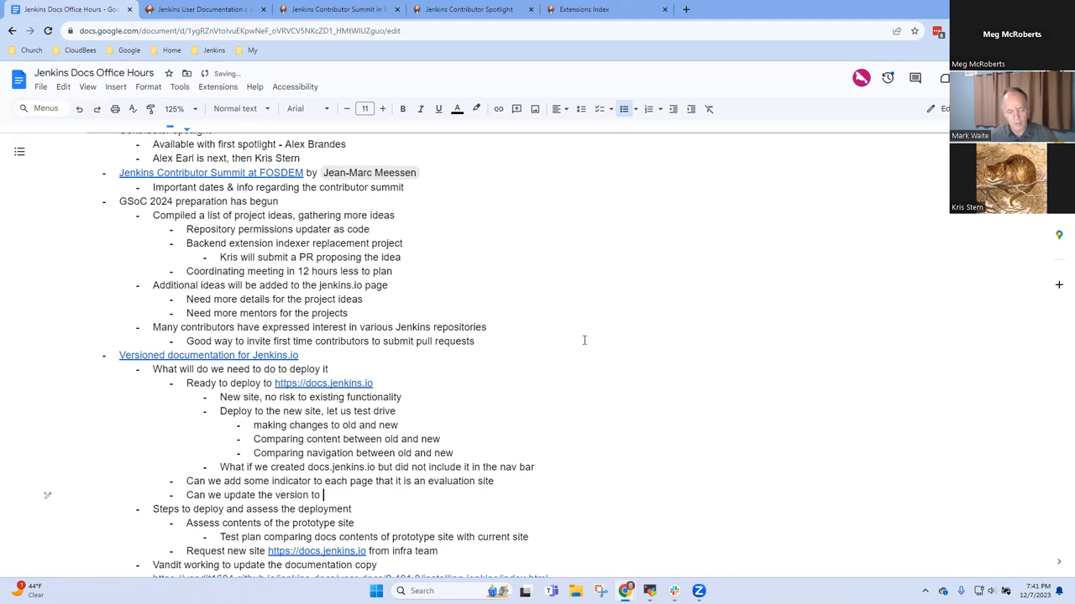
type("most recent release?")
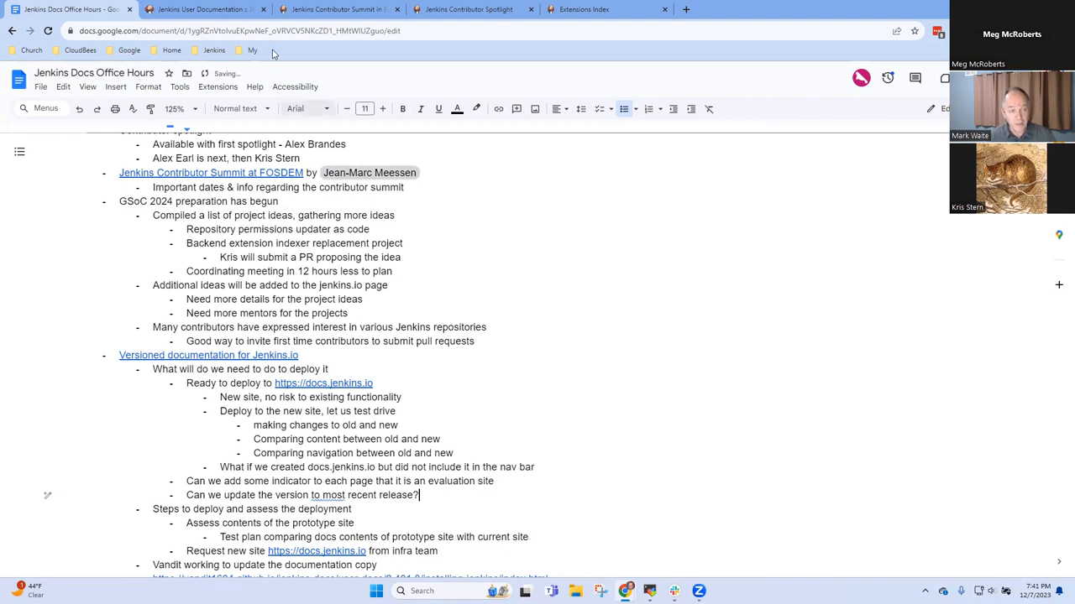
left_click(202, 10)
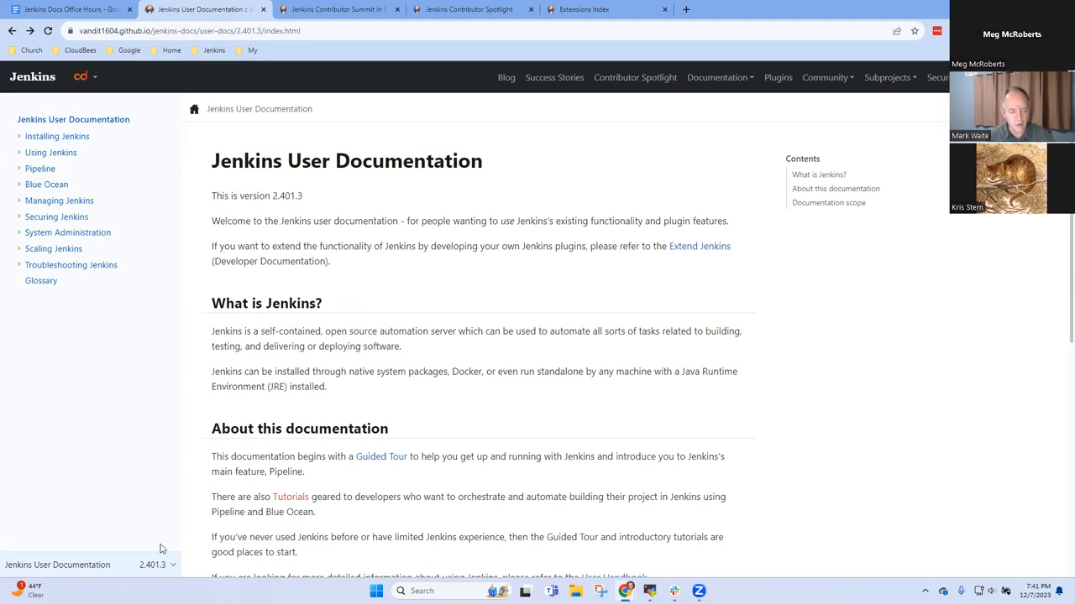
Toggle the sidebar version selector to review the other documentation sets, leaving the 2.401.3 home page shown
left_click(159, 326)
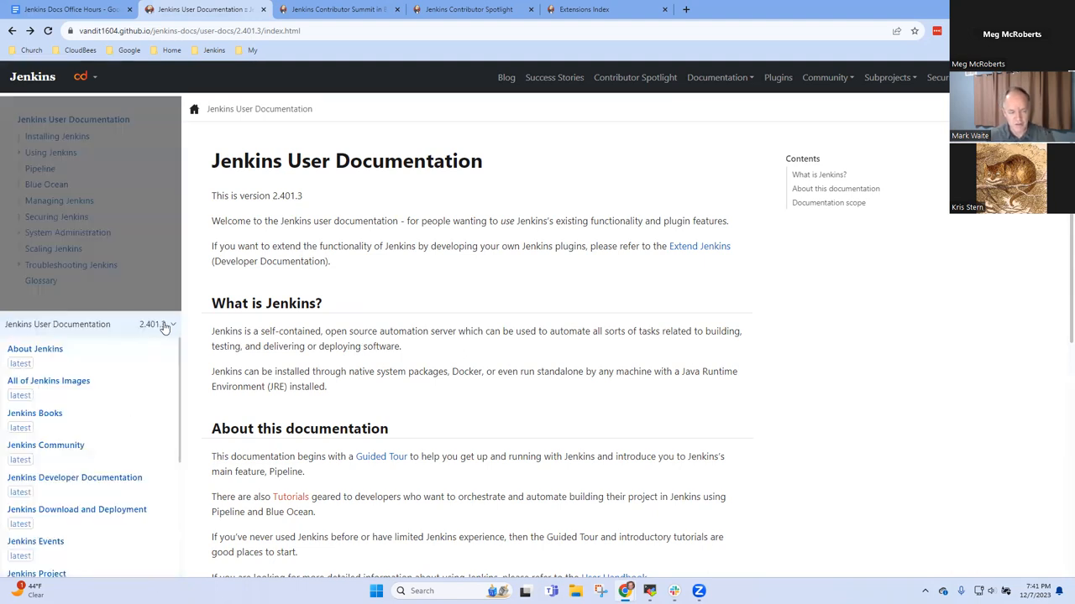
left_click(164, 324)
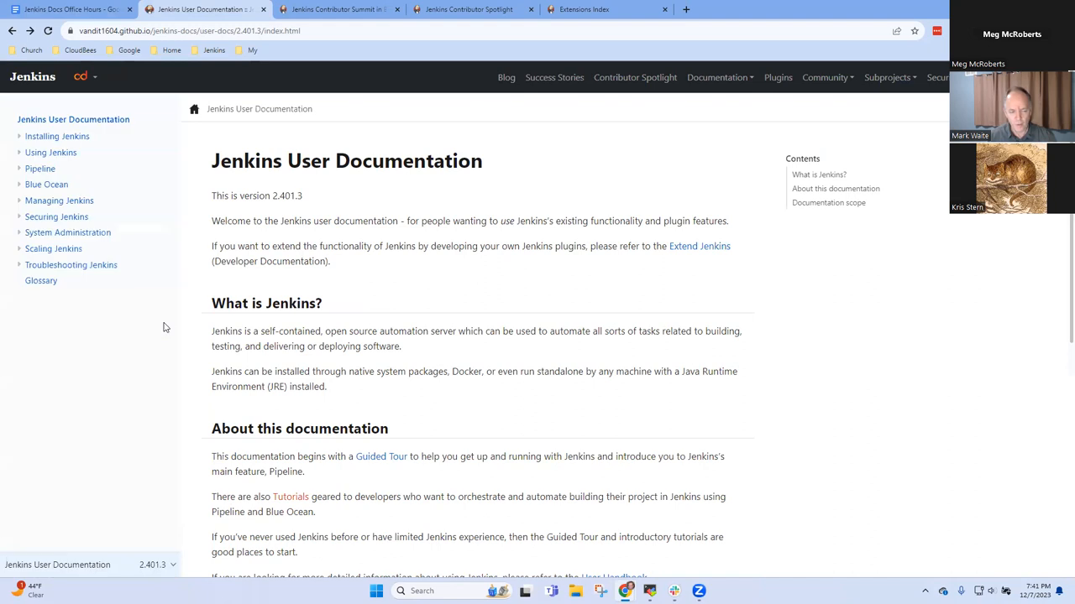
mouse_move(103, 371)
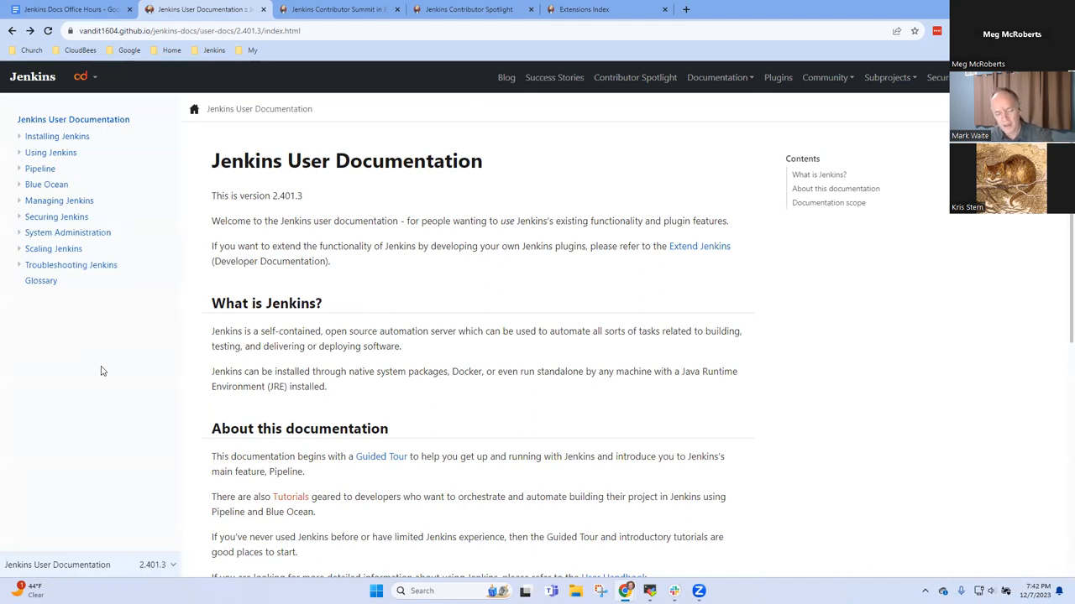
mouse_move(121, 386)
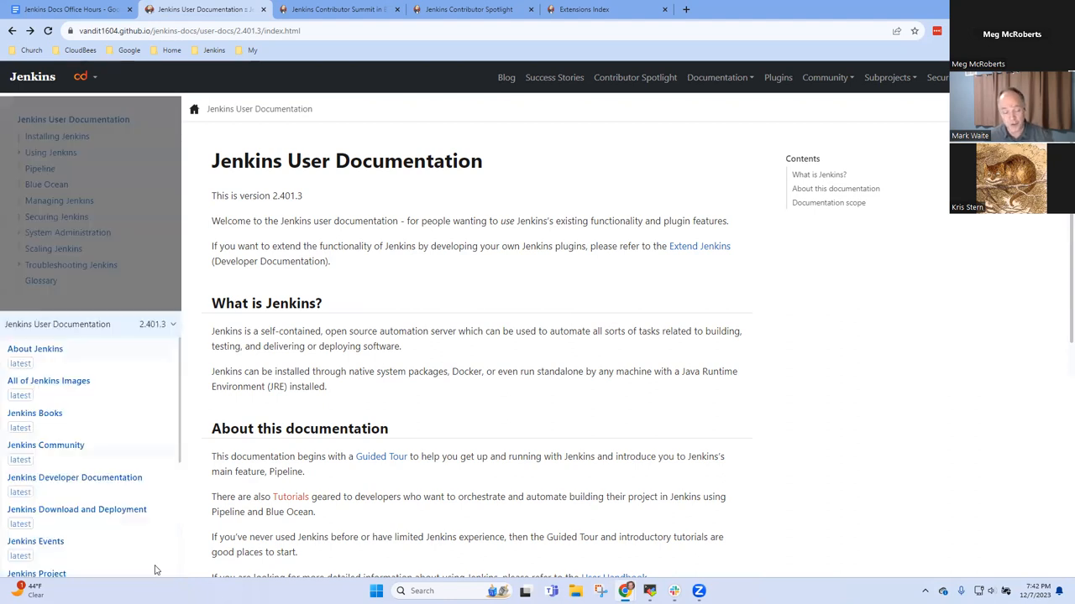
mouse_move(103, 125)
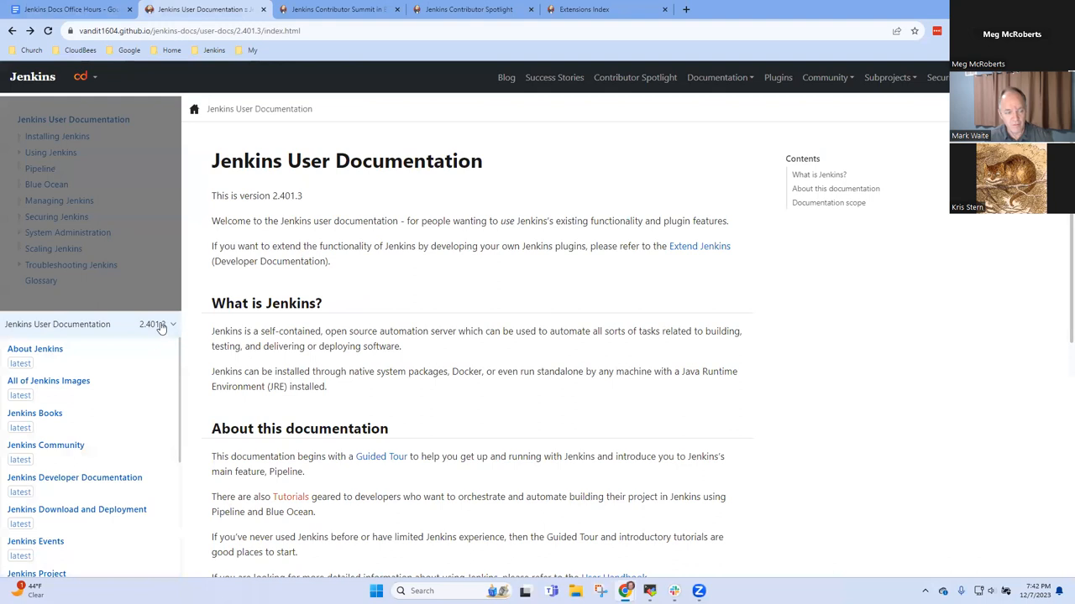
left_click(160, 324)
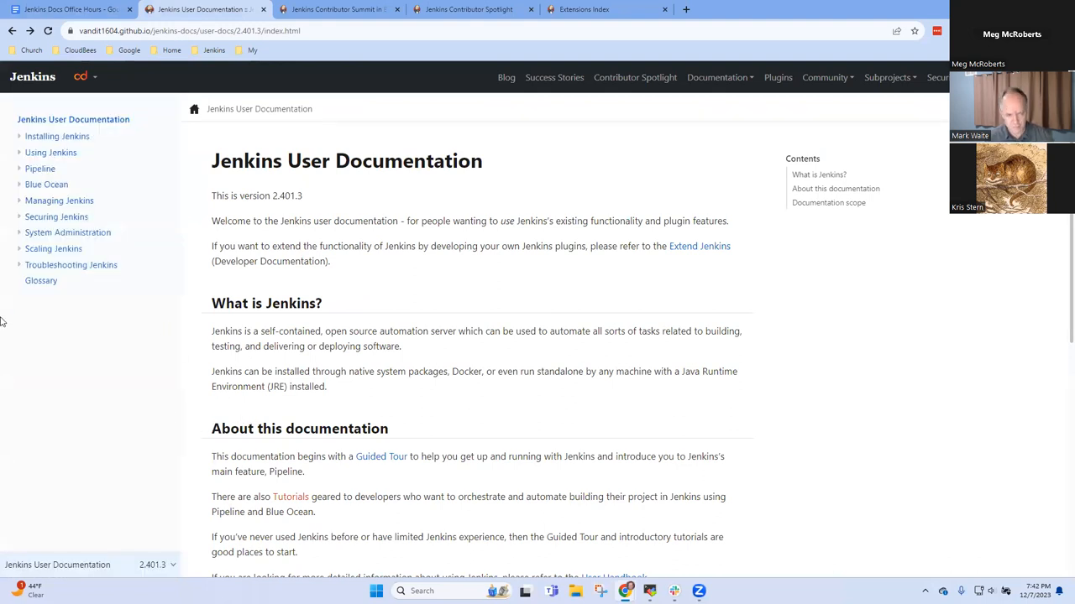
Check the Troubleshooting Jenkins pages, then the Scaling Jenkins chapter and Hardware Recommendations
left_click(71, 265)
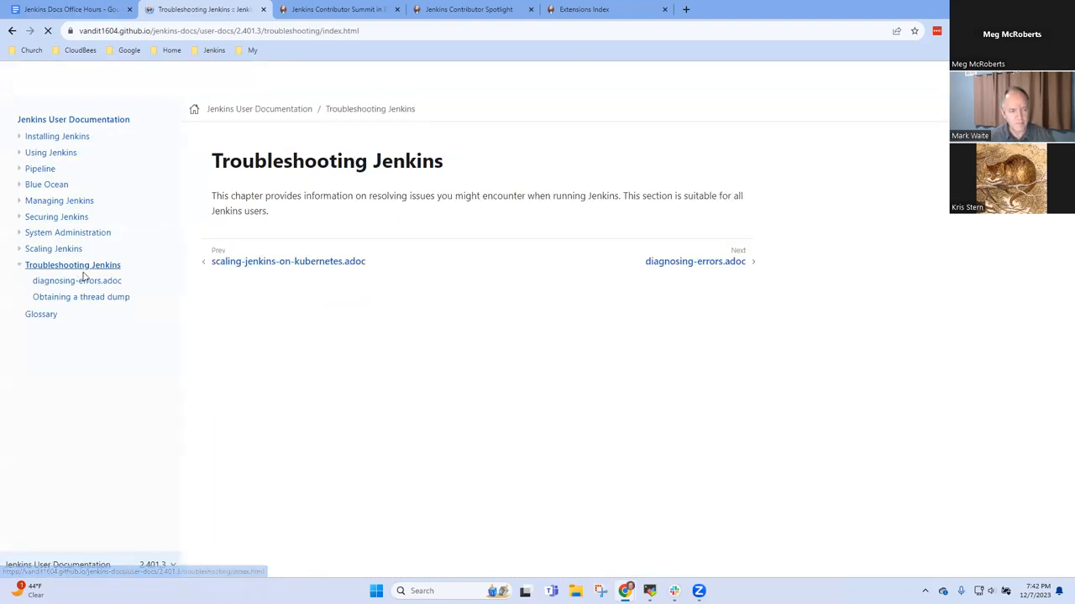
left_click(77, 280)
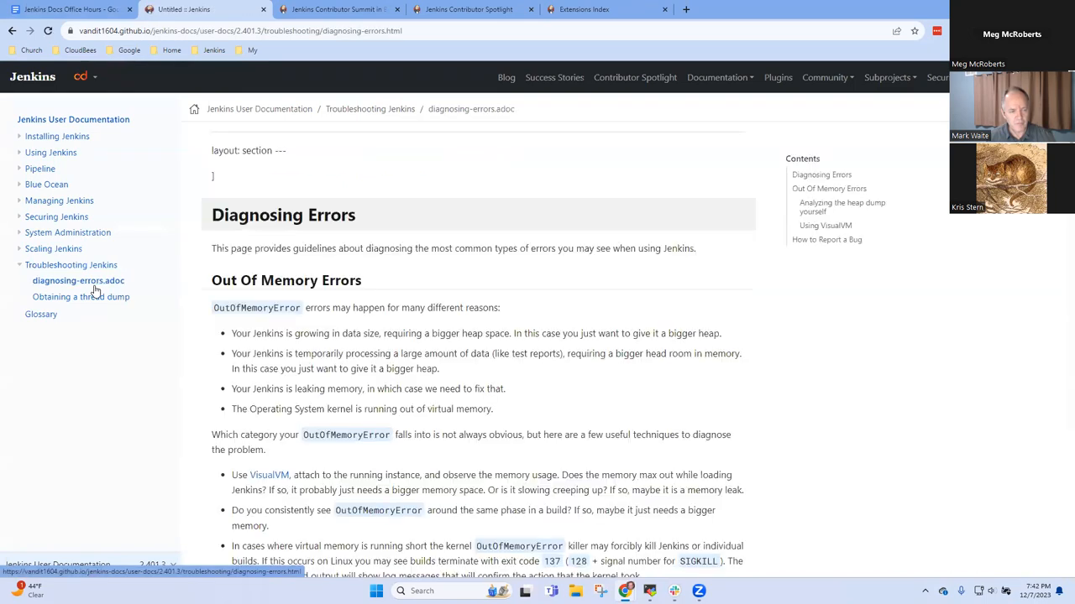
left_click(81, 295)
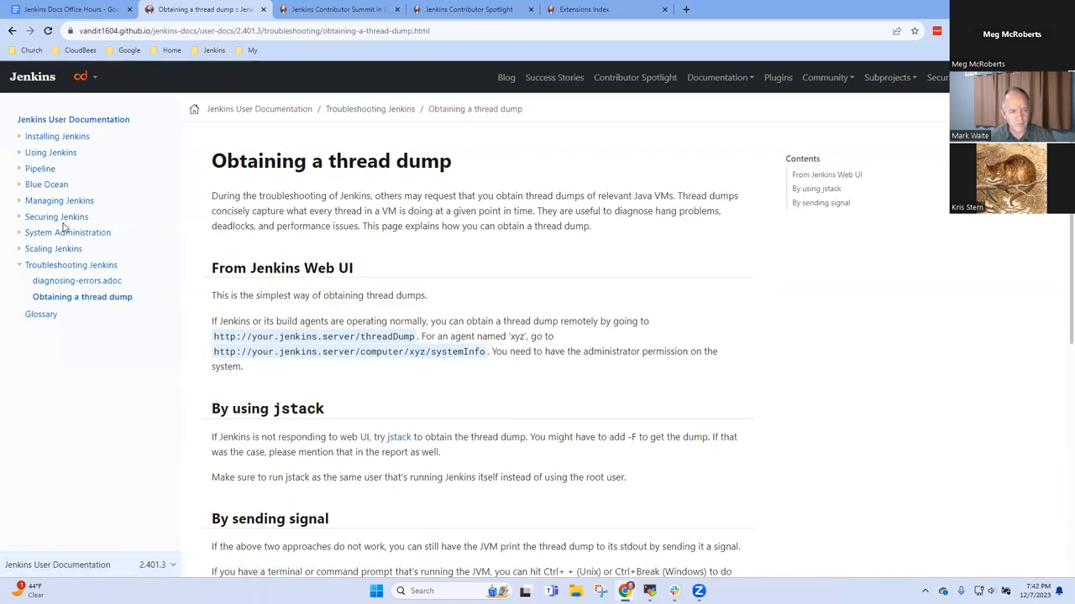
left_click(53, 248)
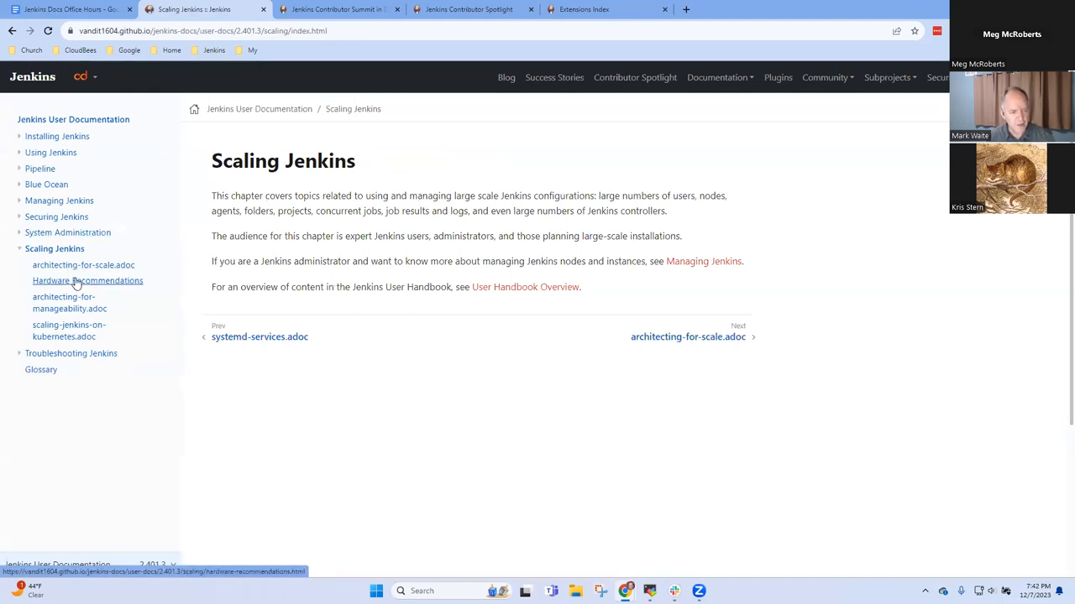
left_click(87, 281)
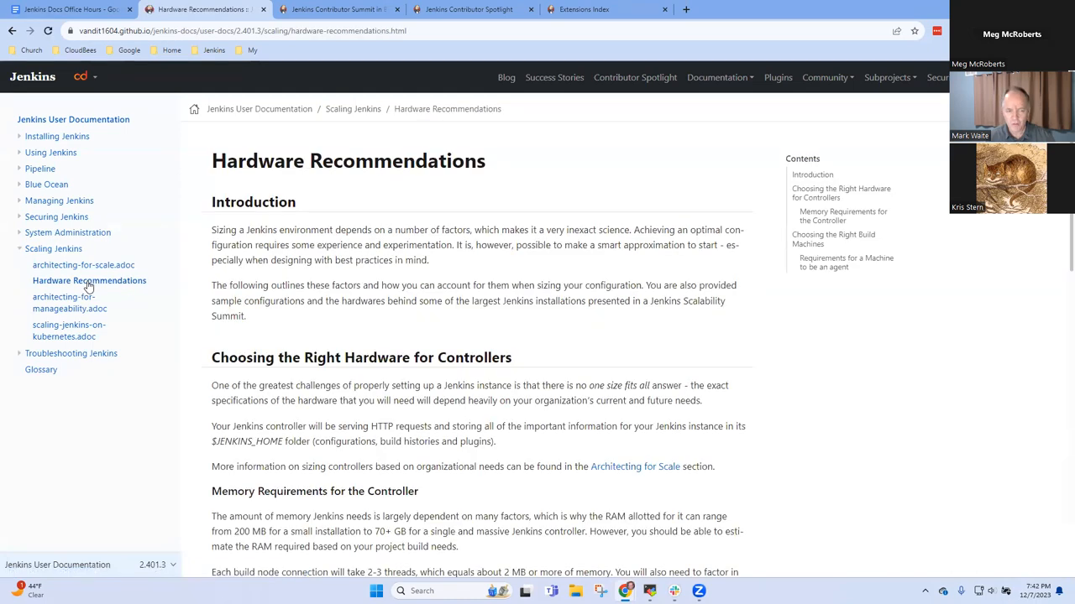
Review Architecting for Scale via its Contents links, Architecting for Manageability, and Scaling Jenkins on Kubernetes
left_click(84, 266)
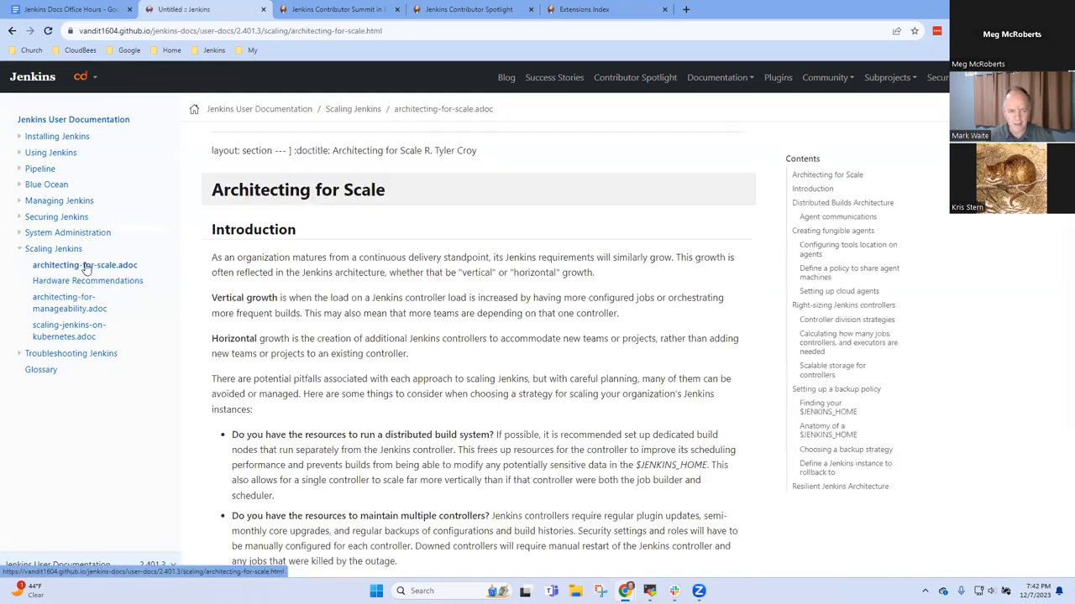
mouse_move(341, 155)
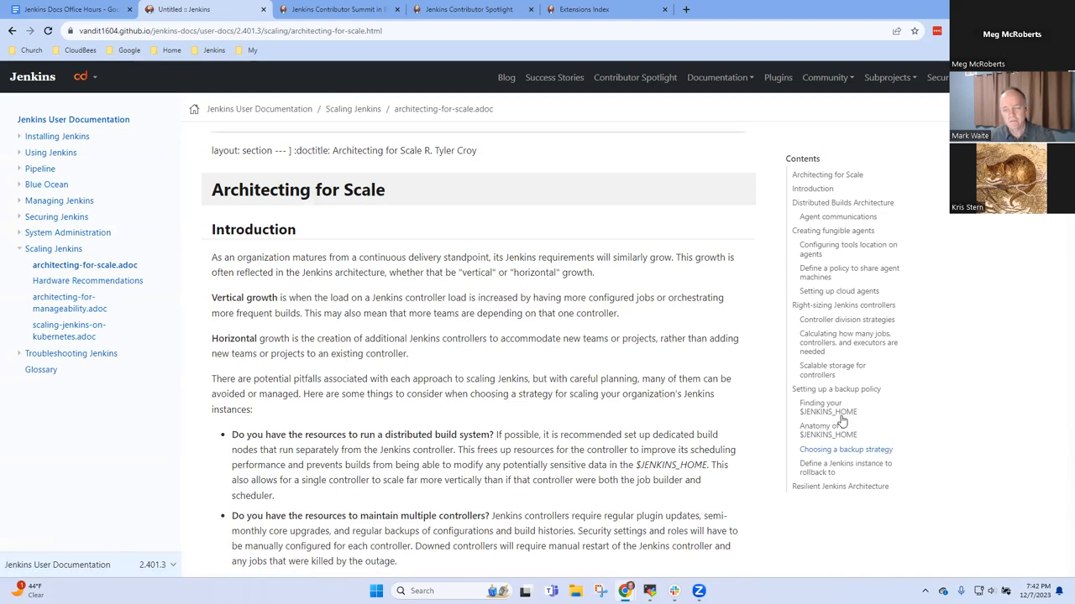
left_click(836, 389)
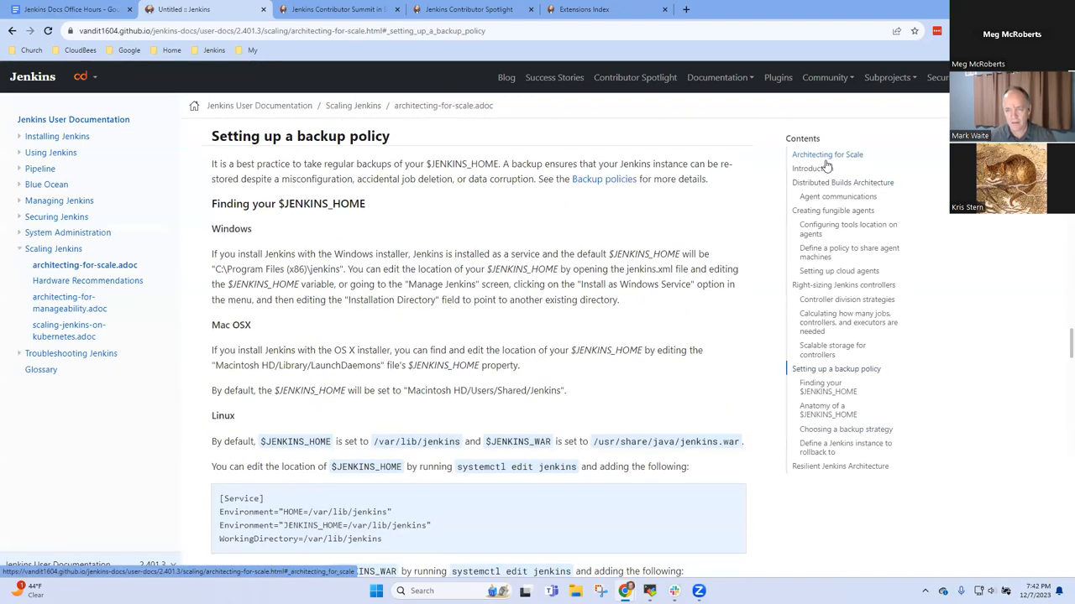
left_click(826, 155)
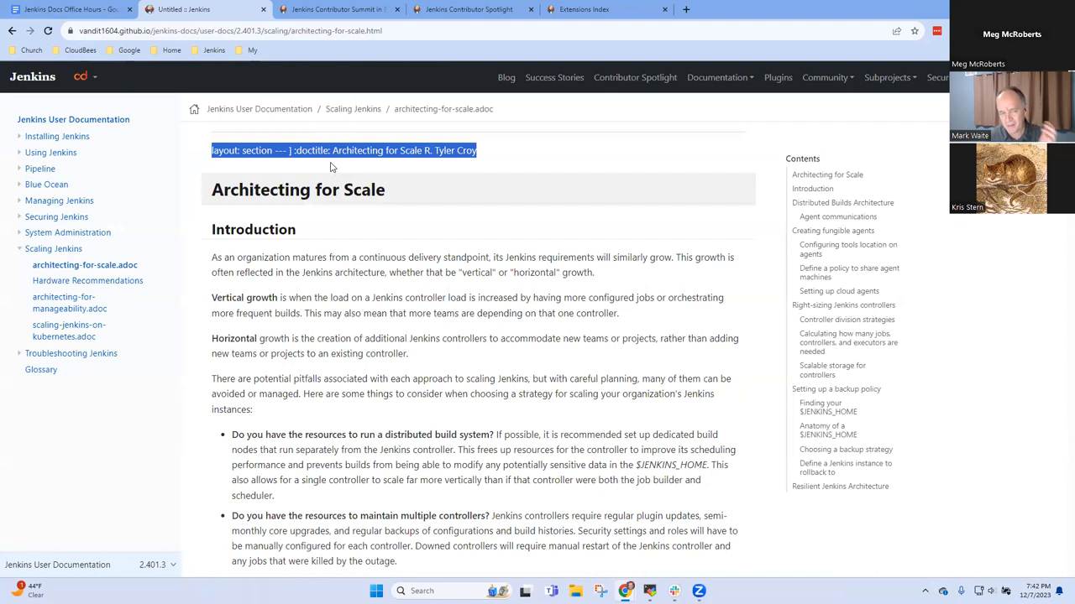
mouse_move(329, 171)
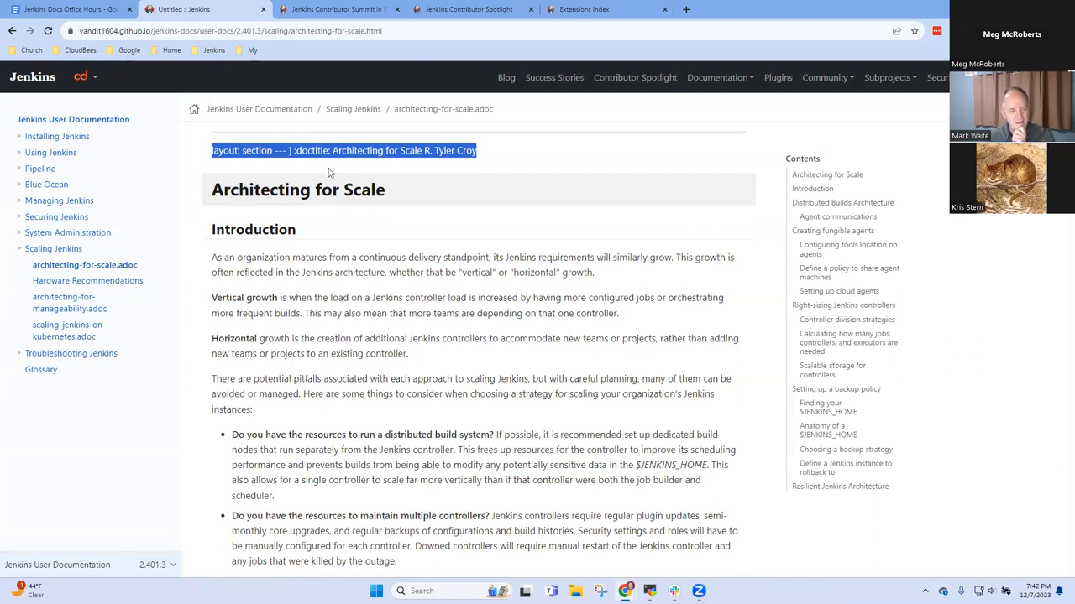
mouse_move(520, 178)
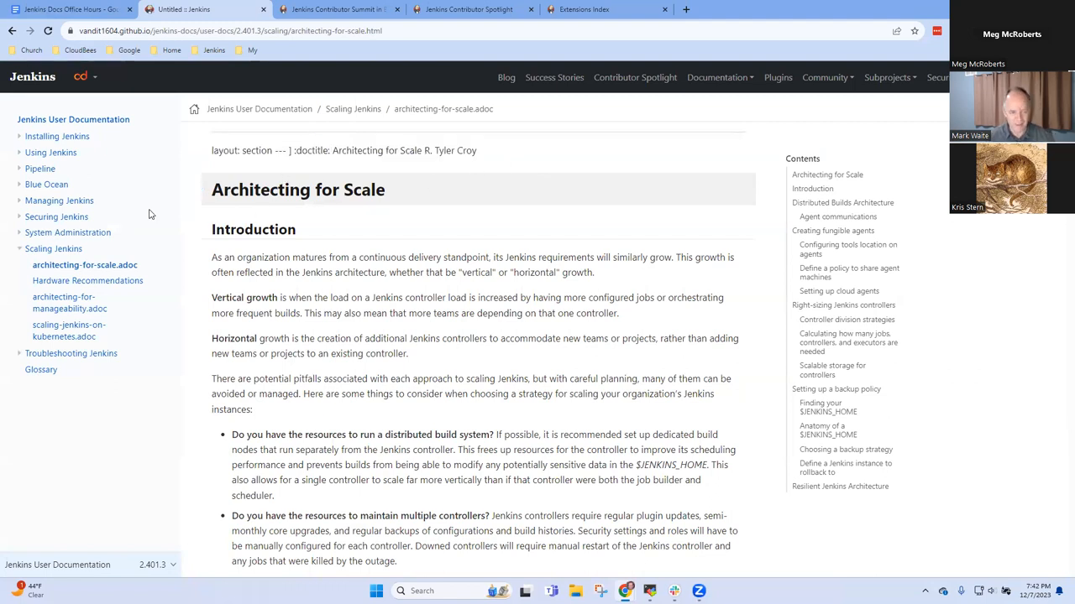
left_click(71, 302)
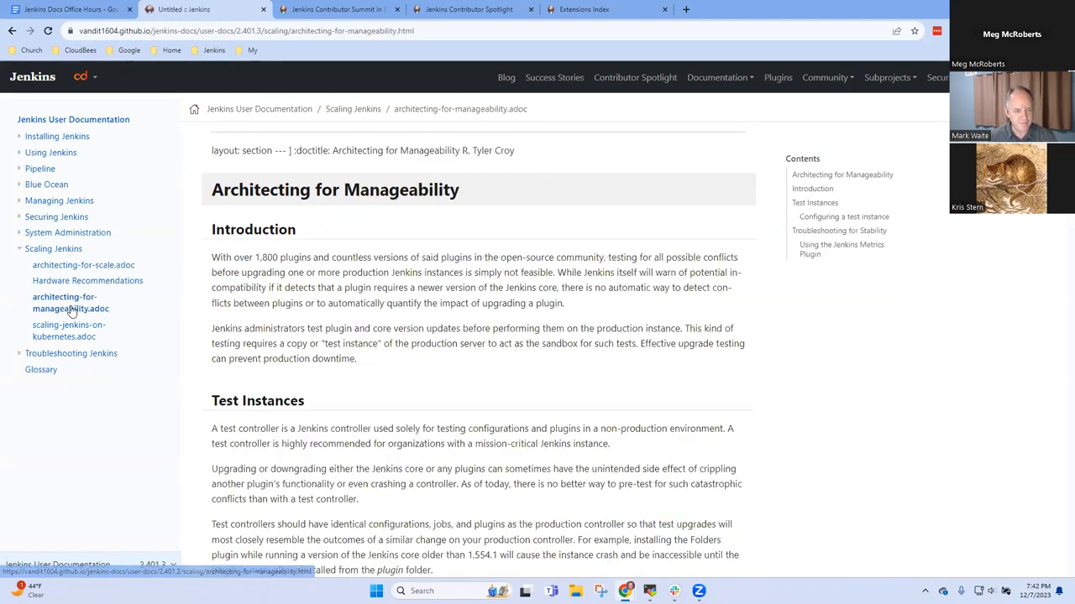
left_click(69, 329)
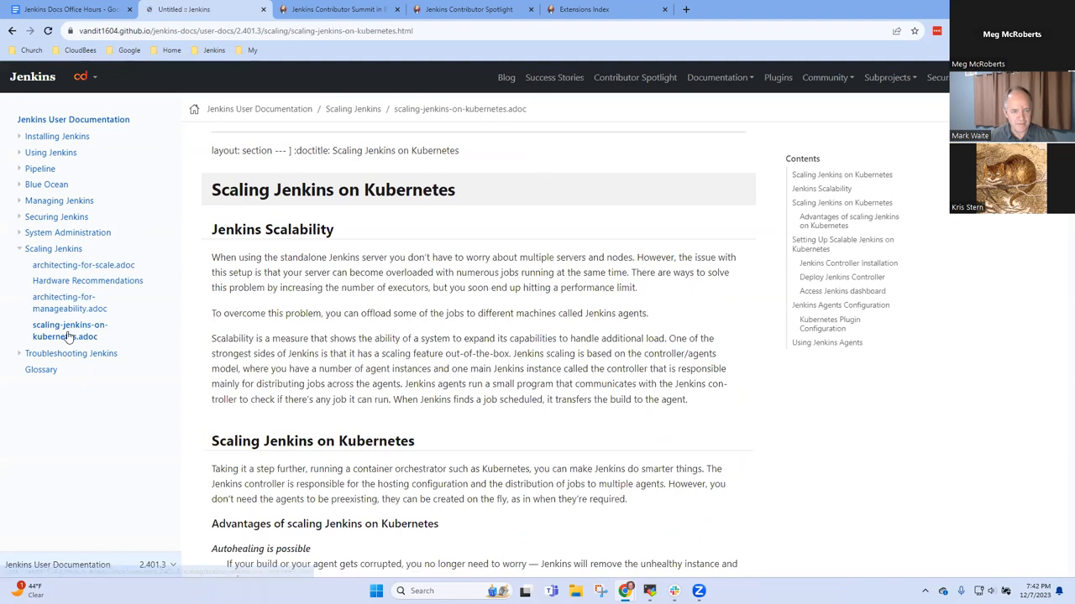
Check the Managing Jenkins, Configuring the System and Blue Ocean getting-started pages
left_click(61, 200)
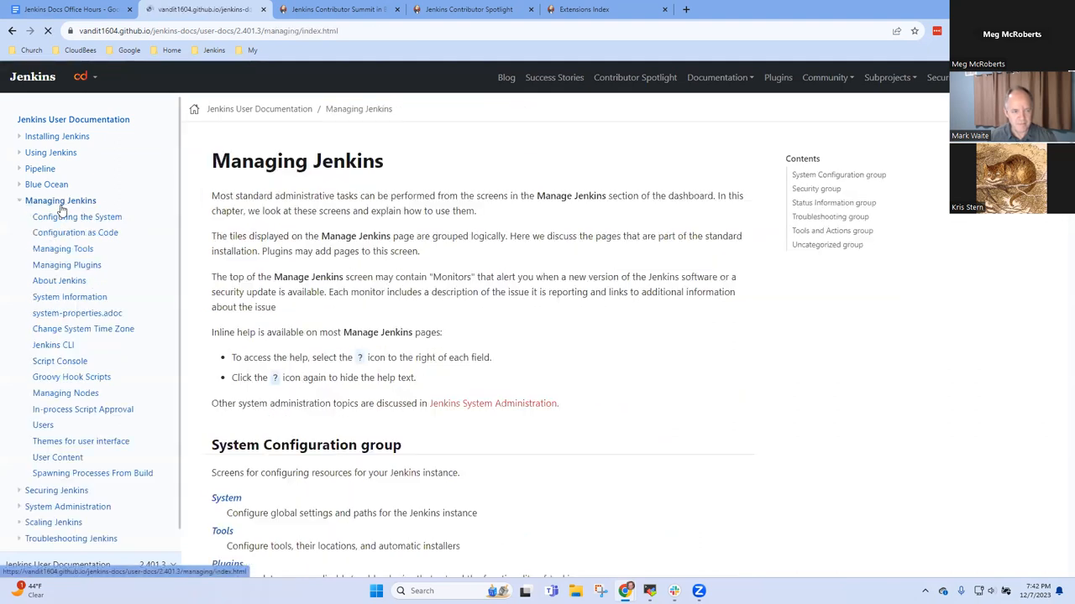
left_click(77, 217)
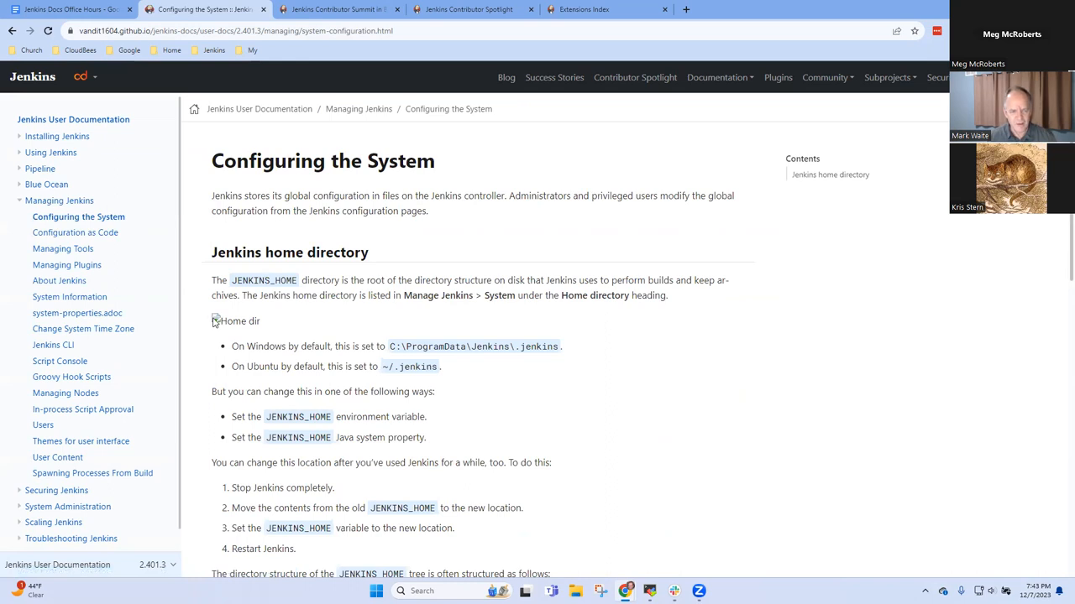
scroll("down", 3)
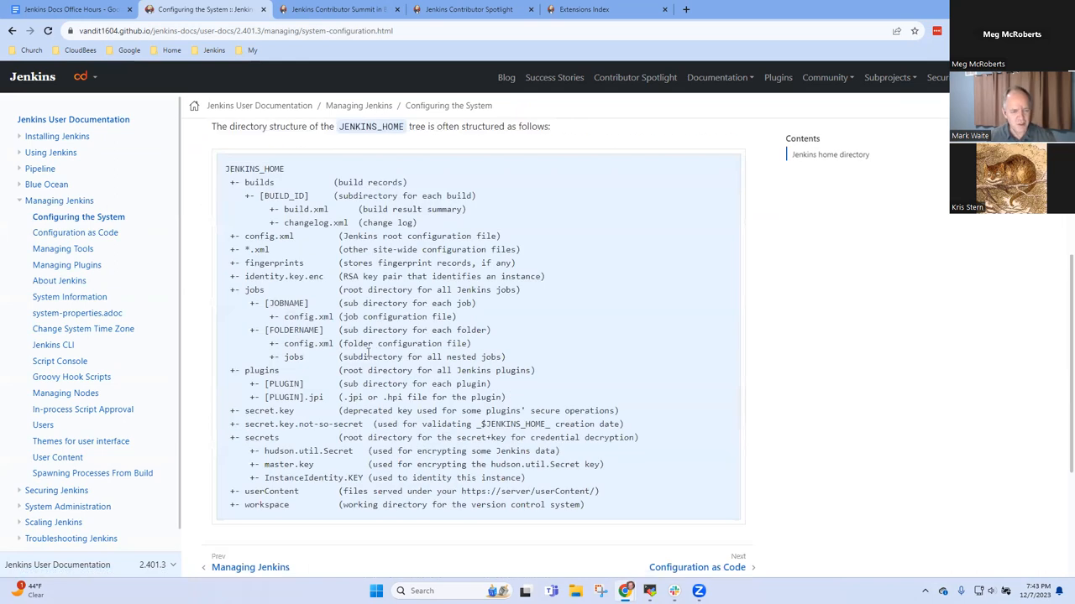
scroll("up", 3)
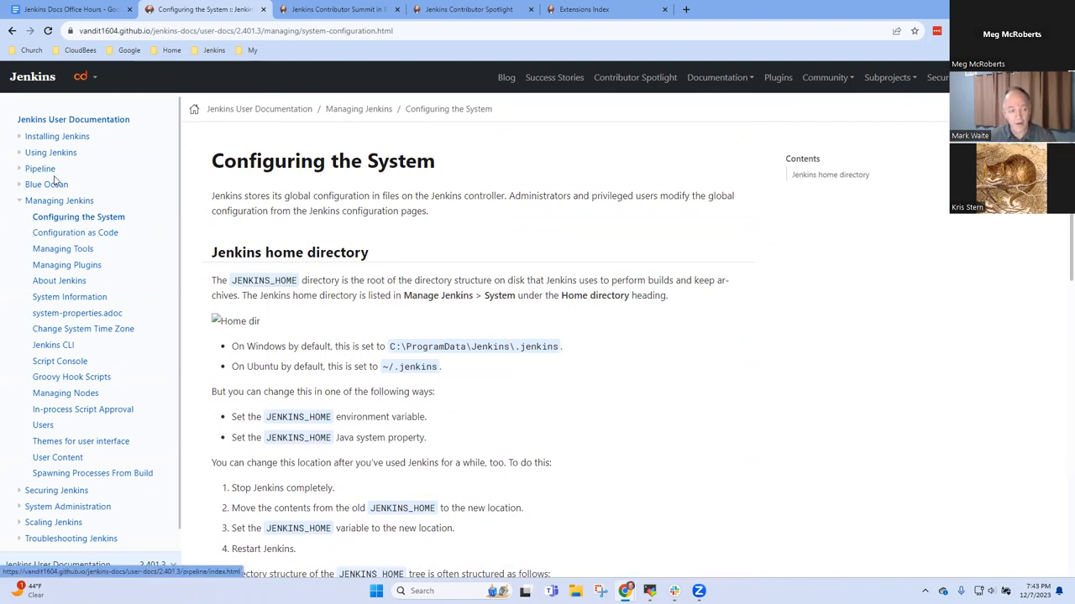
left_click(47, 183)
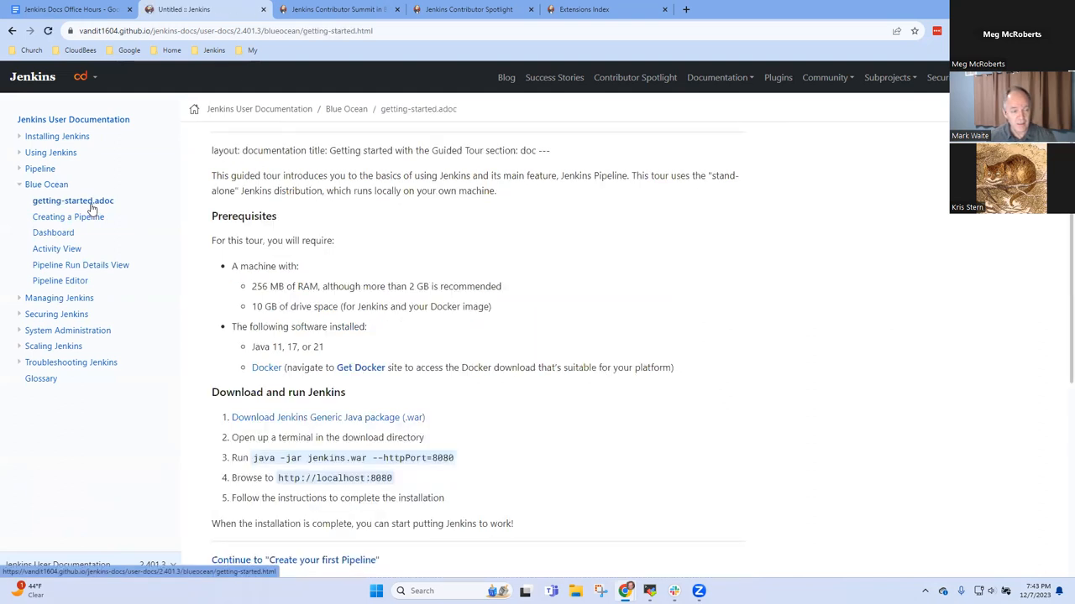
mouse_move(57, 136)
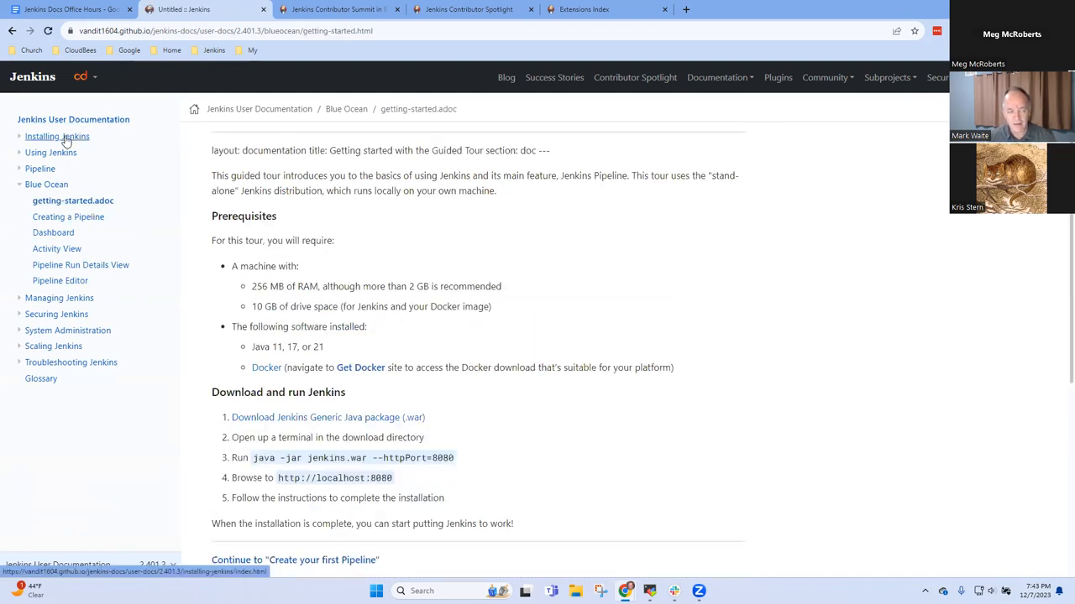
Open the Installing Jenkins chapter overview, then return to the meeting notes
left_click(57, 136)
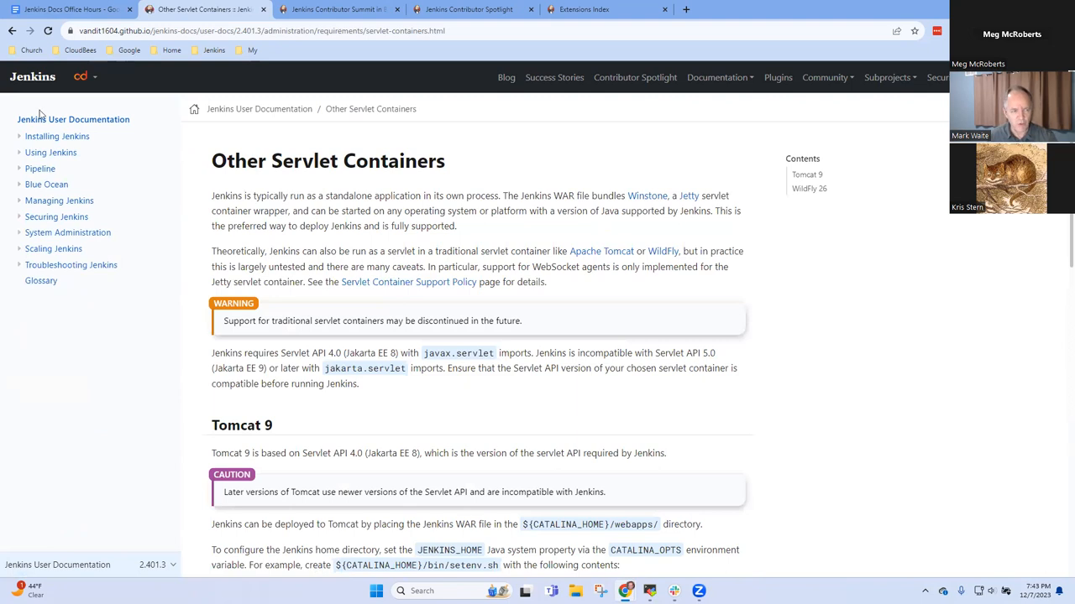
left_click(57, 136)
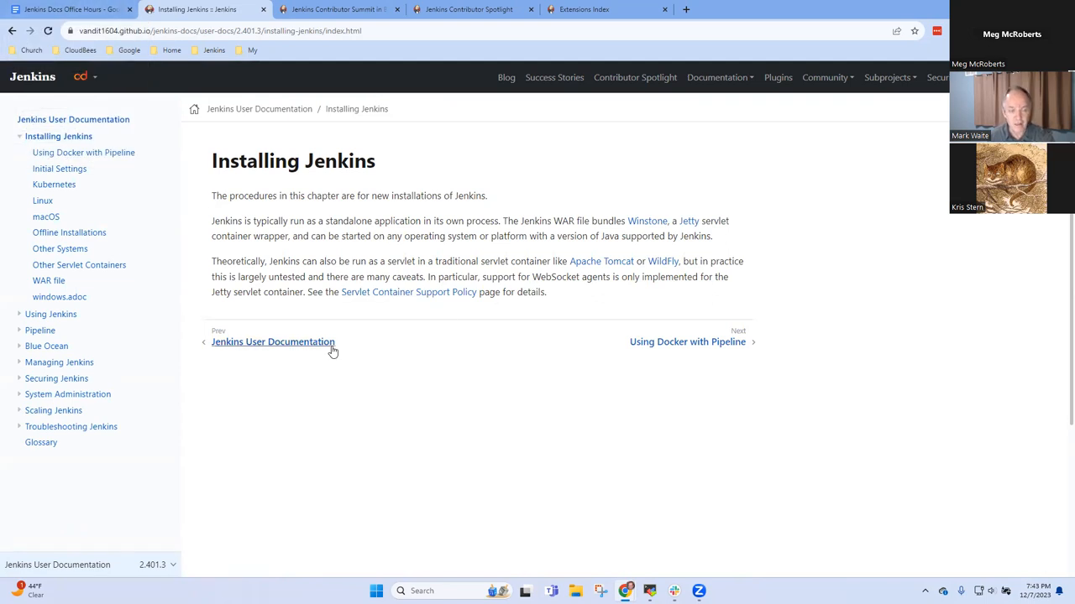
mouse_move(367, 382)
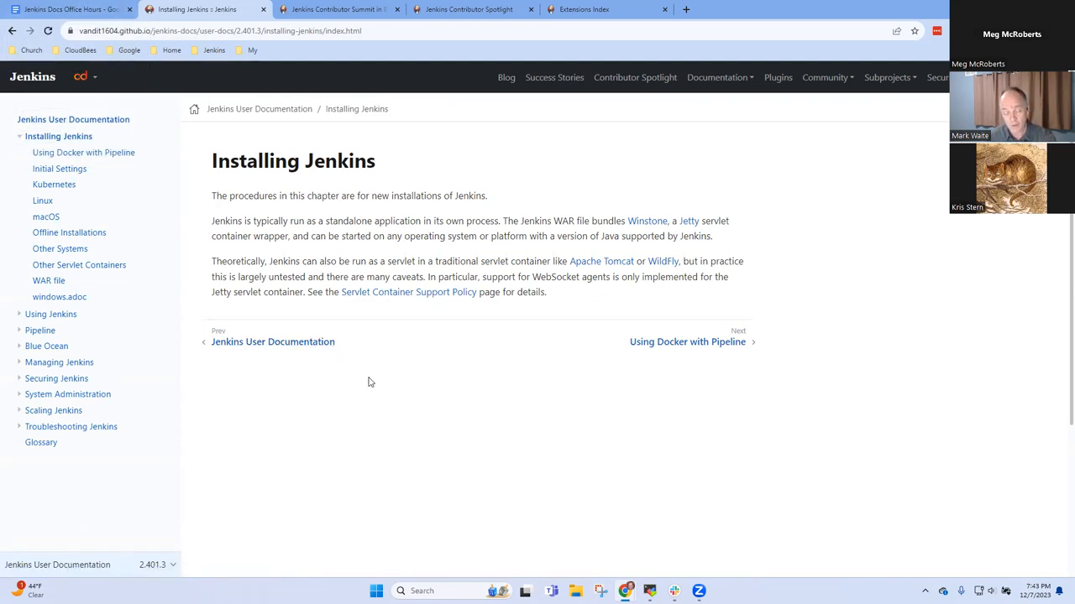
mouse_move(380, 413)
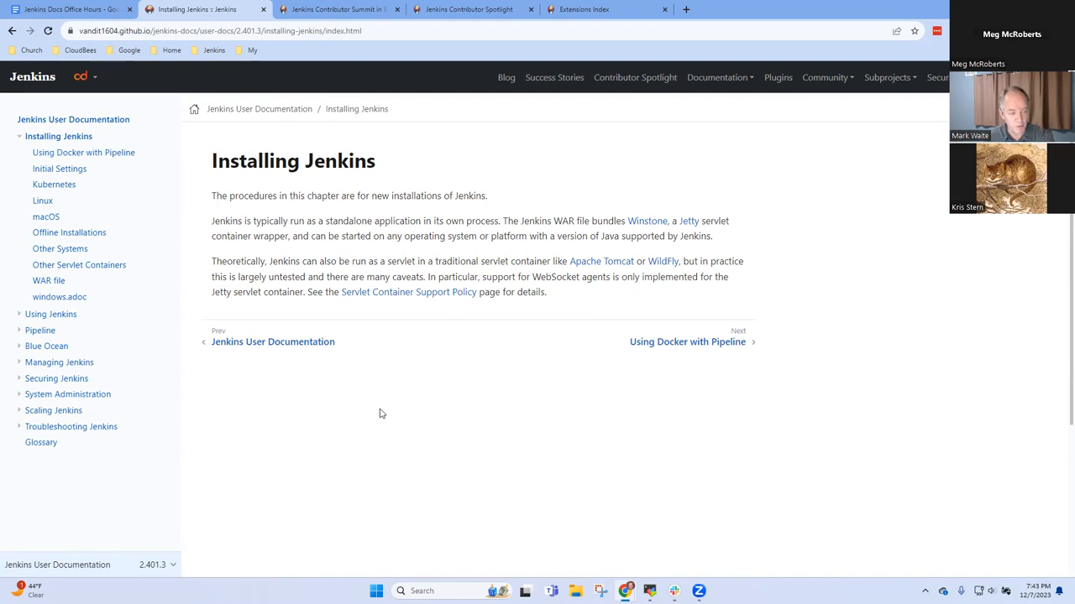
left_click(64, 10)
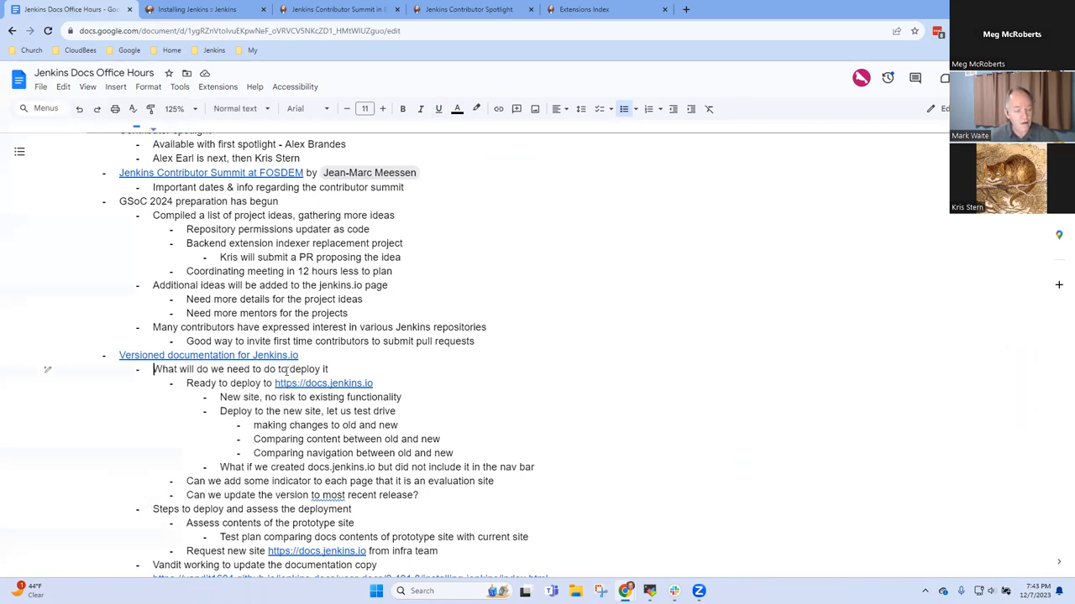
scroll("down", 3)
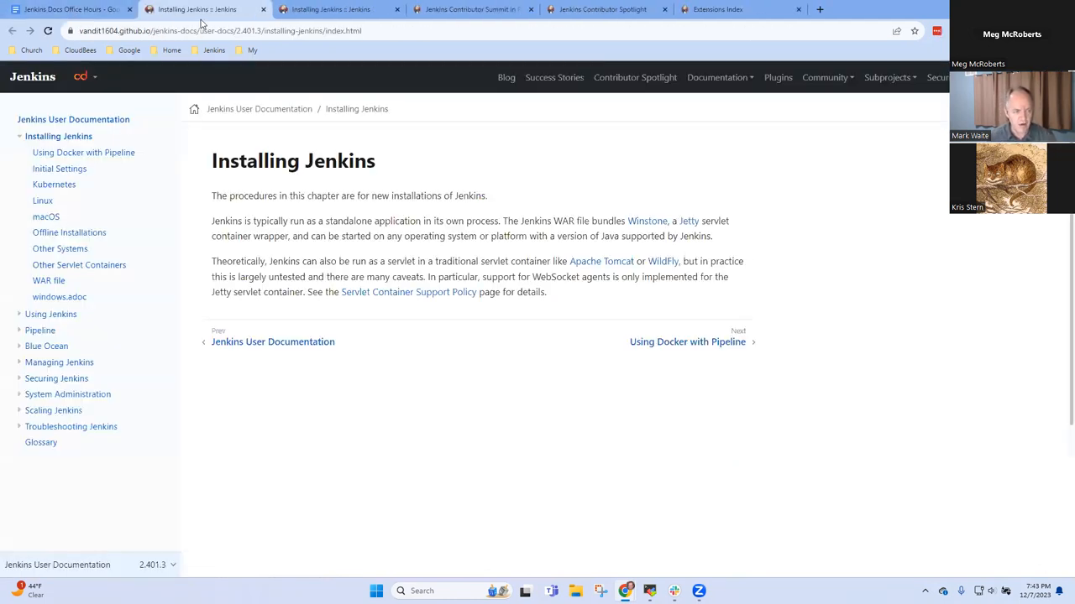
Go from the Installing Jenkins source to the jenkins-docs repository home and its empty Issues list
left_click(226, 30)
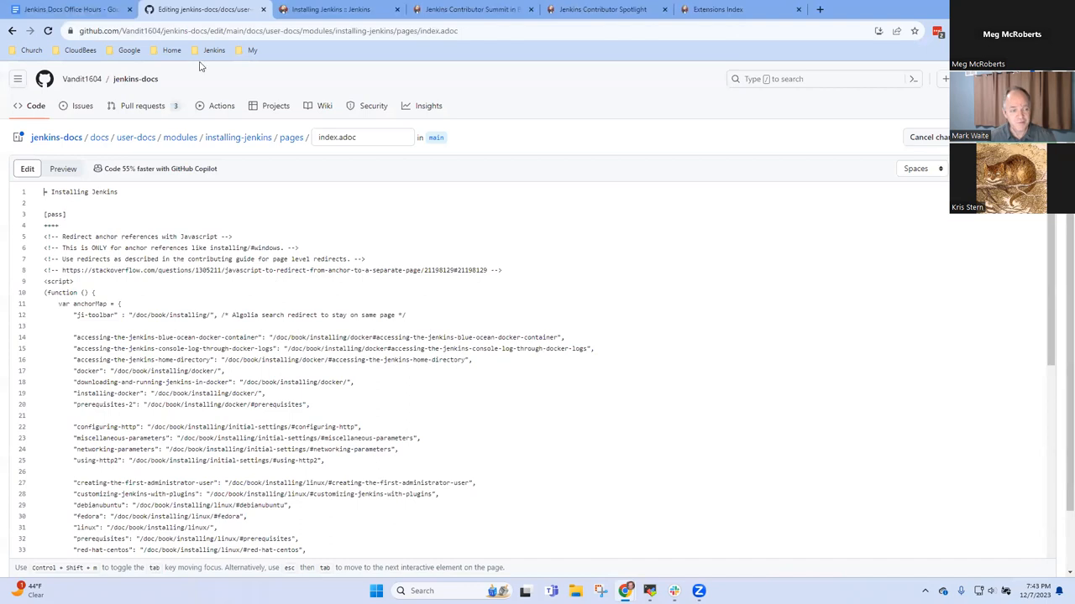
left_click(134, 79)
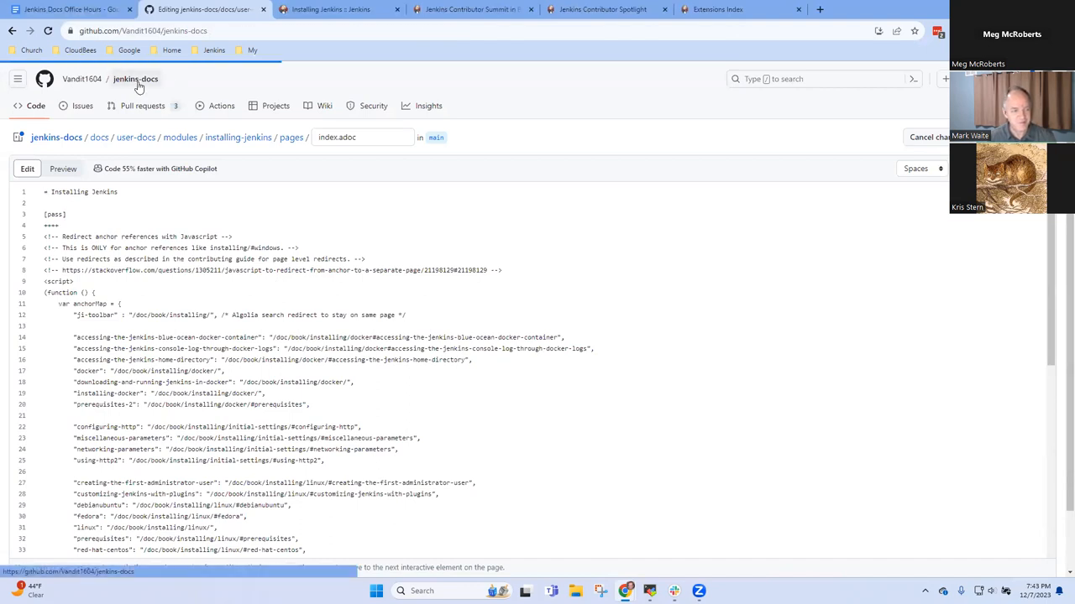
left_click(134, 79)
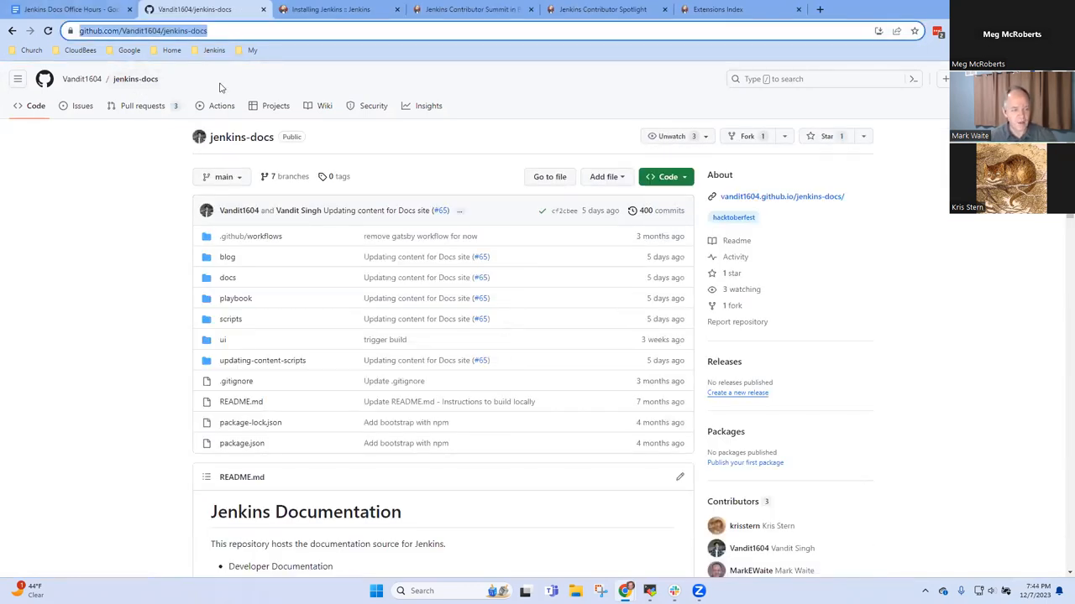
left_click(82, 105)
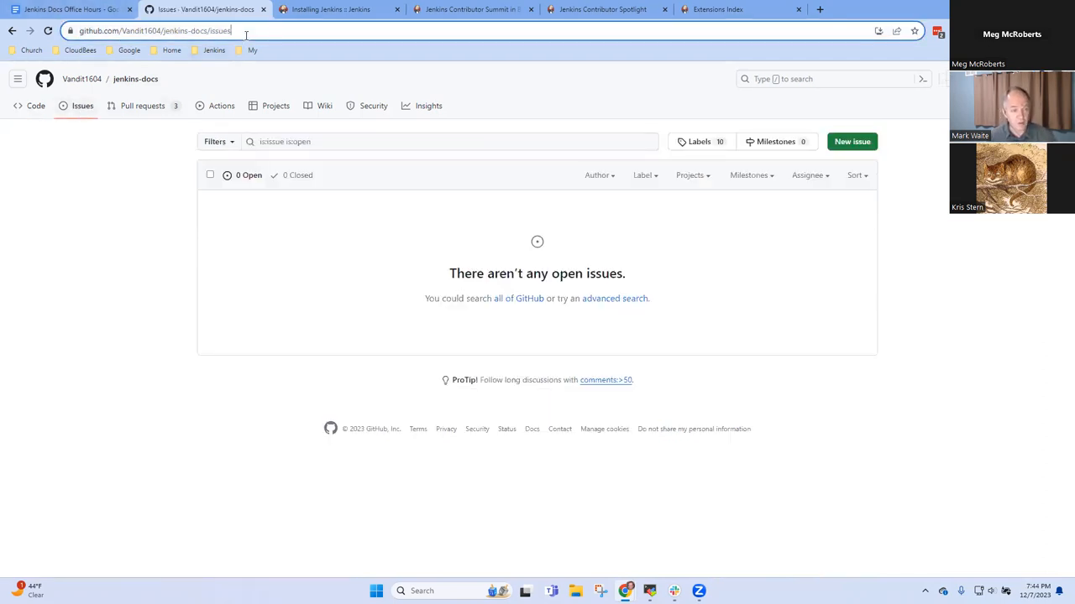
left_click(67, 10)
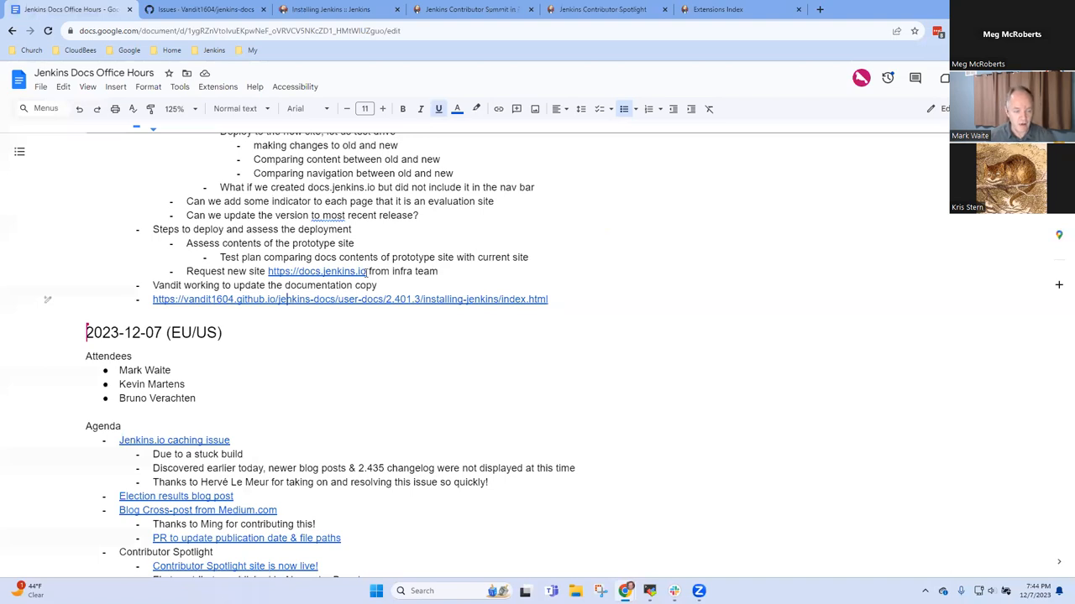
mouse_move(393, 296)
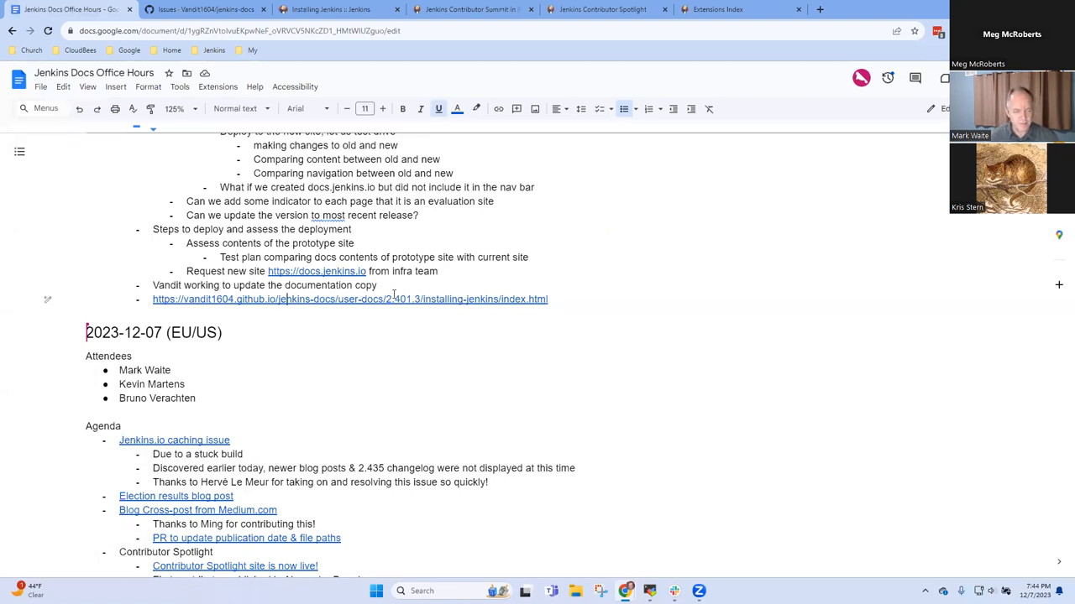
mouse_move(370, 205)
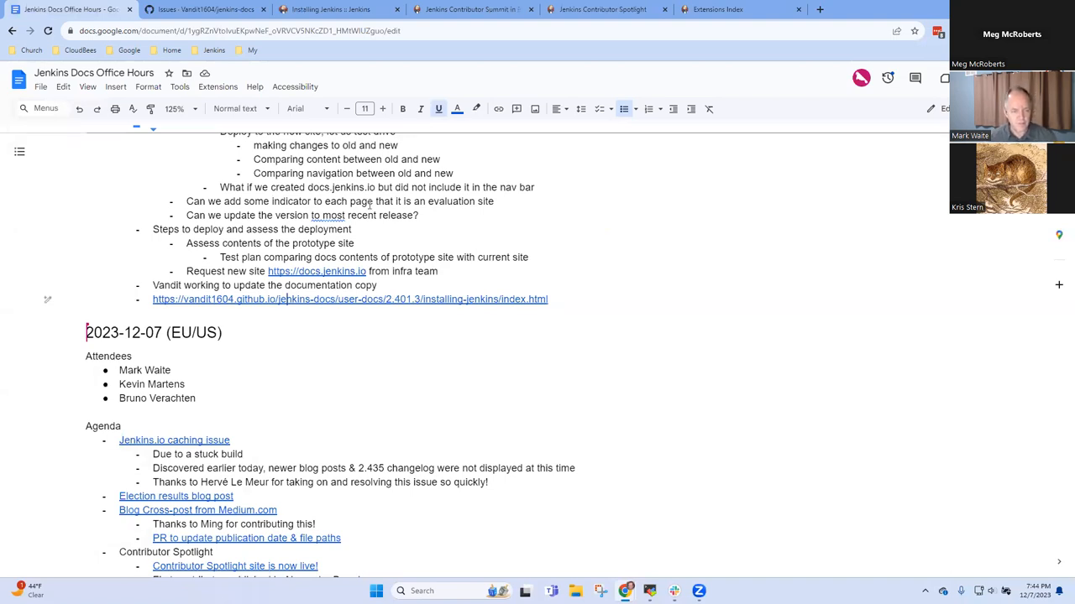
scroll("up", 3)
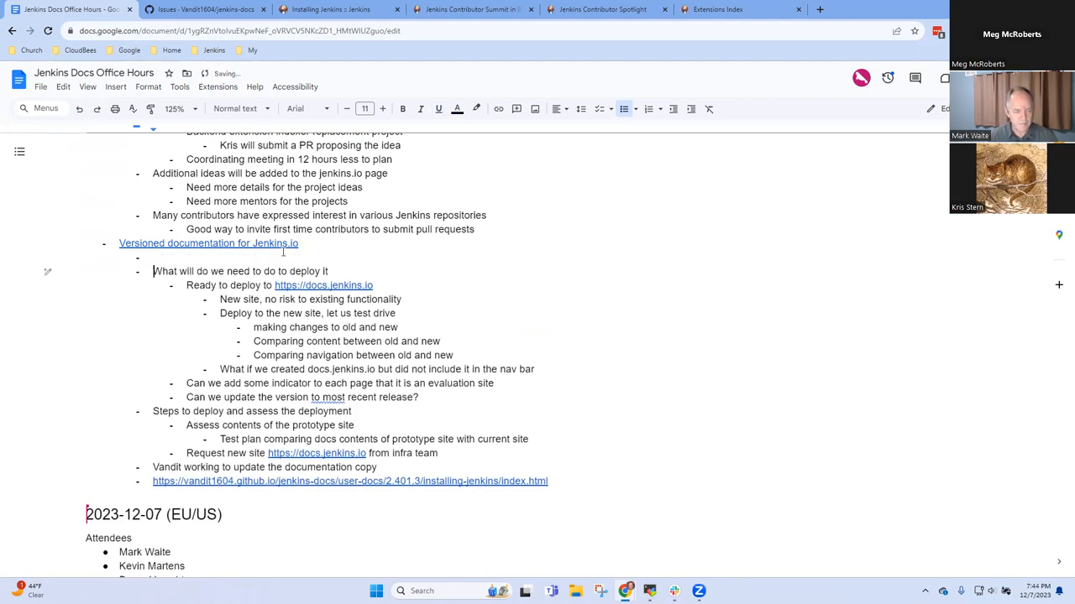
type("Report issues")
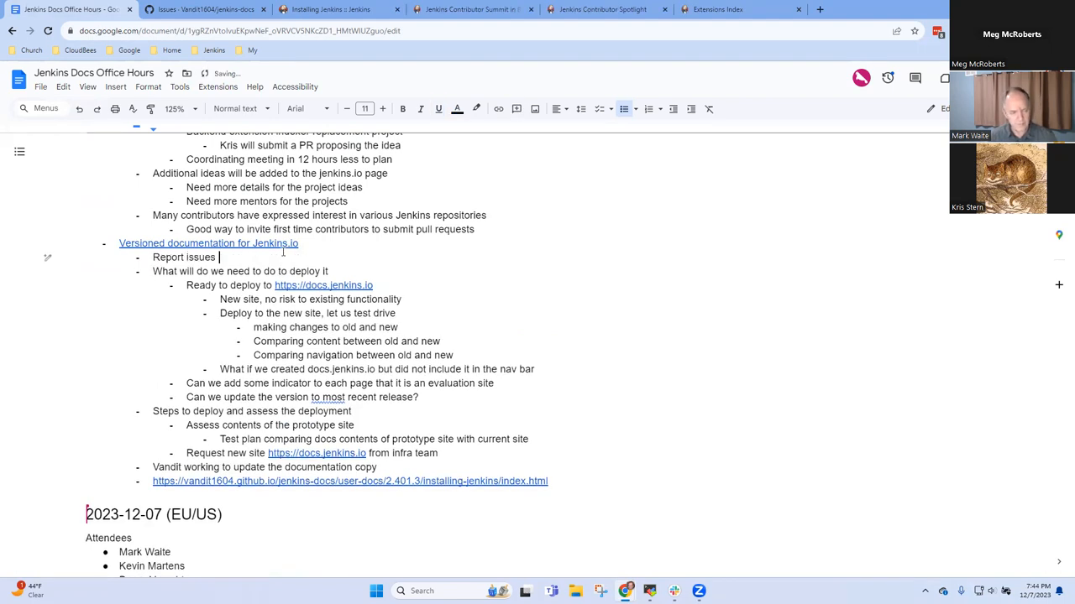
type("with current")
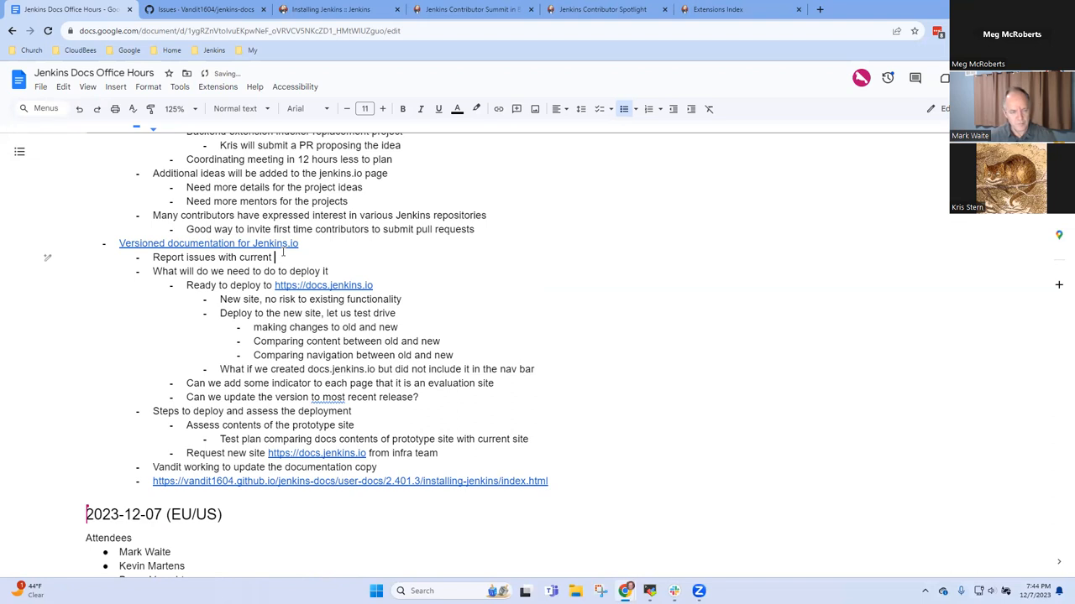
type("content at https://github.com/Vandit1604/jenkins-docs/issues")
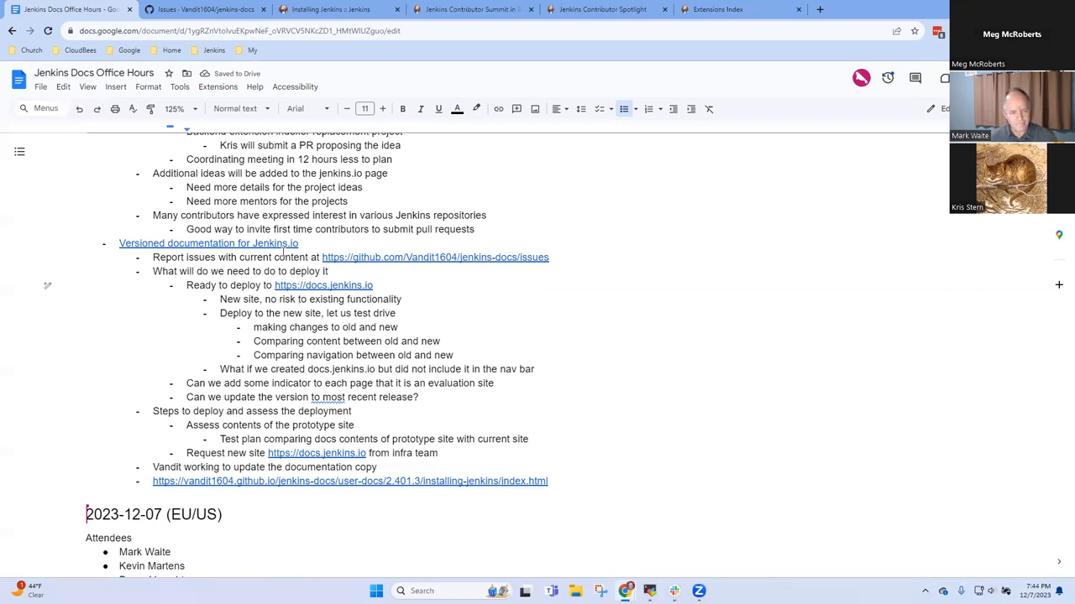
type("Almost r")
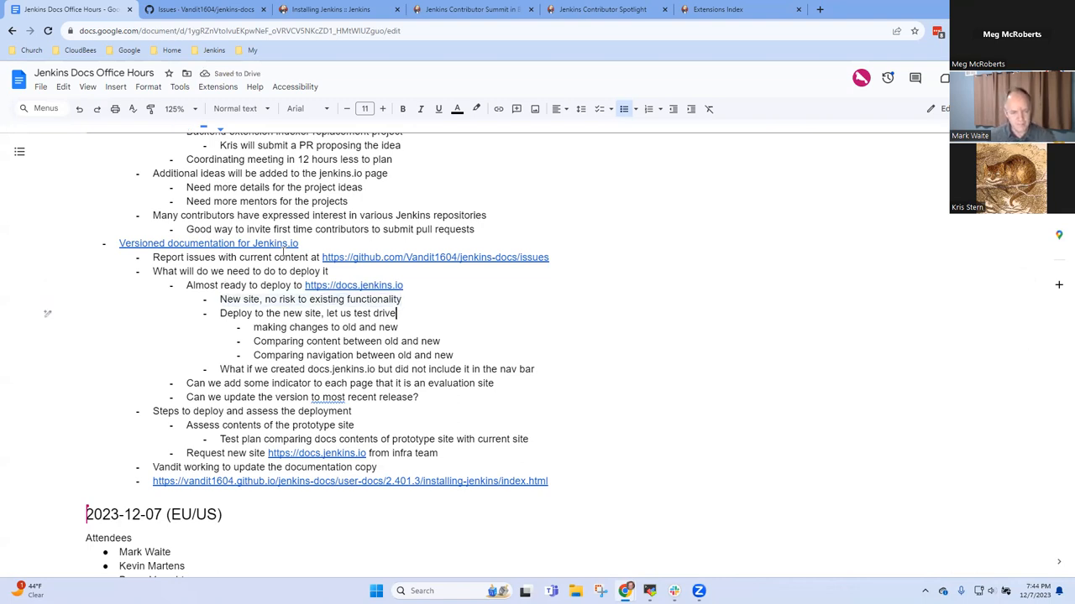
type("on the site")
type("M")
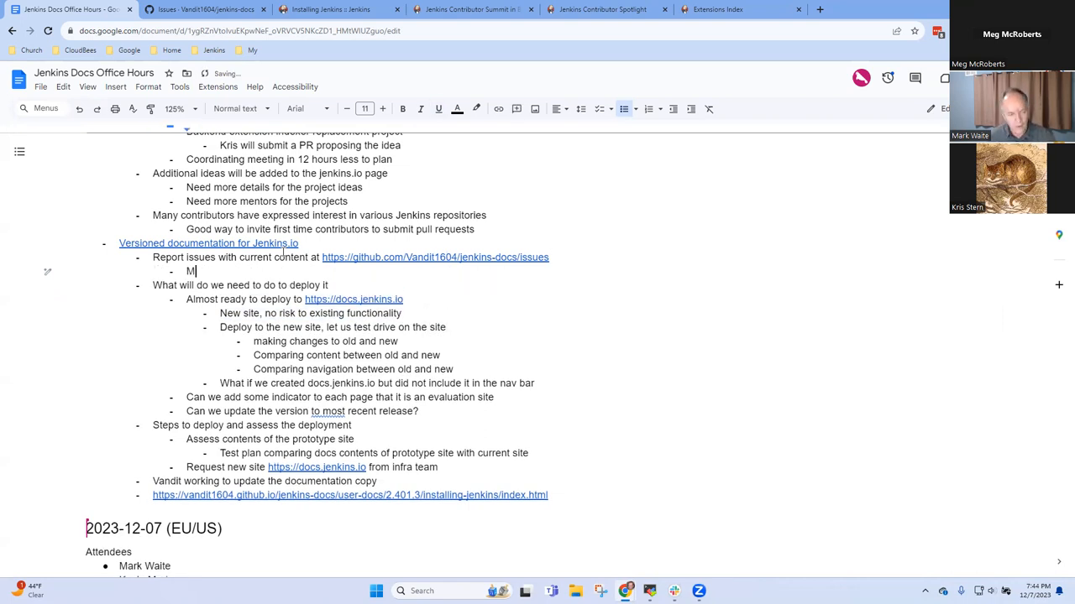
Add the sub-point that more reviewers of the current prototype would be very good
type("ore reviewers")
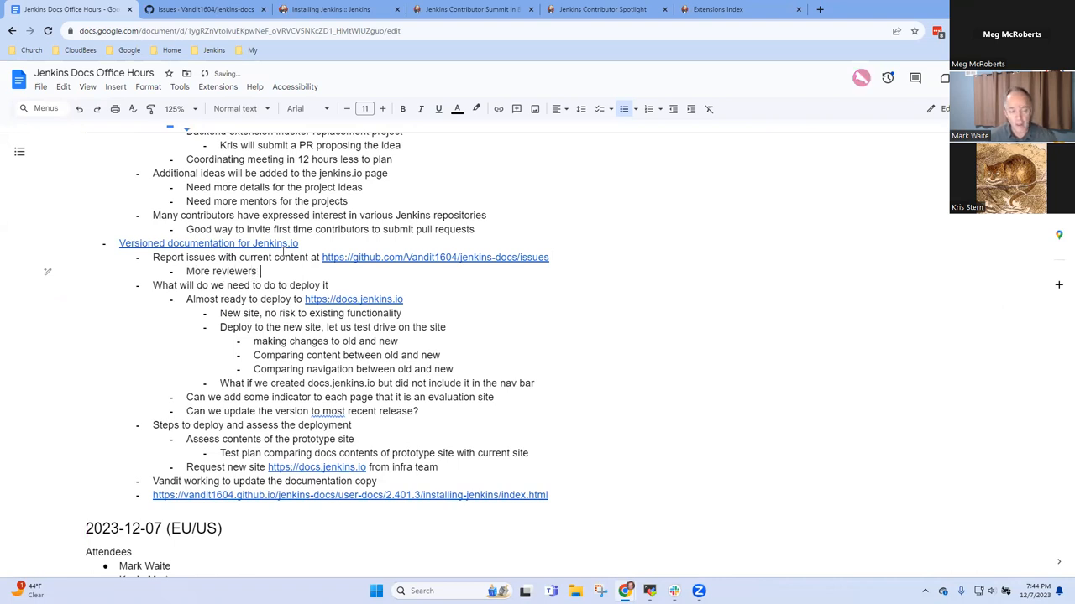
type("of the current p")
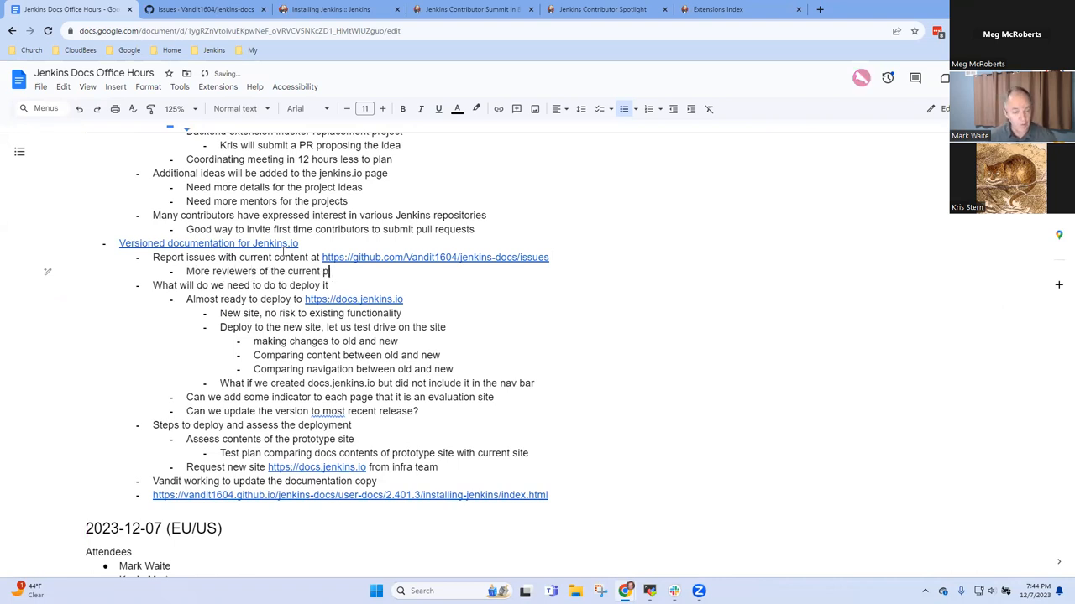
type("rototype")
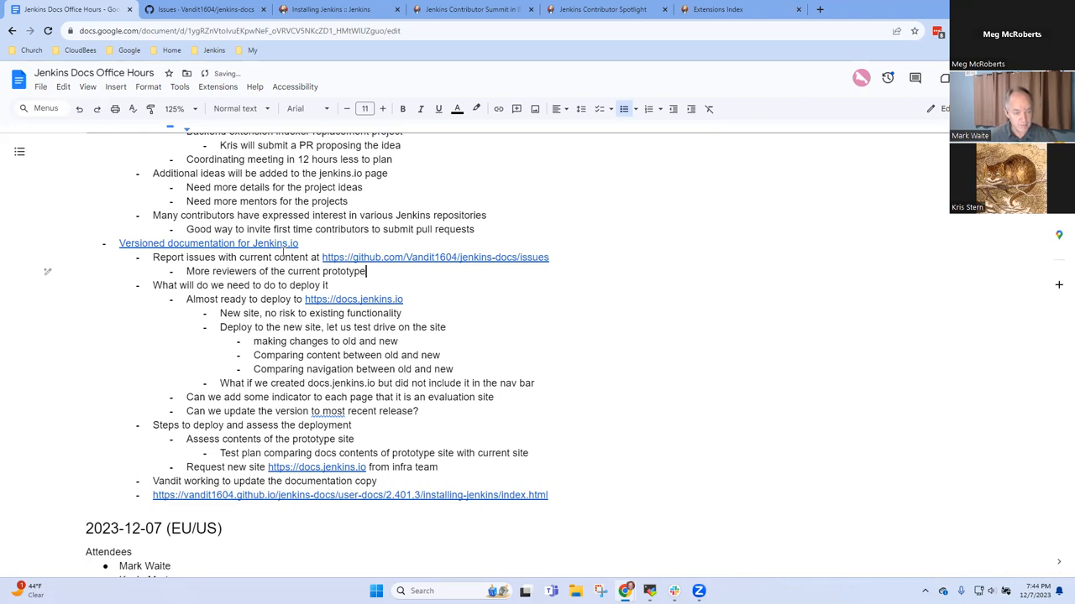
type("would")
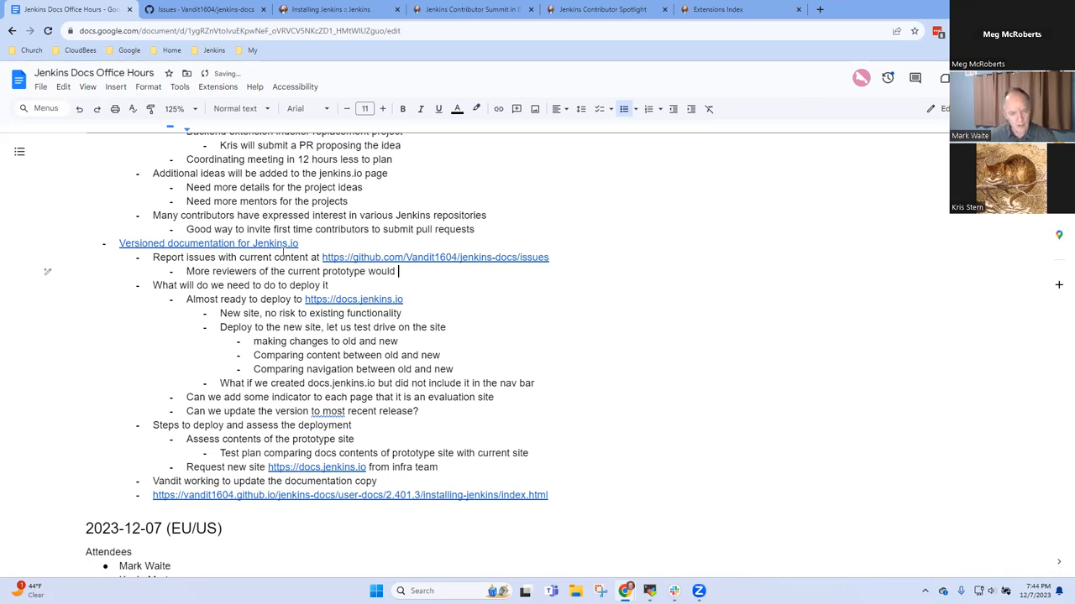
type("be very good")
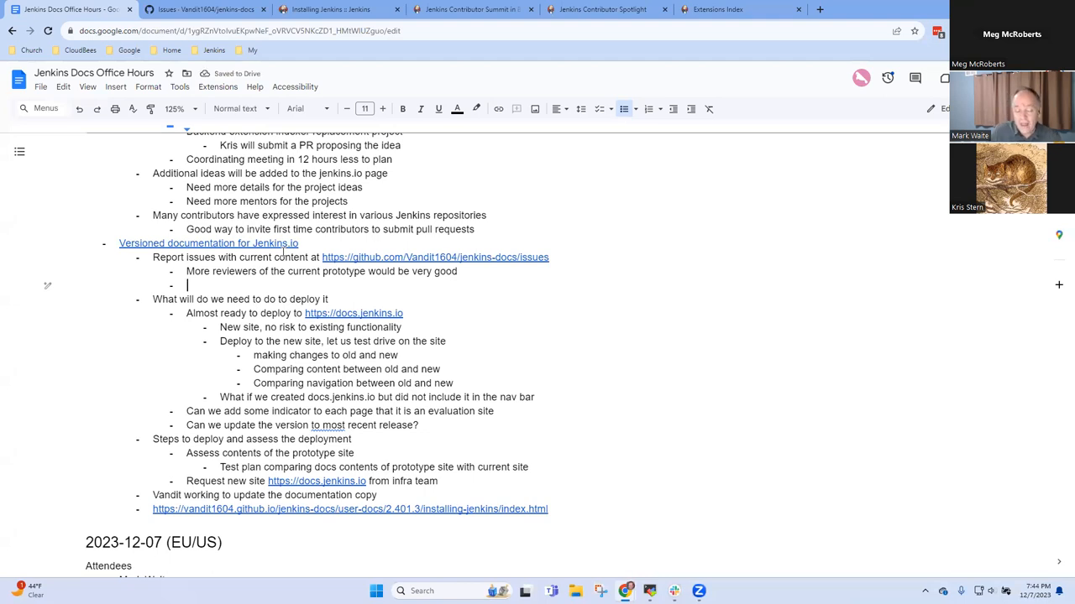
Add the bullet 'Proposals for fixes are welcomed for the new site'
type("Fixes")
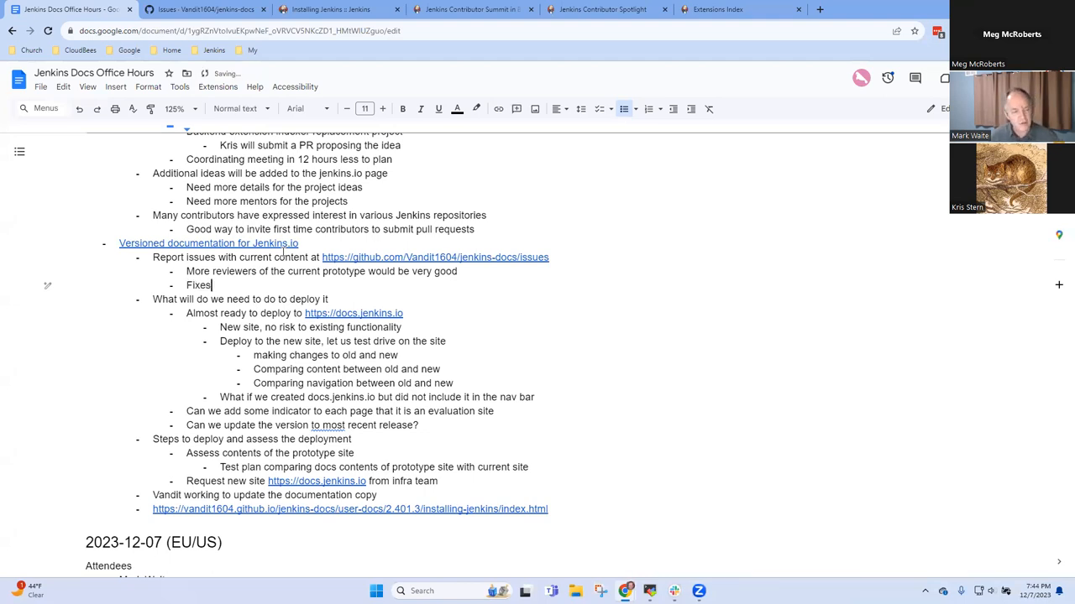
type("Proposals")
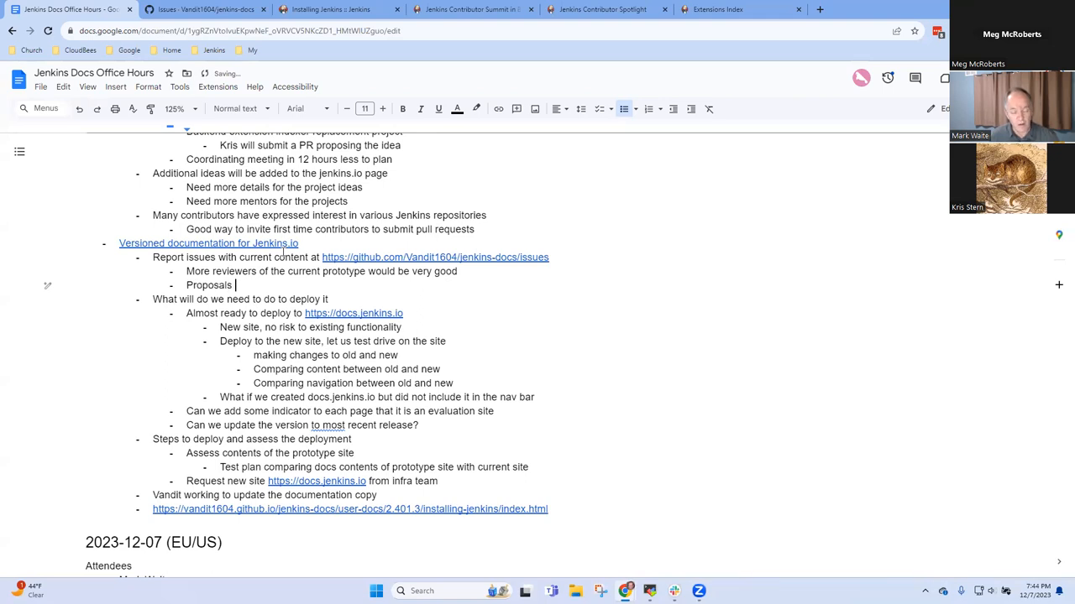
type("for")
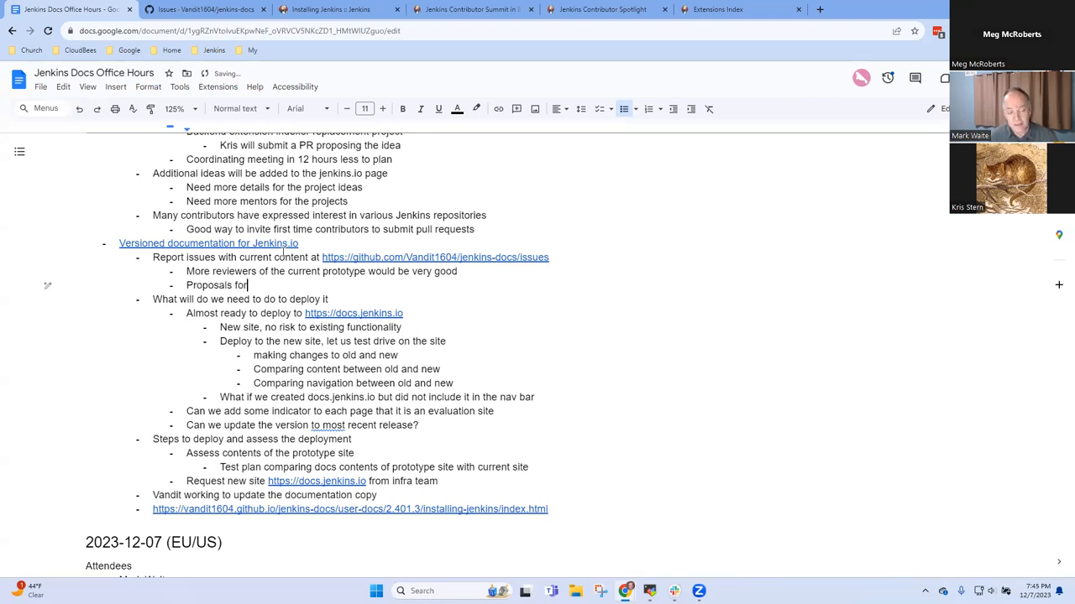
type("fixes")
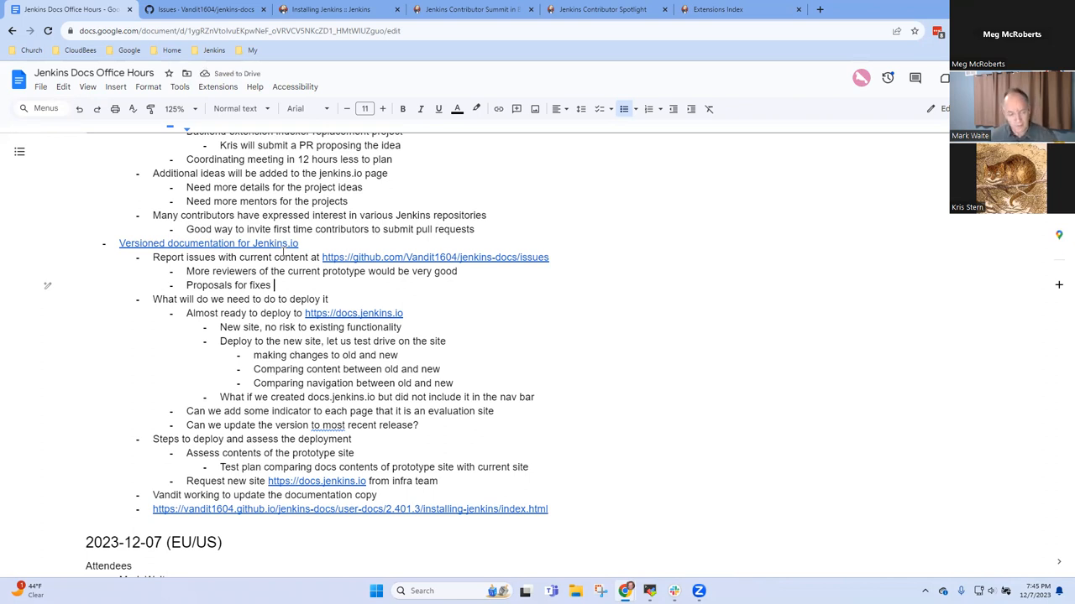
type("are welcomed")
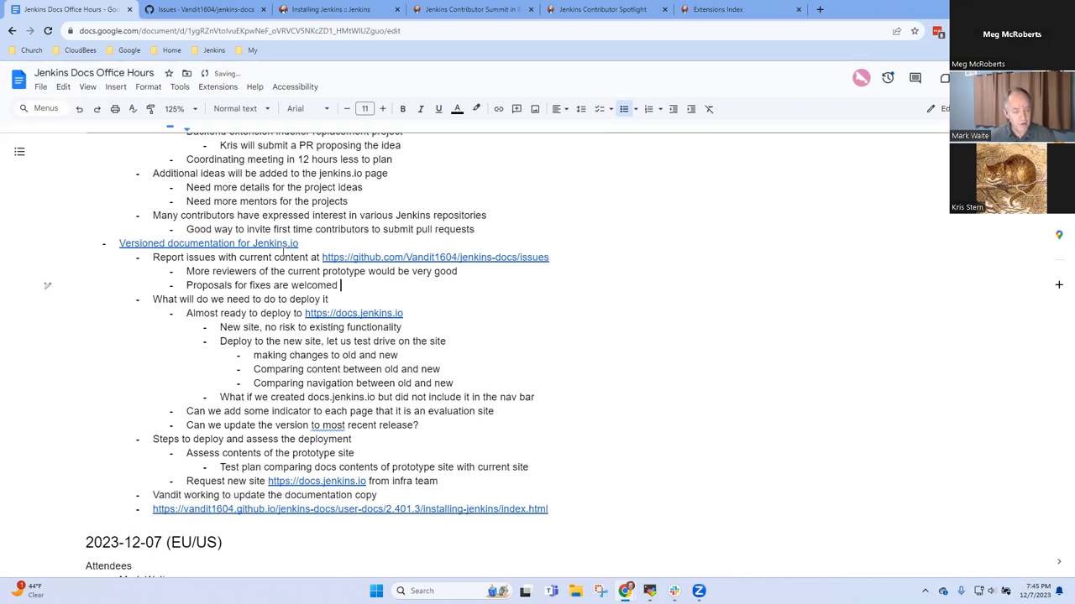
type("for the cont")
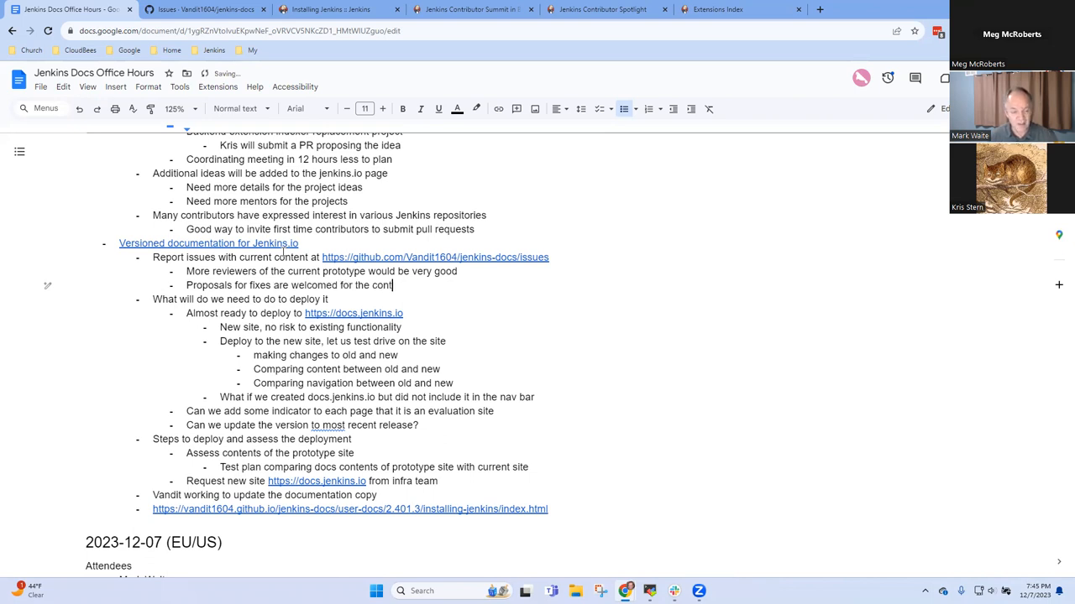
type("existing")
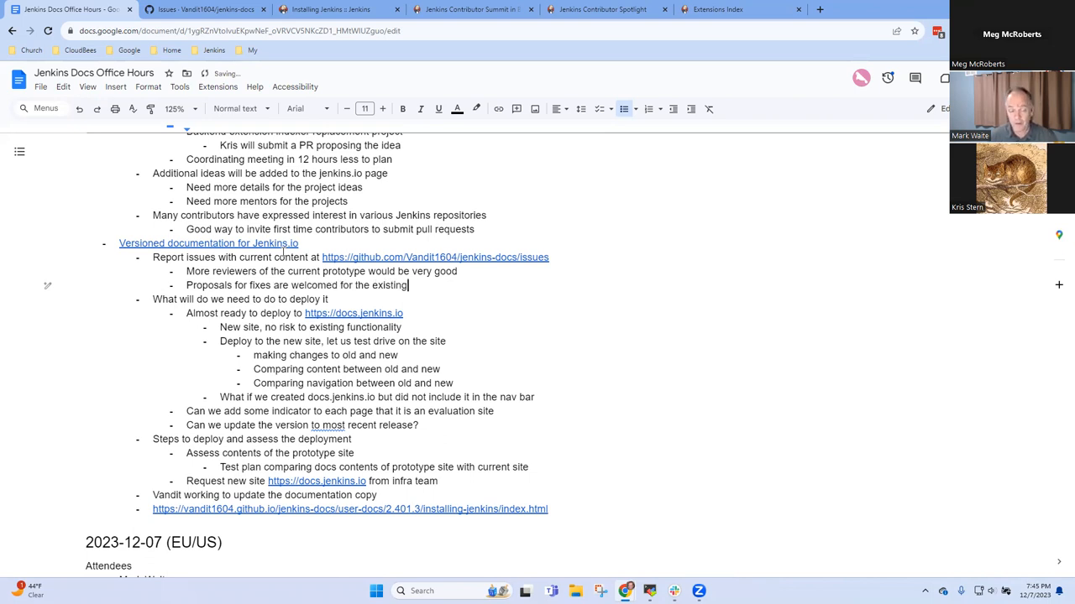
key("Backspace")
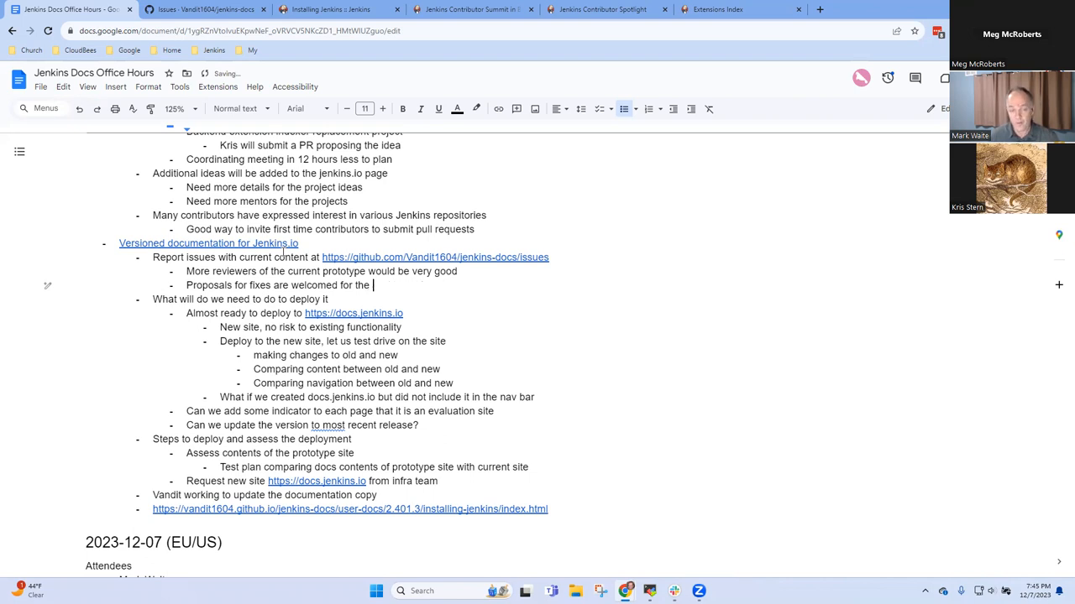
type("new")
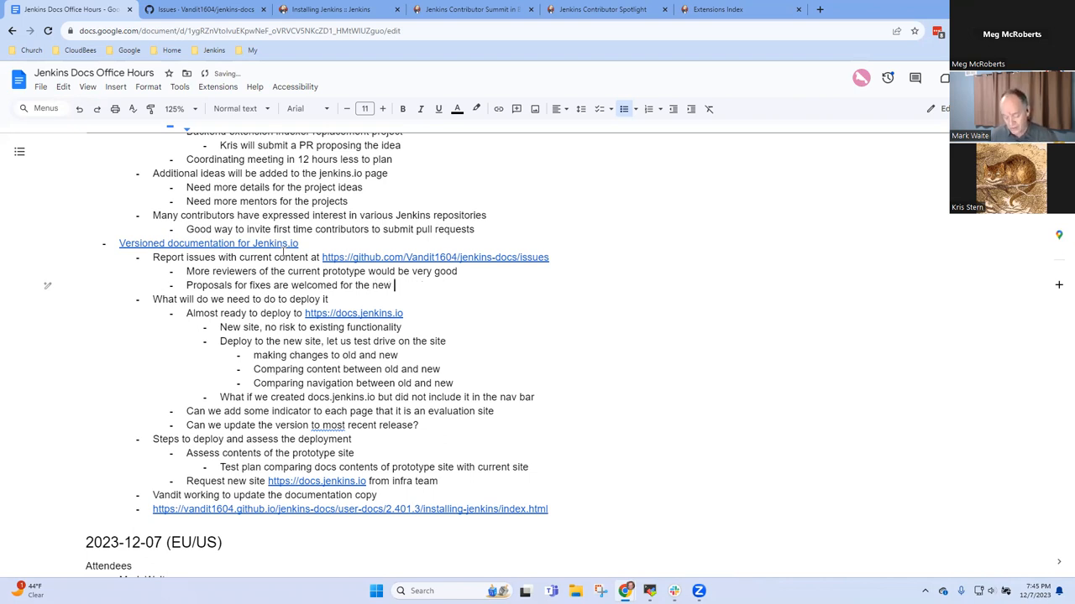
Add the sub-bullet 'Good way to test drive the development process for the new site'
type("G")
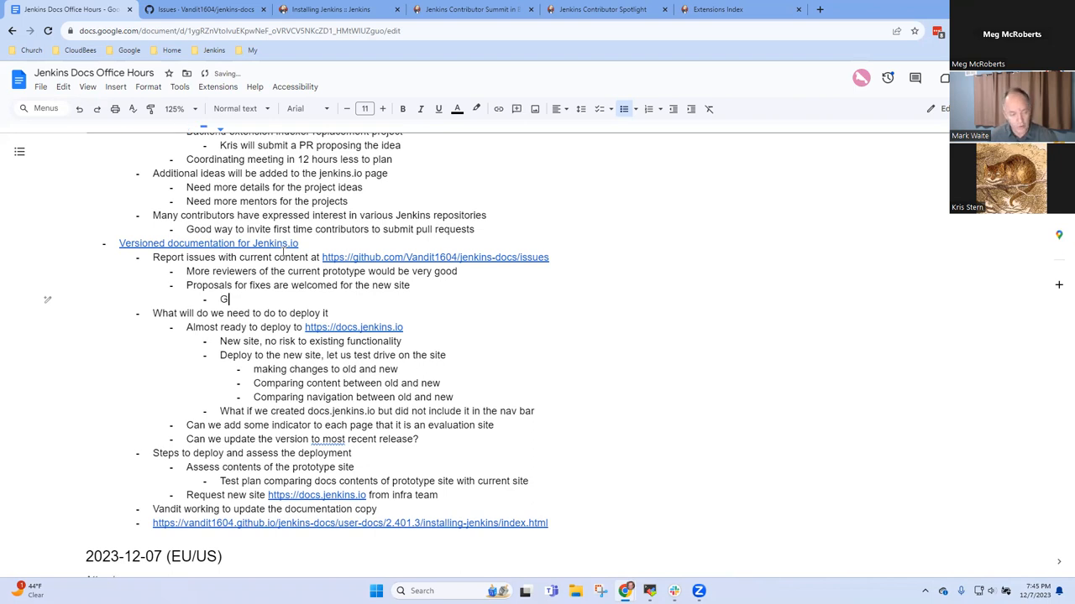
type("ood way to")
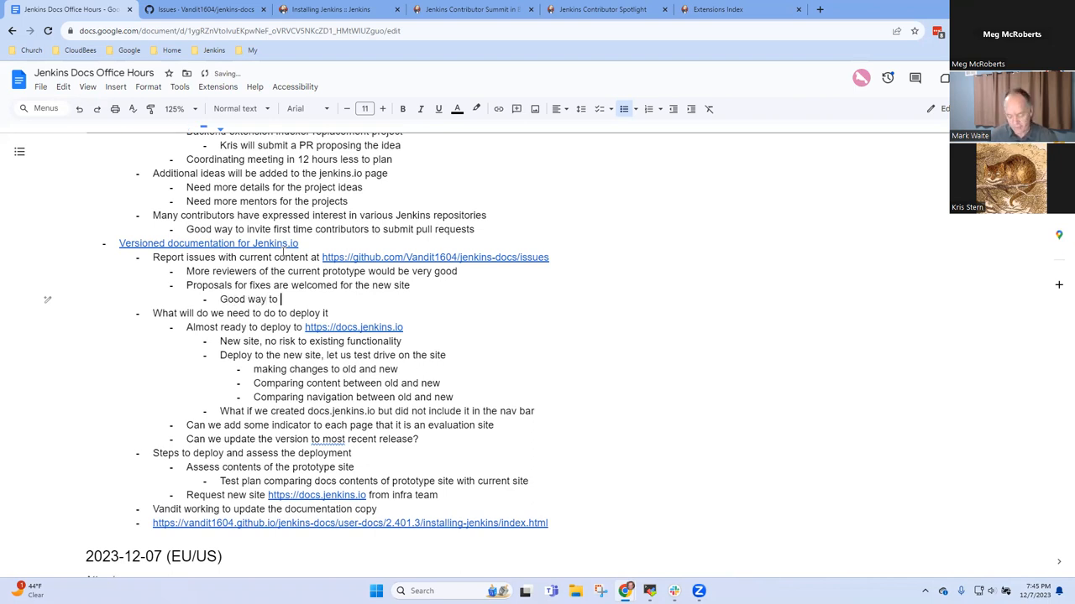
type("test drive the development")
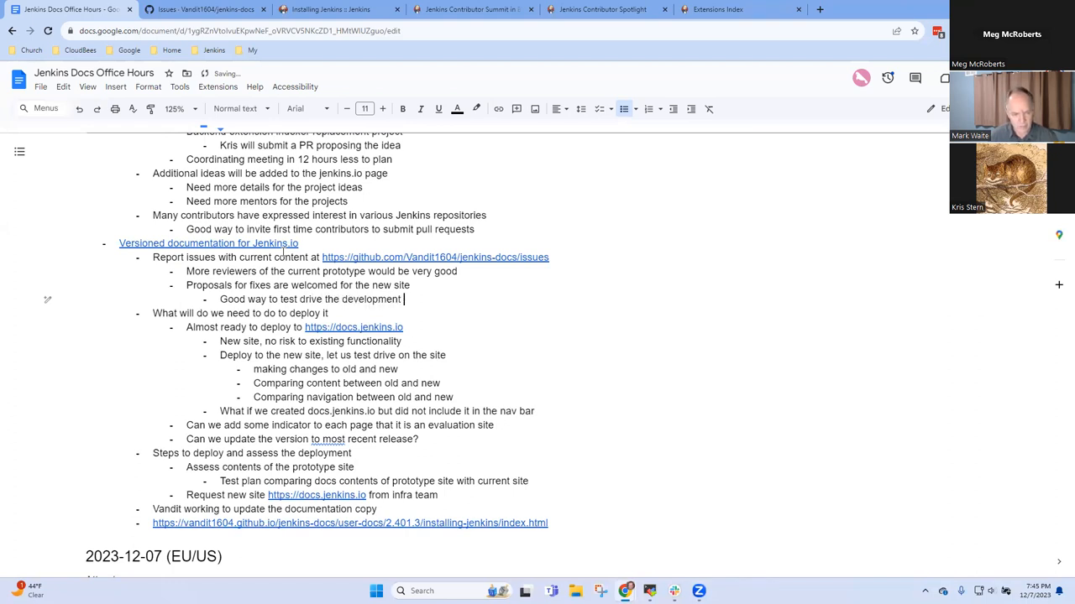
type("process for the new")
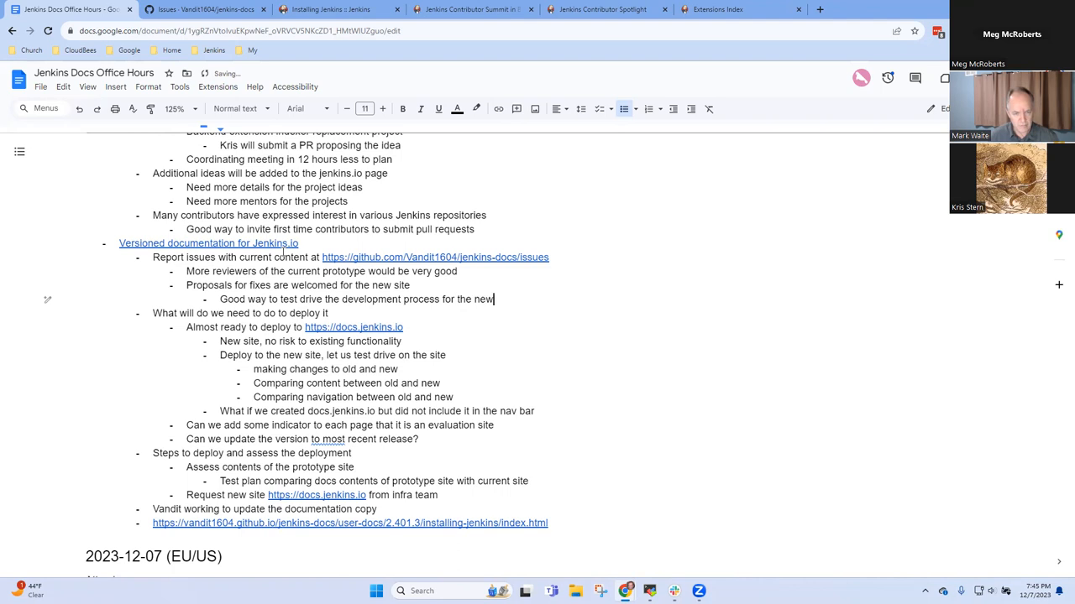
type("site")
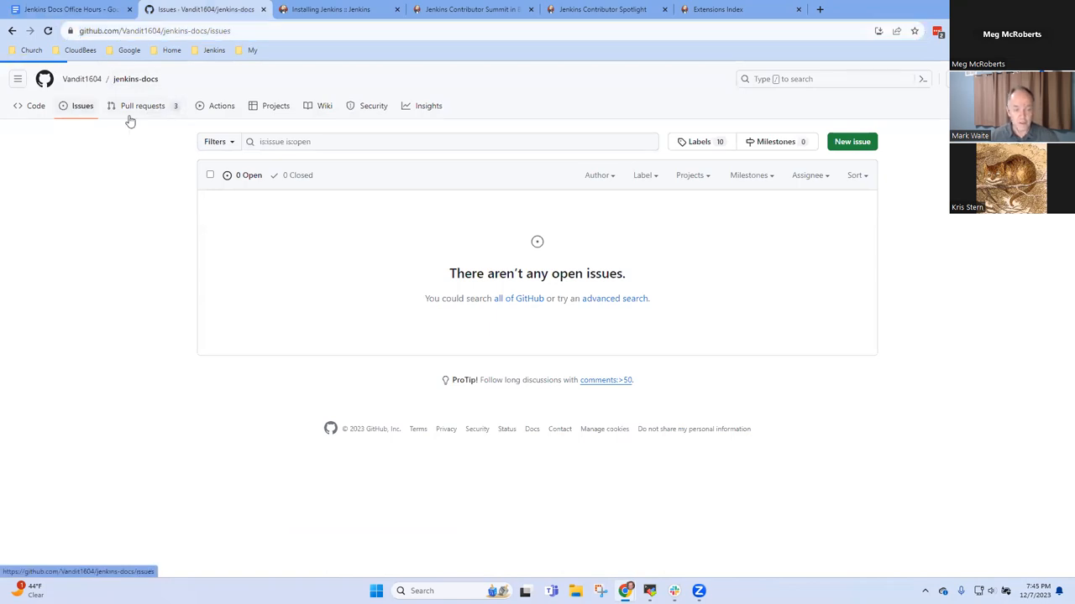
Show the jenkins-docs Code page, then the Jenkins User Documentation preview site
left_click(135, 78)
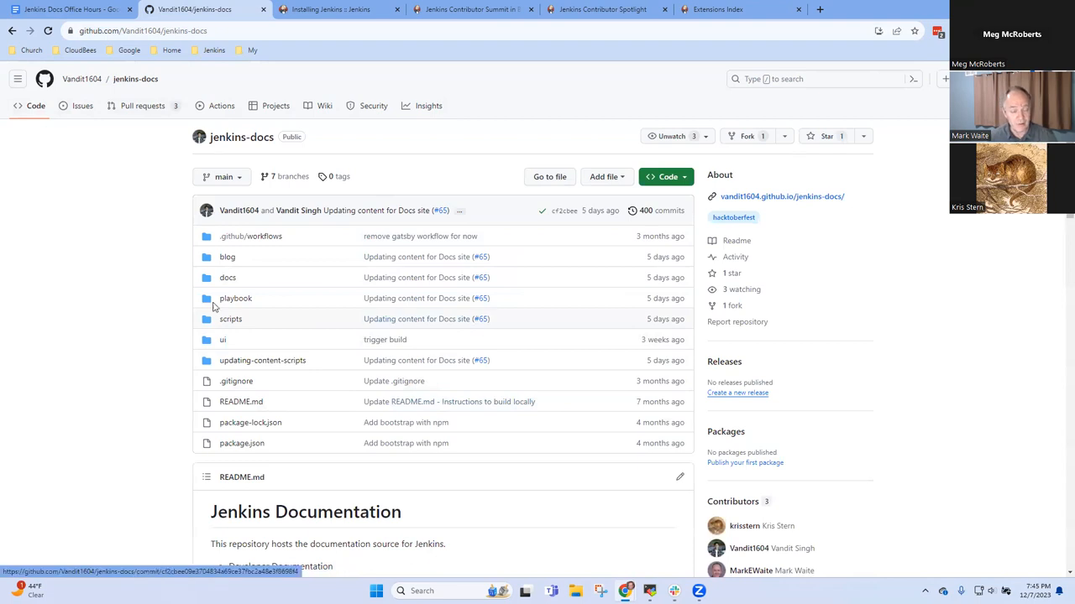
mouse_move(504, 333)
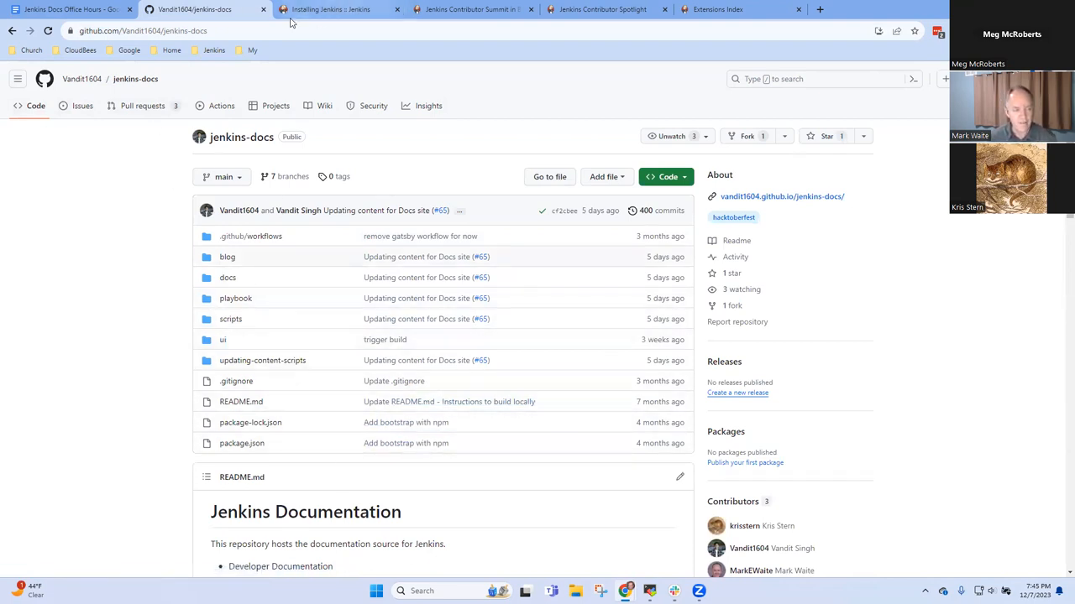
left_click(329, 10)
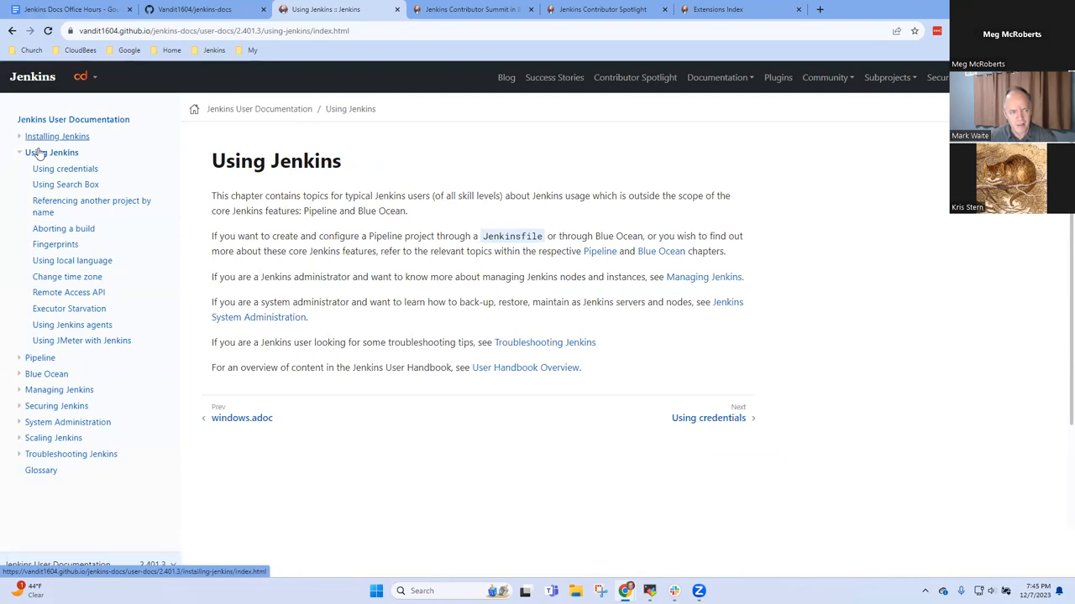
Check the Installing Jenkins and windows.adoc pages, then show the System Administration chapter
left_click(57, 136)
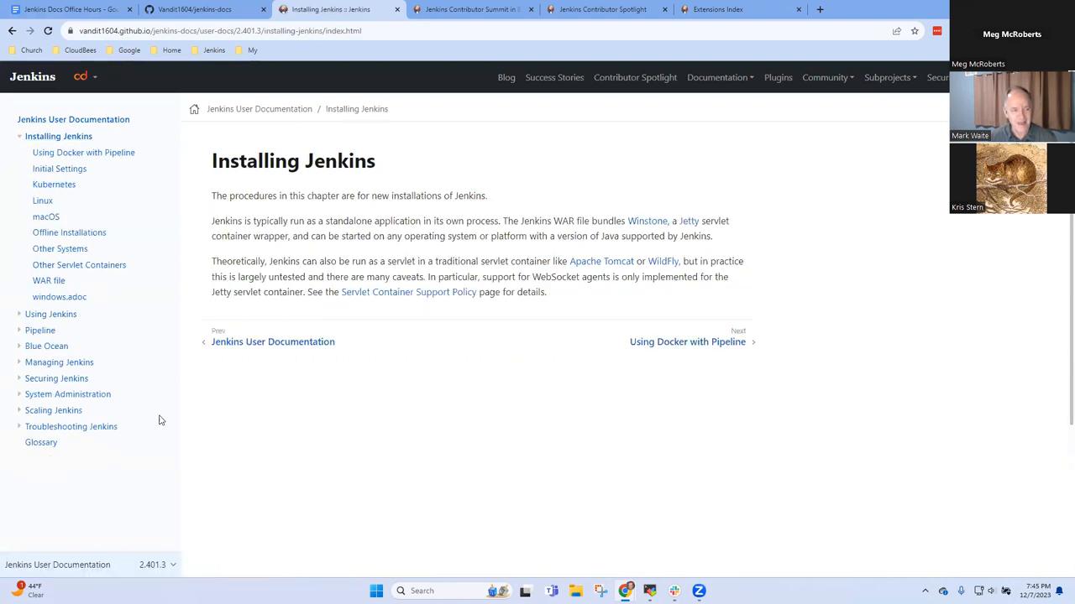
left_click(60, 296)
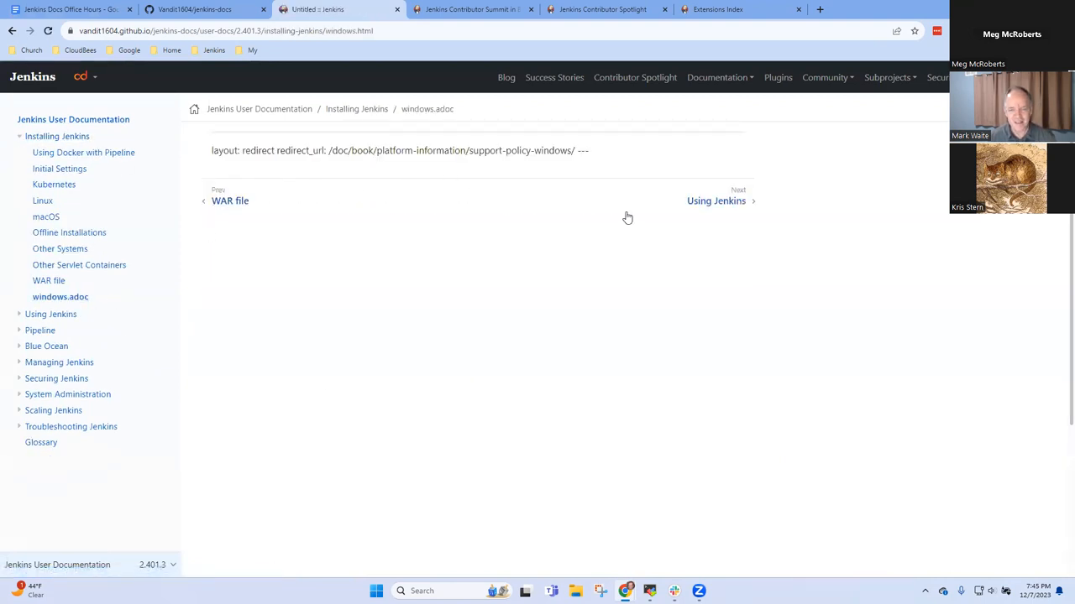
mouse_move(589, 218)
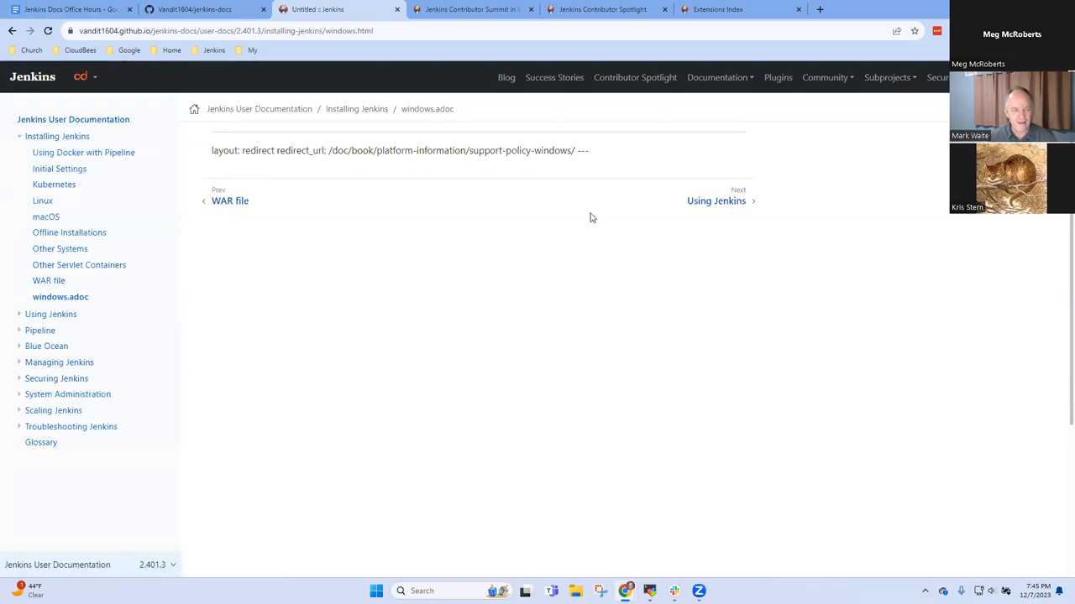
mouse_move(843, 137)
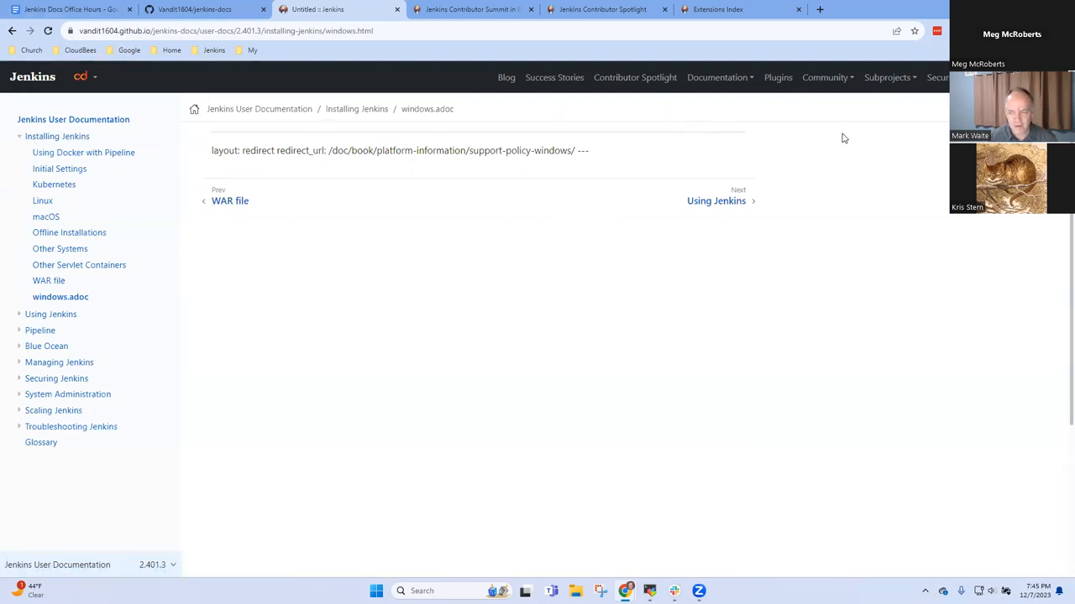
mouse_move(930, 131)
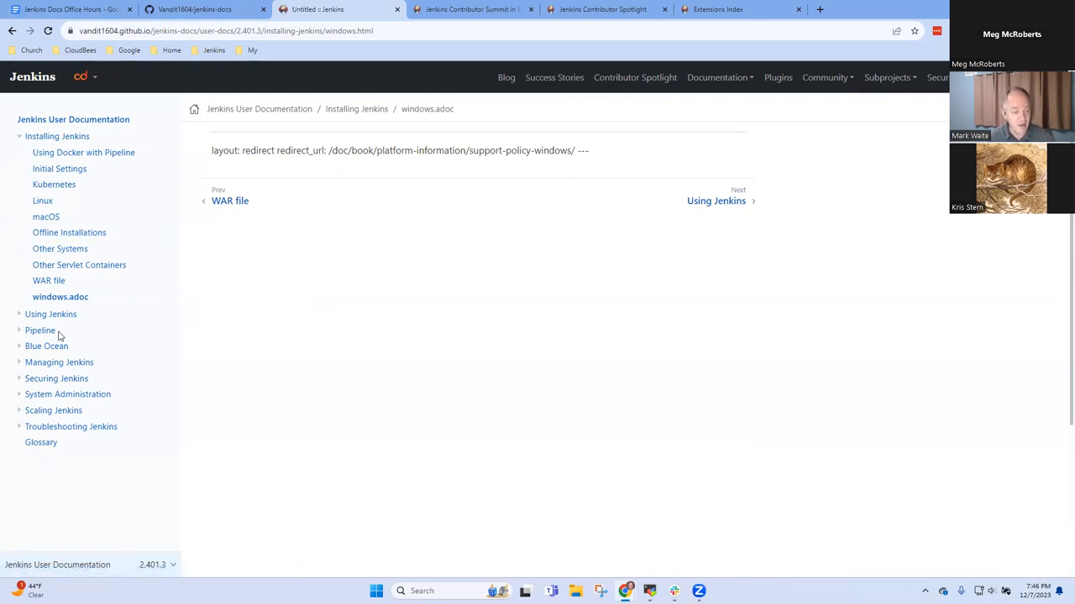
mouse_move(79, 416)
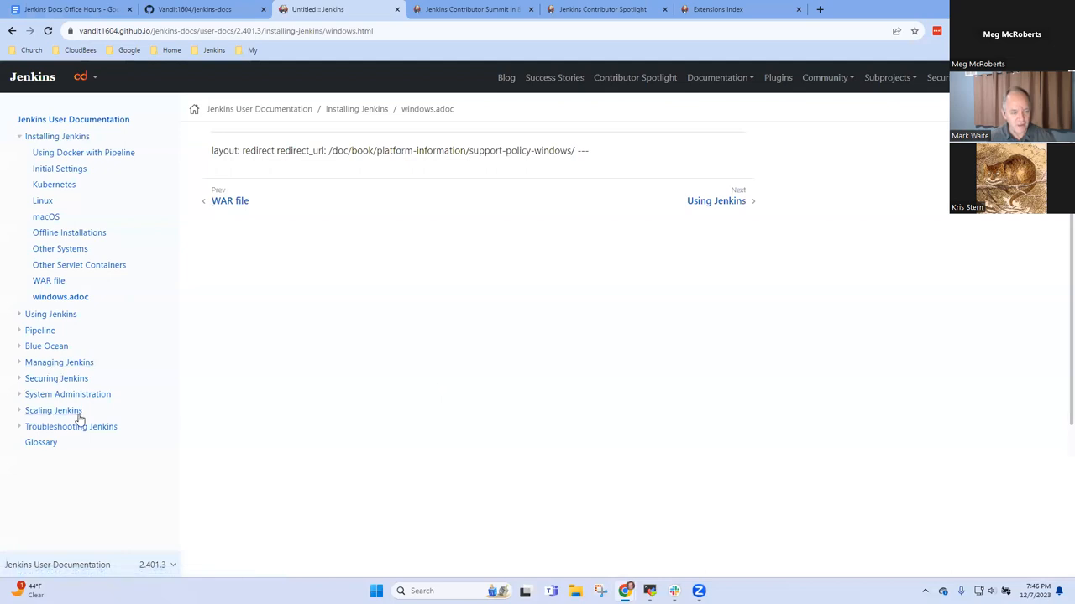
left_click(67, 393)
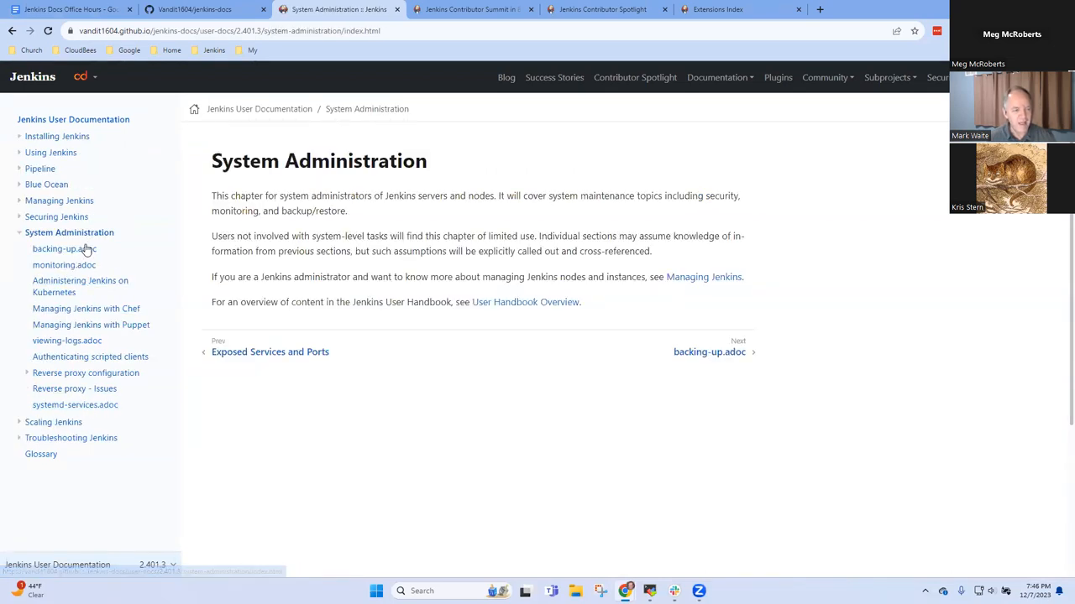
Return to the backing-up.adoc editor and open the system-administration pages folder in a new tab
left_click(64, 249)
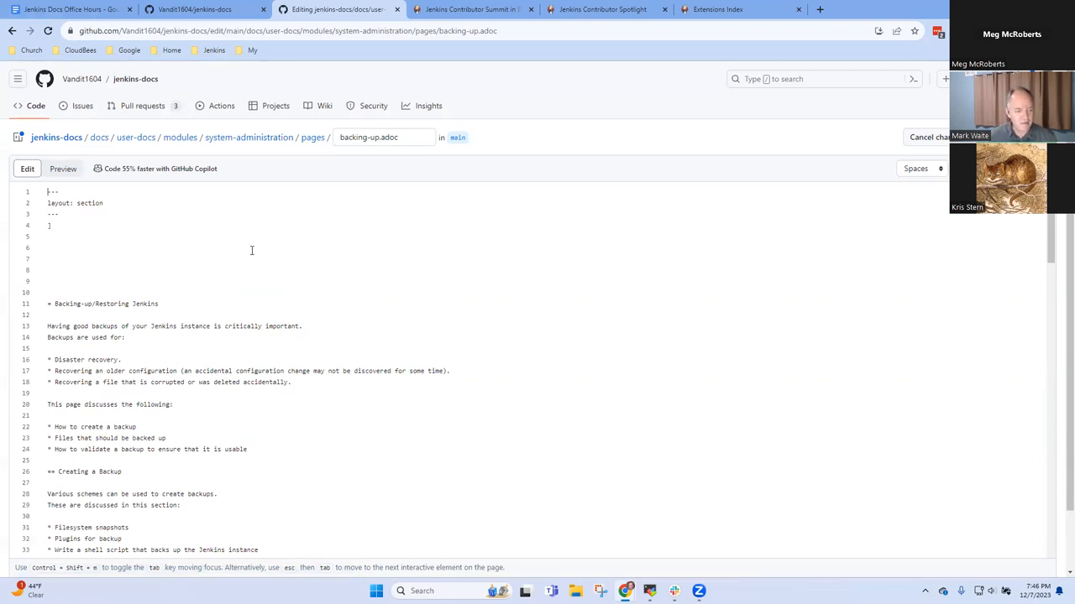
mouse_move(148, 292)
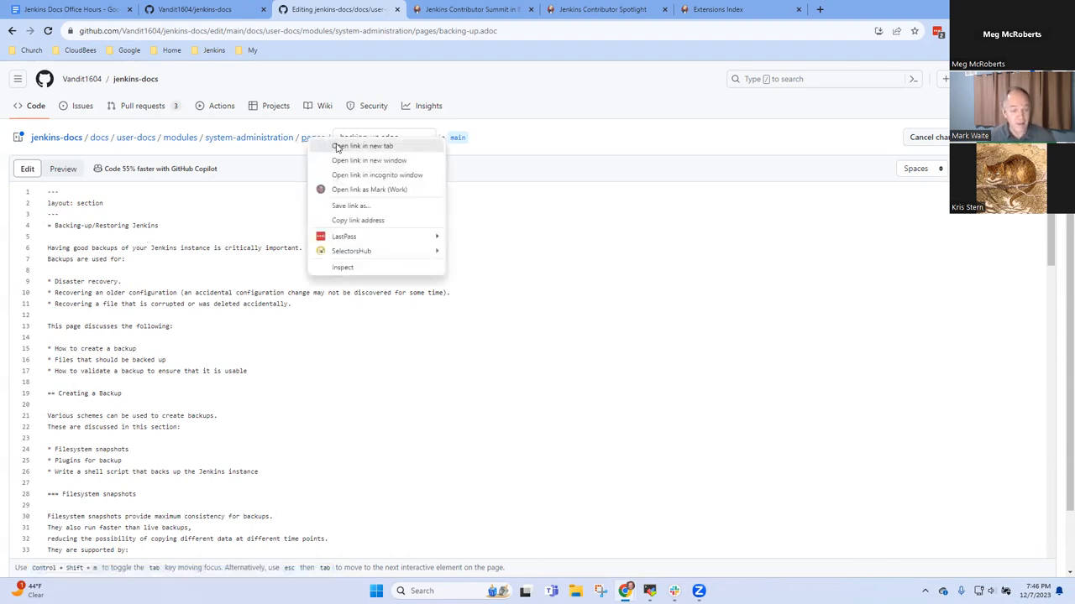
left_click(363, 144)
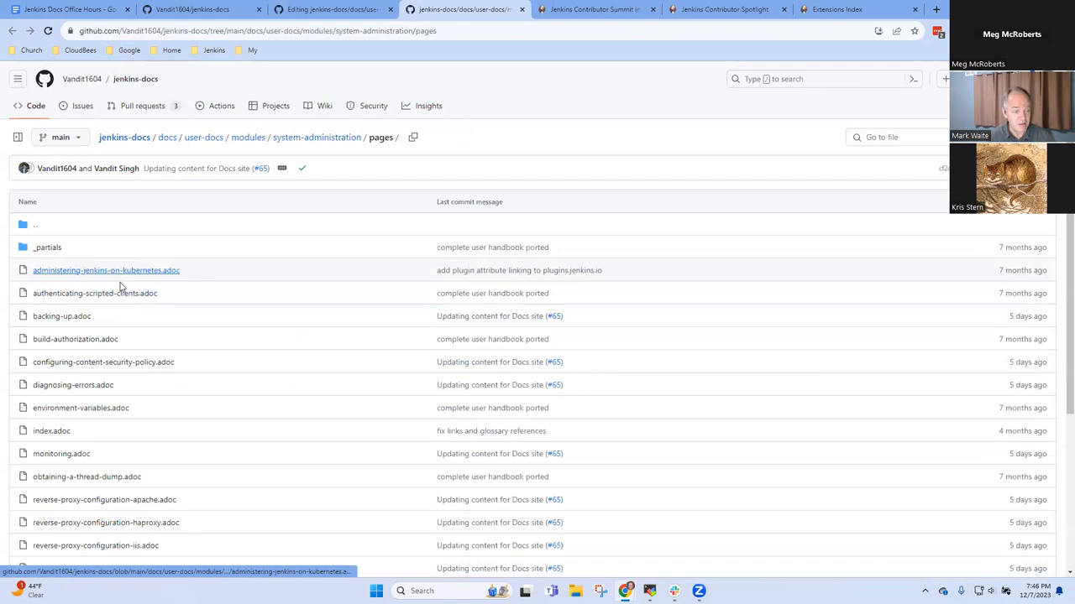
Check the rendered diagnosing-errors.adoc page, then open the published preview site from the repository home
left_click(94, 292)
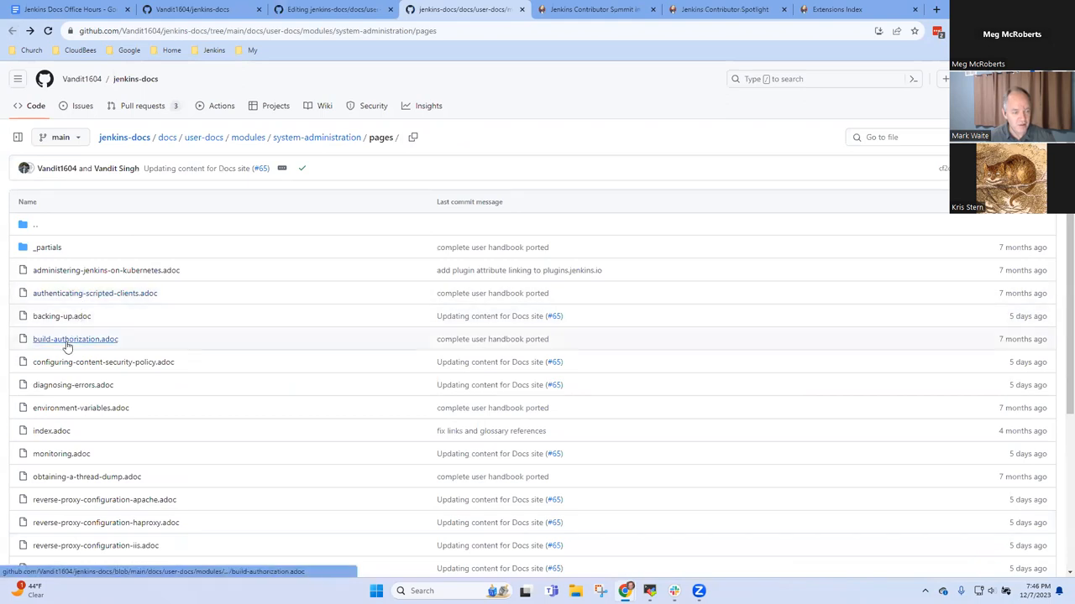
mouse_move(74, 384)
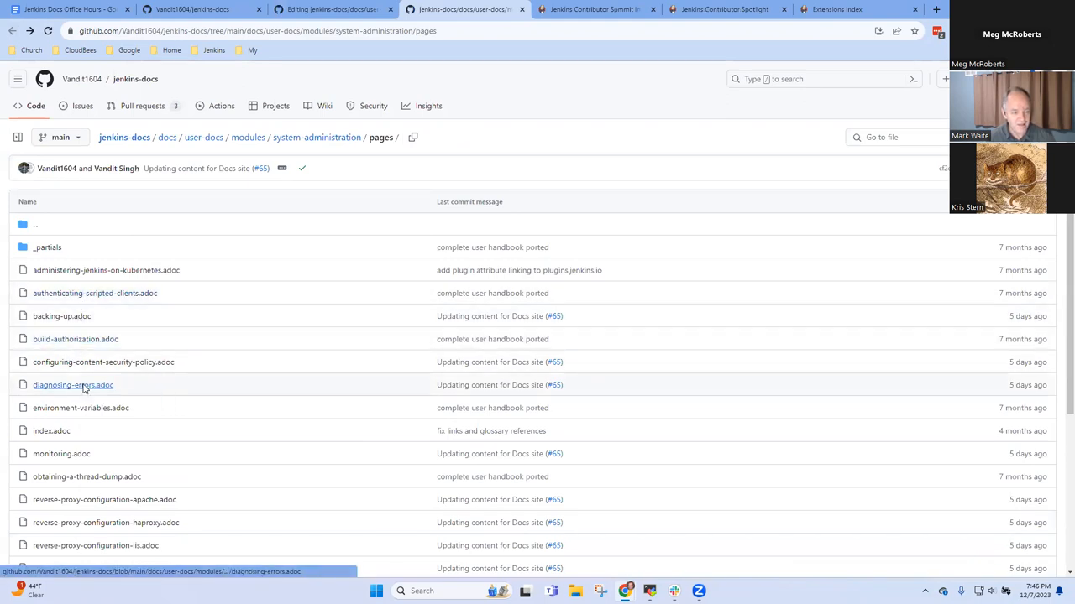
left_click(73, 384)
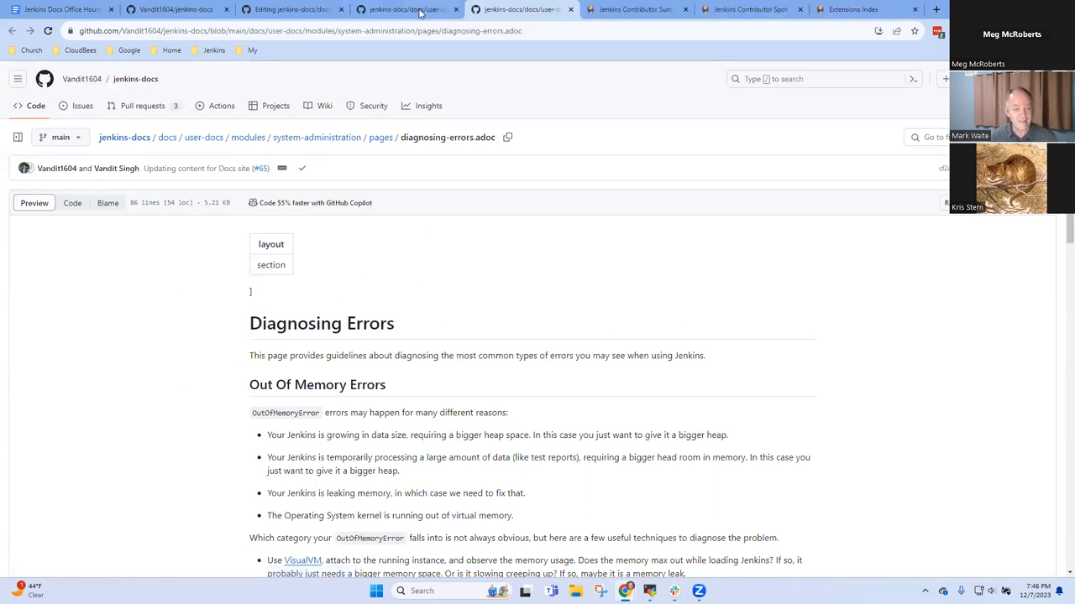
left_click(289, 10)
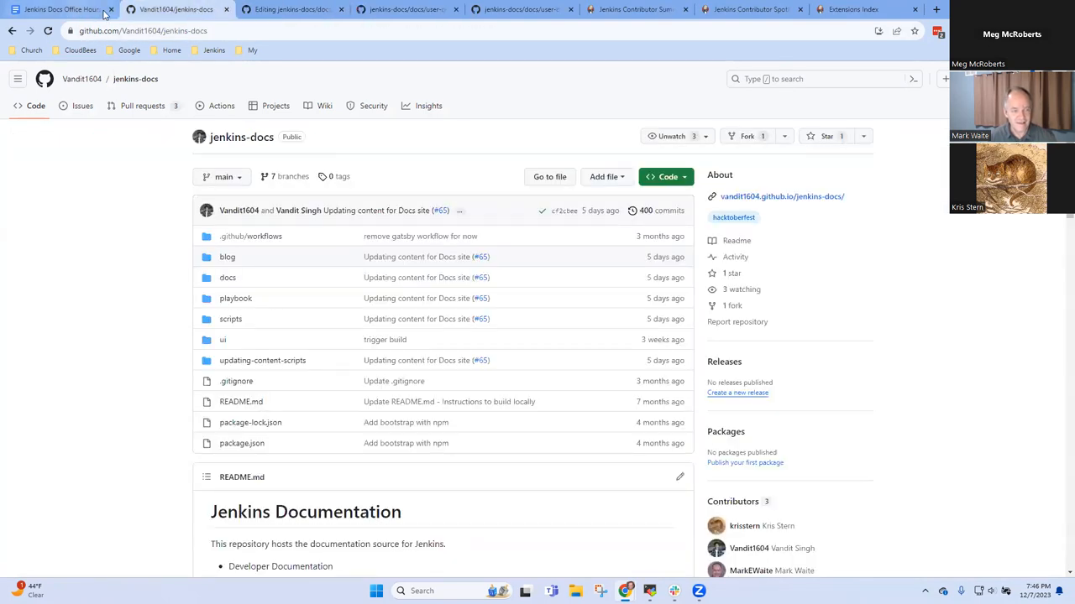
left_click(289, 10)
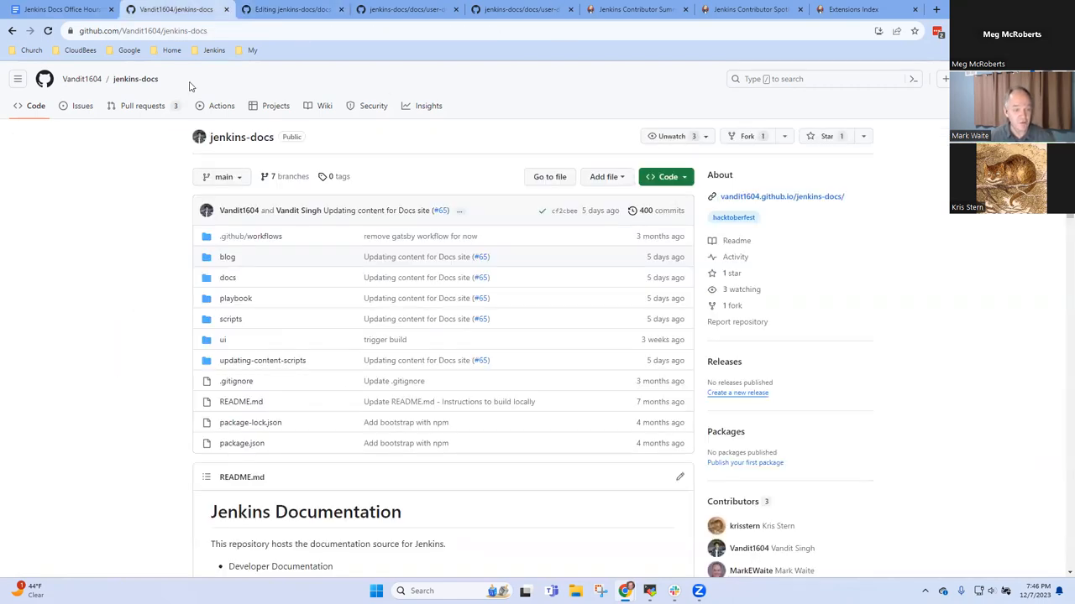
left_click(59, 10)
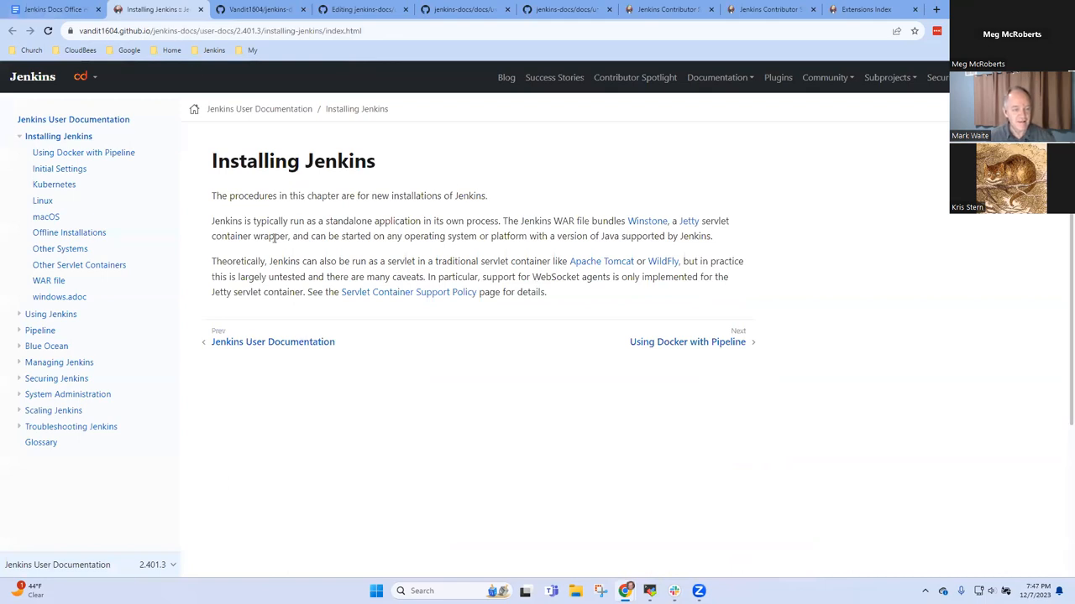
mouse_move(94, 483)
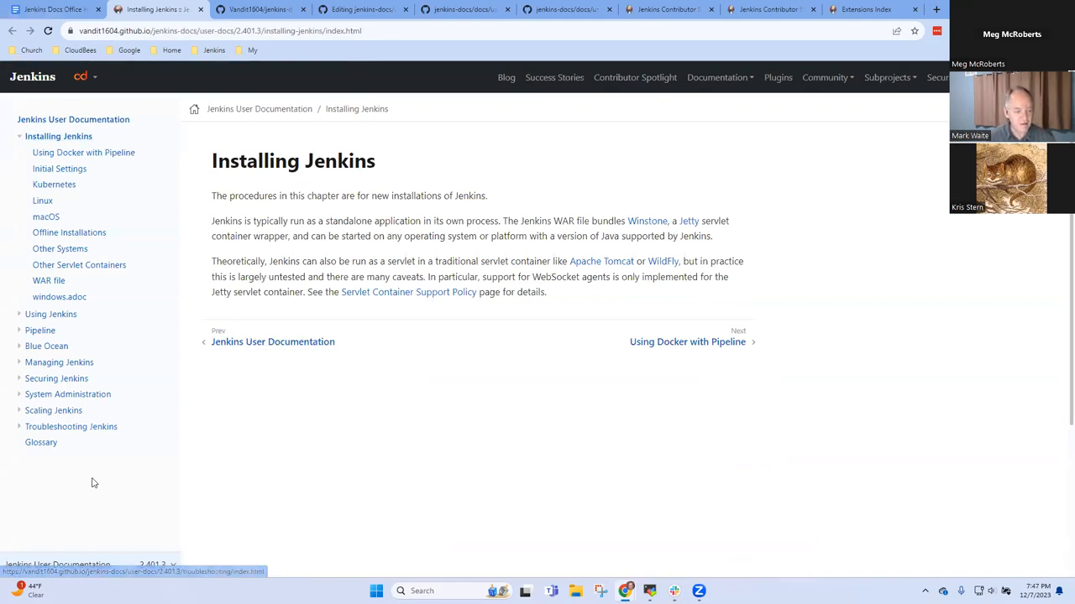
Step through System Administration to Administering Jenkins on Kubernetes and Managing Jenkins with Chef
left_click(67, 394)
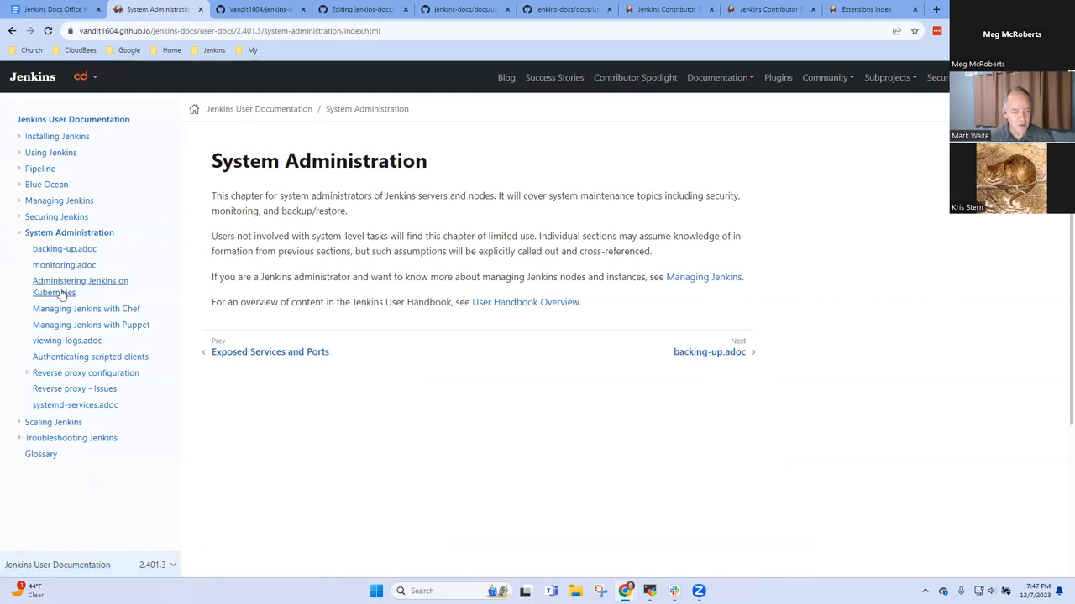
left_click(80, 286)
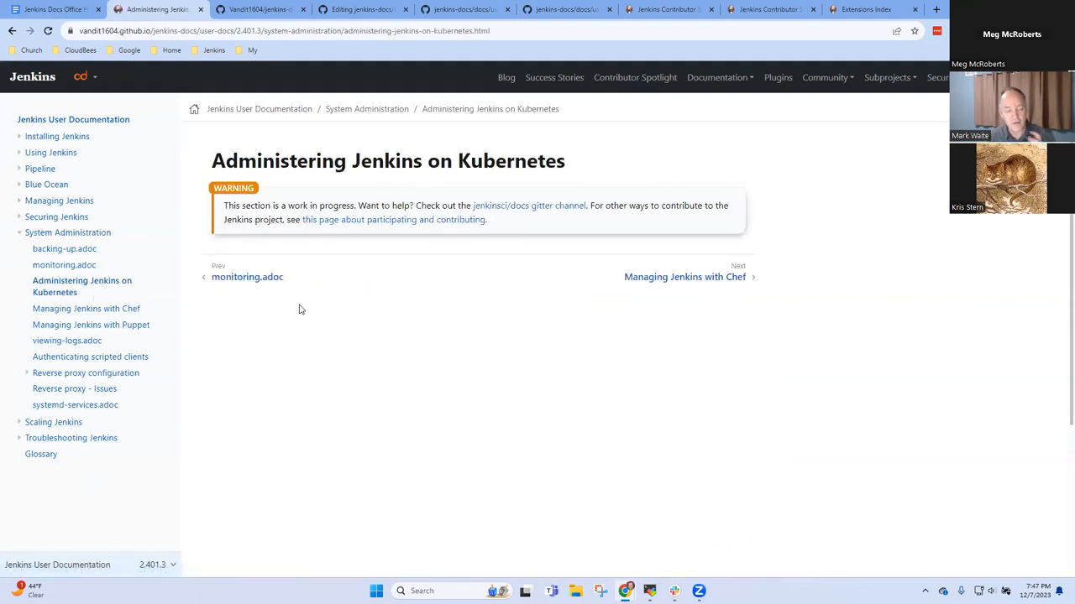
mouse_move(86, 309)
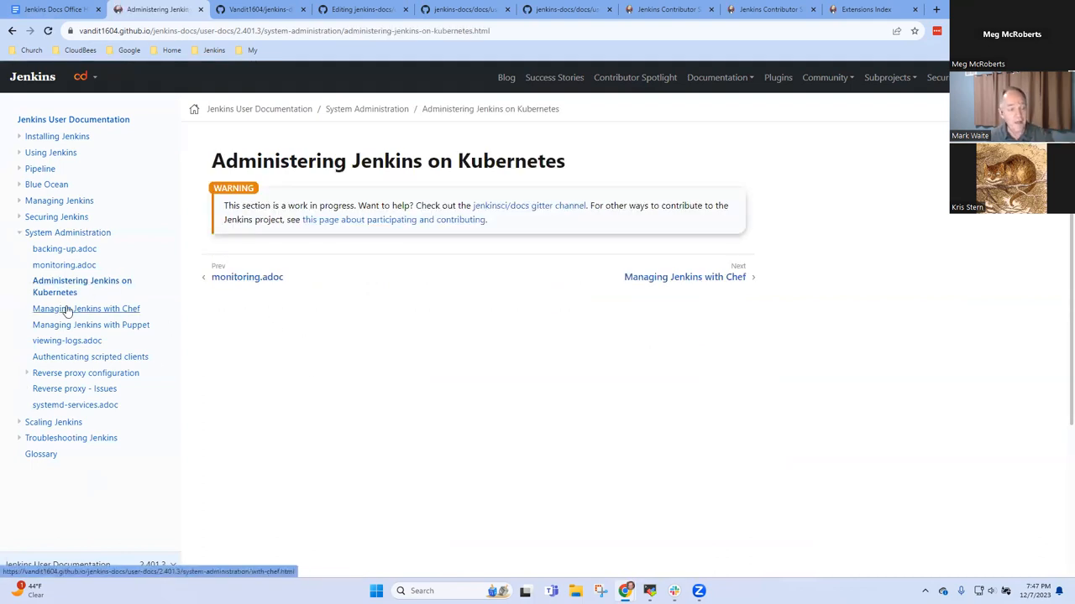
left_click(86, 308)
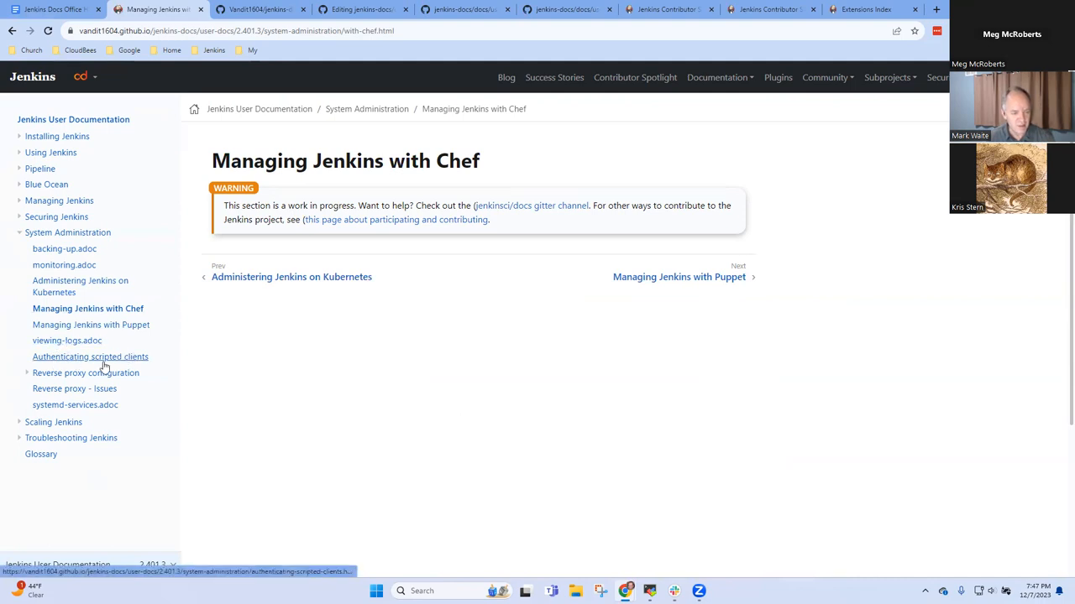
View the authenticating-scripted-clients.adoc source, then return to the backing-up.adoc editor
left_click(90, 356)
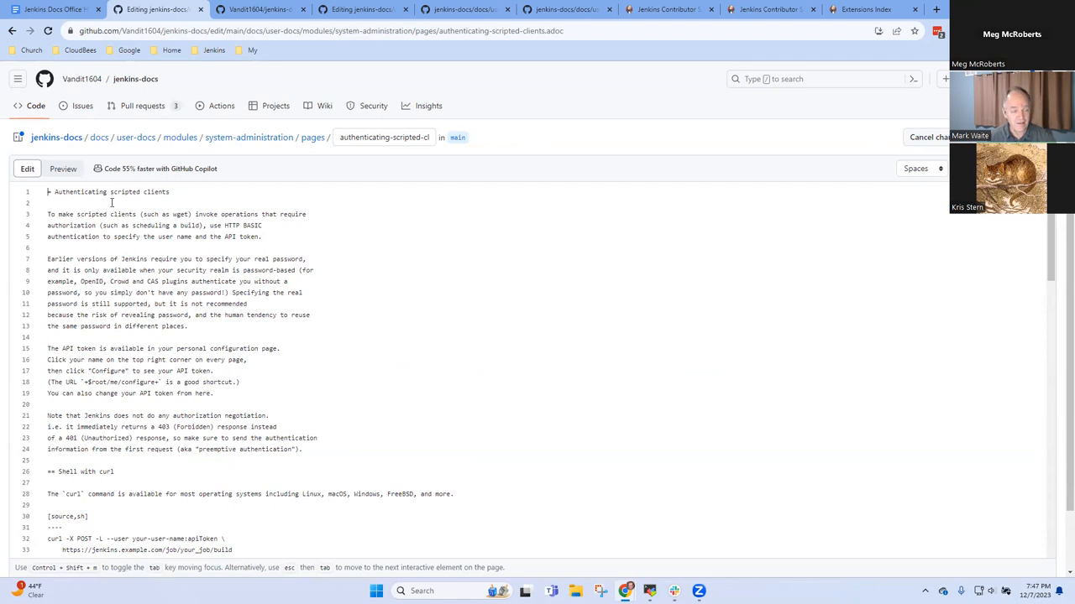
left_click(255, 10)
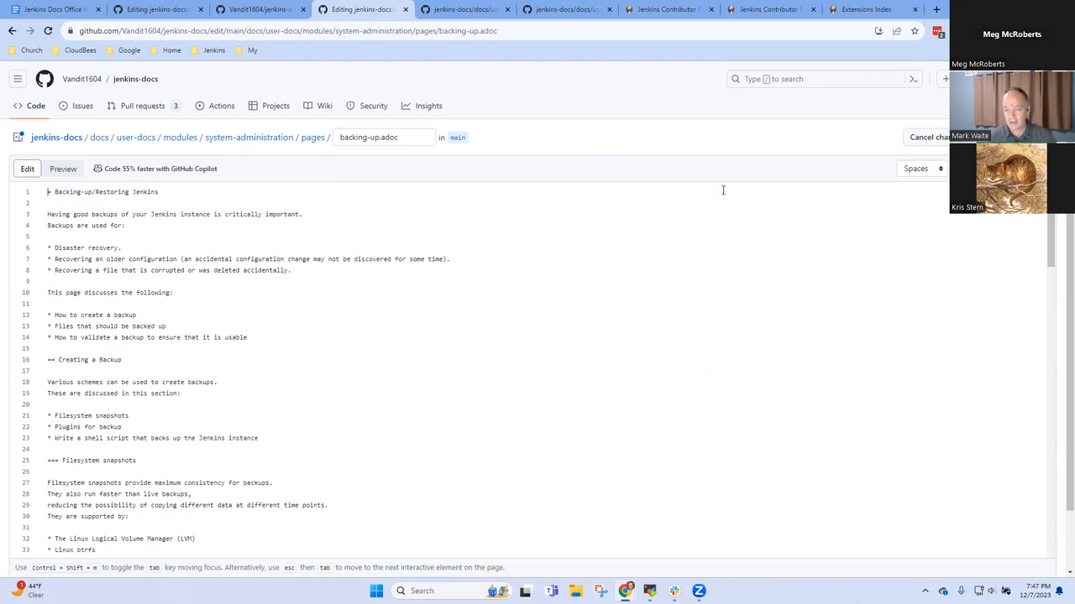
Commit the backing-up.adoc change as 'Remove section heading from backup docs' to a new branch
left_click(930, 138)
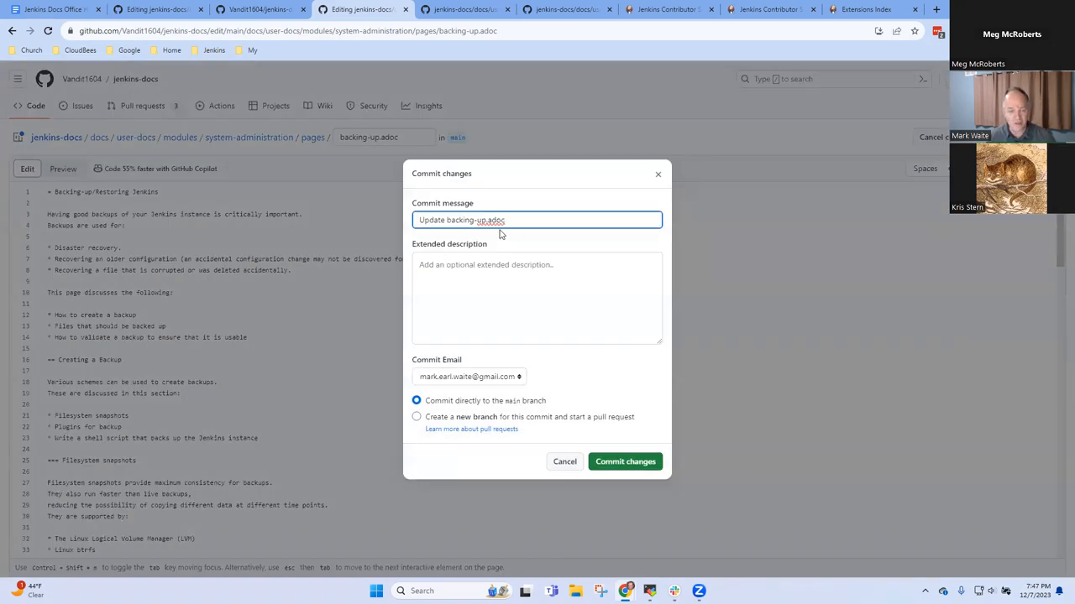
type("Remove")
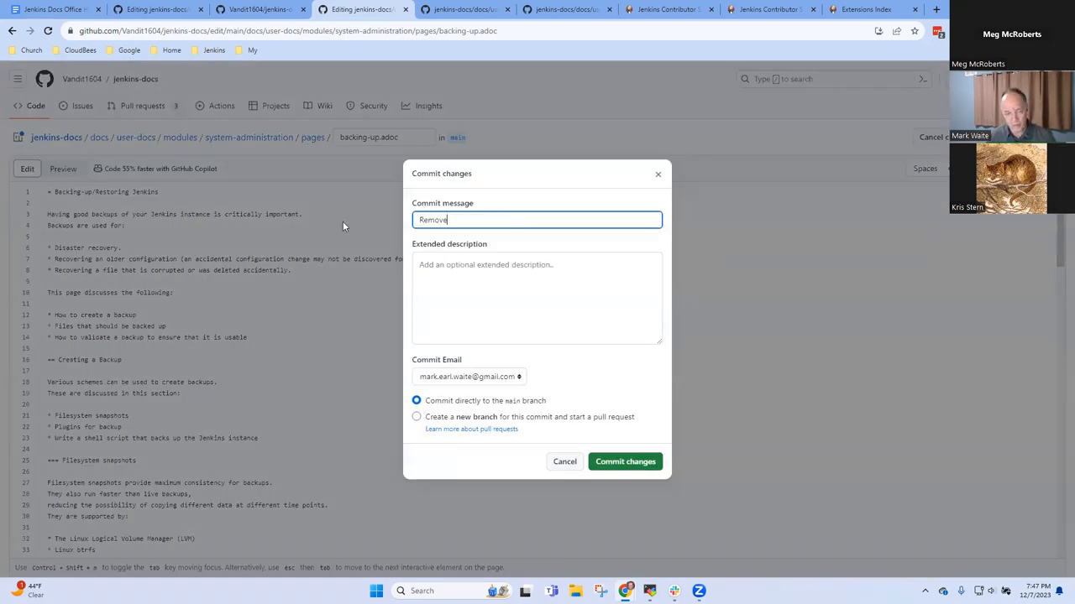
type("section he")
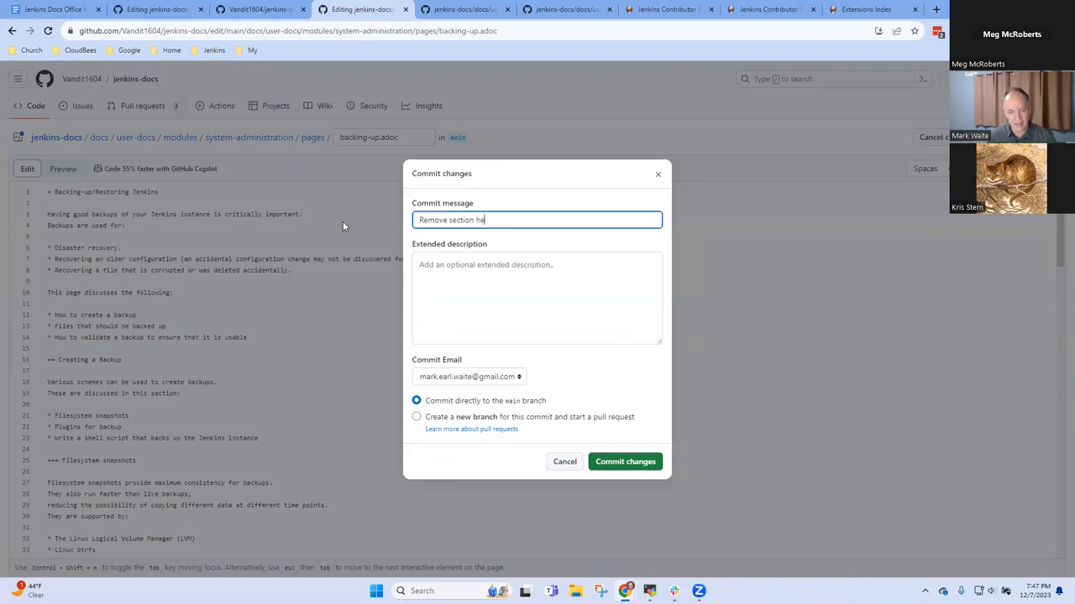
type("ading from b")
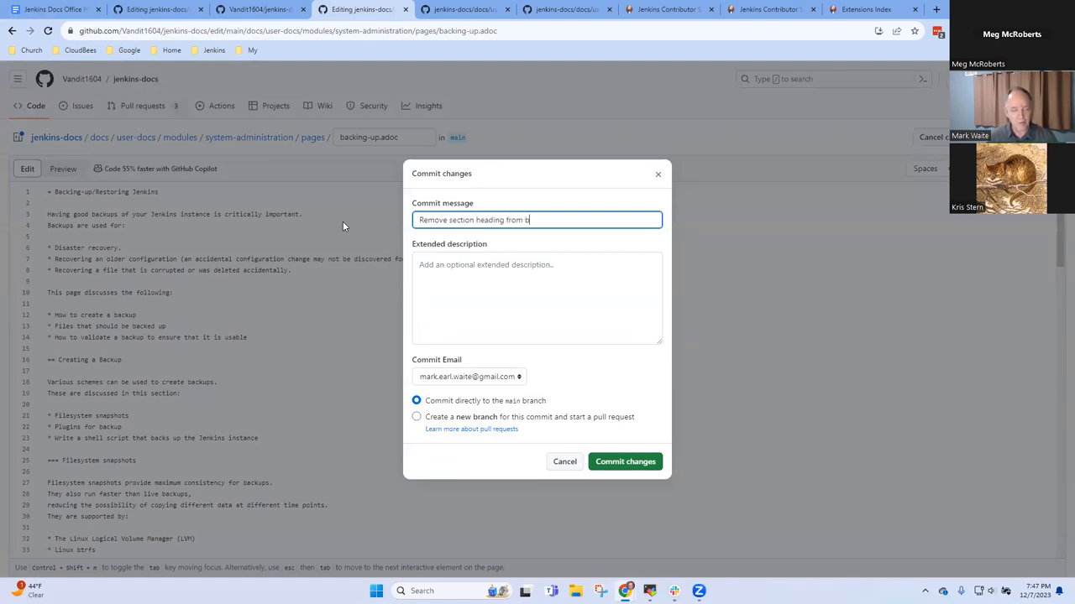
type("ack")
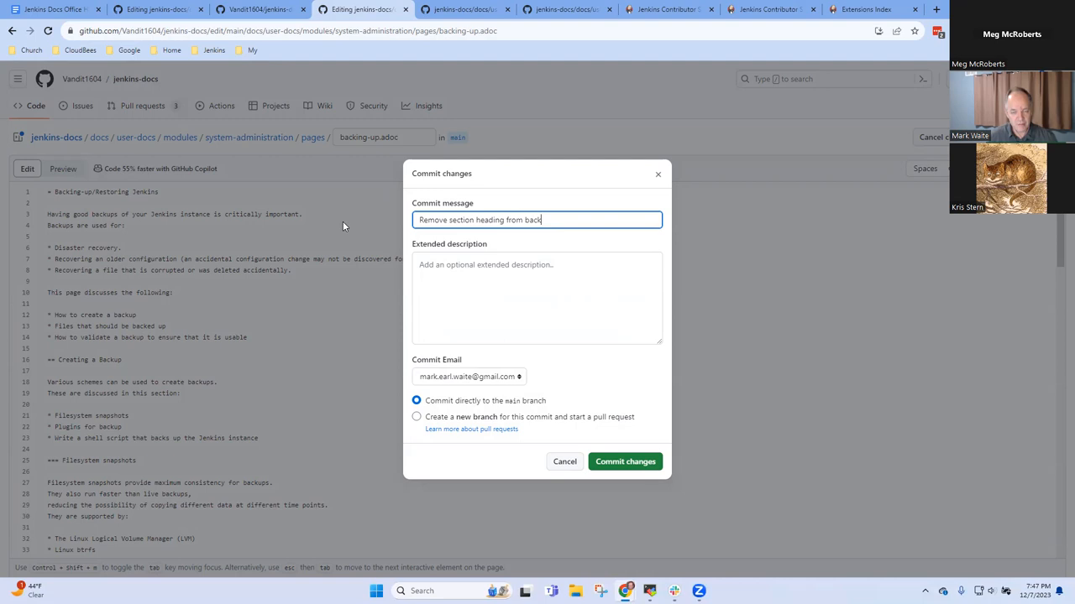
type("up docs")
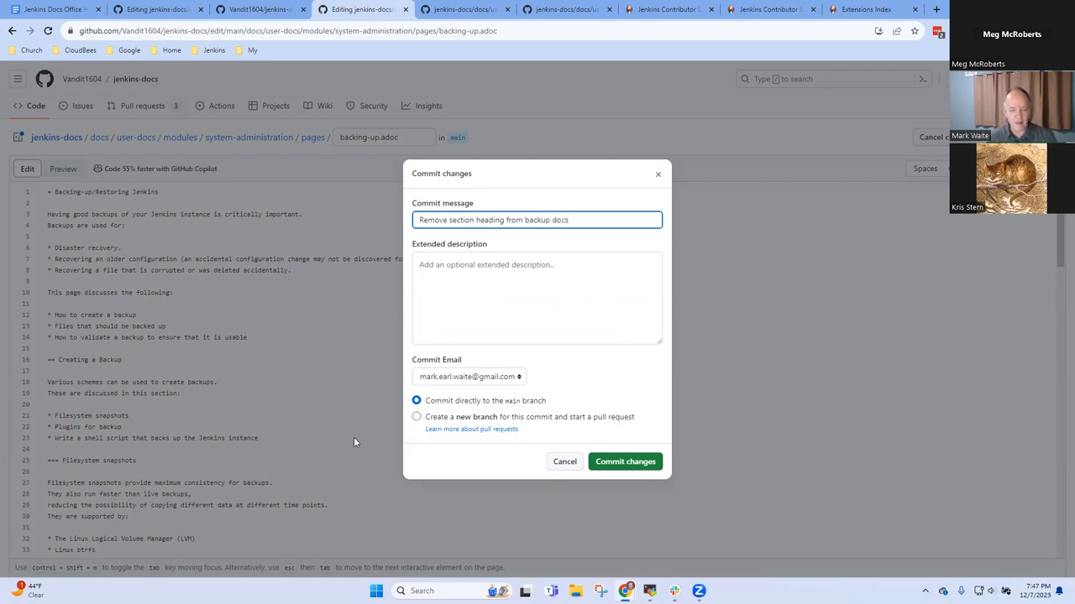
left_click(416, 416)
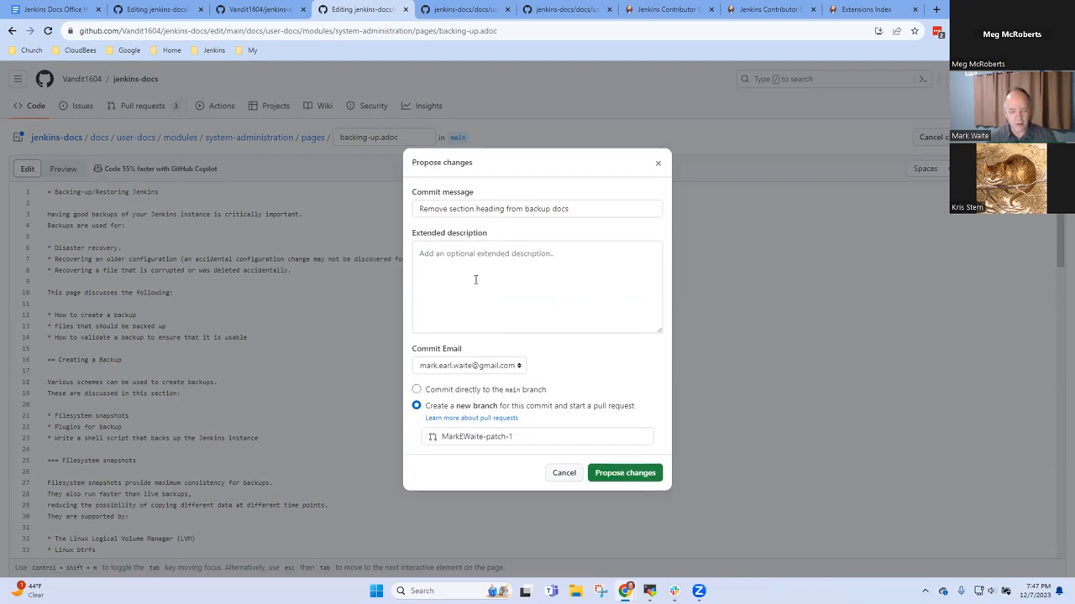
Describe it as a fix, name the branch 'remove-section-heading', and create pull request #67
type("Fix page layout")
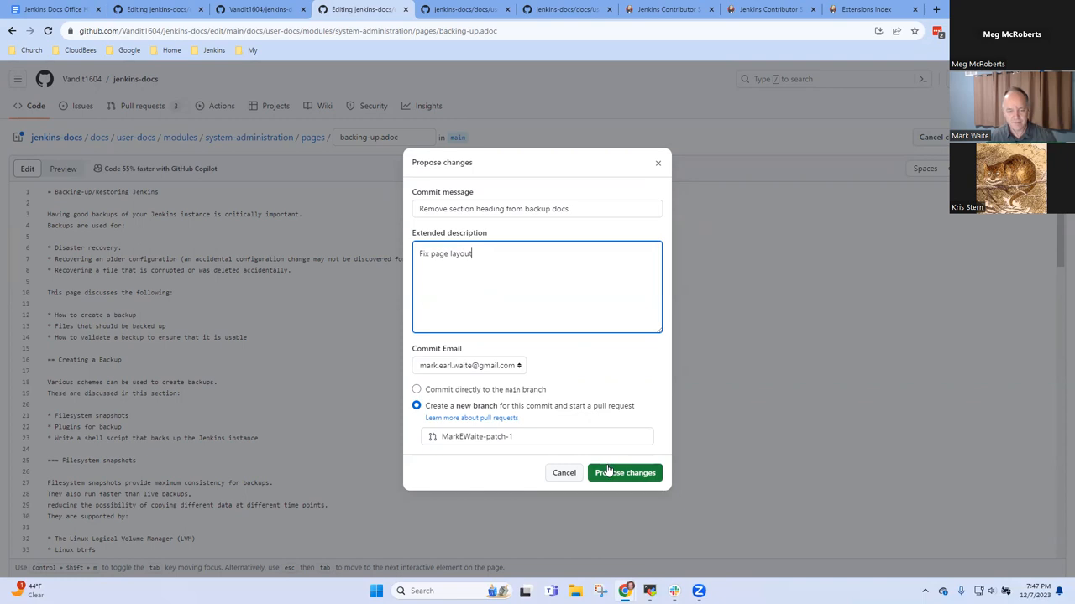
left_click(527, 436)
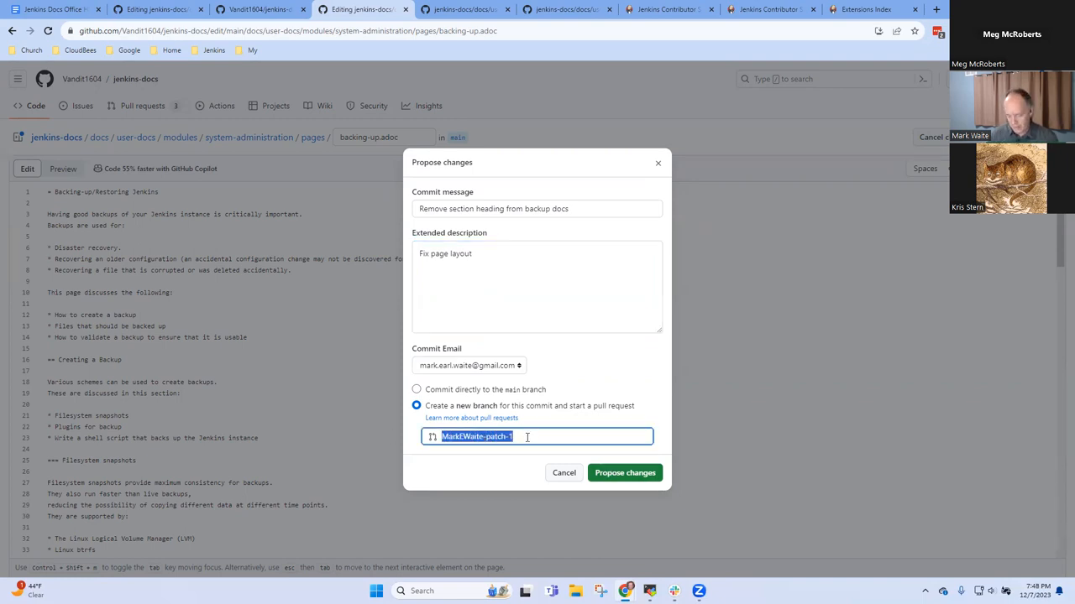
type("remove-section-heading")
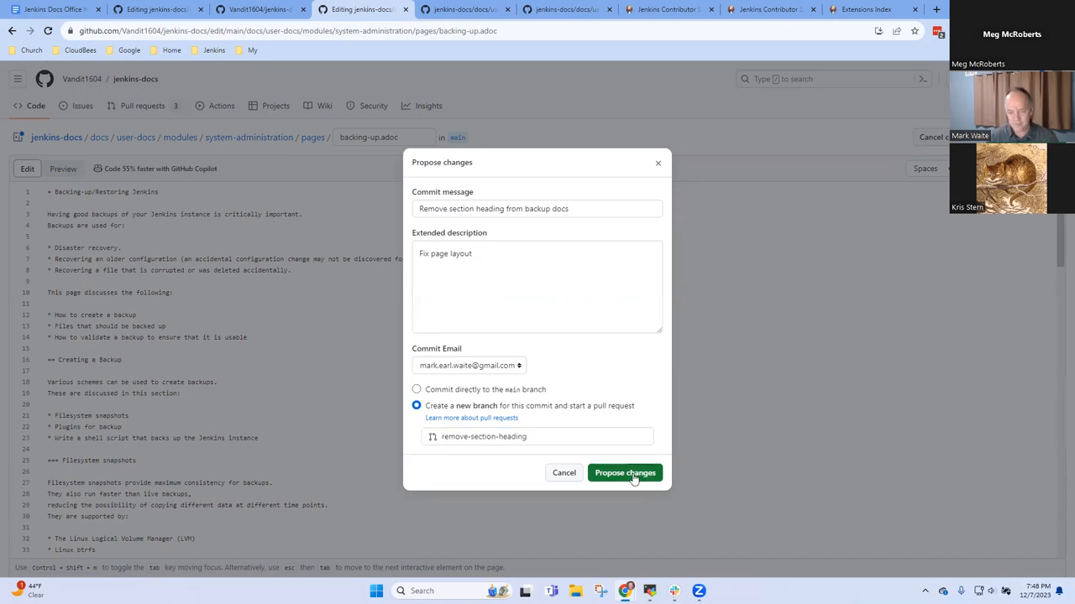
left_click(625, 473)
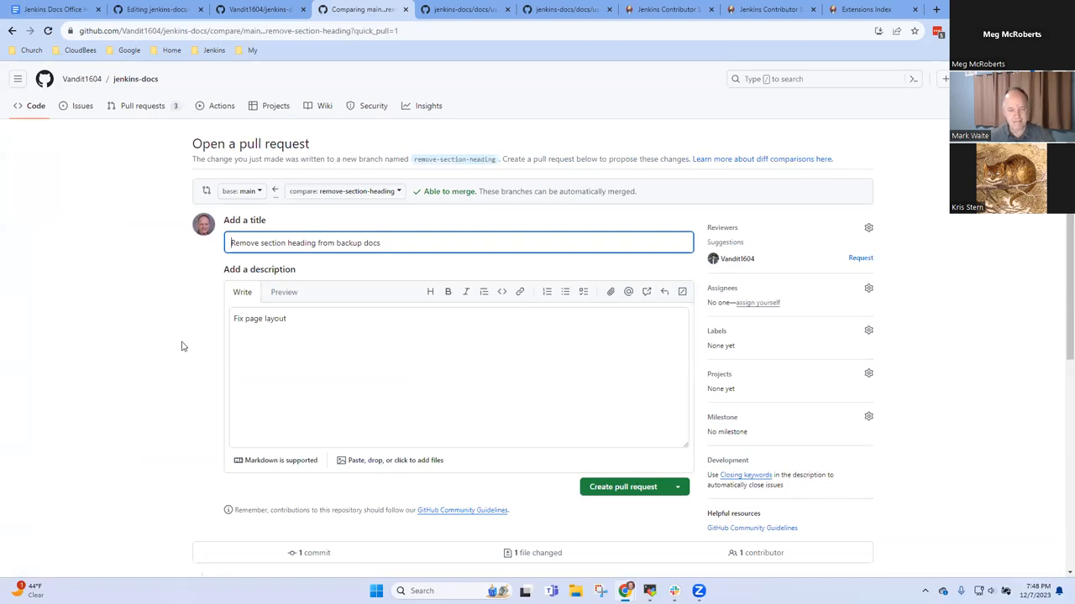
mouse_move(623, 487)
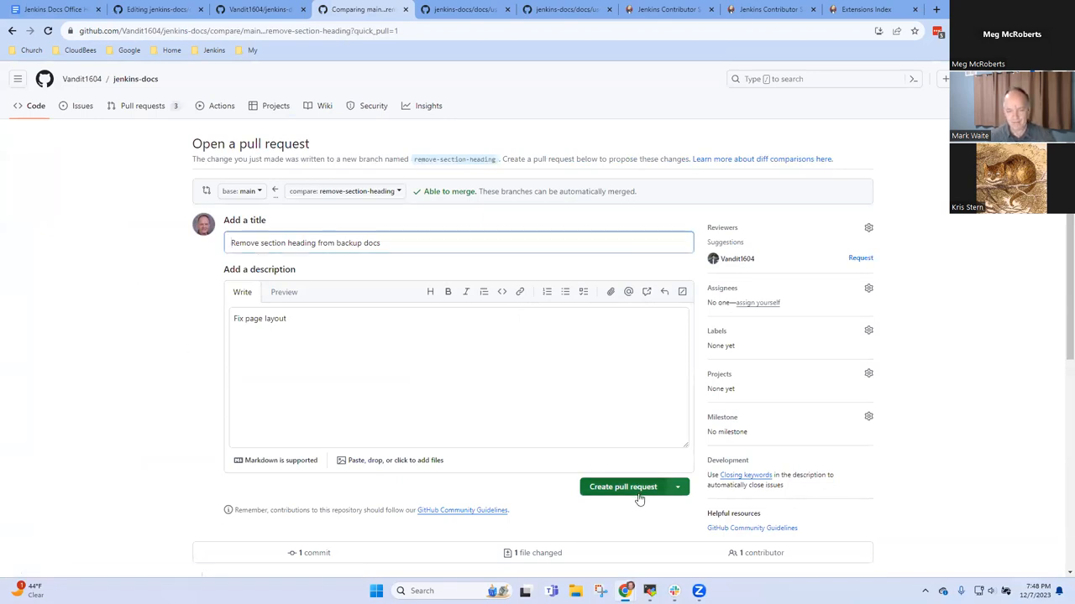
left_click(623, 487)
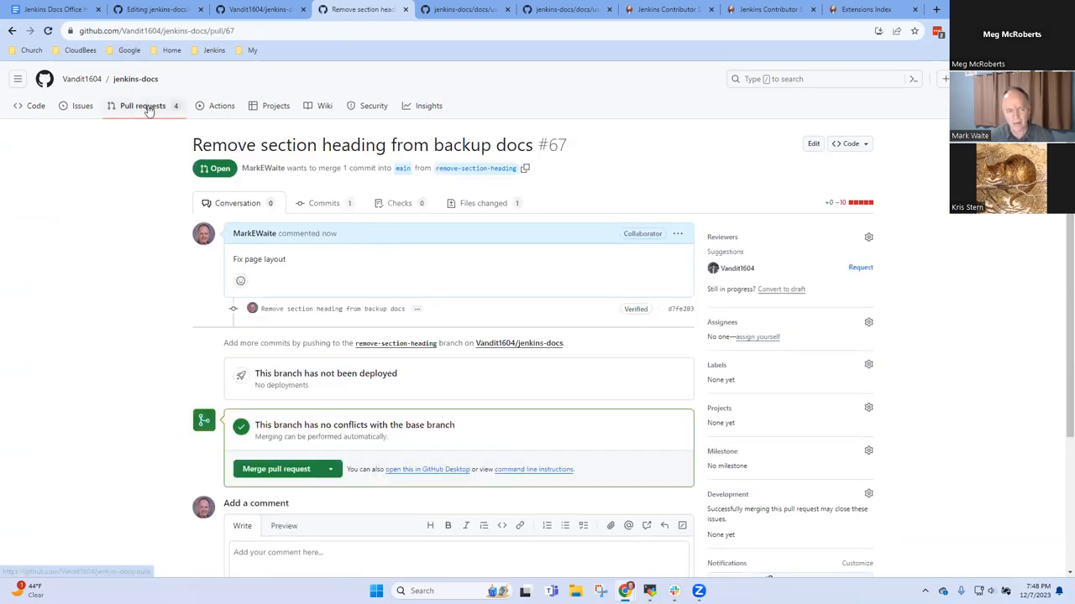
left_click(141, 105)
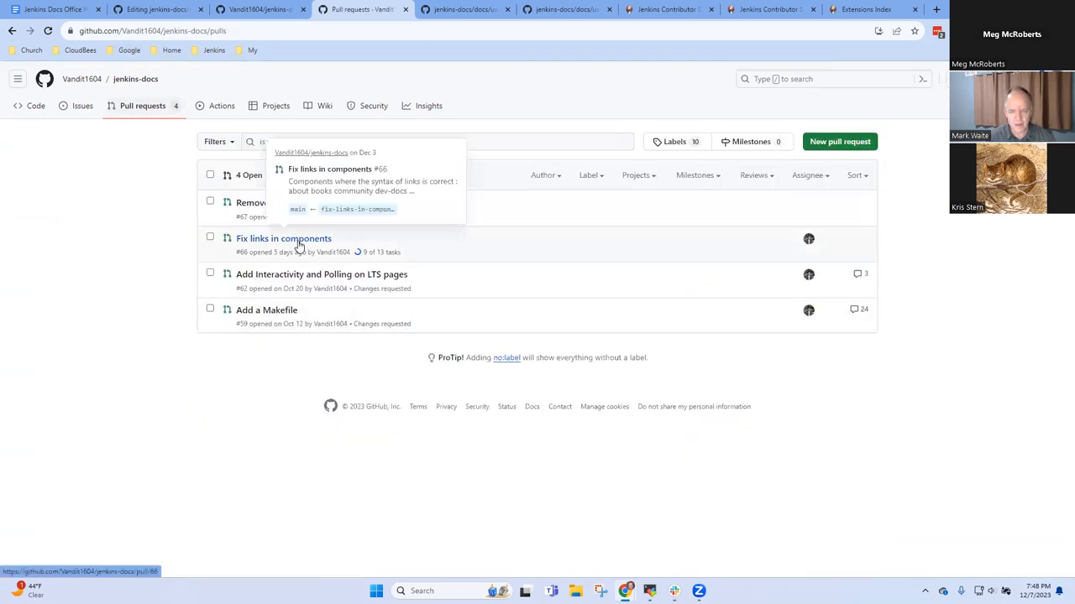
left_click(282, 238)
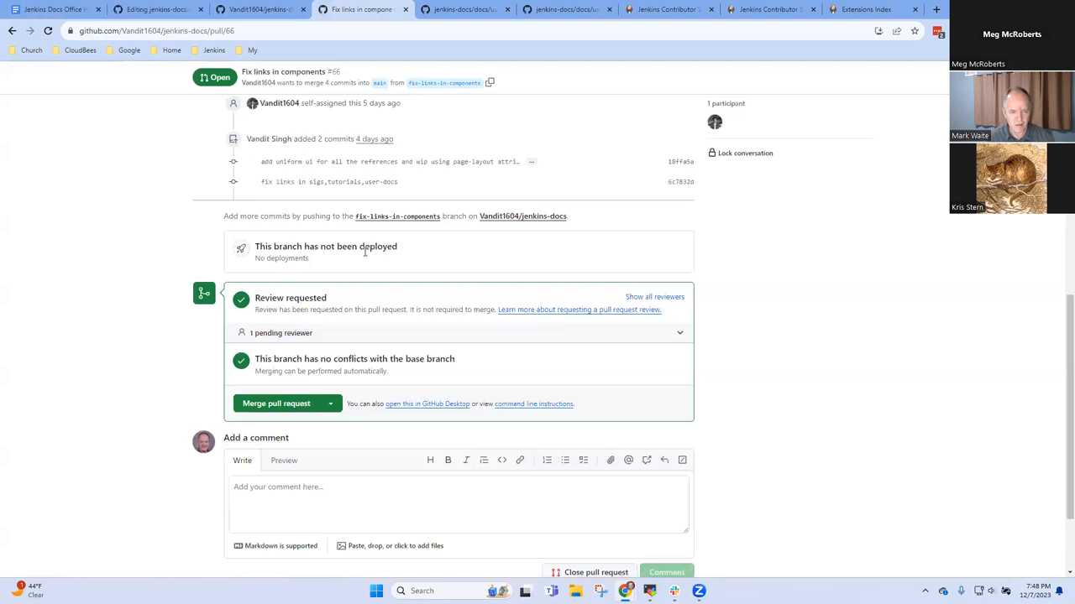
scroll("up", 3)
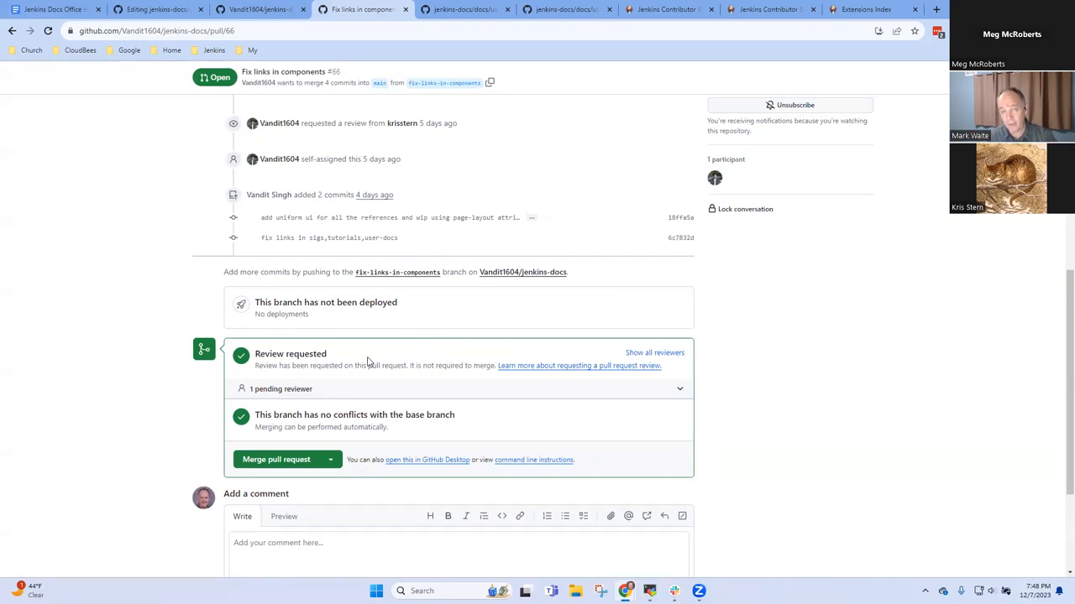
mouse_move(396, 440)
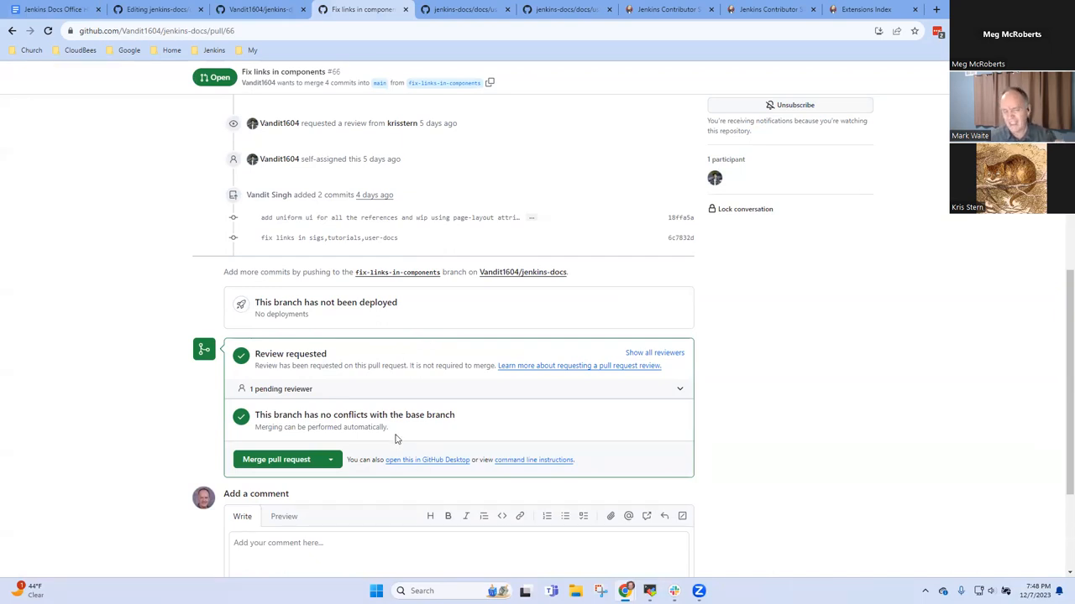
mouse_move(430, 443)
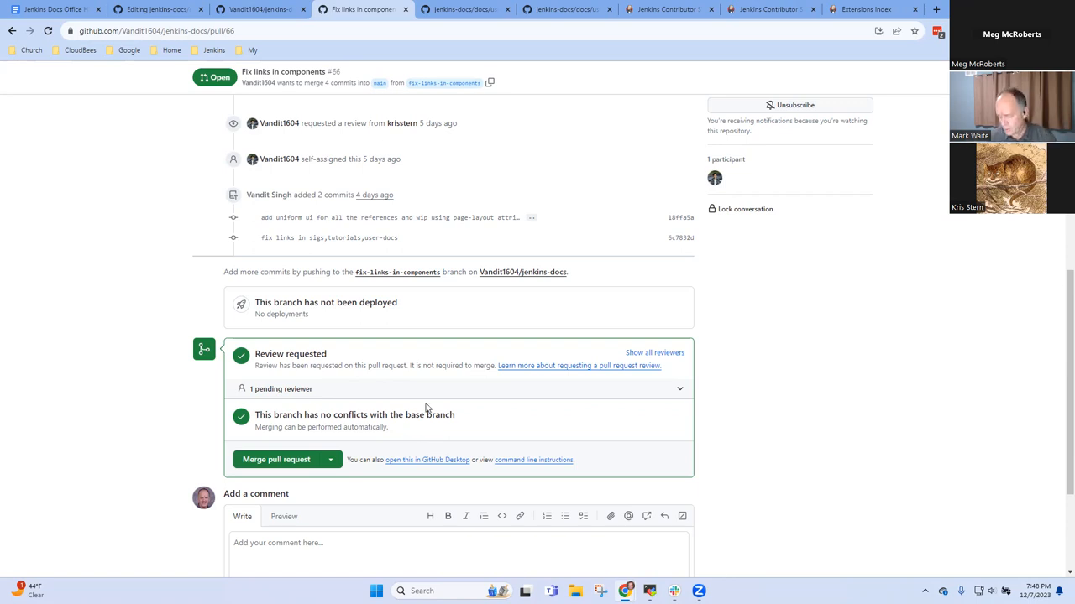
scroll("up", 3)
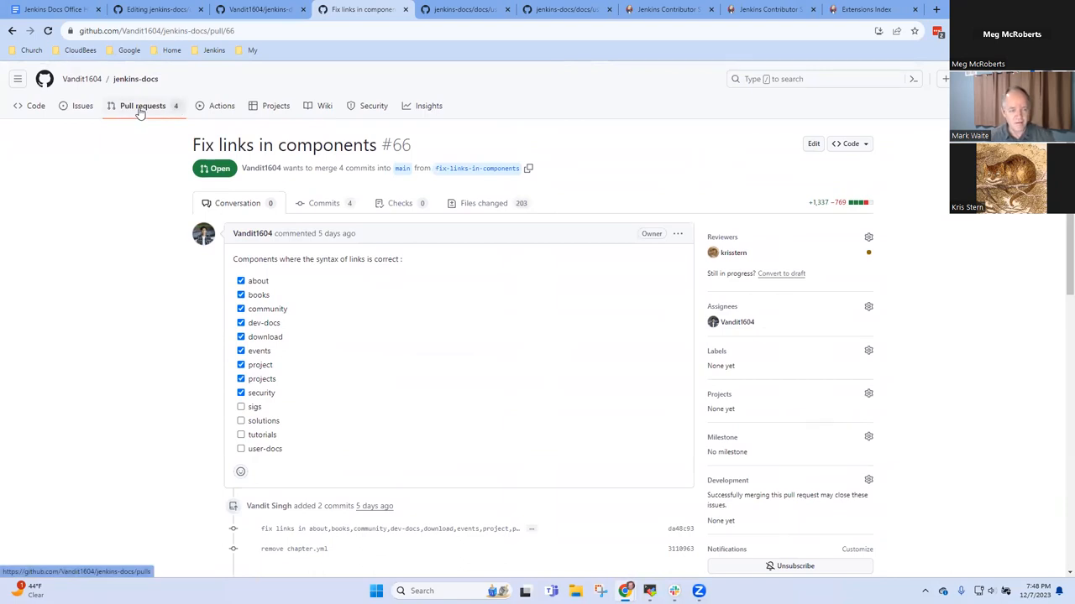
left_click(143, 106)
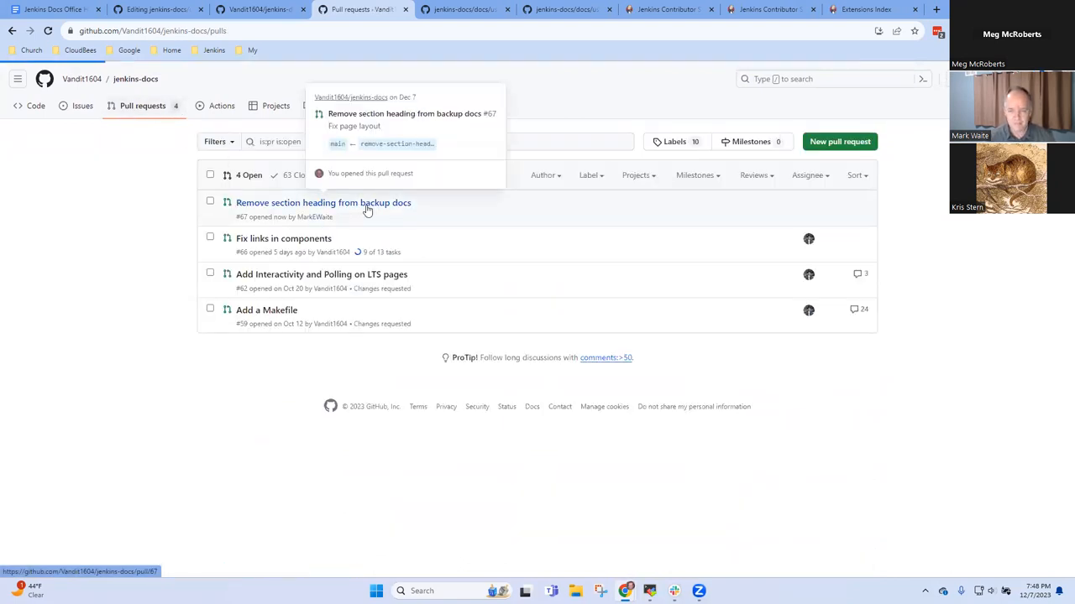
left_click(322, 201)
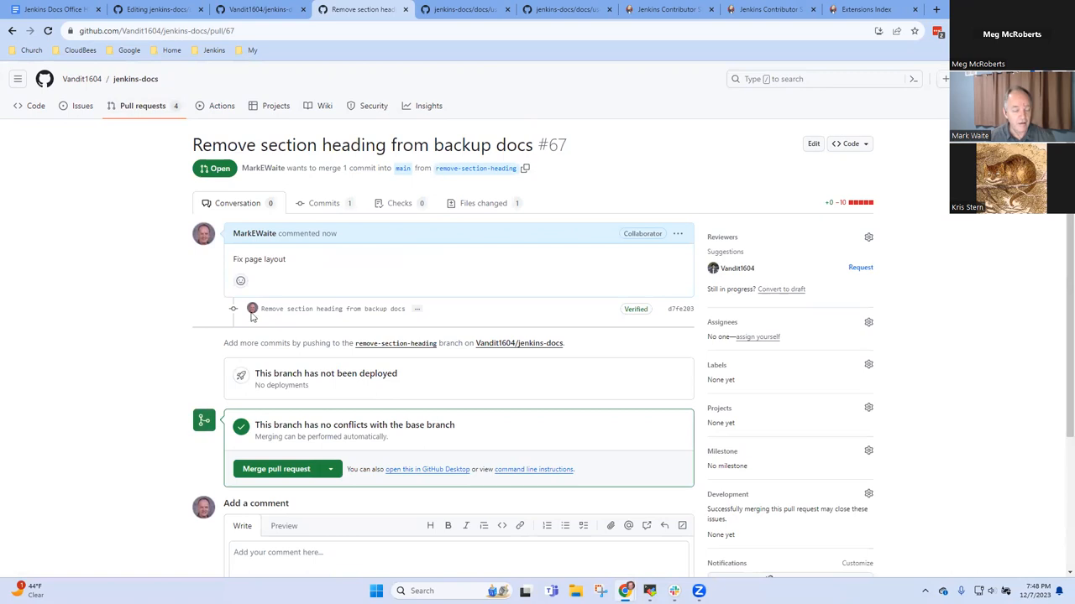
mouse_move(412, 307)
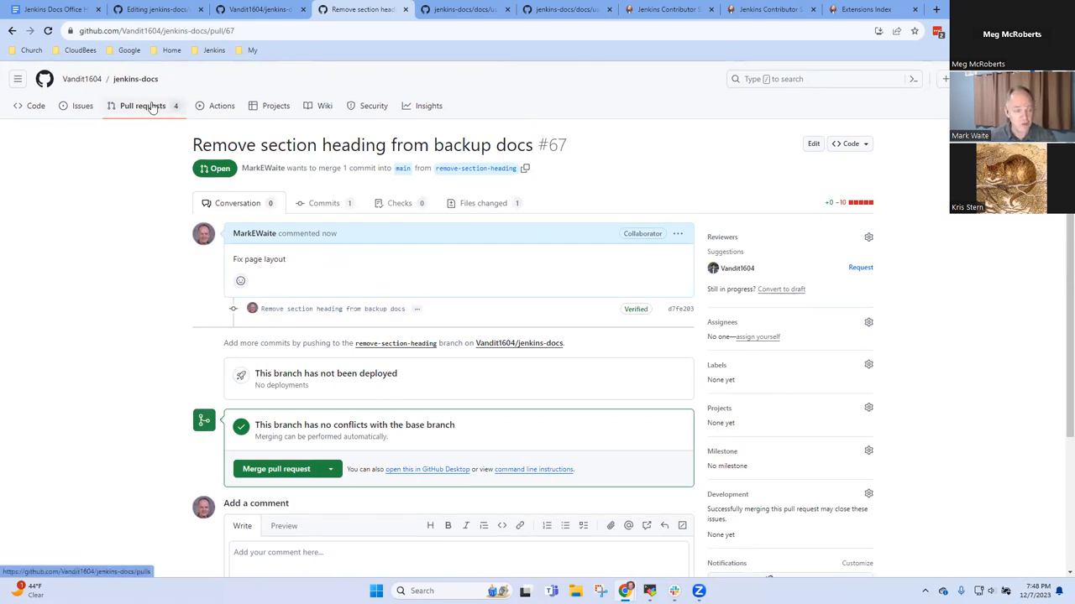
mouse_move(47, 121)
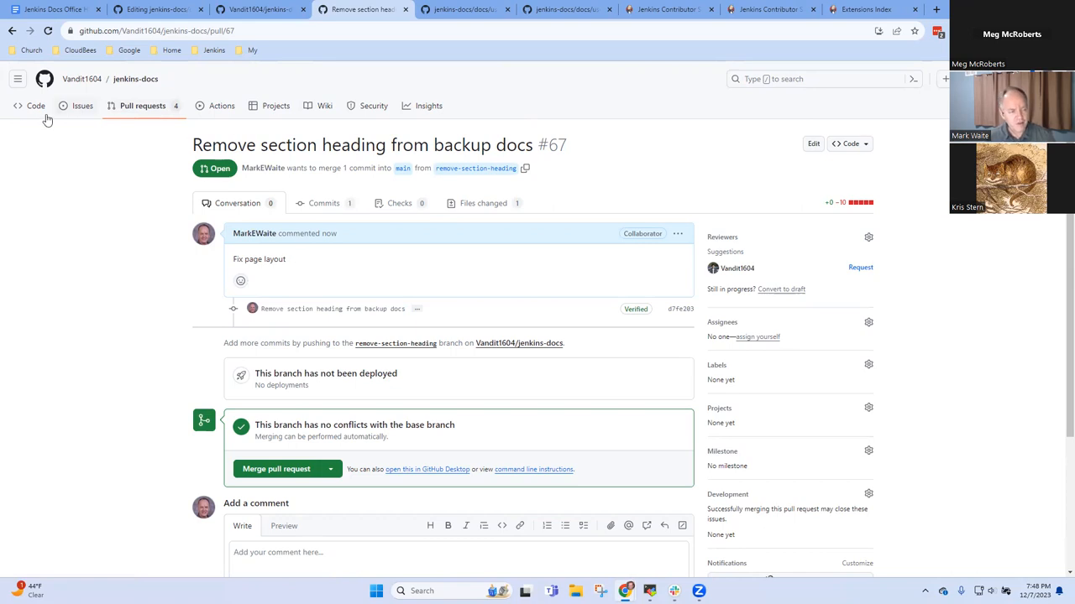
mouse_move(35, 106)
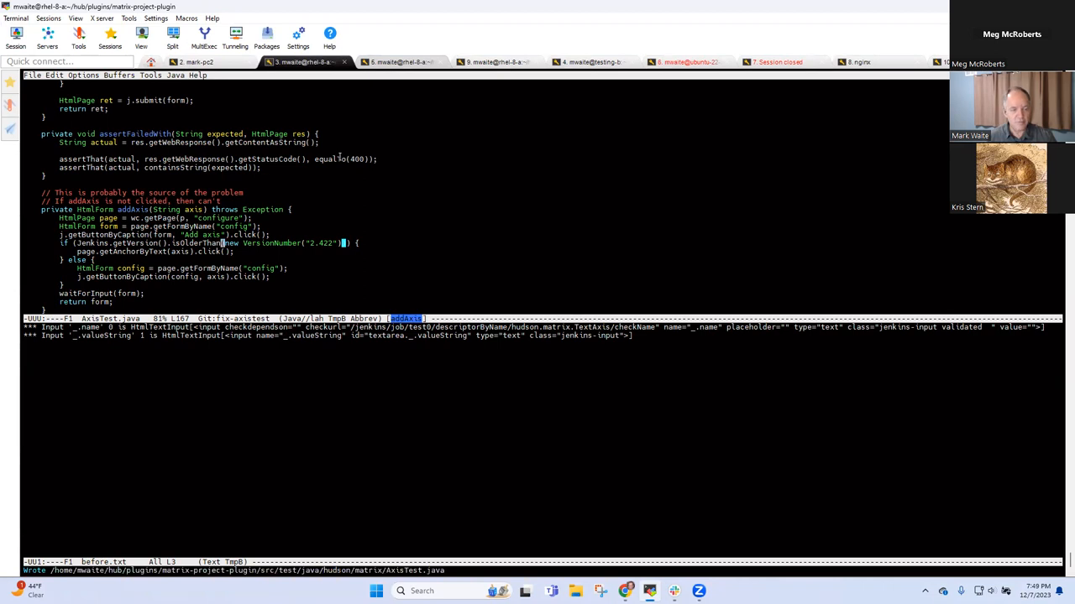
Clone the jenkins-docs fork under ~/hub/docs and move into the new clone
left_click(400, 61)
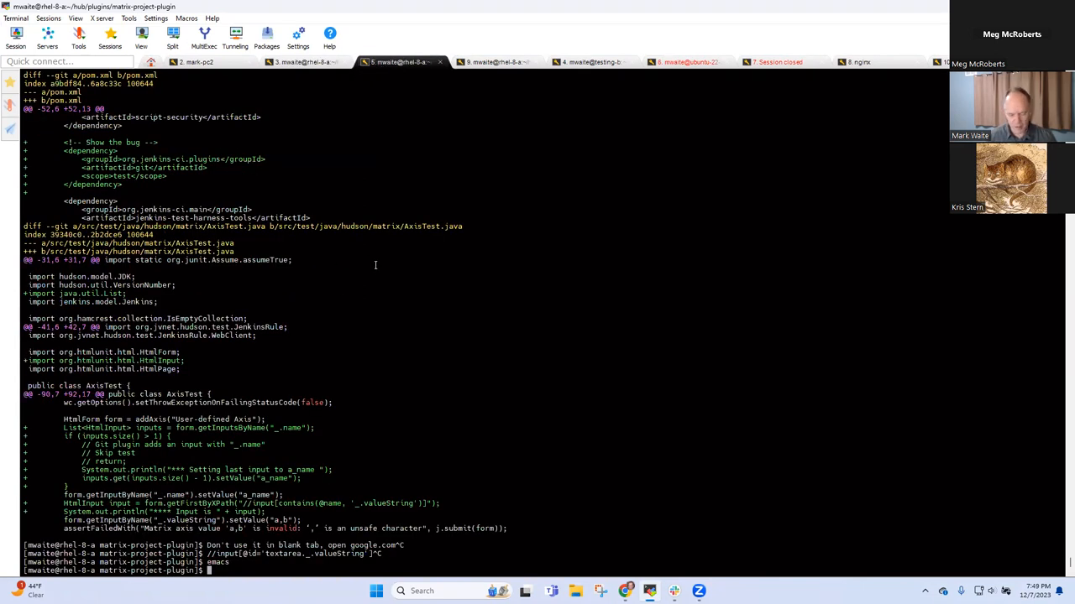
type("cd ~/hub/")
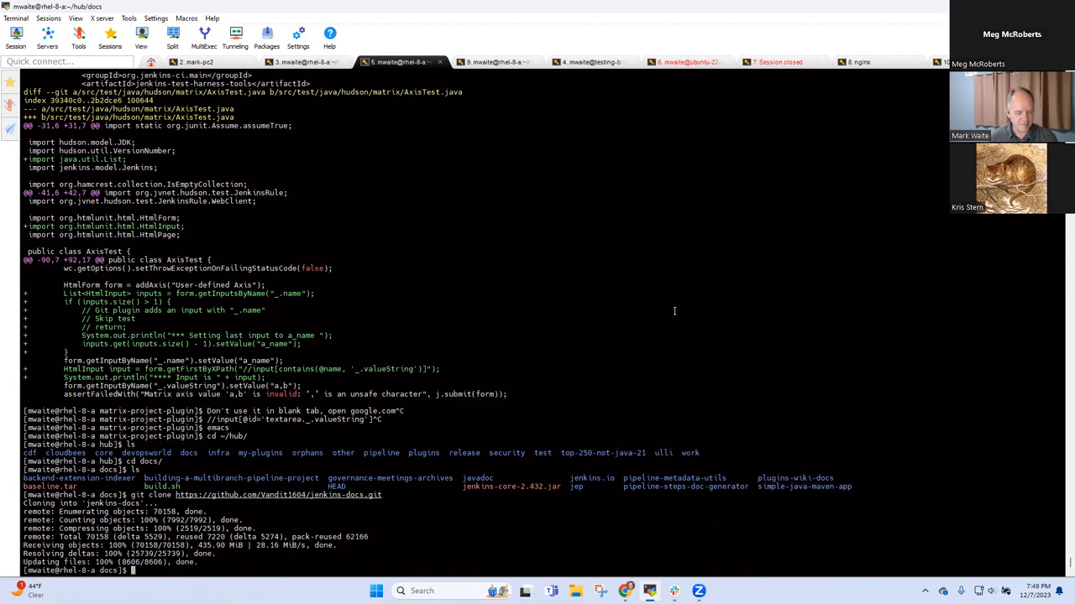
type("cd")
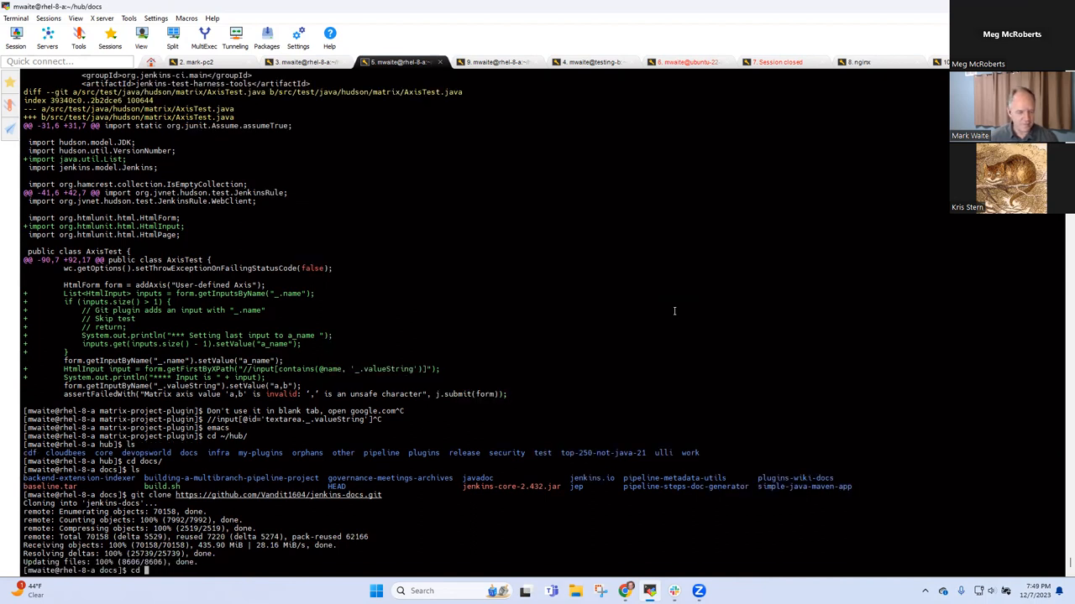
key("Return")
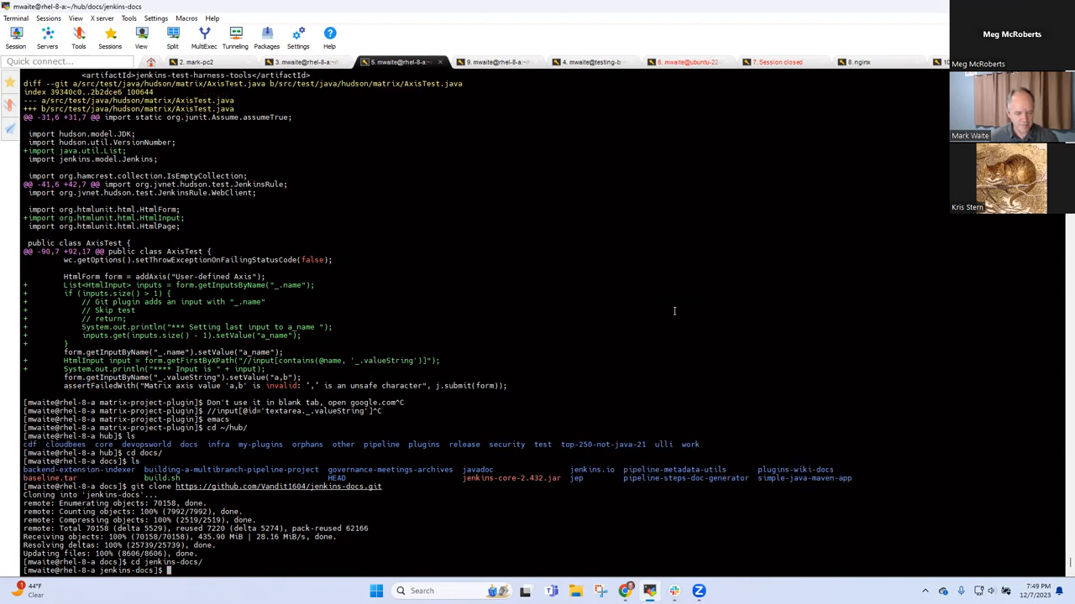
Make jenkins-docs the GitHub CLI default repository with gh repo set-default
type("gh repo")
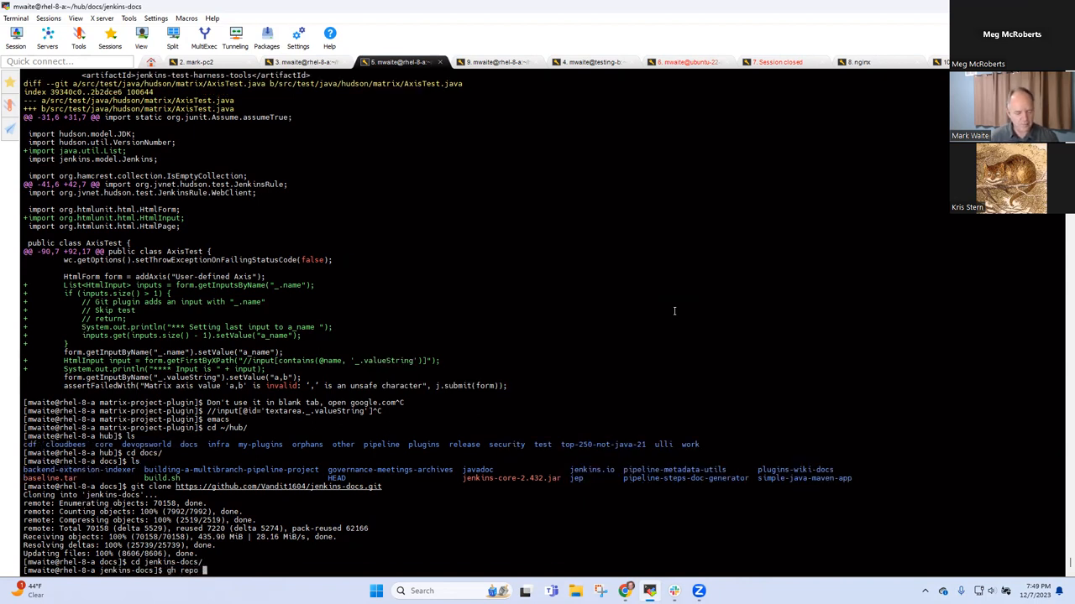
type("set-default")
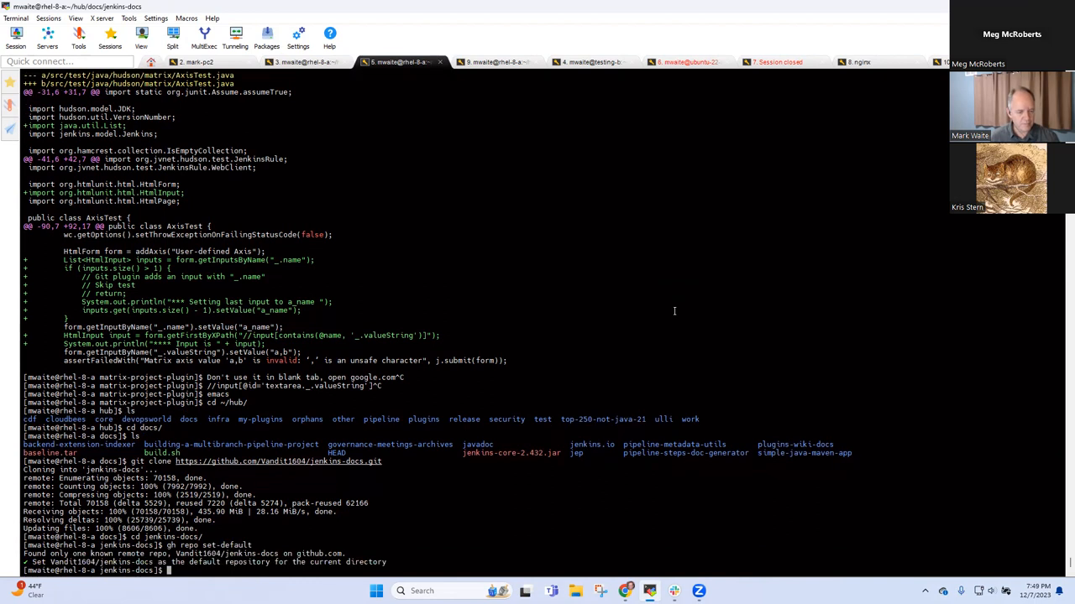
type("gh repoo fork")
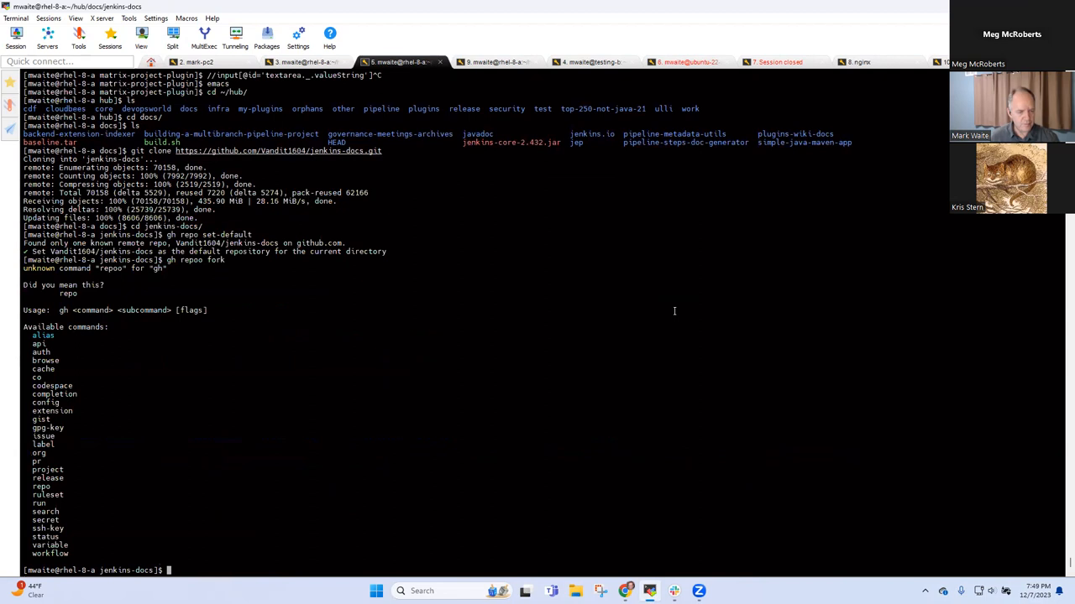
type("gh repo")
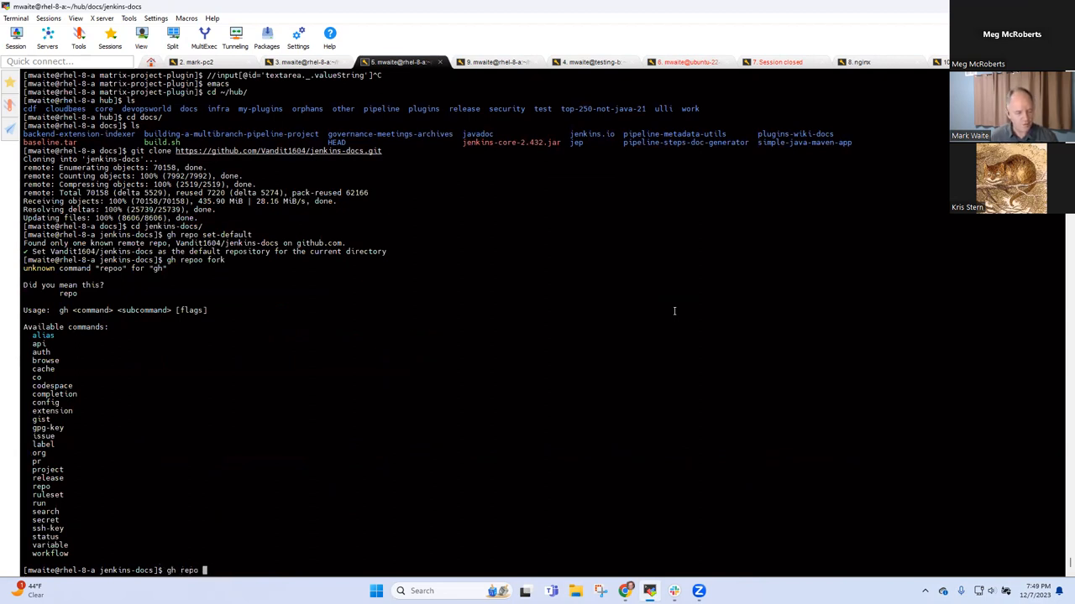
key("Return")
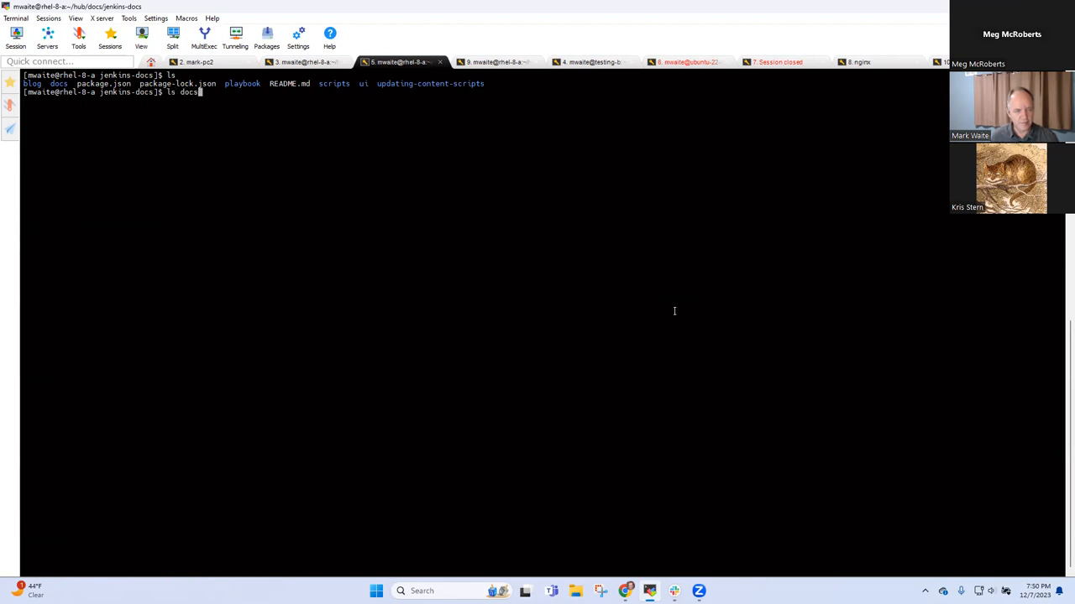
List the playbook folder, return to the repo root and view README.md with the Antora steps in vi
key("Return")
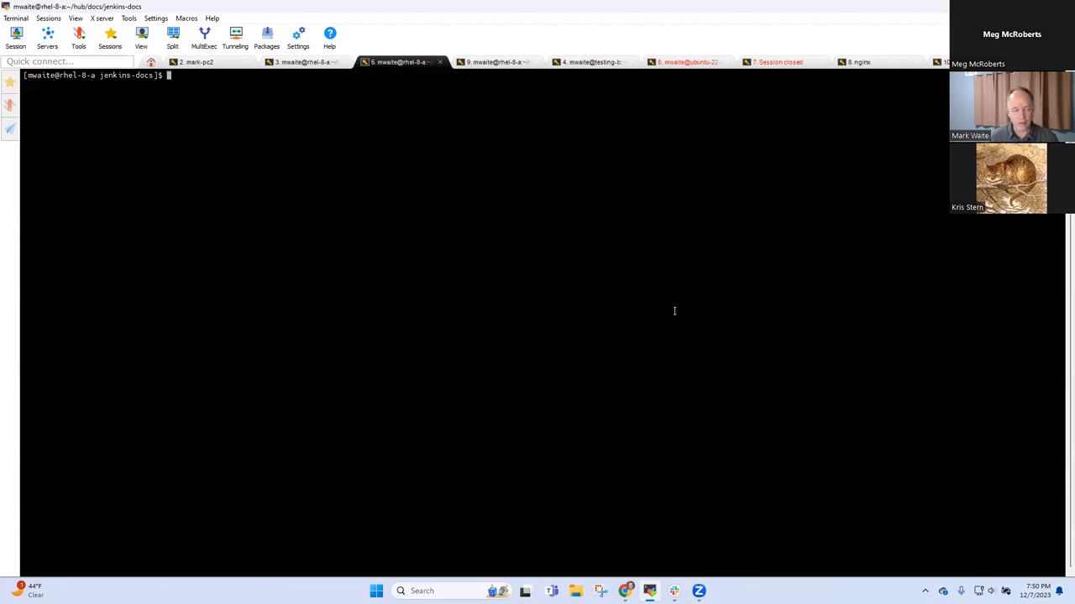
type("ls")
type("cd playbook/")
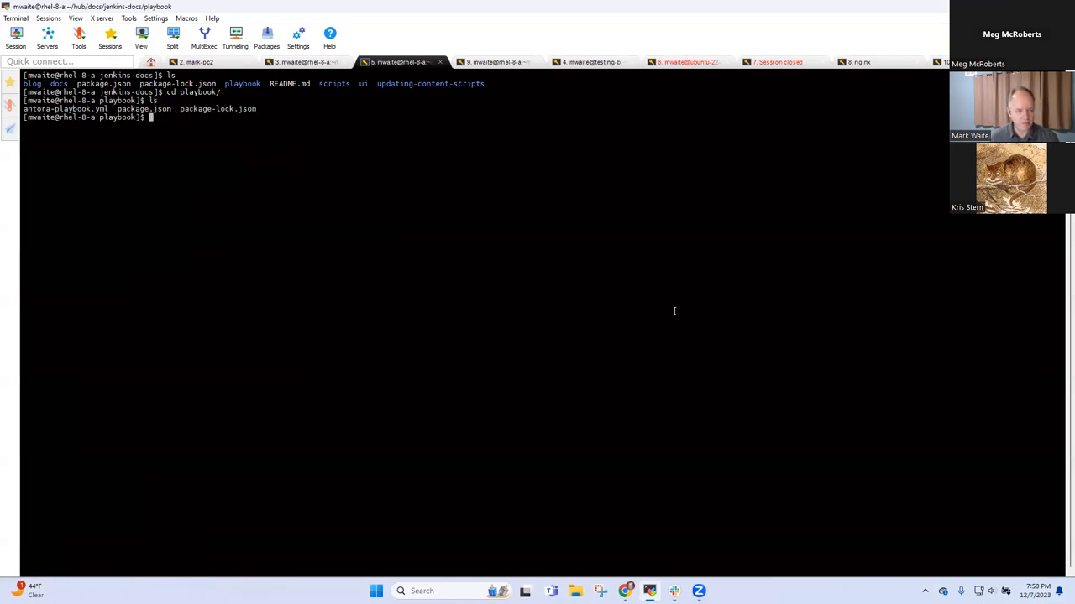
type("cd ..")
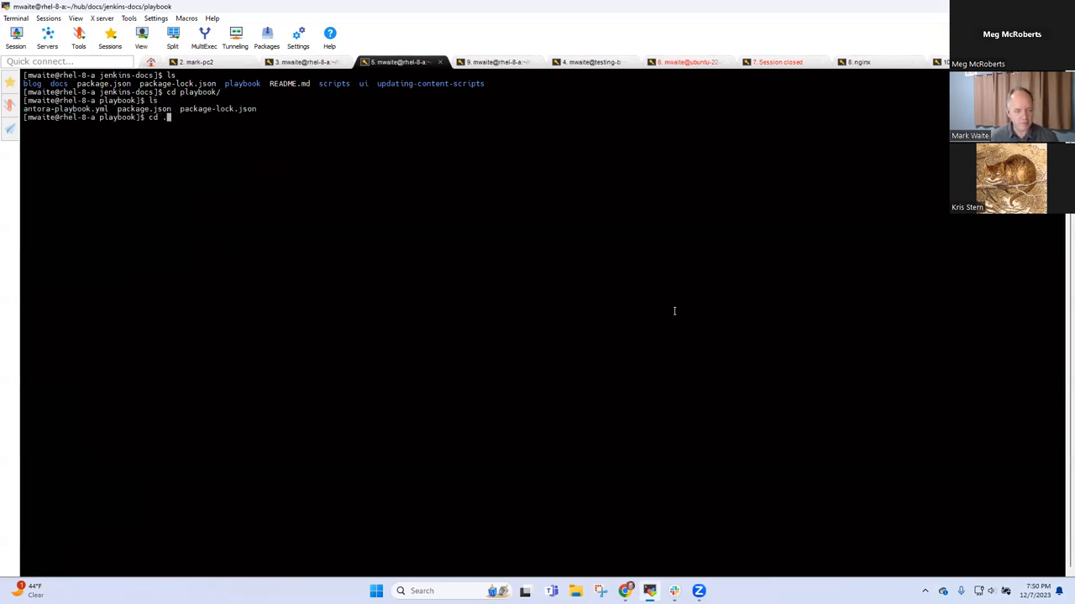
key("Return")
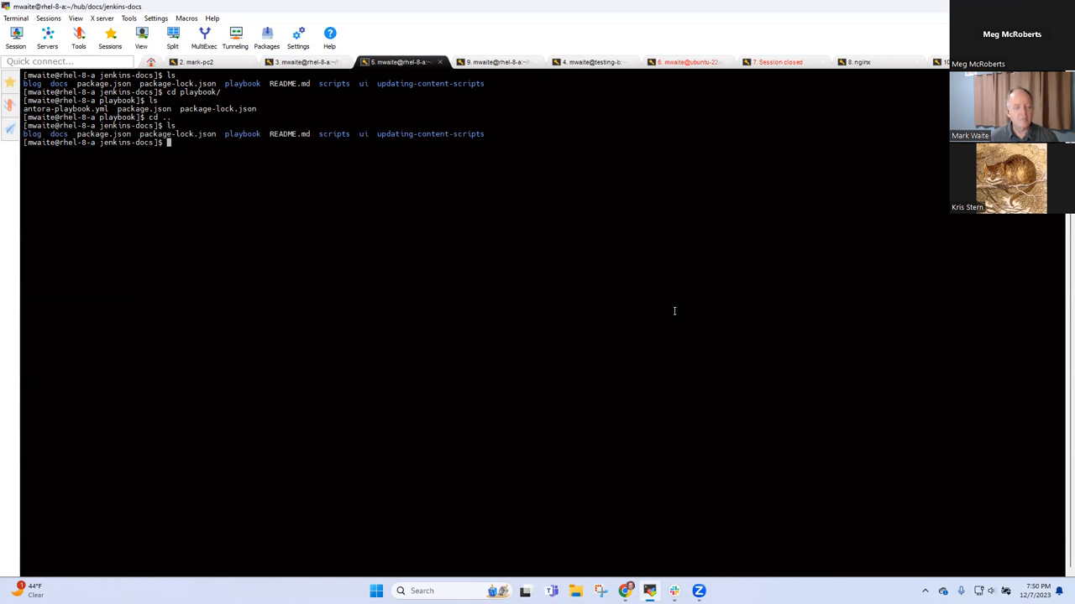
type("vi README.md")
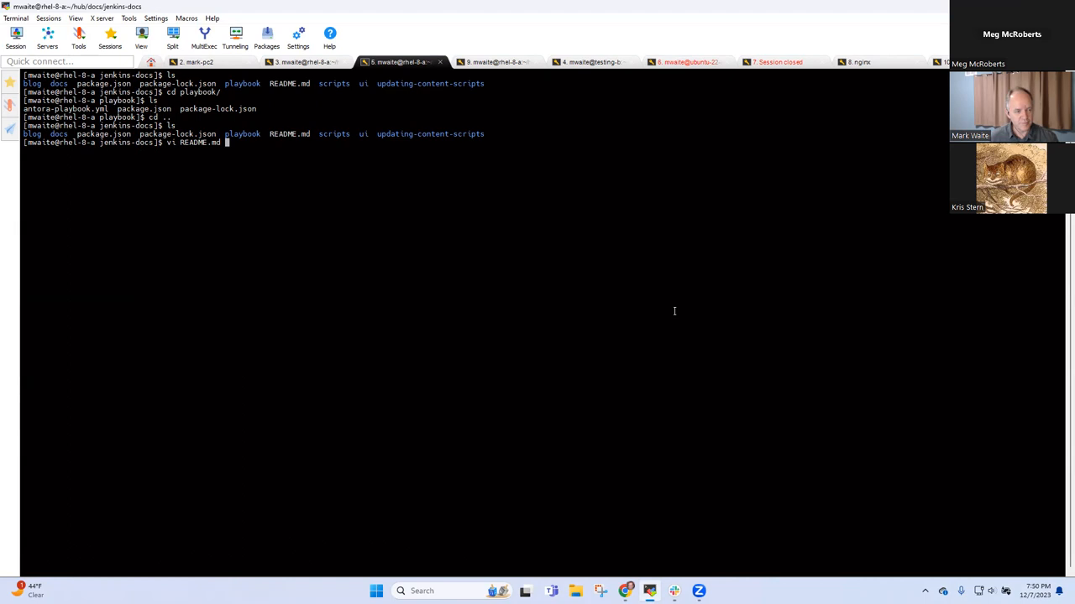
key("Return")
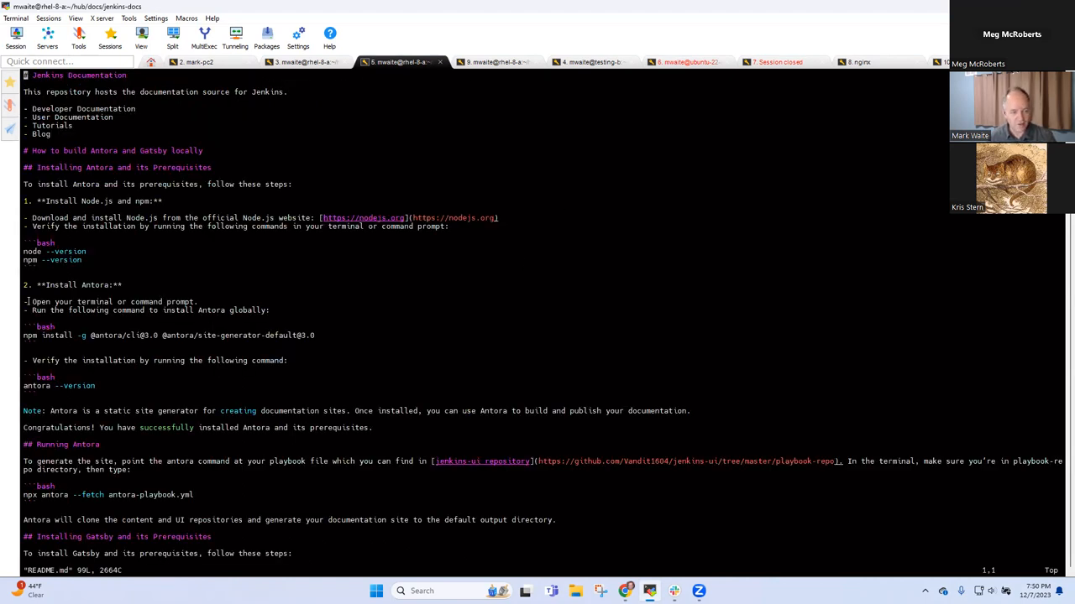
mouse_move(131, 186)
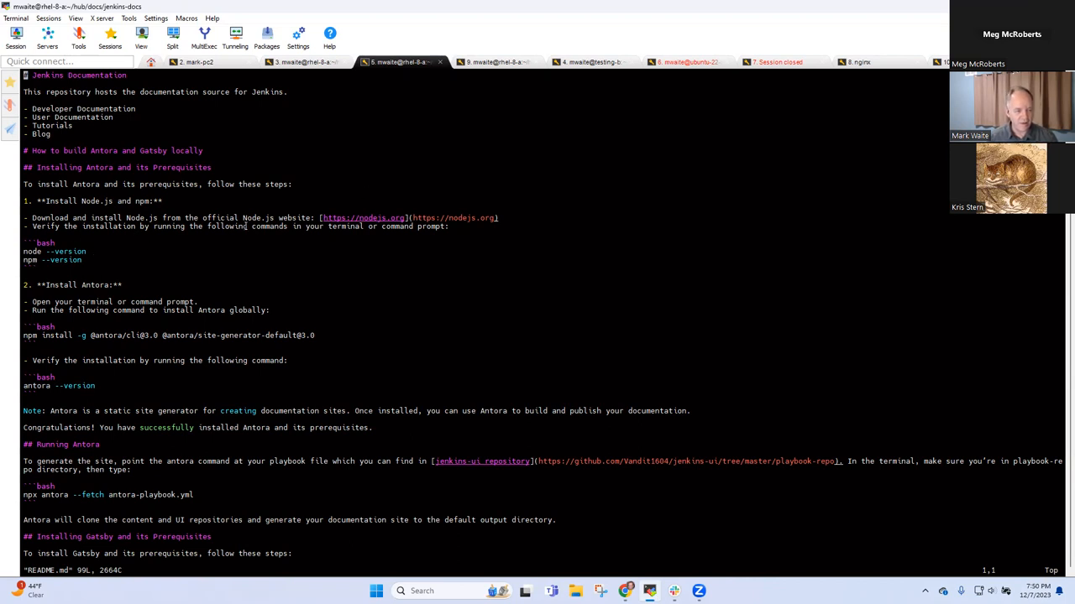
mouse_move(147, 255)
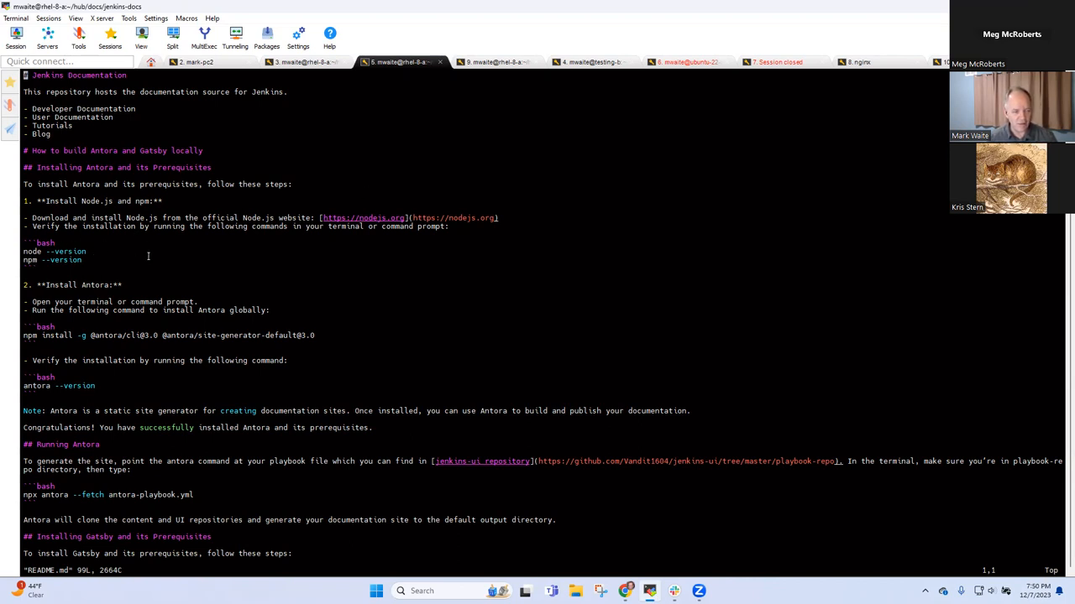
mouse_move(135, 316)
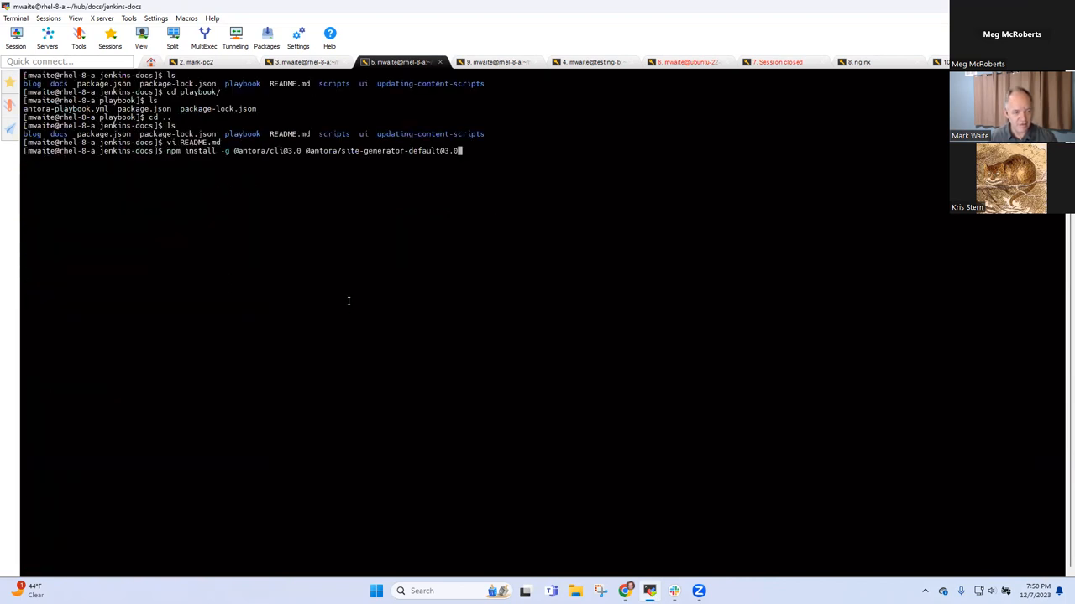
Run the global npm install of Antora CLI 3.0 and site-generator-default 3.0
key("Return")
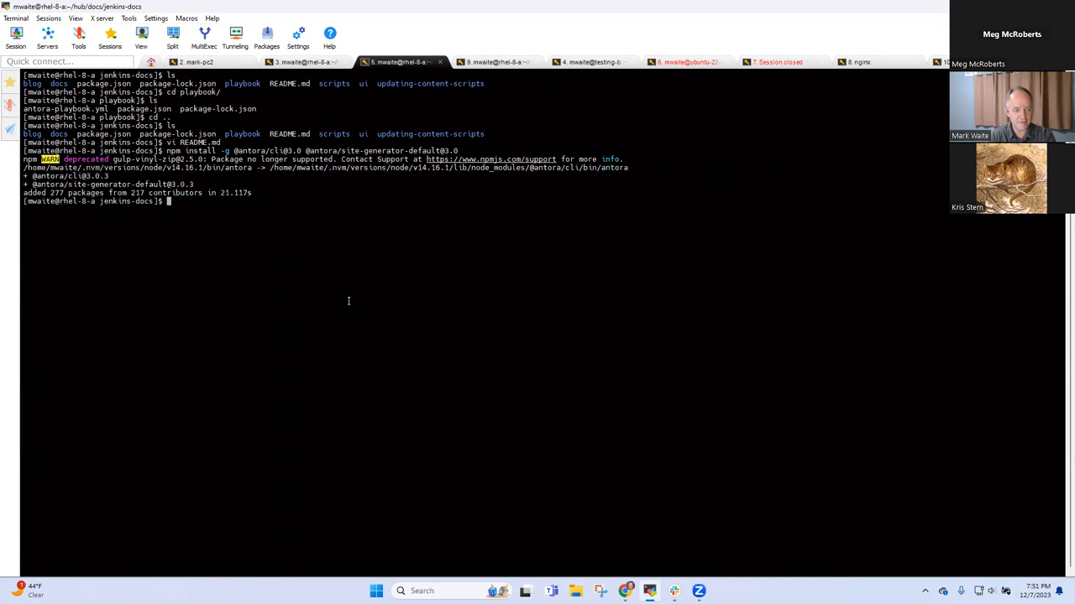
Recheck README.md, then switch nvm to the installed LTS Node.js
type("vi RE")
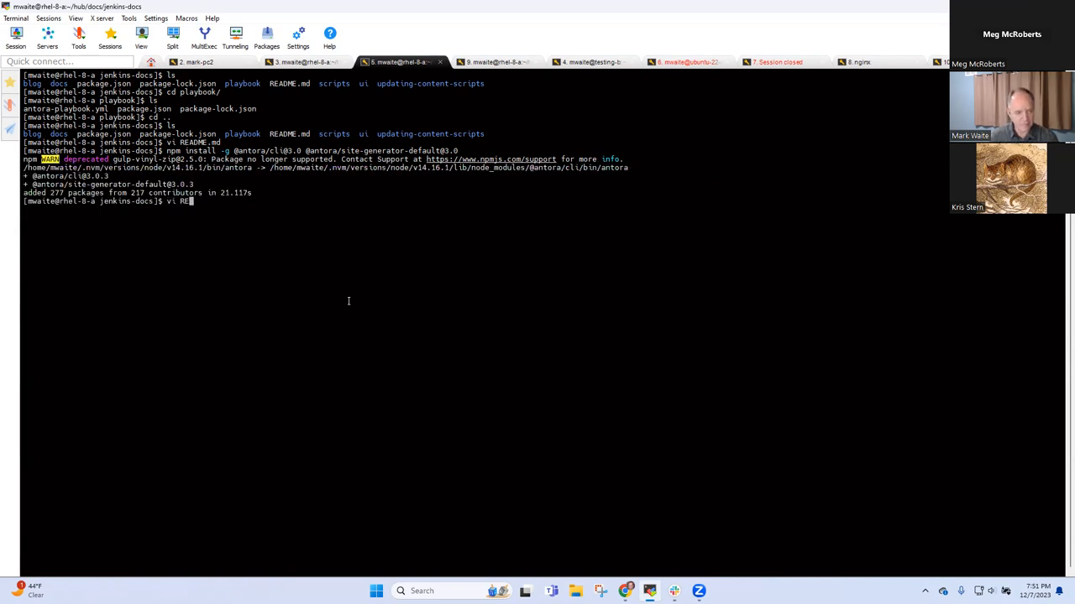
key("Return")
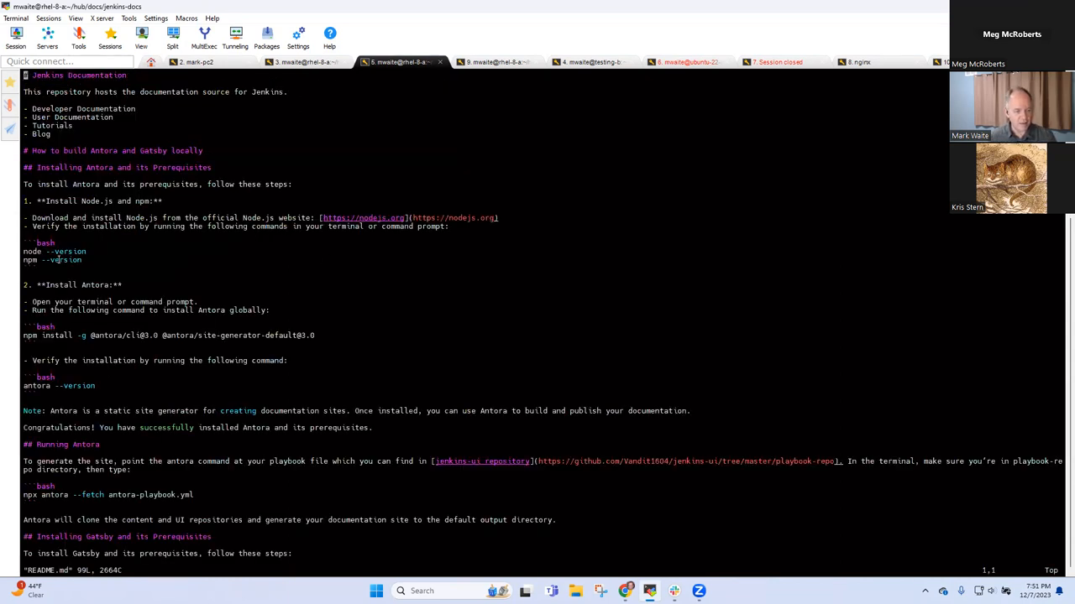
left_click_drag(41, 252, 82, 258)
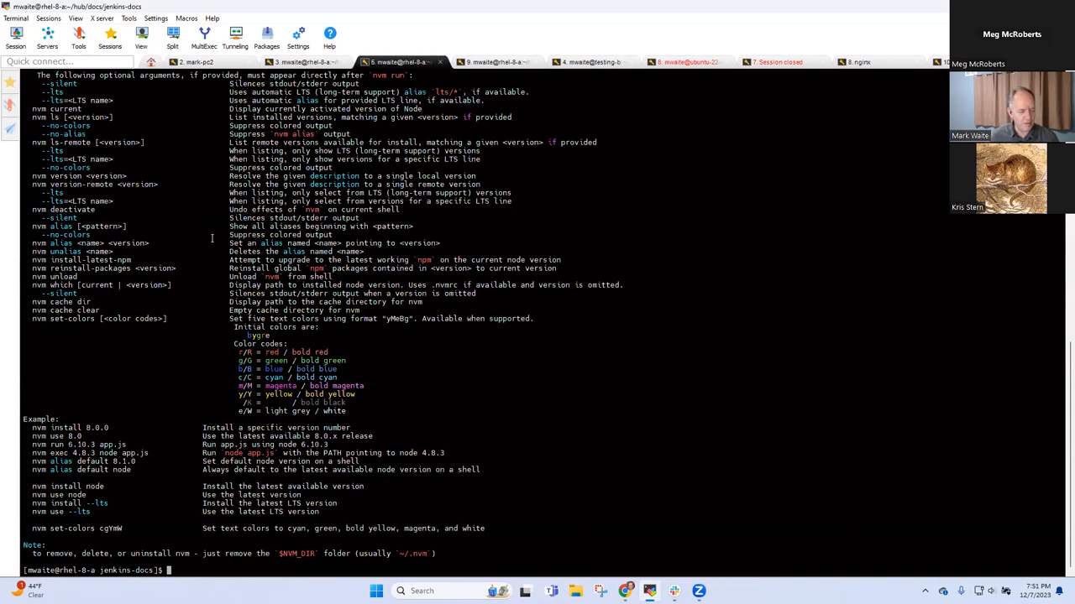
type("nvm --")
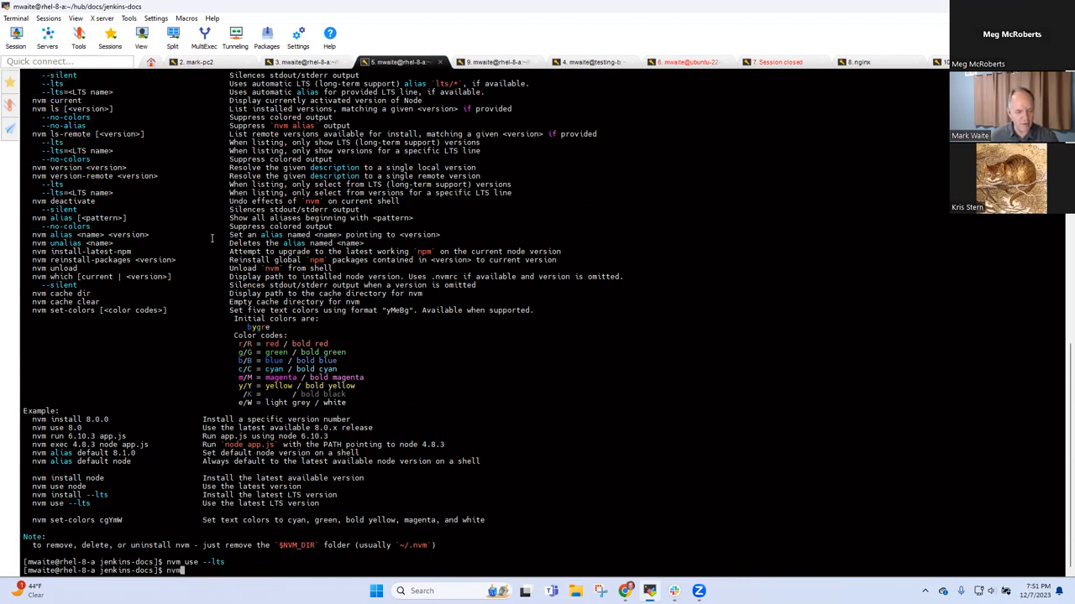
key("Return")
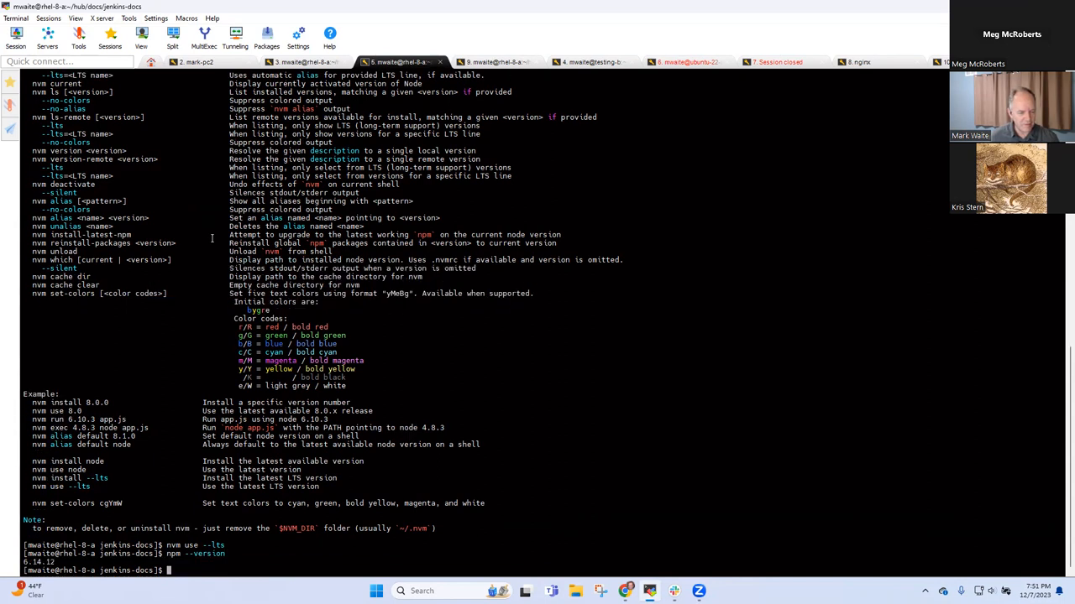
Check the npm and node versions (6.14.12, v14.16.1) and prepare nvm install --lts
type("nvm")
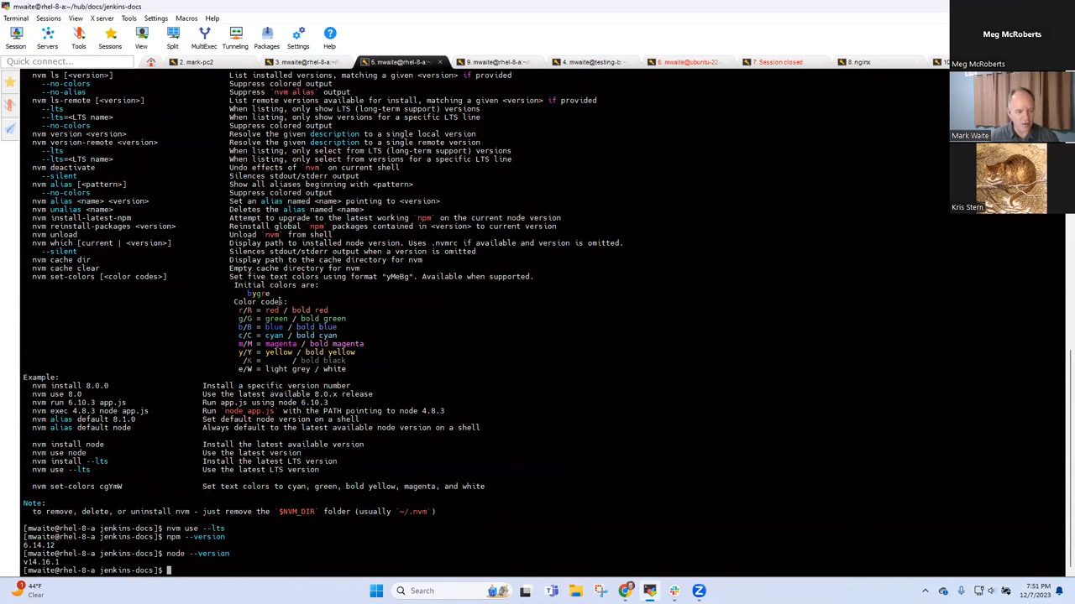
type("n")
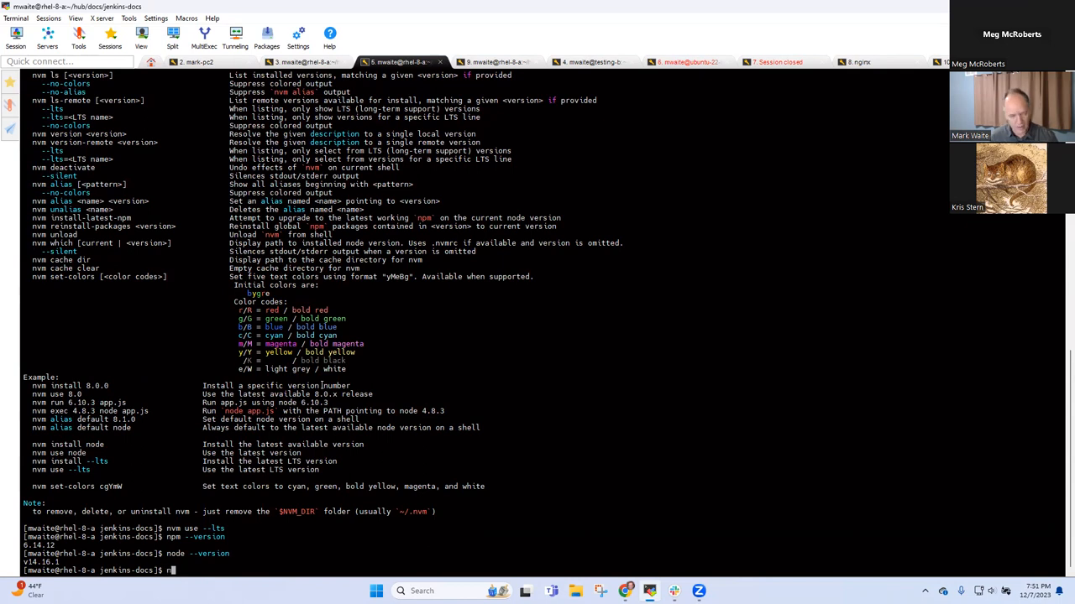
type("nvm install")
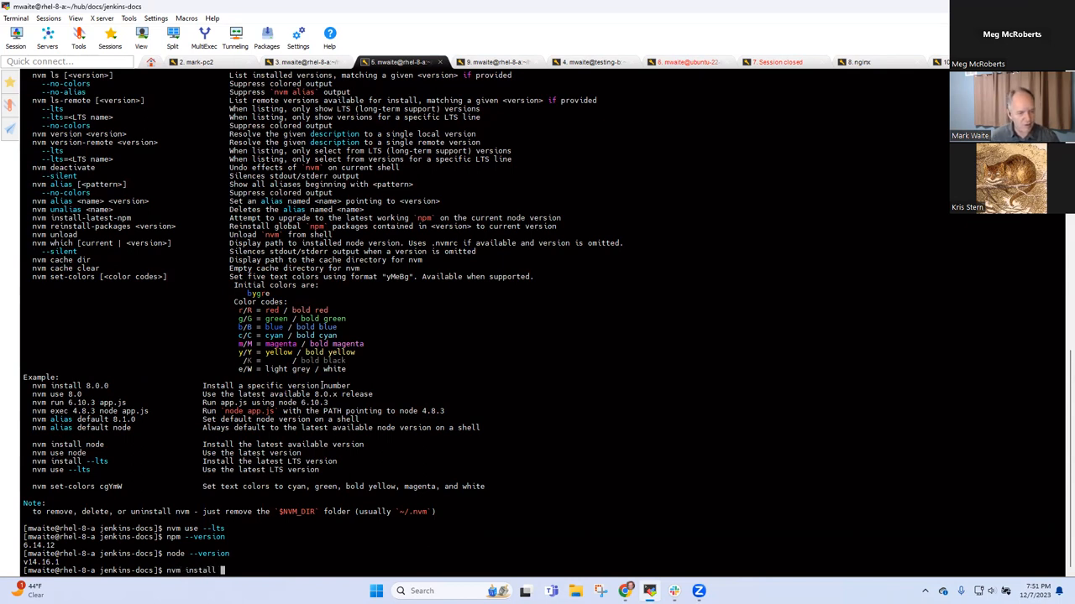
type("--lts")
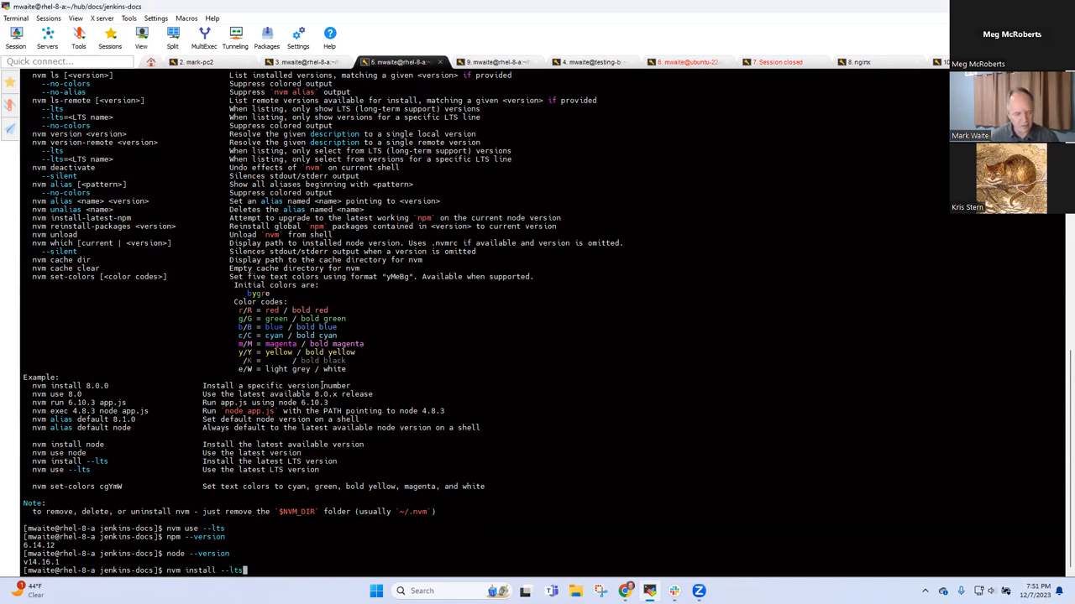
Install and use Node v20.10.0 LTS with npm 10.2.3, locate node and check for antora
key("Return")
type("nvm install --lts")
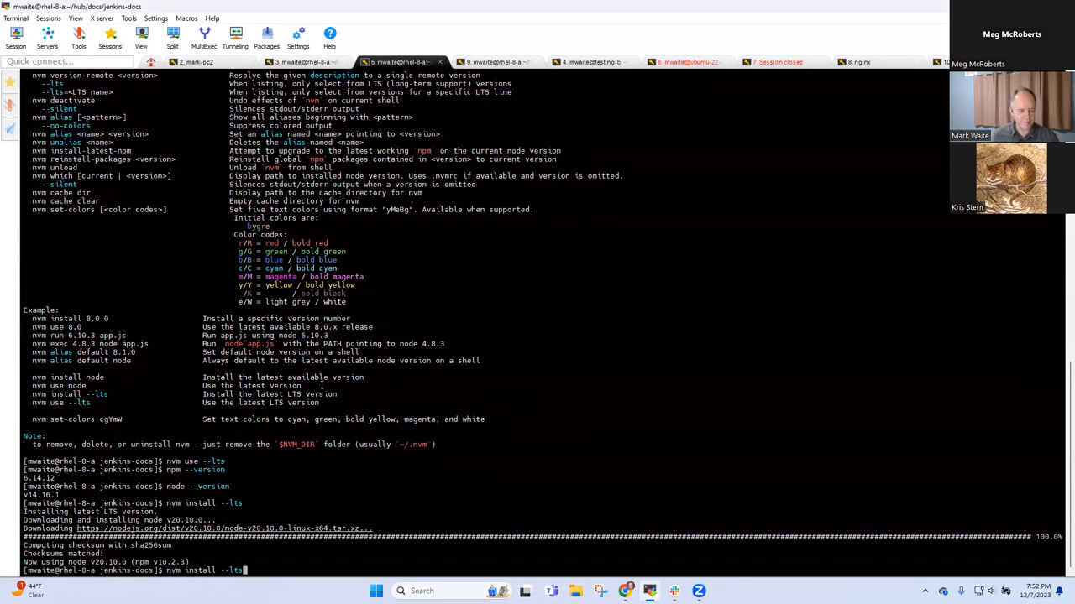
type("nvm use --lts")
type("npm --version")
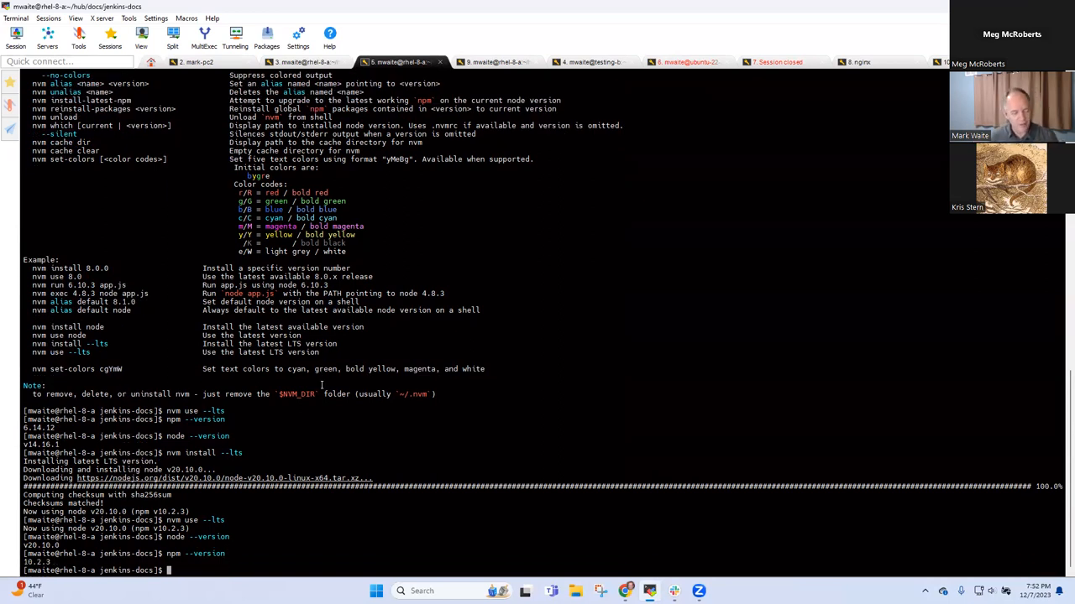
type("which node")
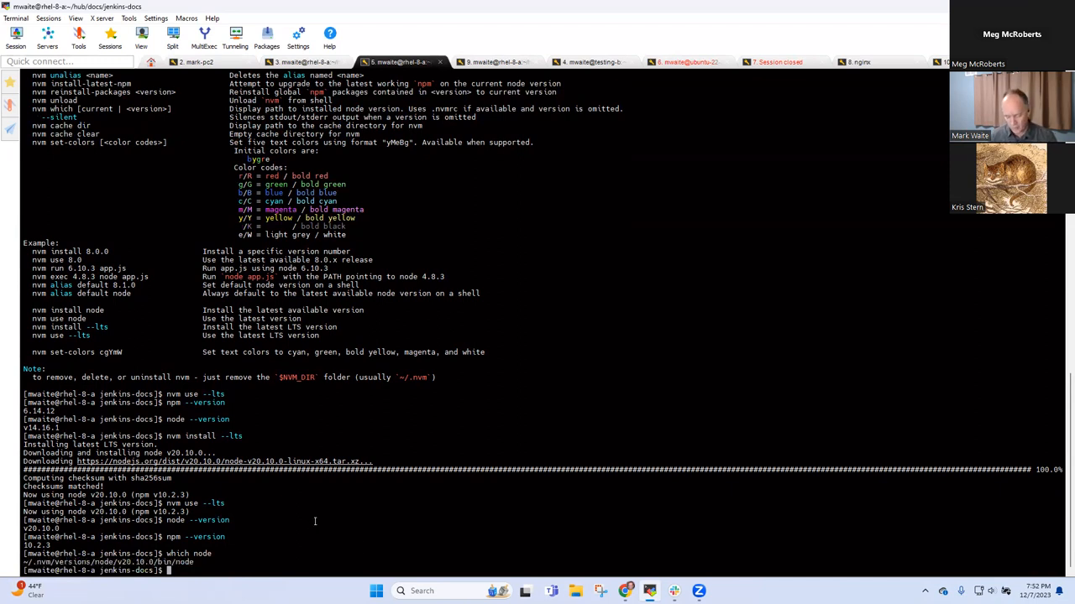
type("vim README.md")
type("antora --version")
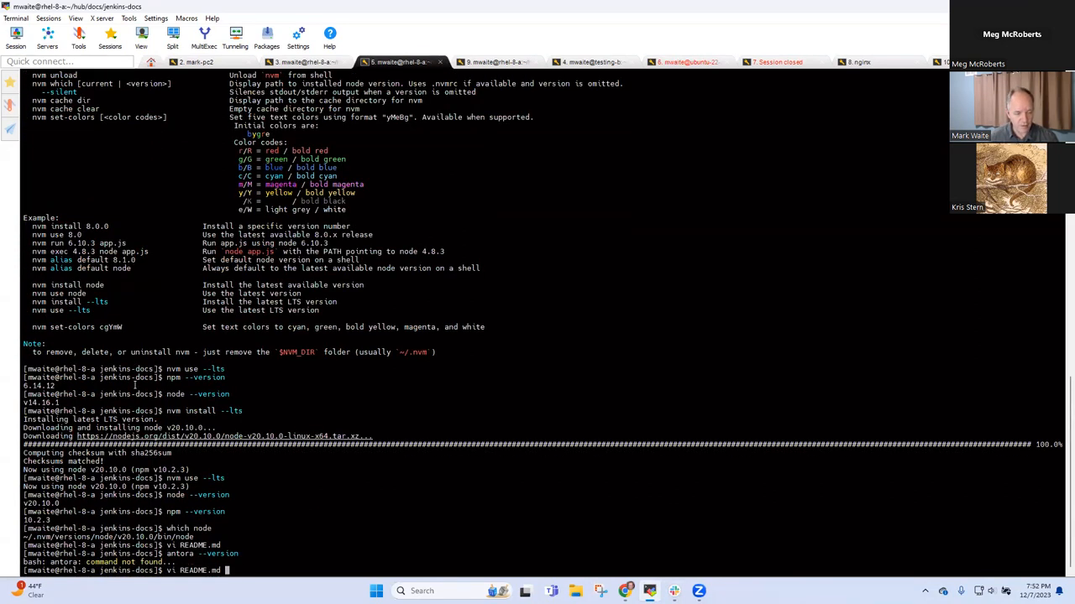
Review README.md again before running npx antora from the playbook folder
key("Return")
type("npx antora --fetch antora-playbook.yml")
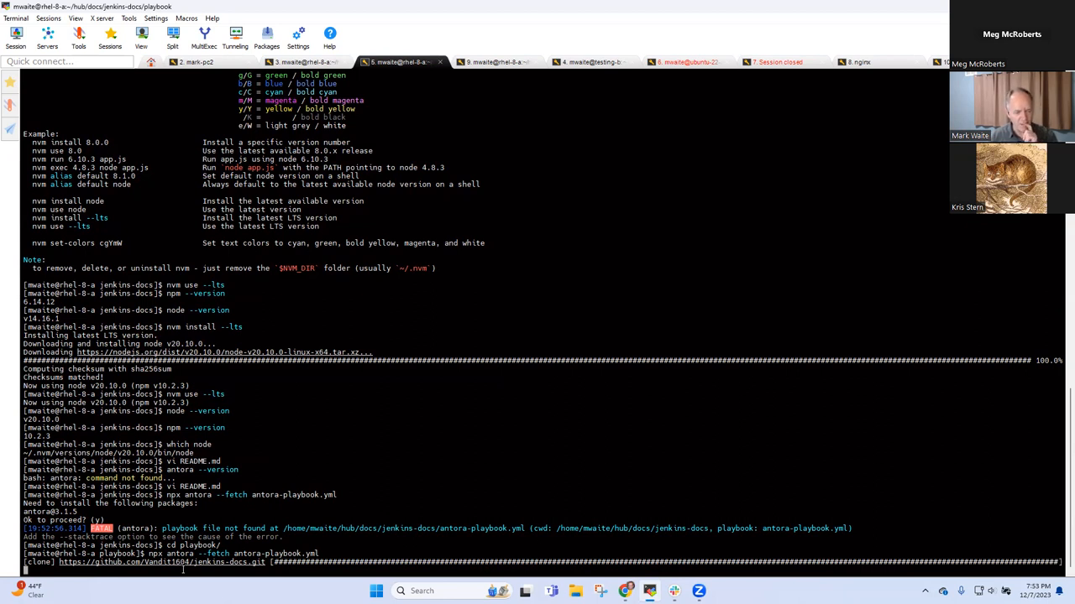
View the generated playbook/build/site/index.html from the finished Antora build in vi
scroll("down", 3)
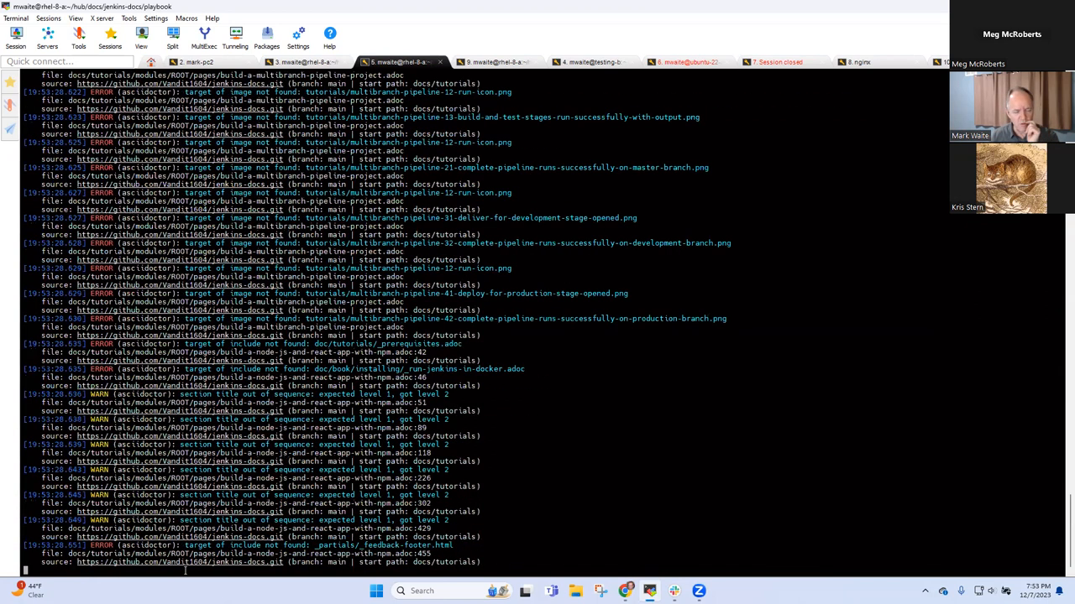
scroll("down", 3)
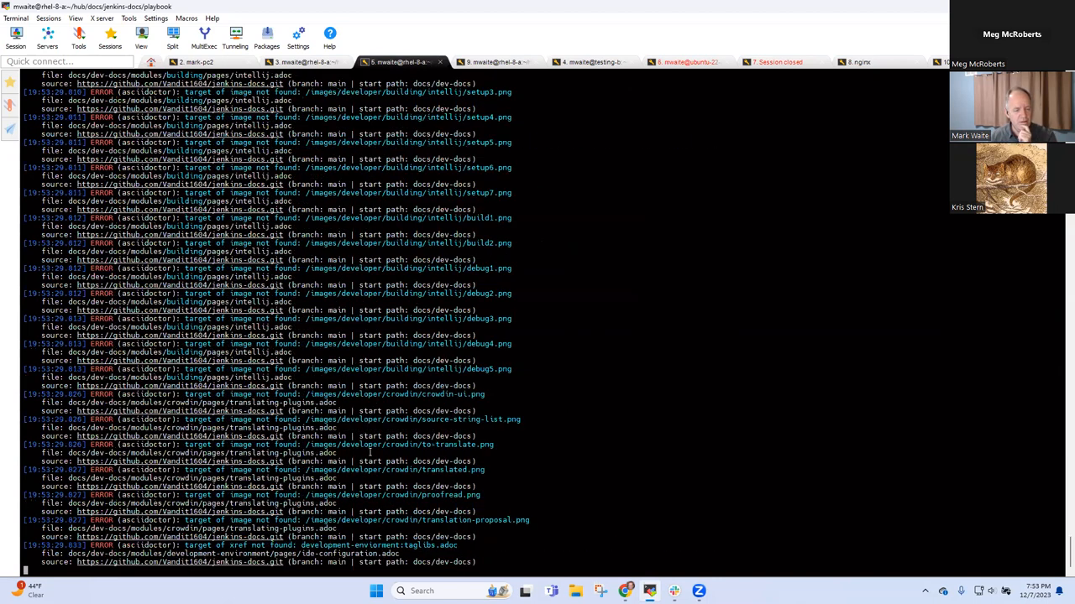
scroll("down", 3)
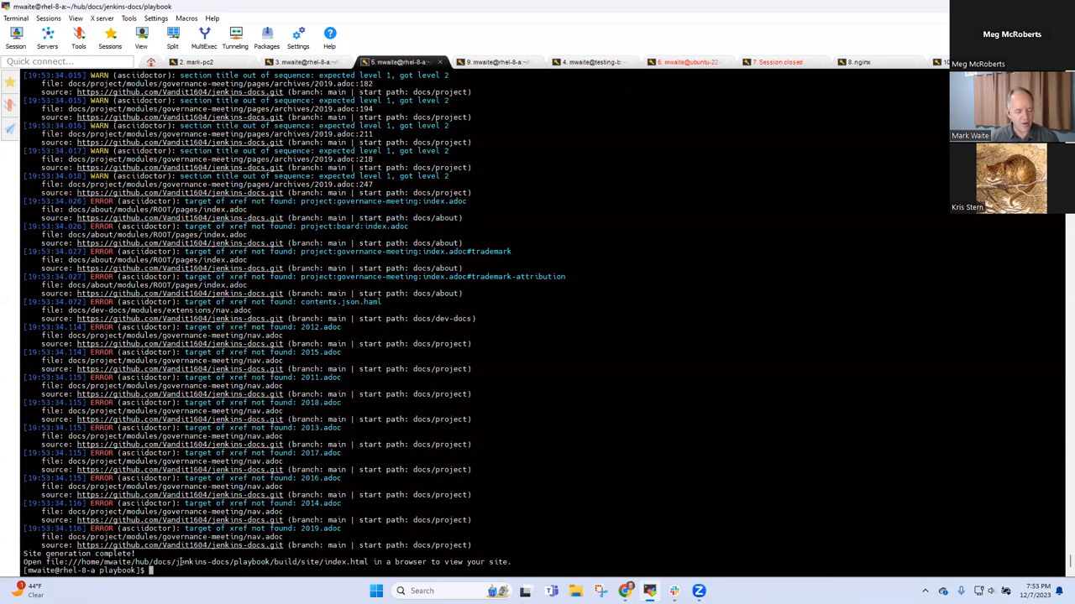
double_click(210, 561)
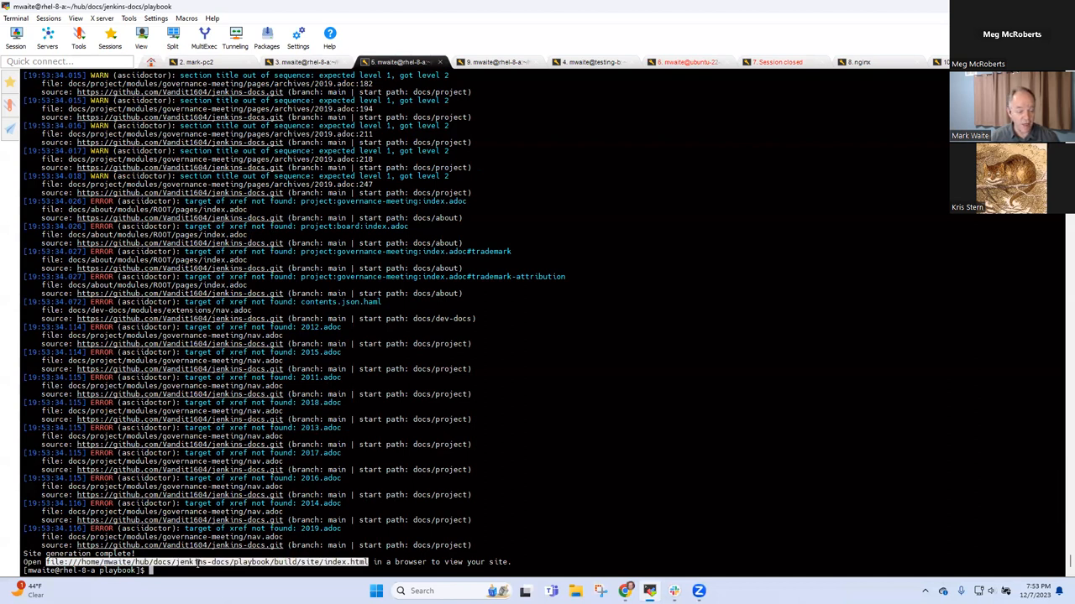
type("vi")
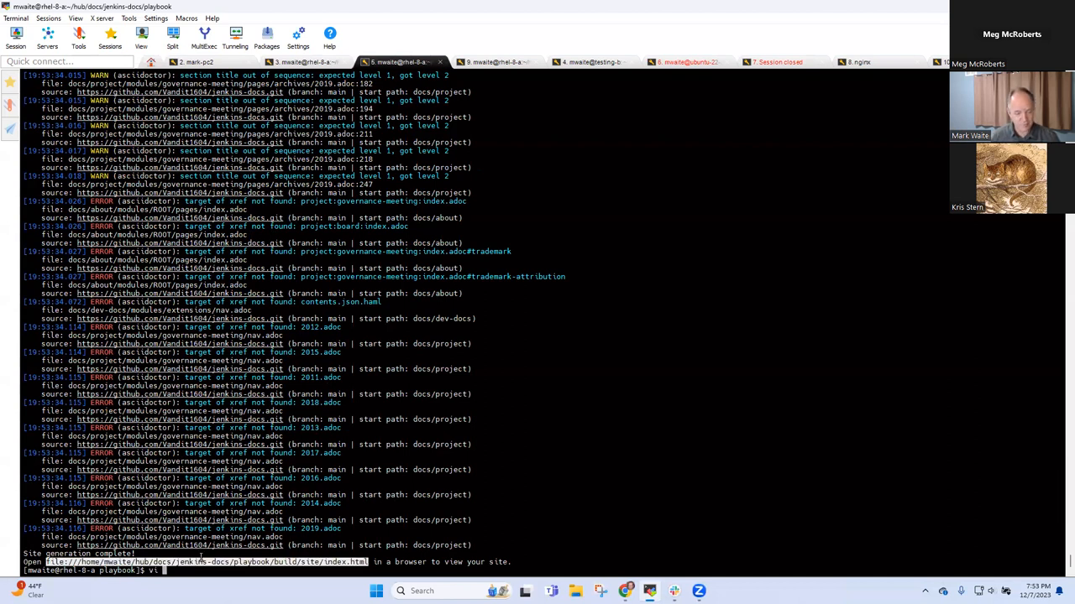
type("file:///home/mwaite/hub/docs/jenkins-docs/playbook/build/site/index.html")
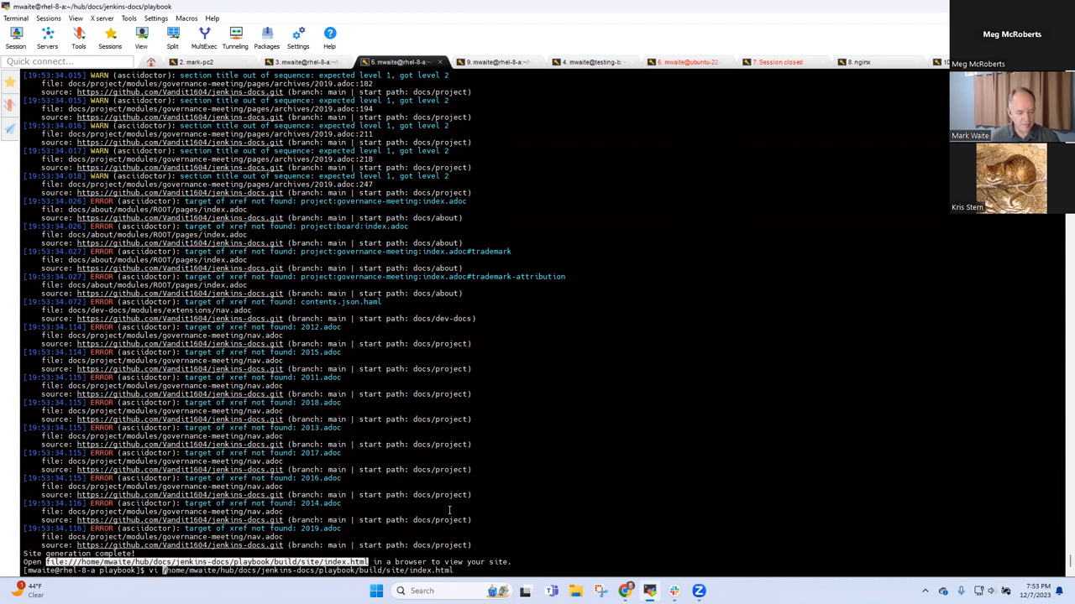
key("Return")
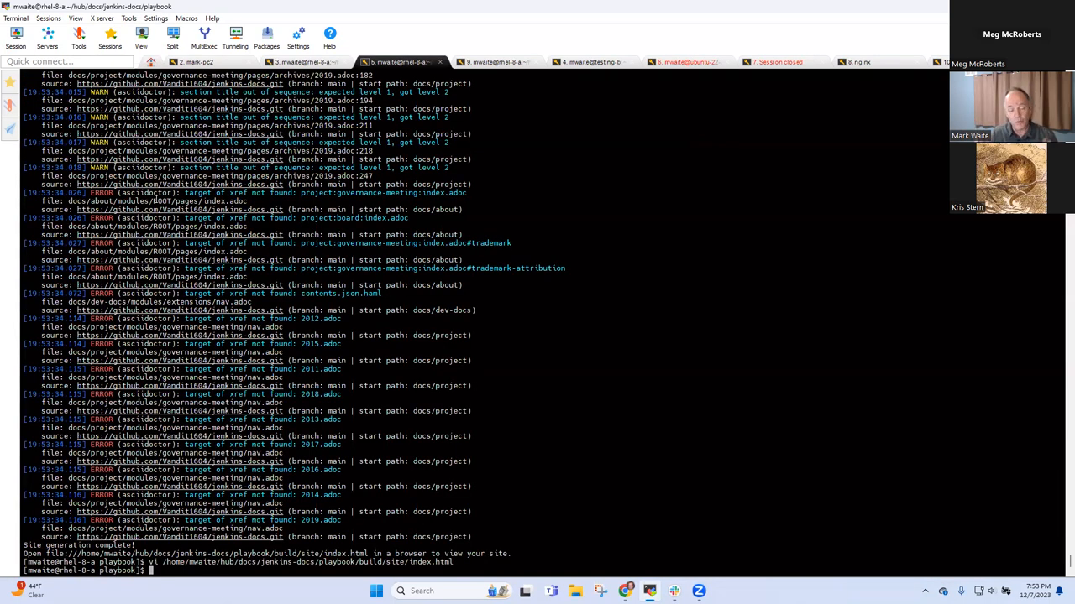
List the files in the current folder after the site build
type("ls")
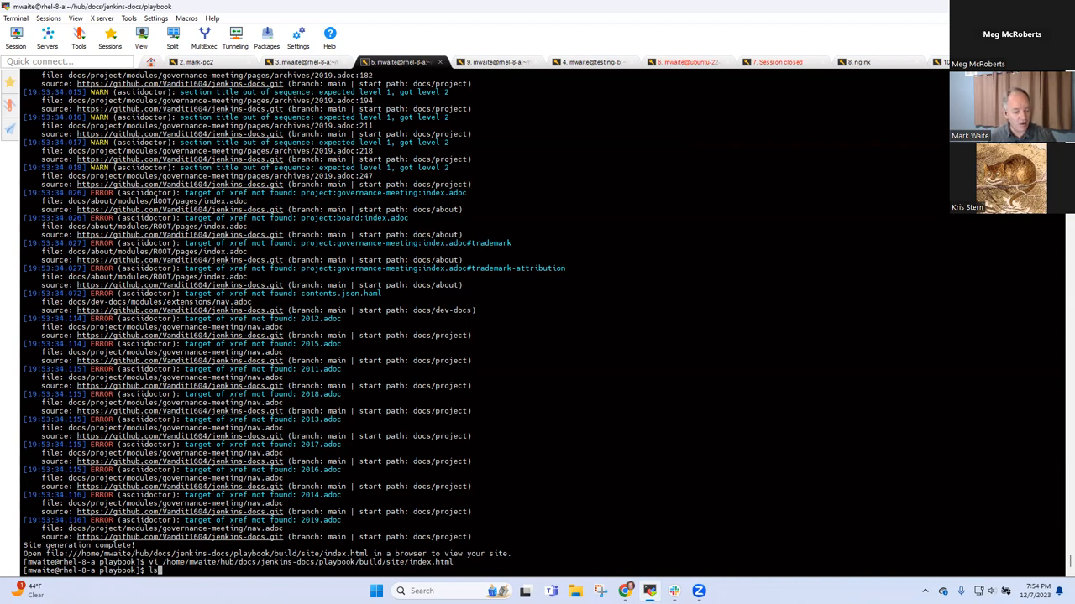
key("Return")
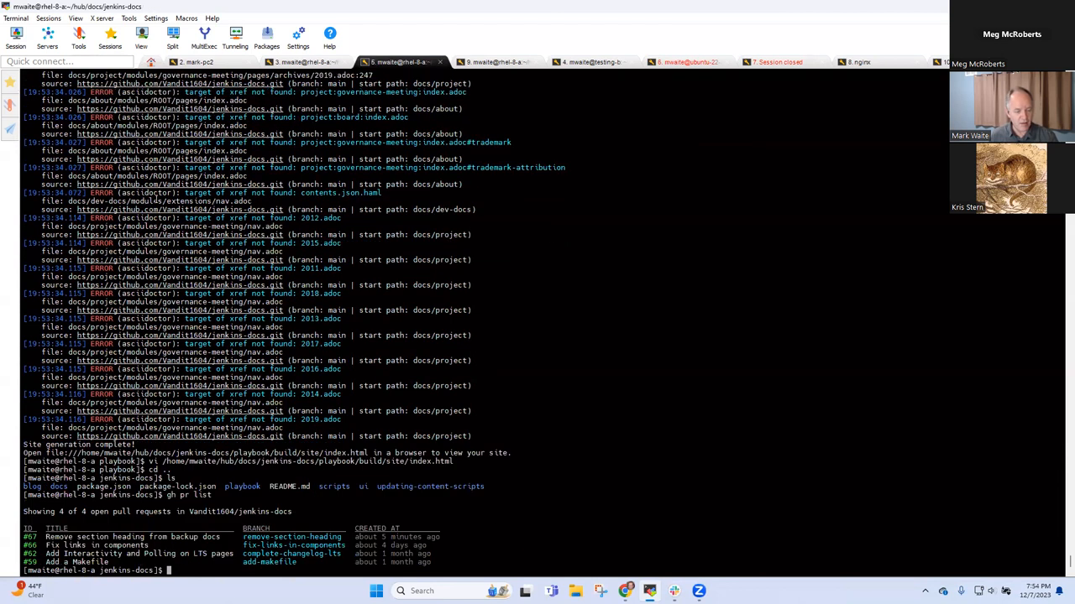
List the open pull requests and check out PR 67 locally with gh
type("gh pr")
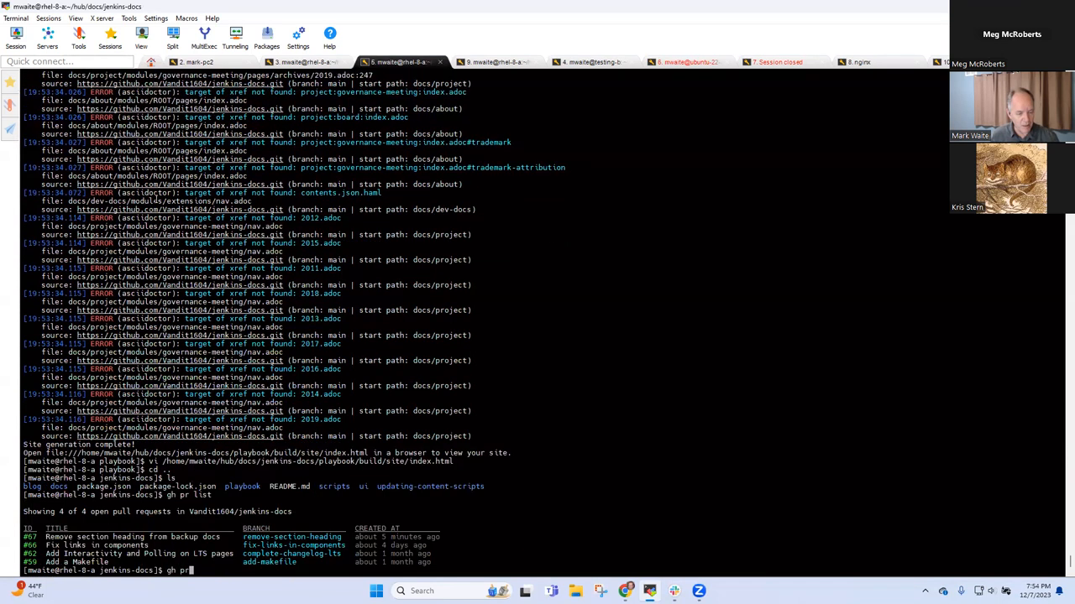
type("gh pr checkout 67")
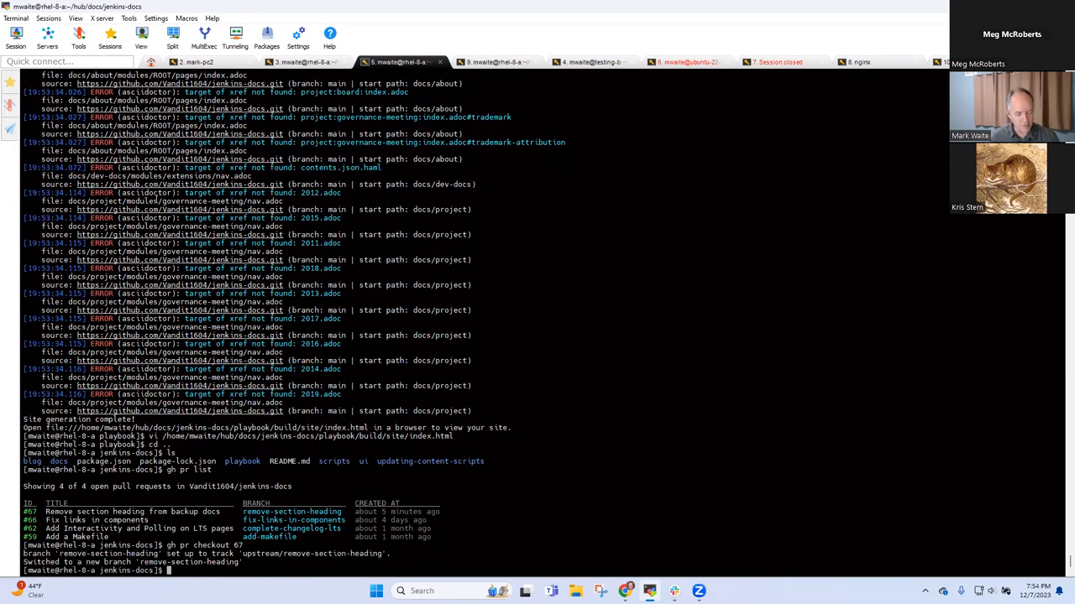
type("gh pr checkout 67^C")
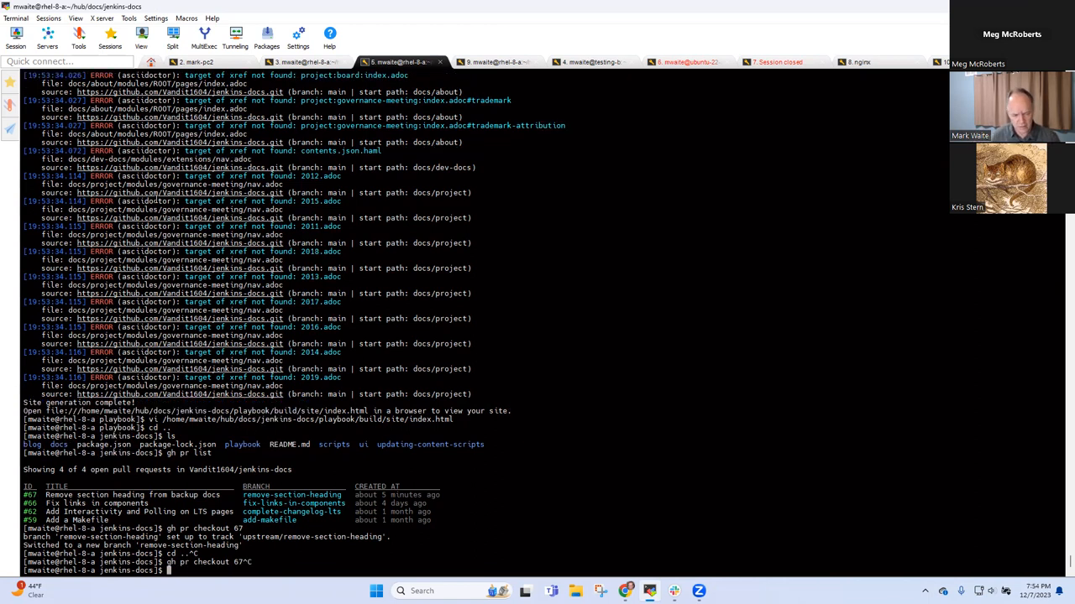
Compare the remove-section-heading branch against main with git diff
type("cd playbook/")
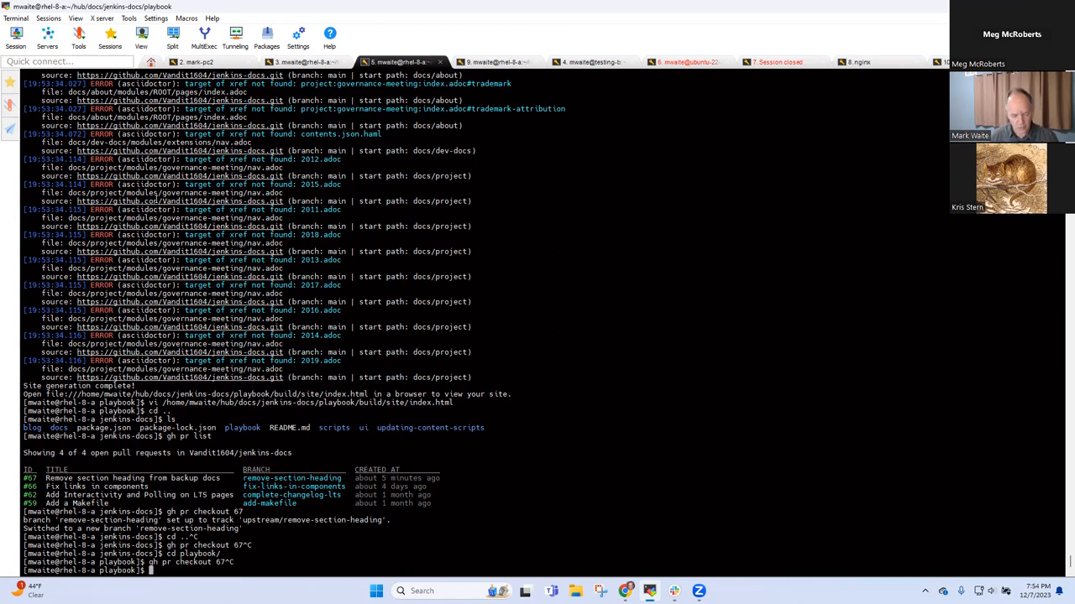
type("git diff ma")
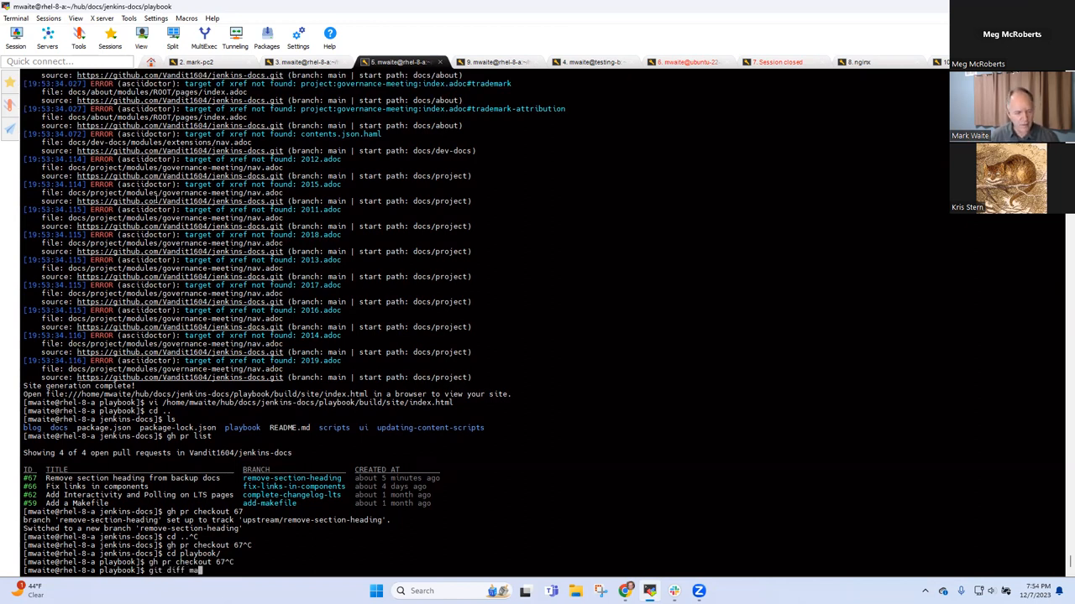
key("Return")
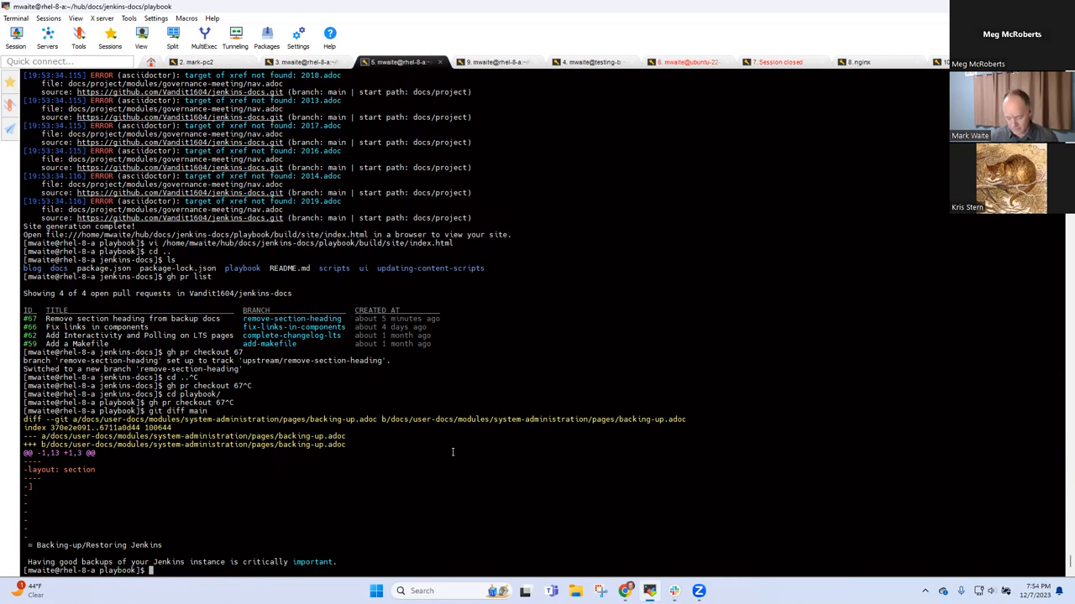
From the repo root, git grep for layout: declarations across the docs pages
type("git grep layout:.section")
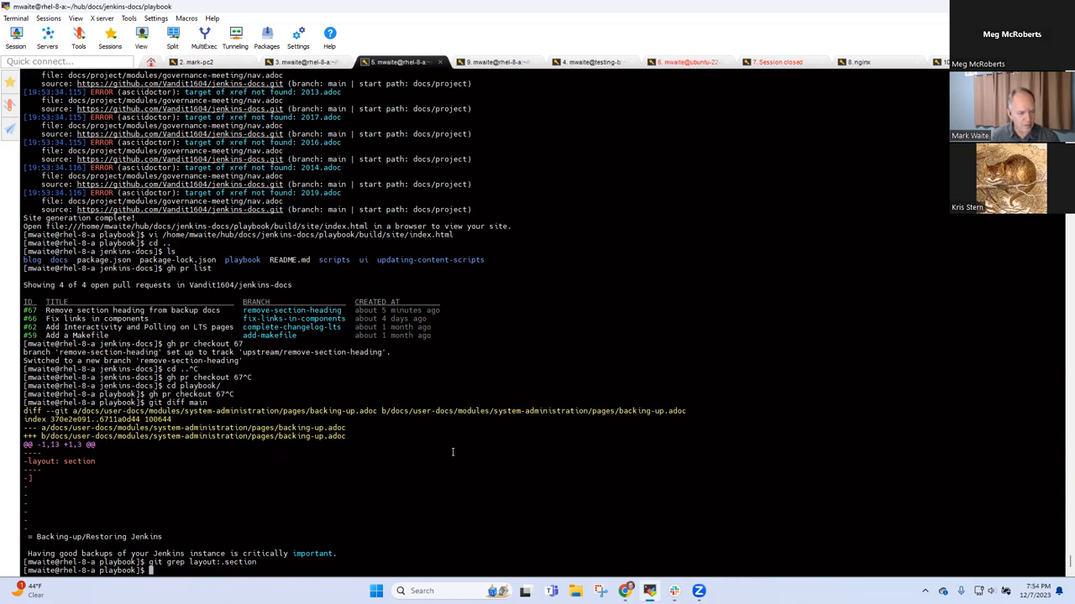
type("git grep layout:.section")
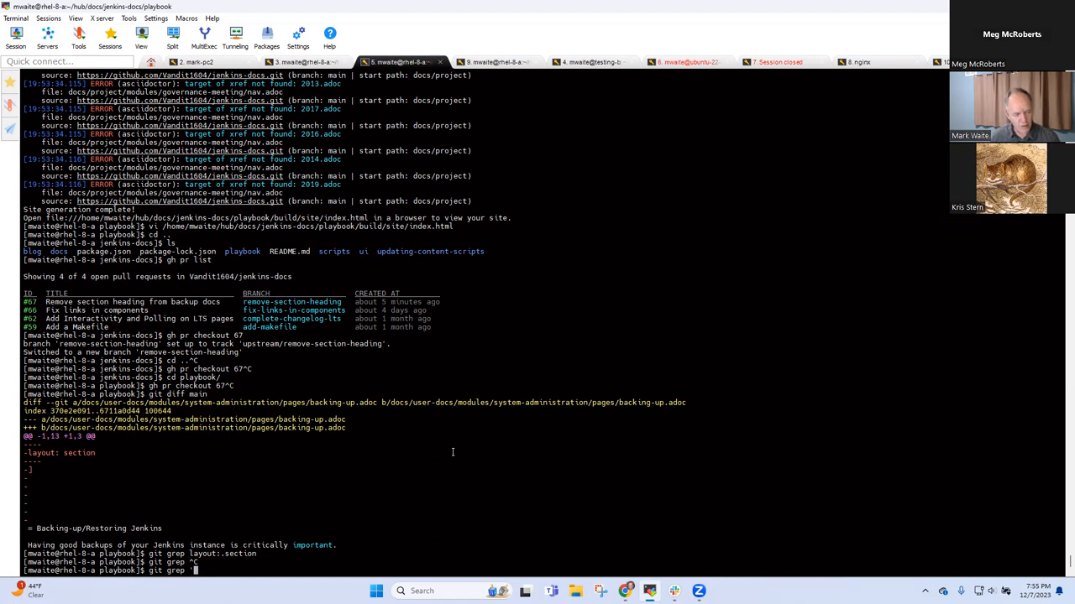
type("\\]'")
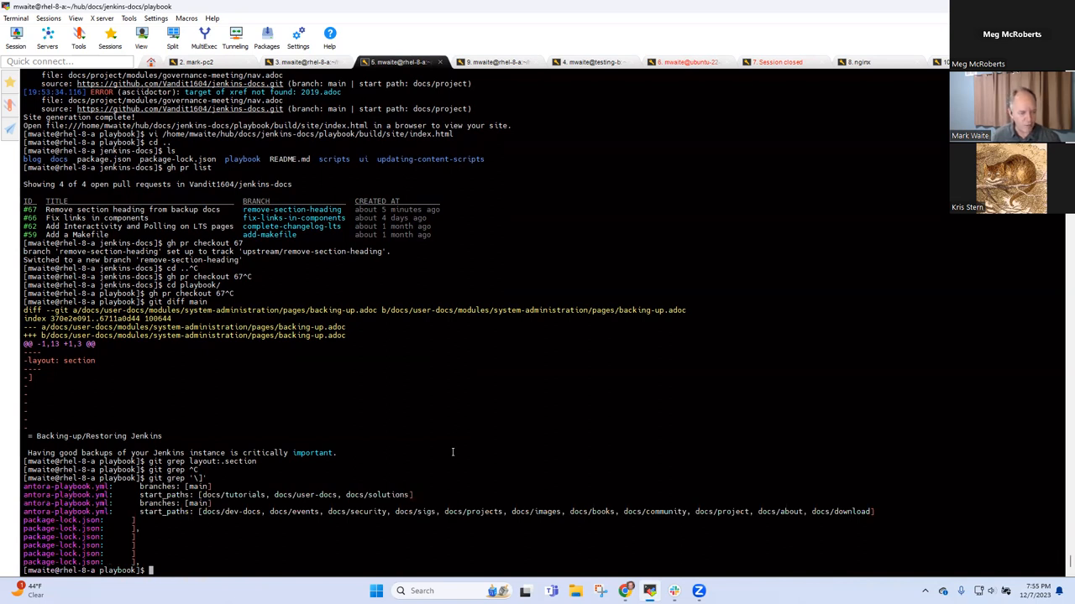
type("git")
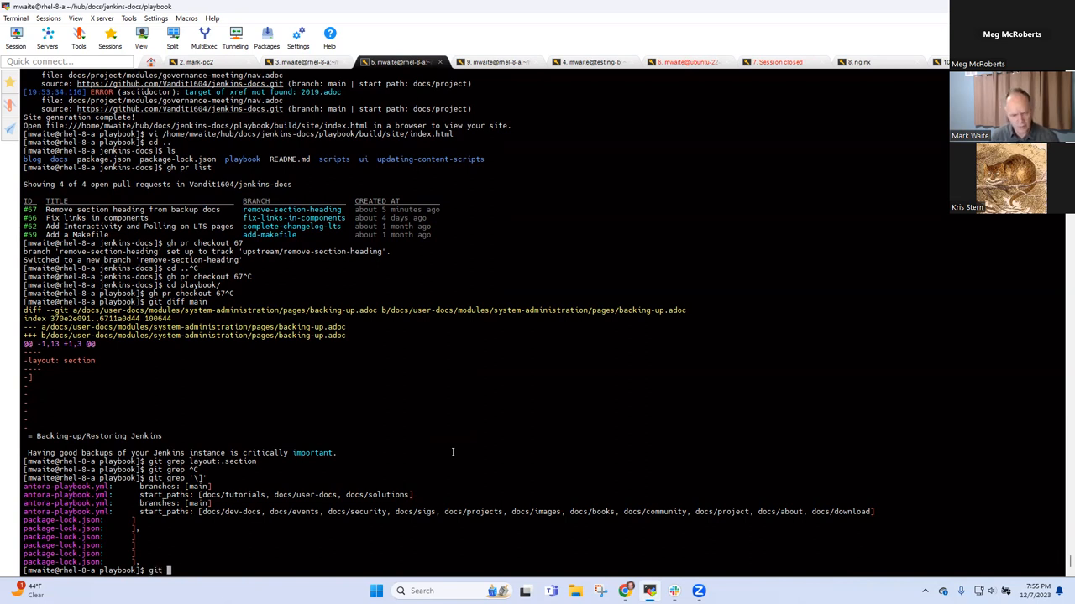
type("hreop")
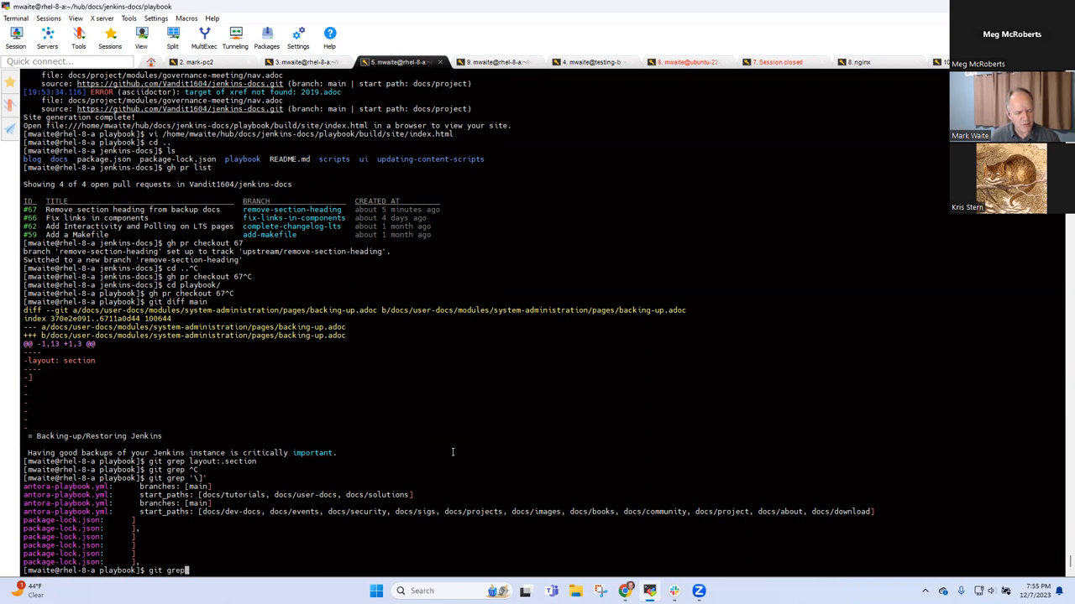
type("cd ..")
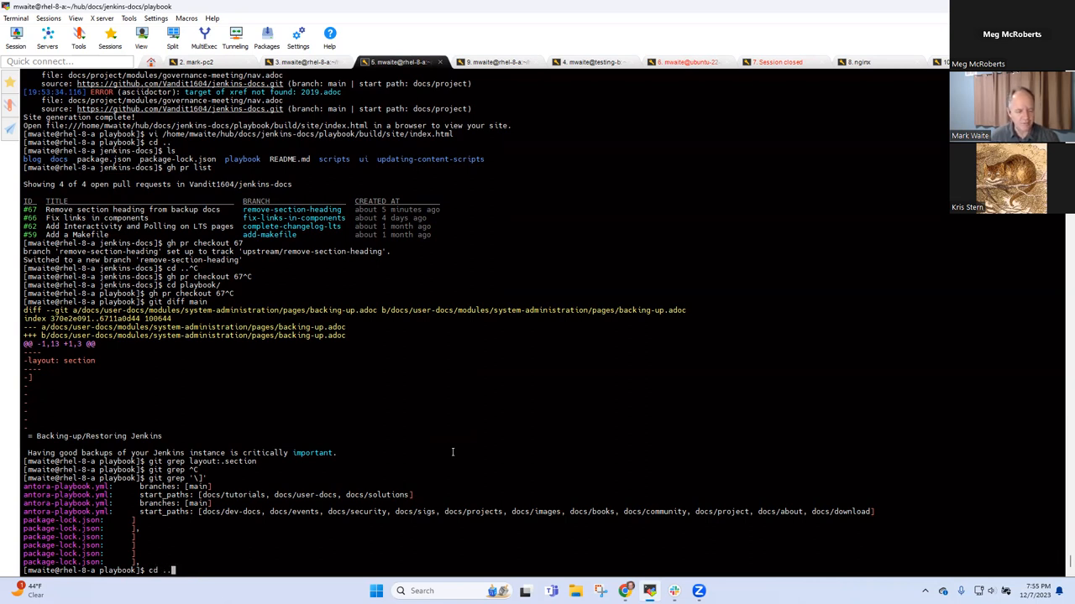
type("git grep")
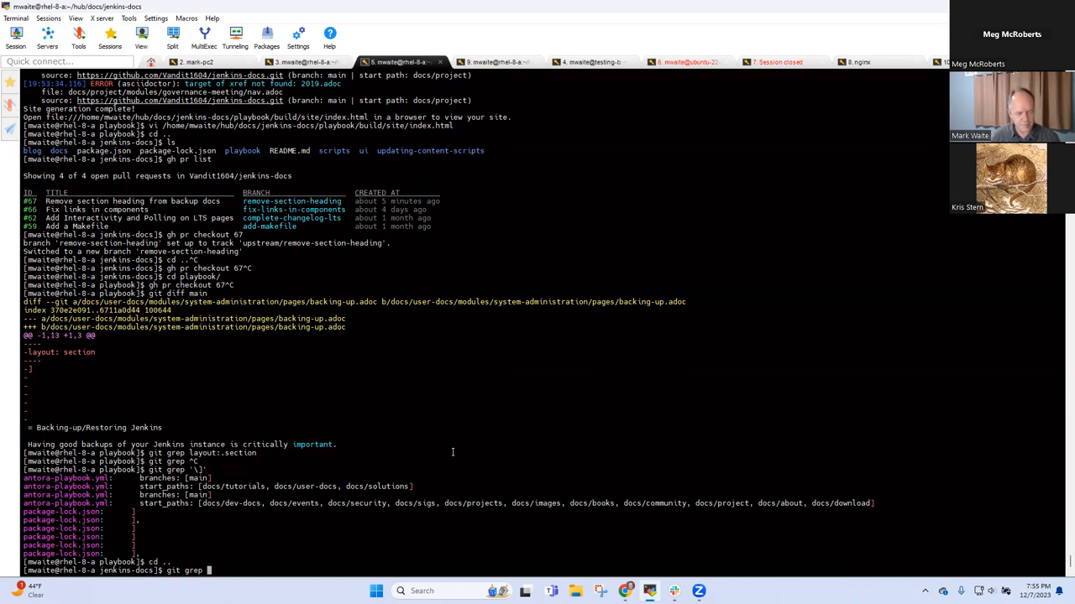
type("layoutP:")
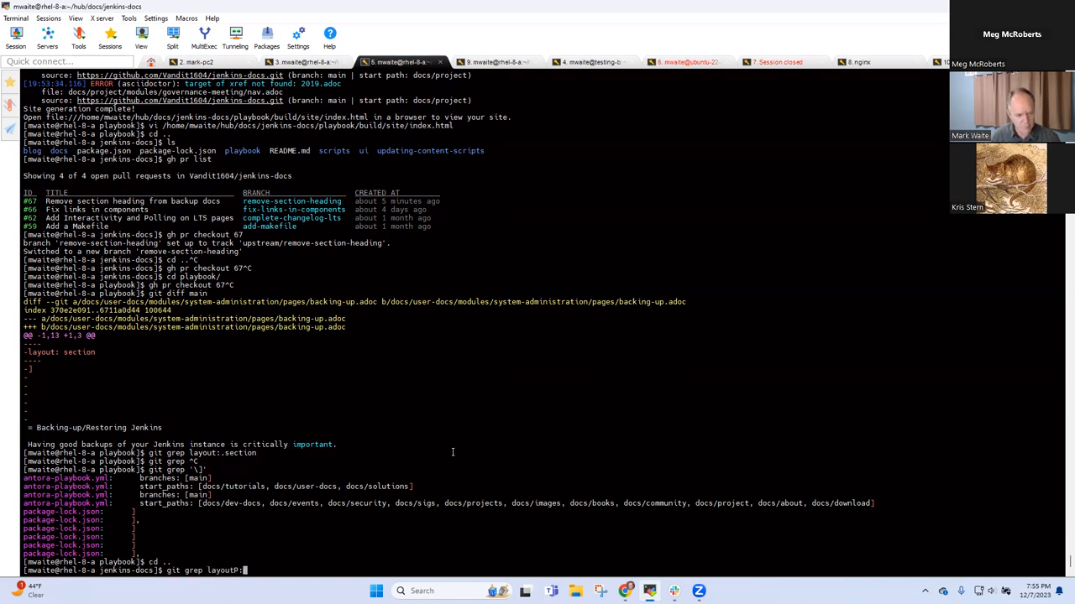
key("Return")
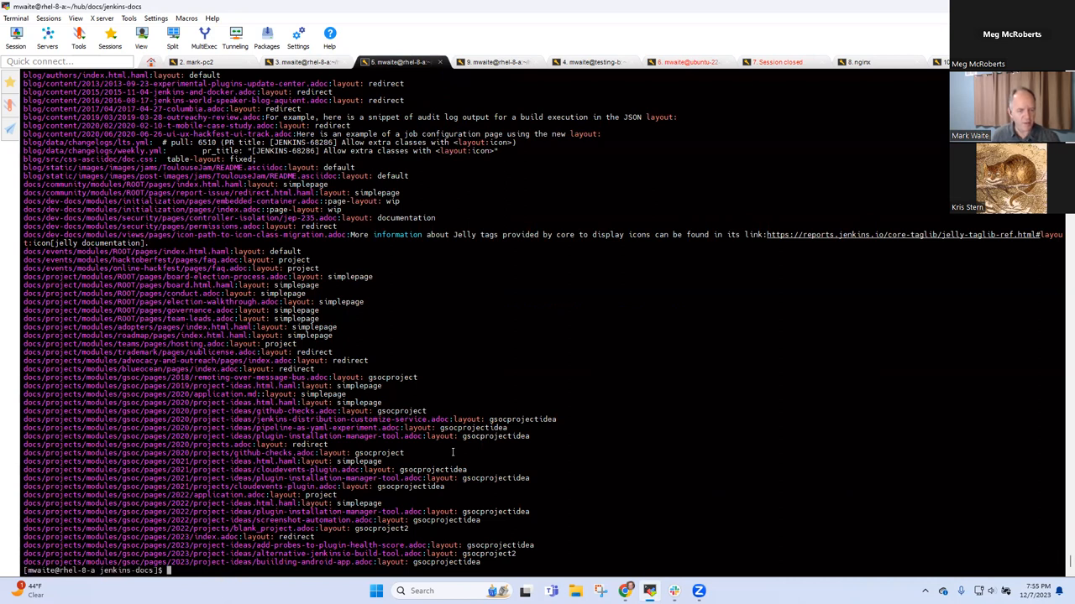
List pages with layout: section and edit architecting-for-manageability.adoc in vi
type("git grep layout:.s")
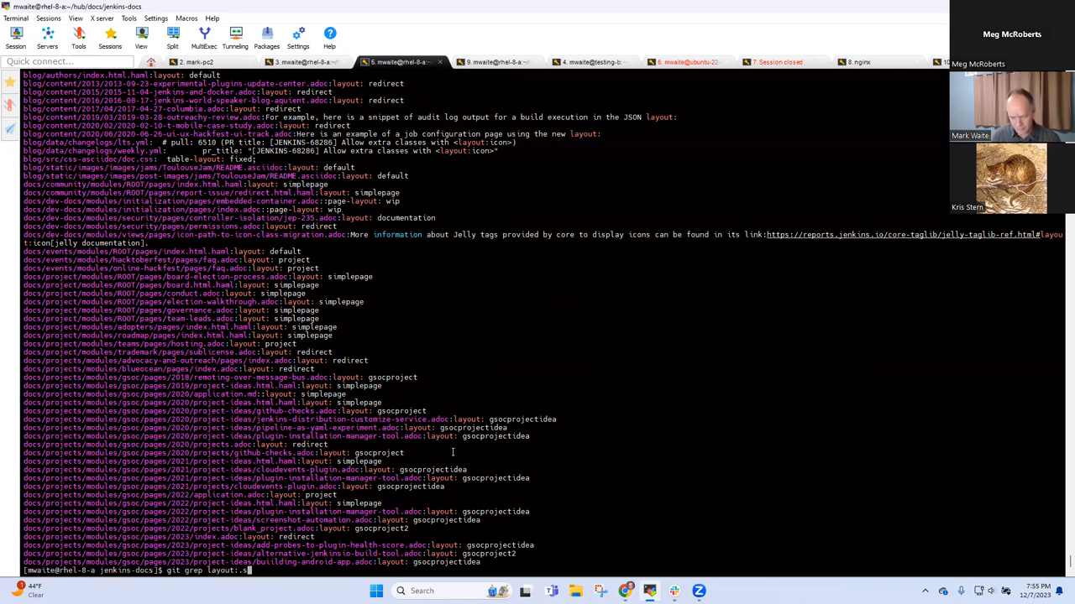
key("Return")
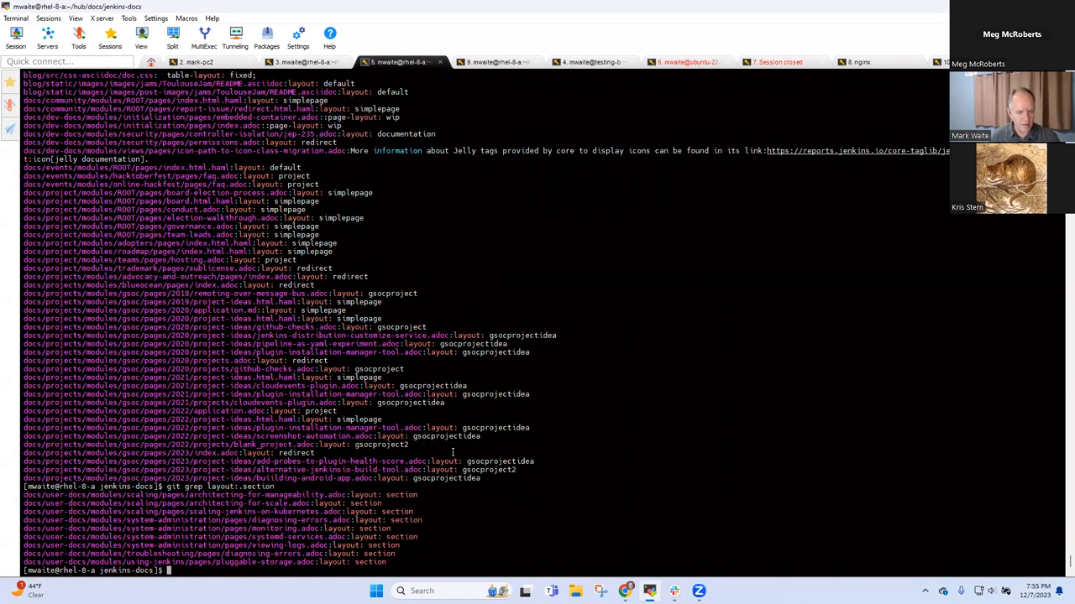
type("vi")
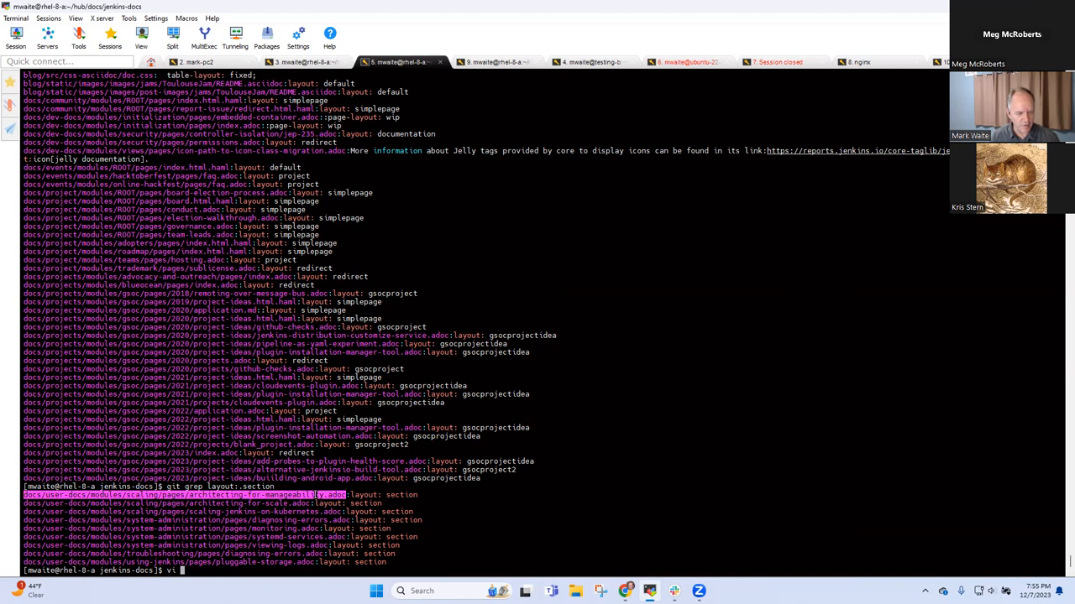
type("docs/user-docs/modules/scaling/pages/architecting-for-manageability.adoc")
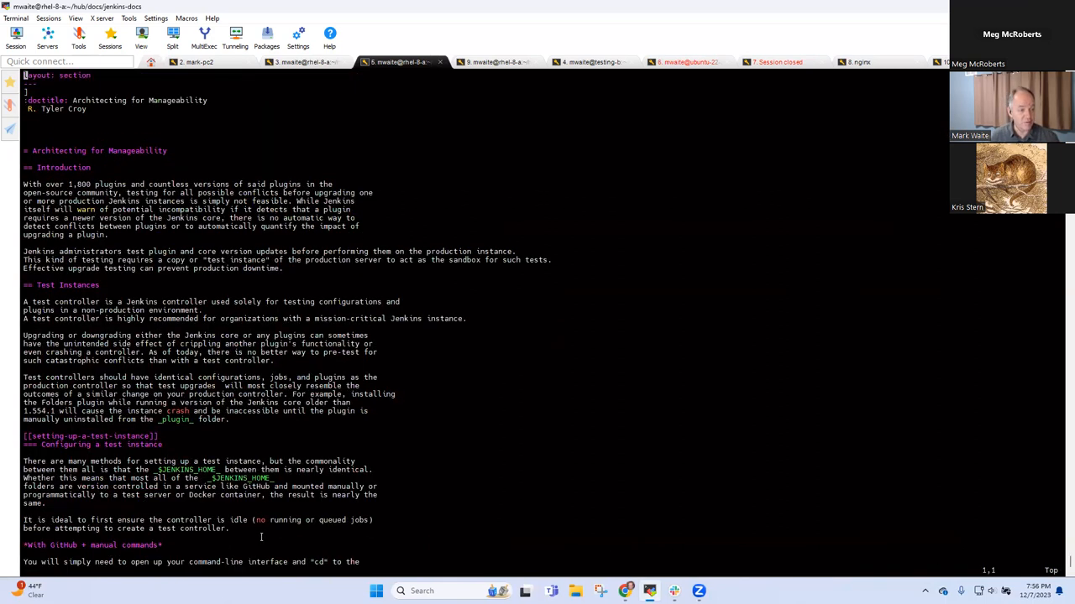
Scroll through each affected .adoc page in vi while deleting its :layout: section line
scroll("down", 3)
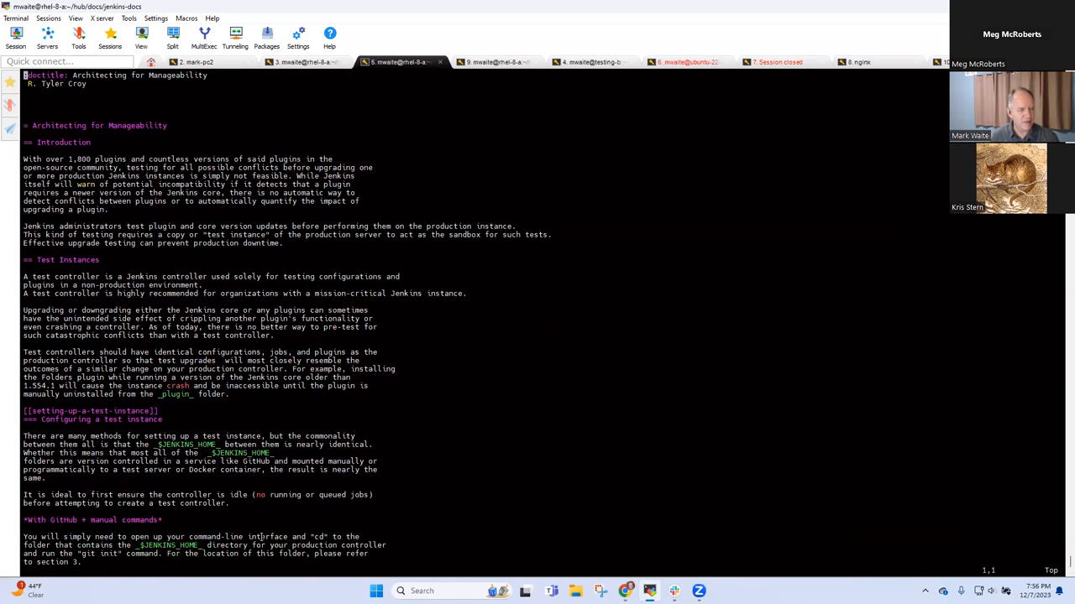
scroll("down", 3)
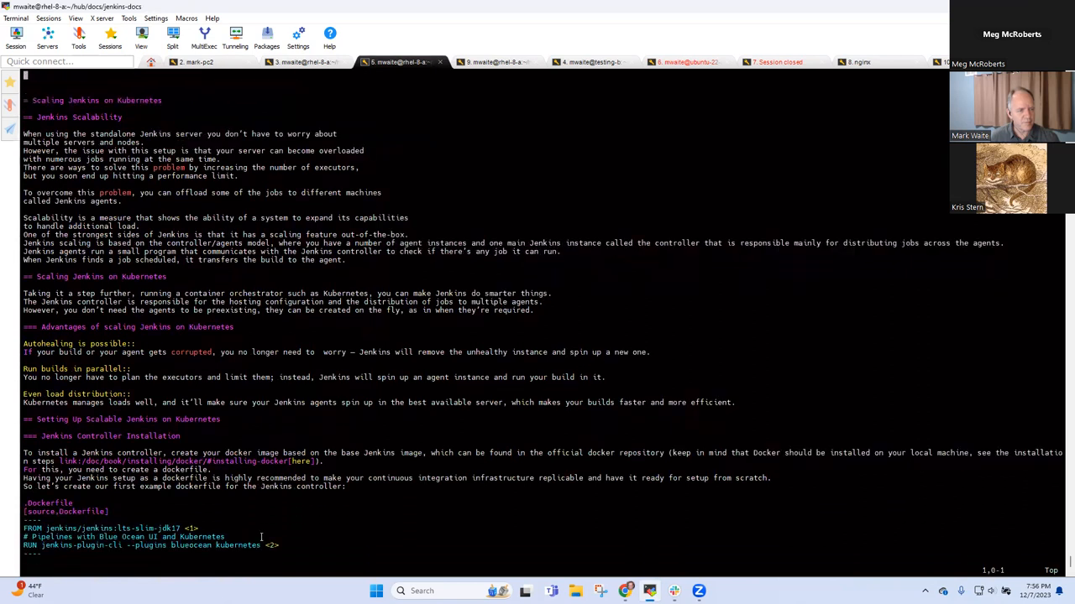
scroll("down", 3)
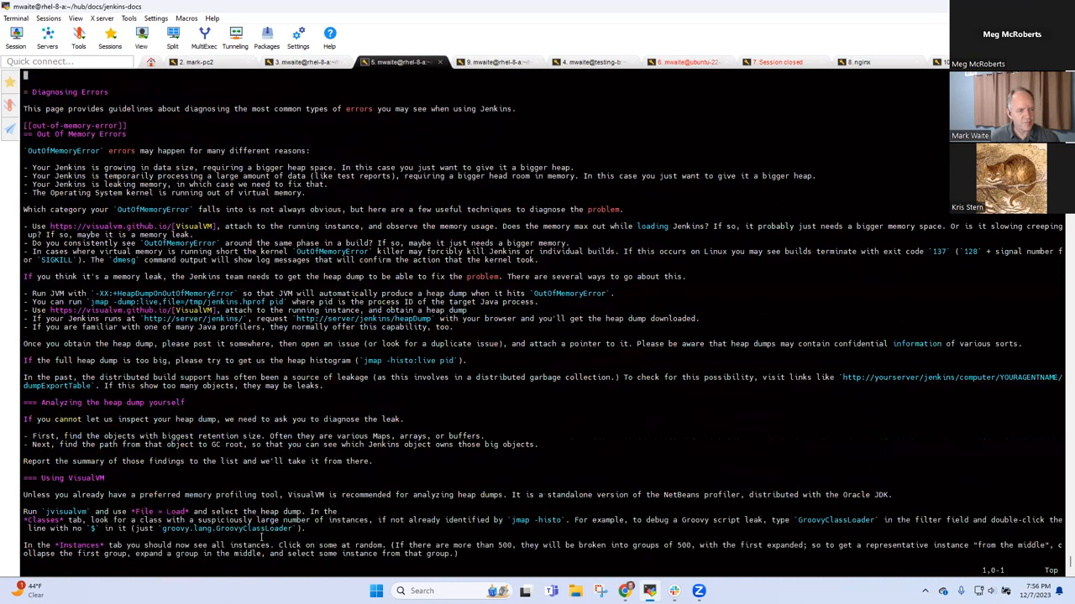
scroll("down", 3)
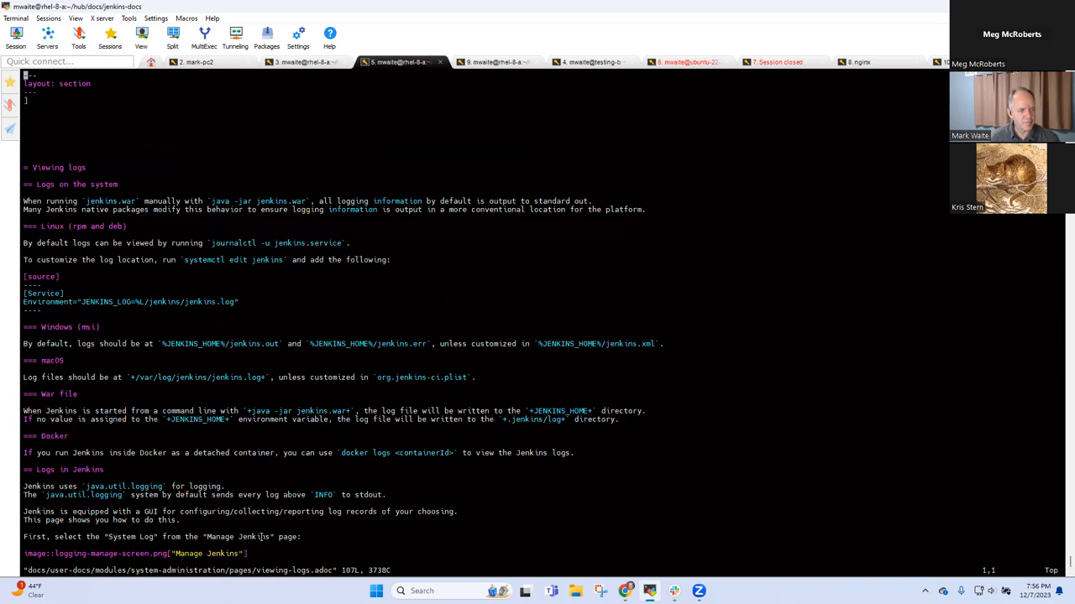
scroll("down", 3)
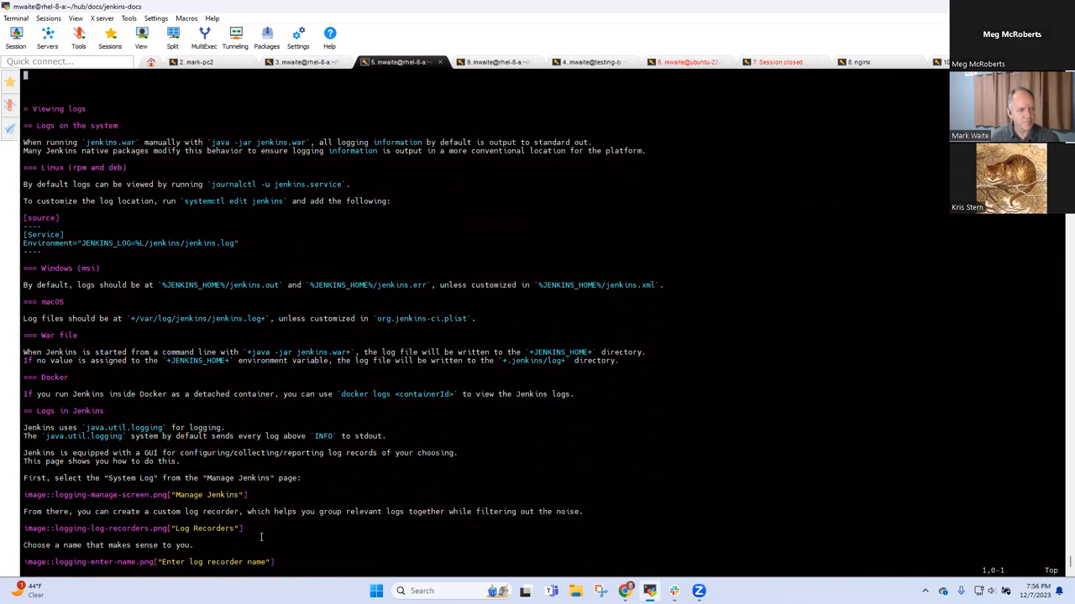
scroll("down", 3)
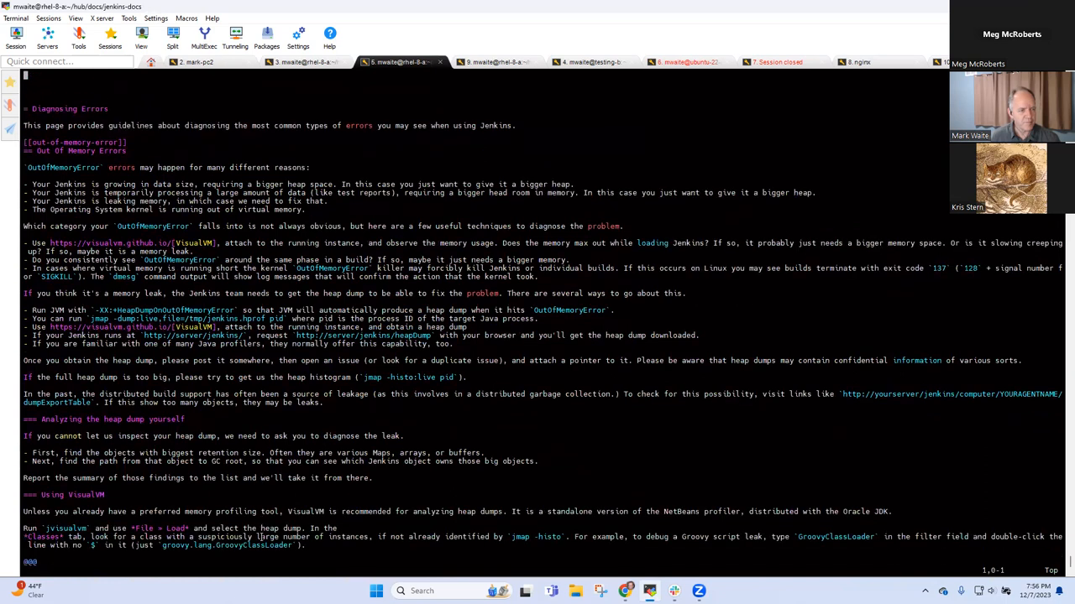
scroll("down", 3)
type("git di")
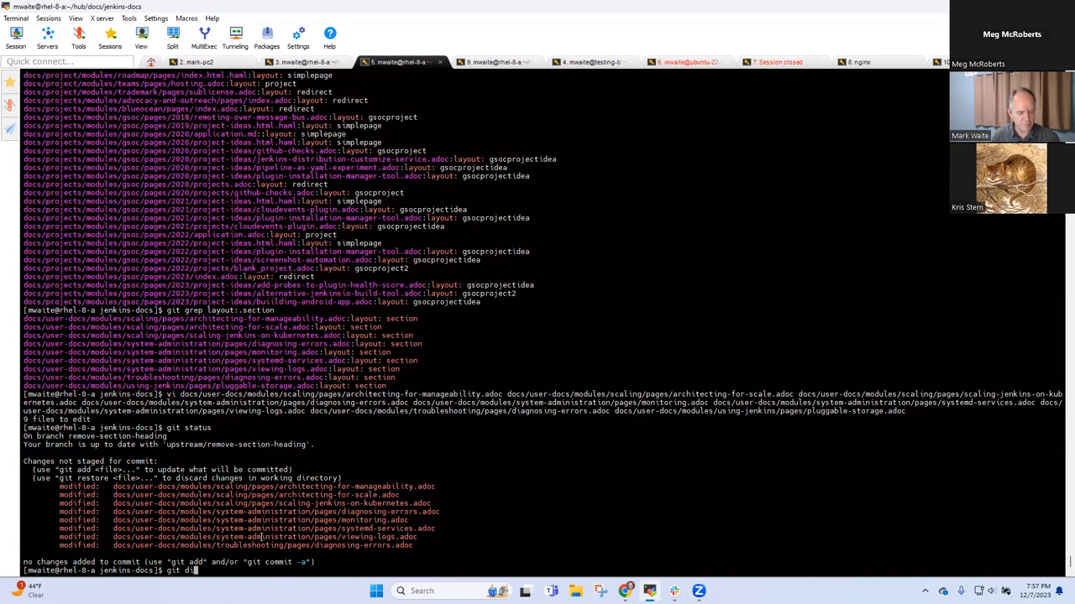
Review the diff and commit all edits with message 'Remove extraneous section data'
key("Return")
type("git co")
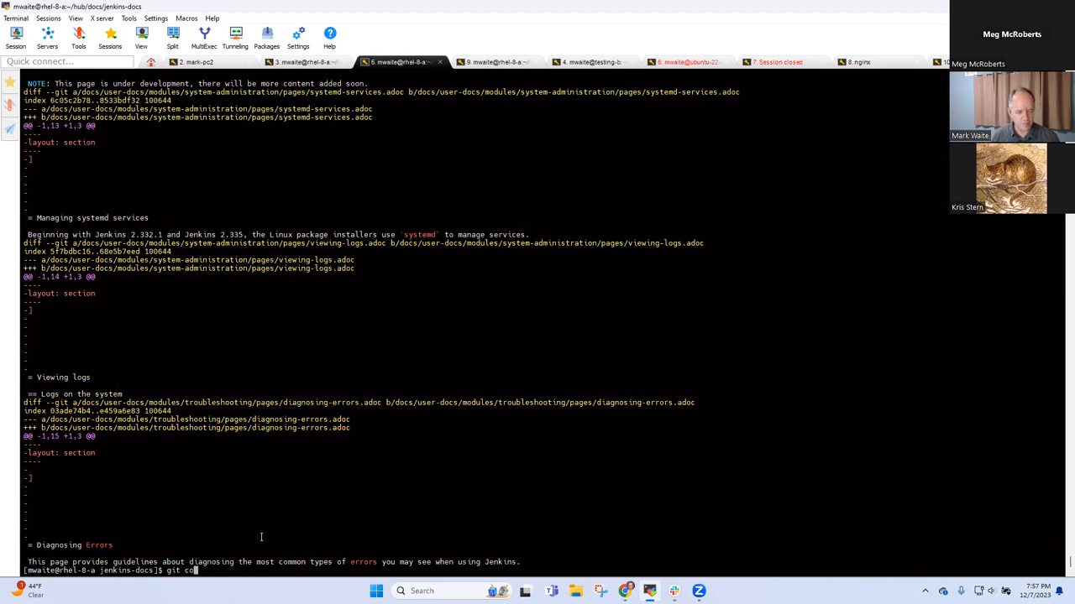
type("mmit -a -m \"R")
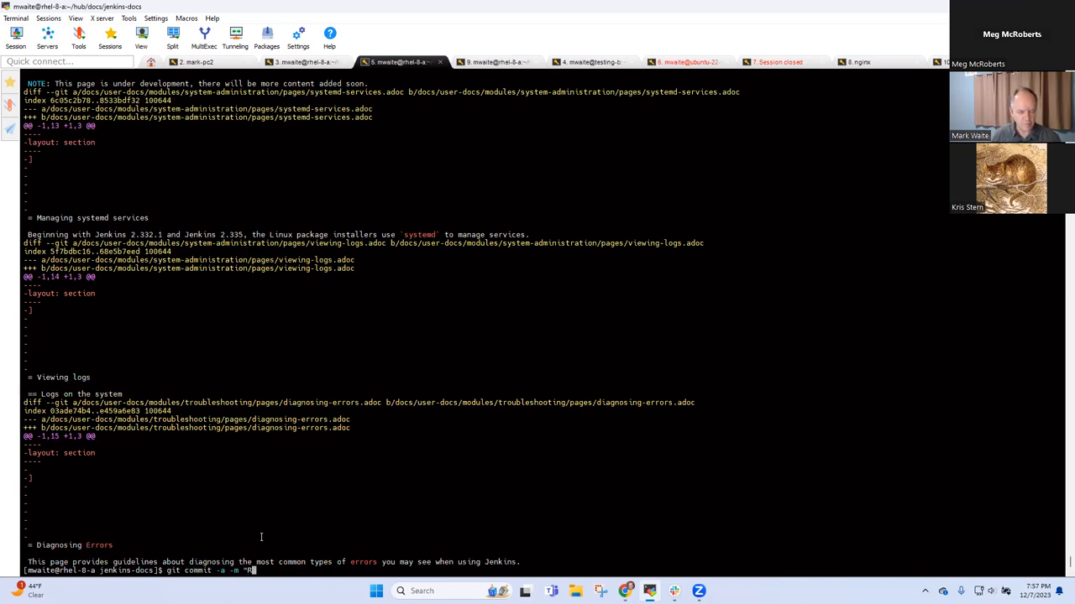
type("Remove extra")
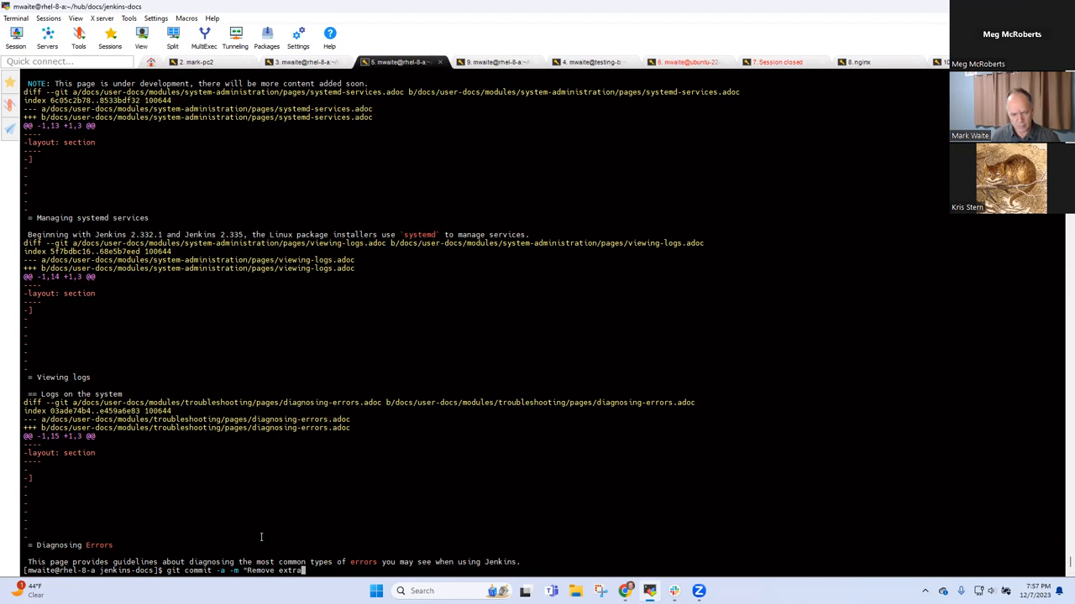
type("neous s")
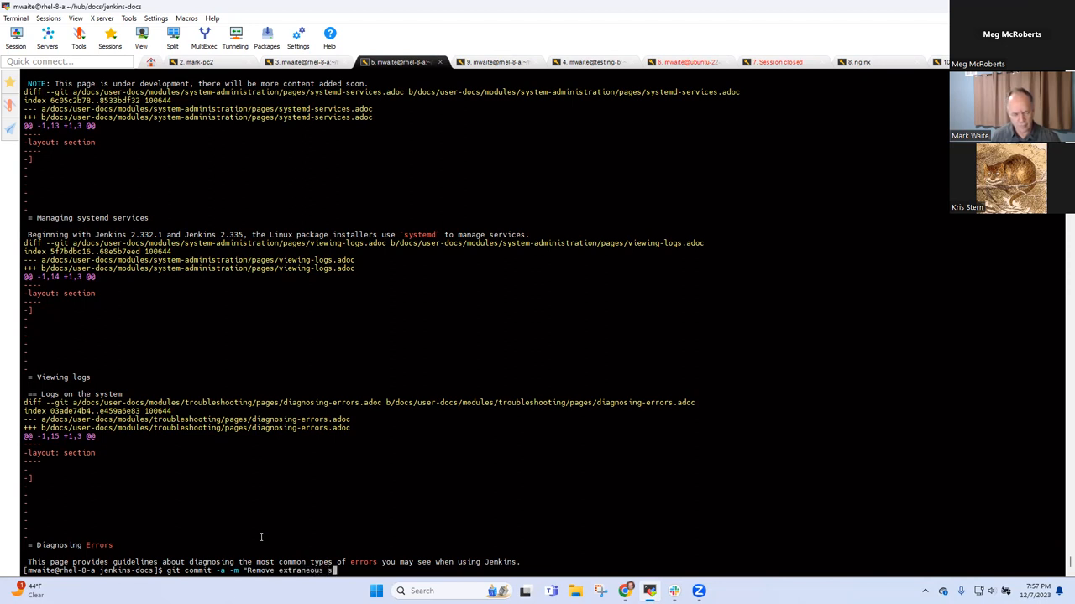
type("section data")
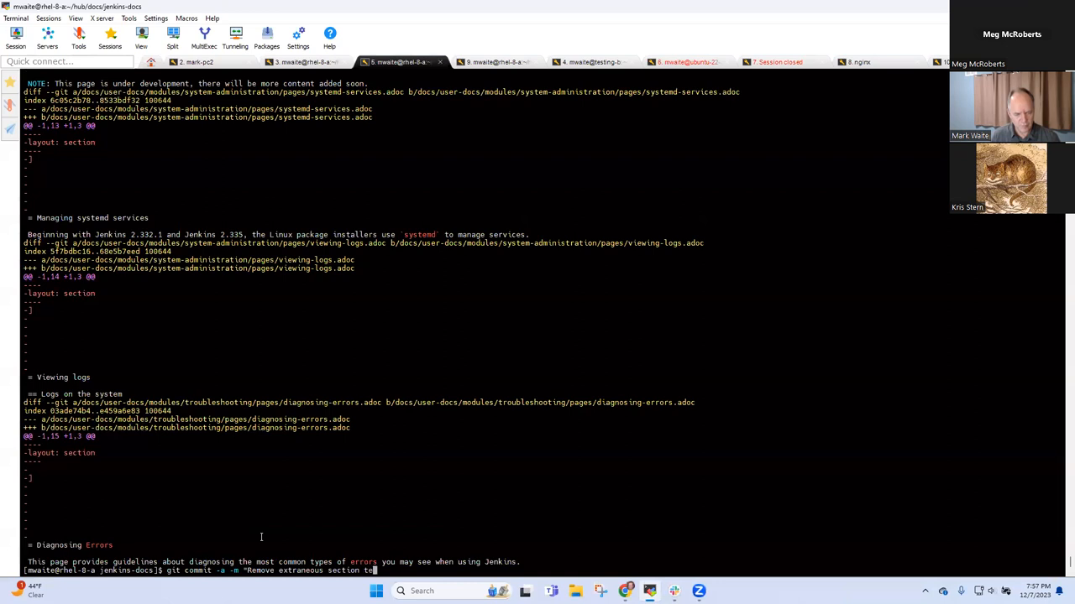
key("Return")
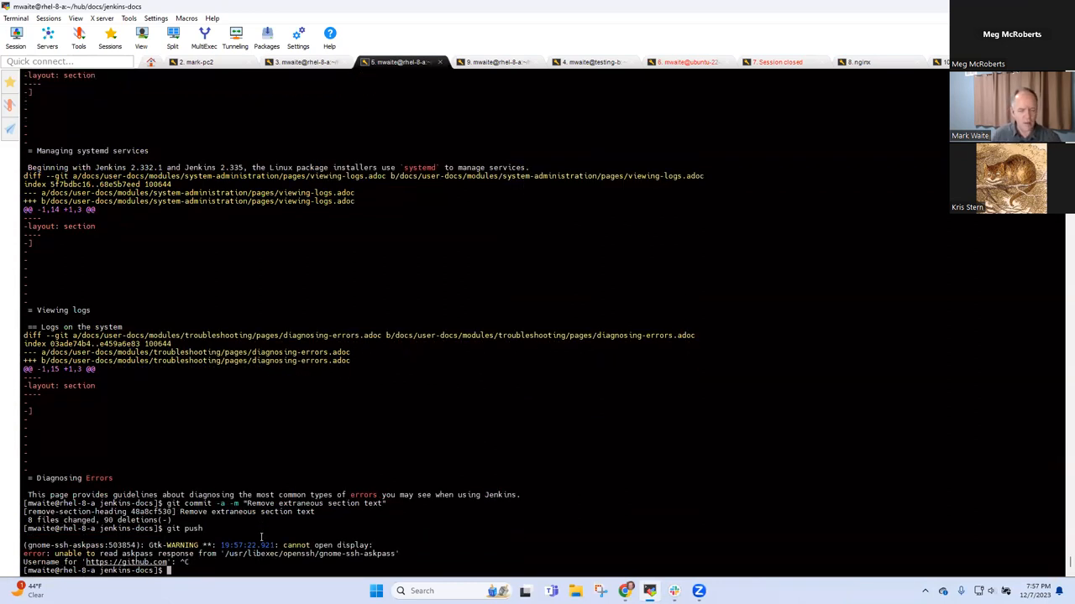
Edit the repository git config, then review the recent commit history in git log
type("ght")
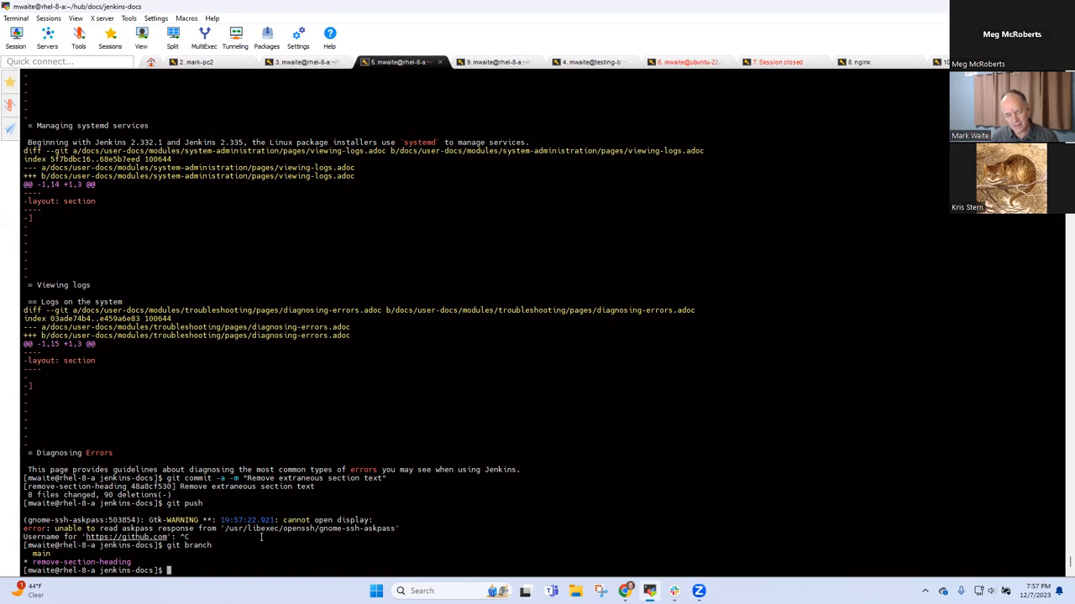
type("git config --edit")
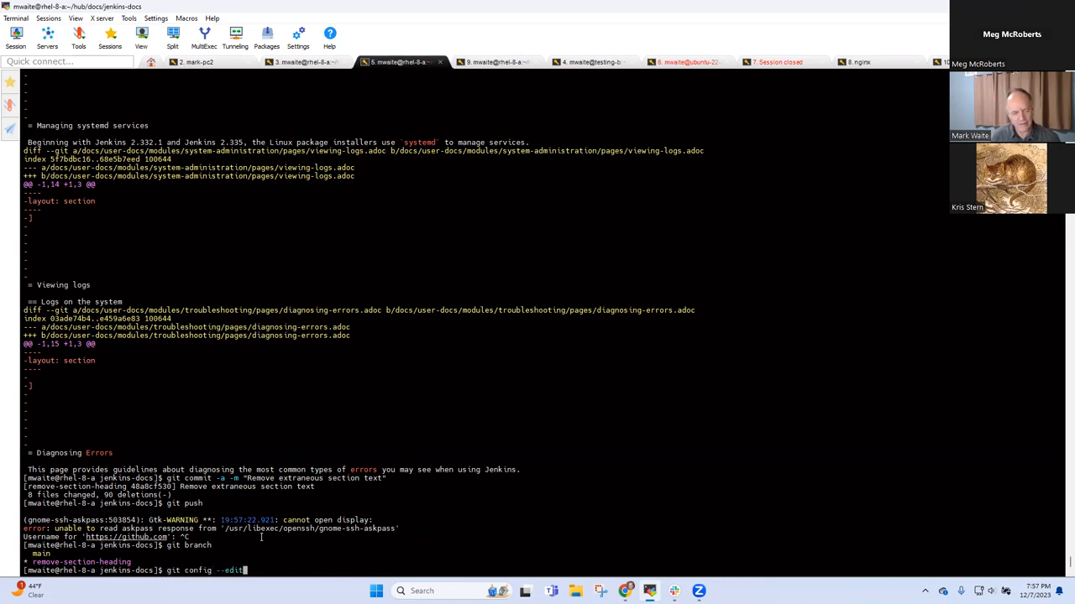
key("Return")
type("git l")
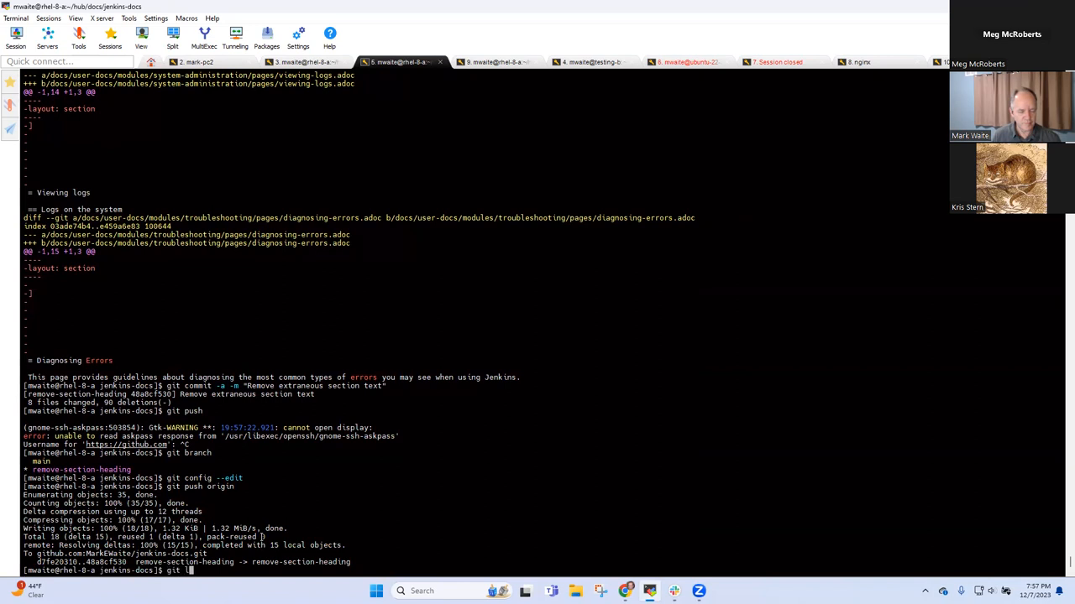
key("Return")
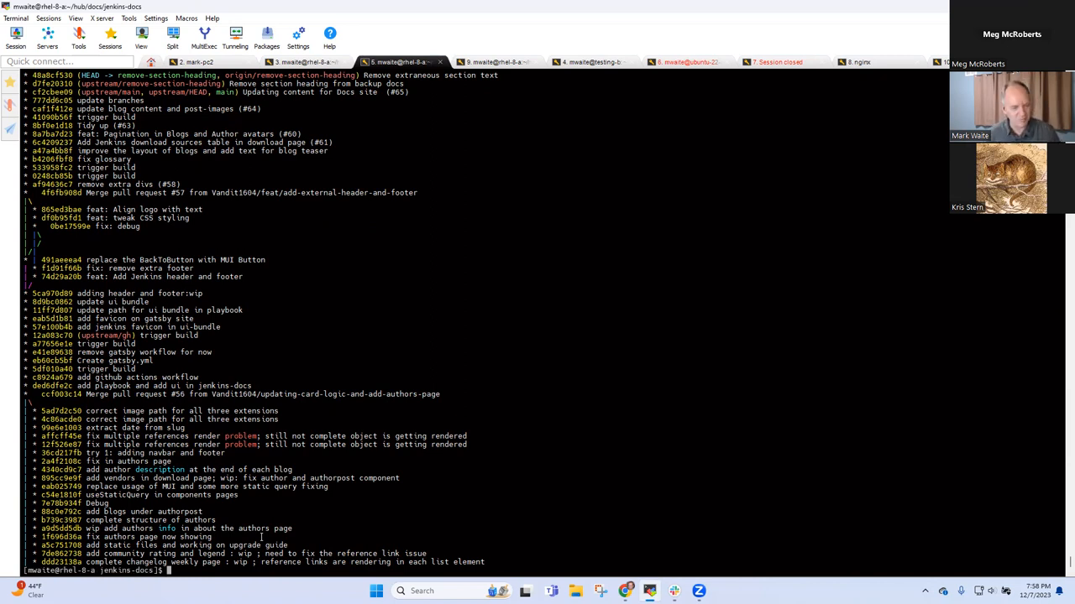
Review the repository's remotes in git config --edit
type("git")
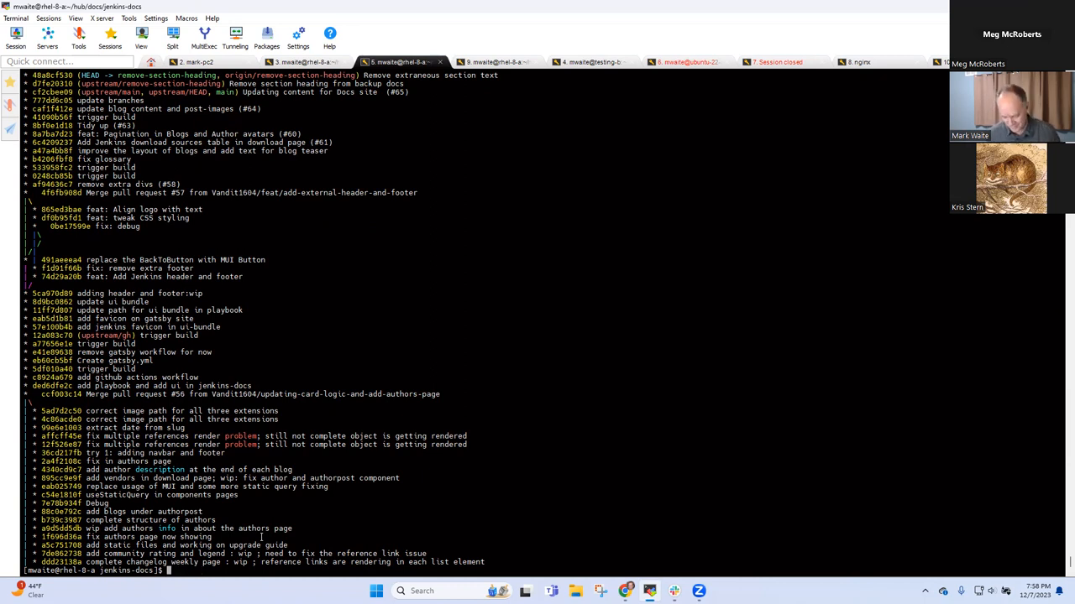
type("git")
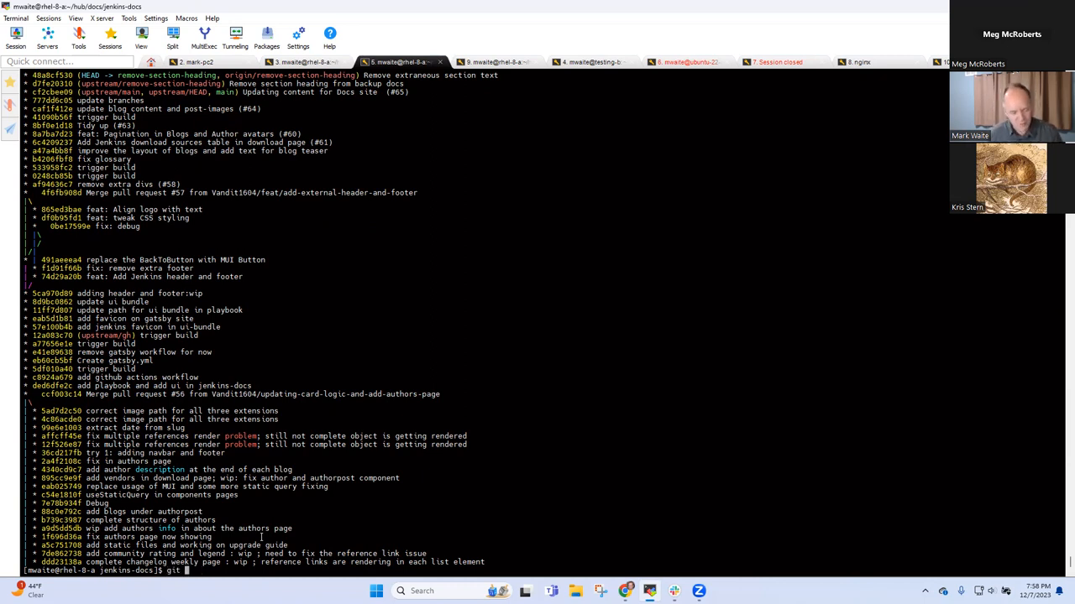
type("config")
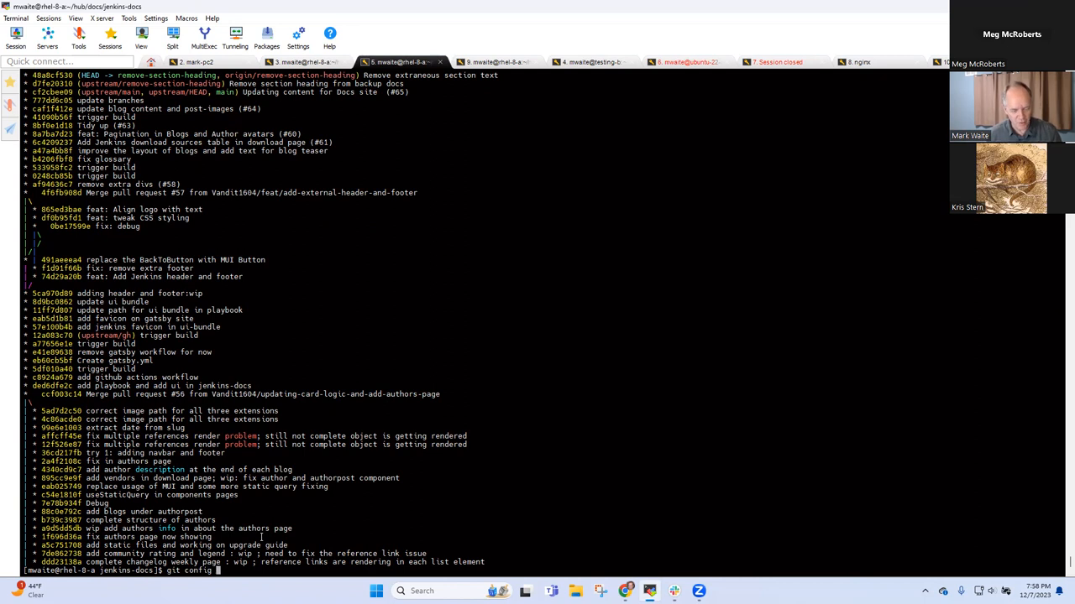
type("--ed")
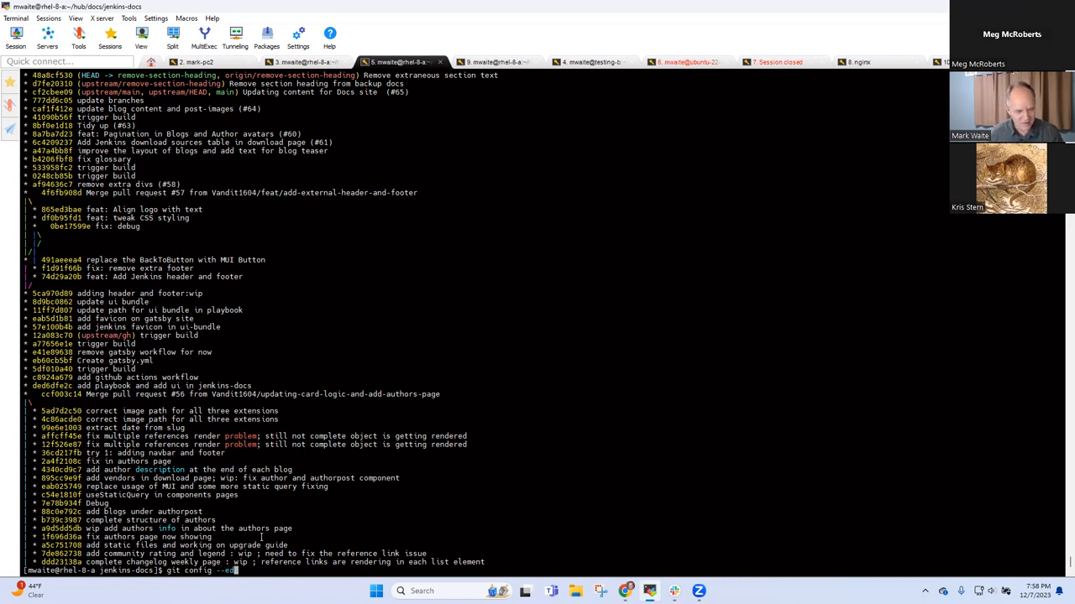
key("Return")
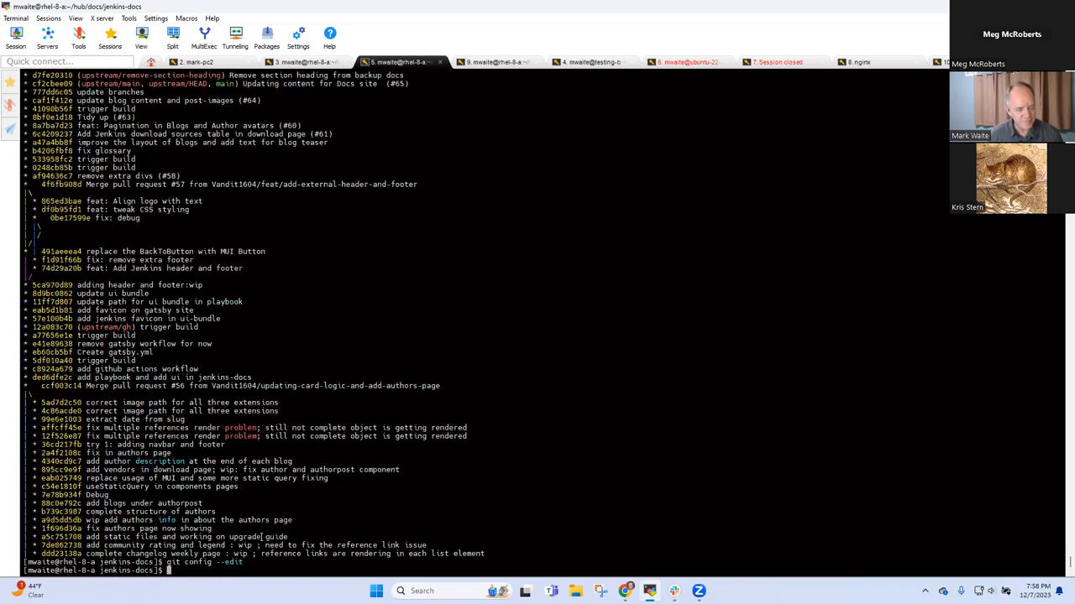
Run git push upstream to update the remote remove-section-heading branch
type("git push upstream")
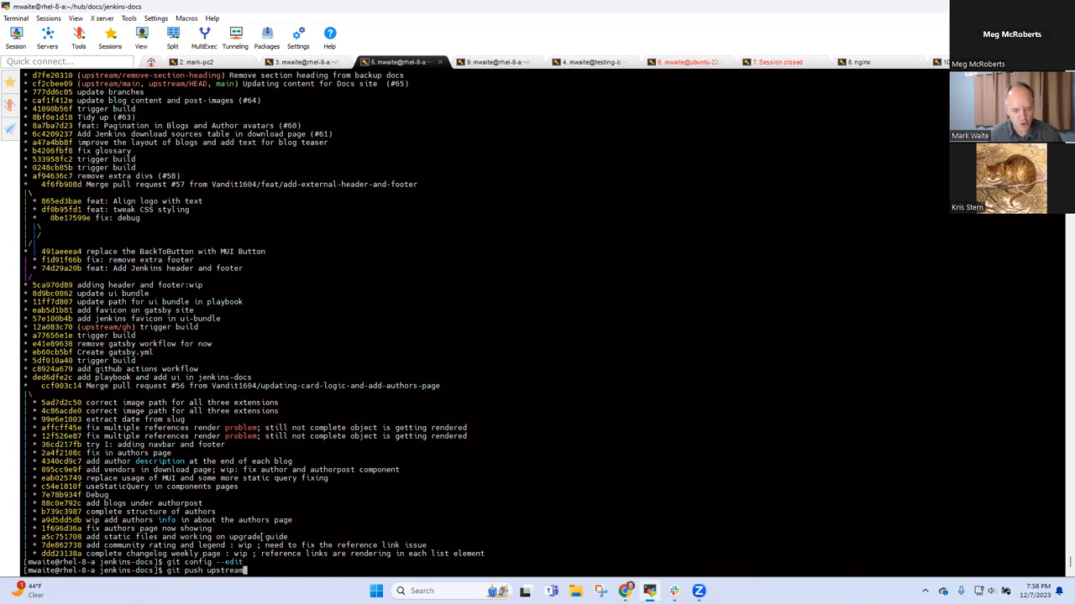
key("Return")
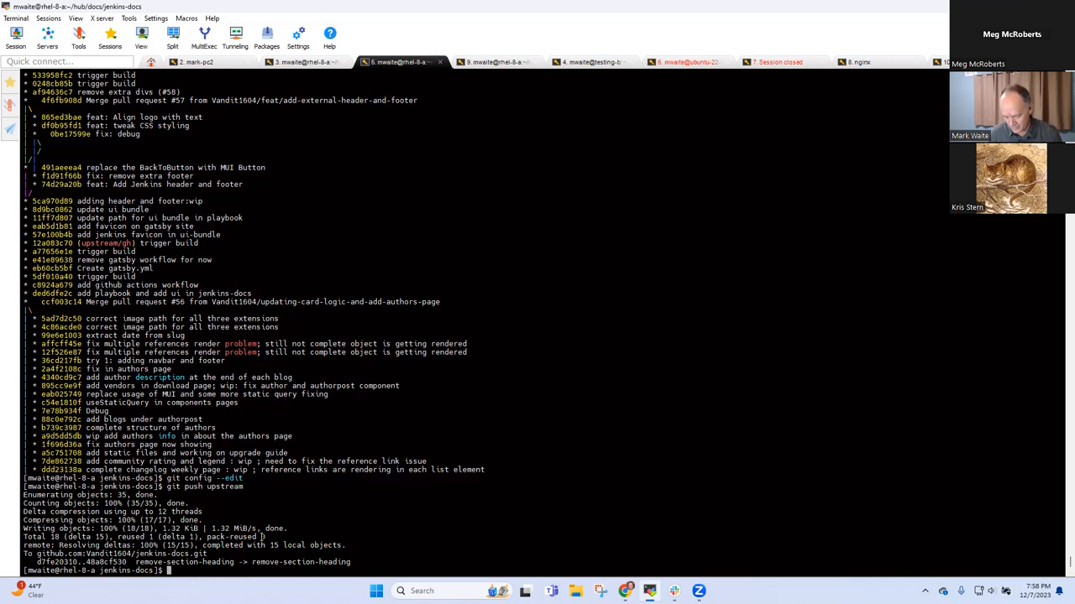
type("git config")
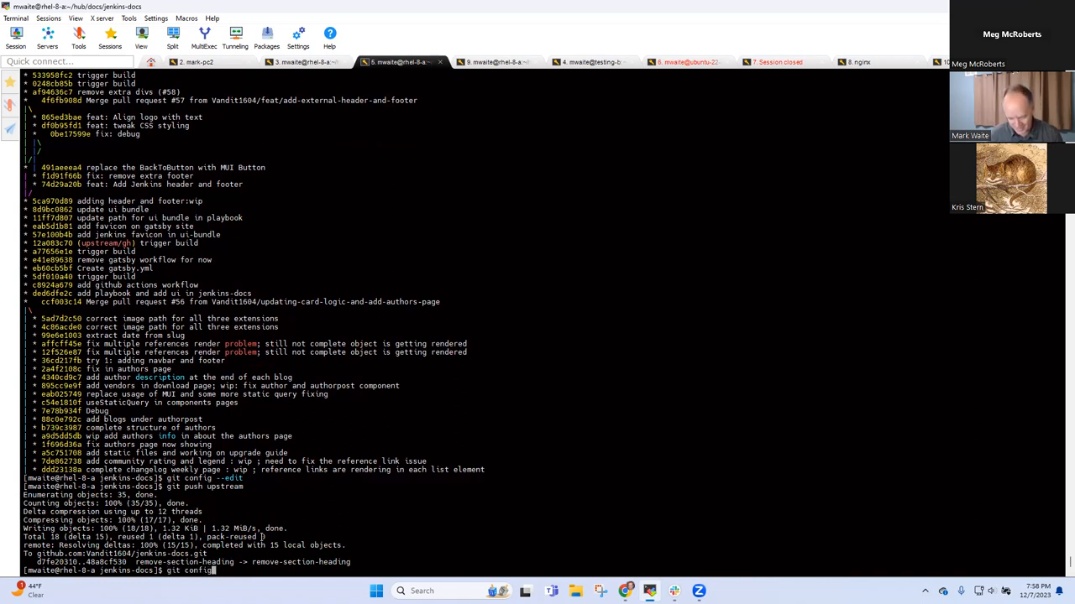
key("Return")
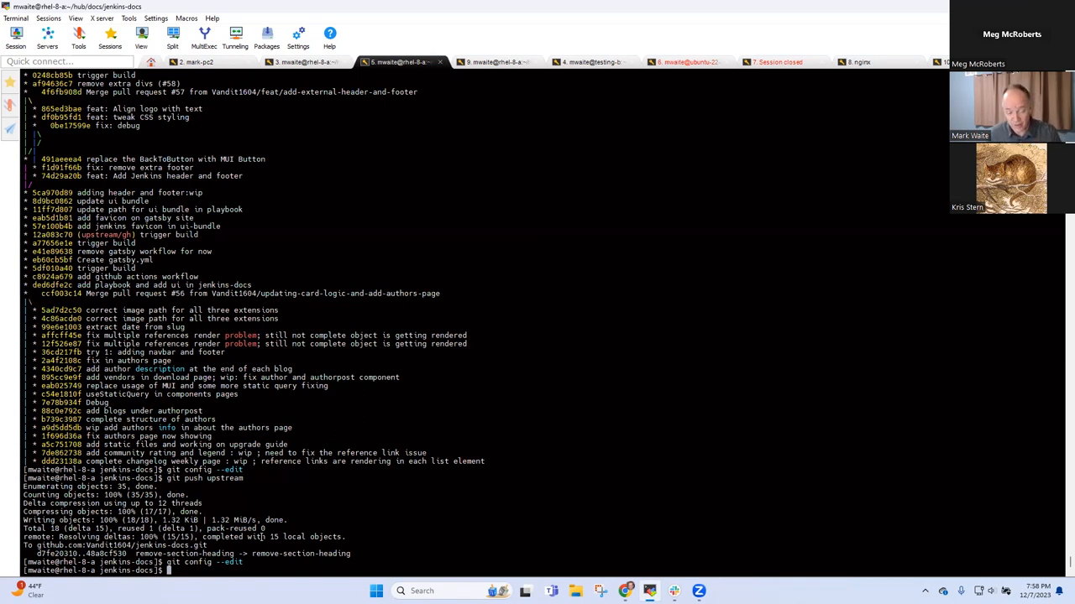
mouse_move(768, 385)
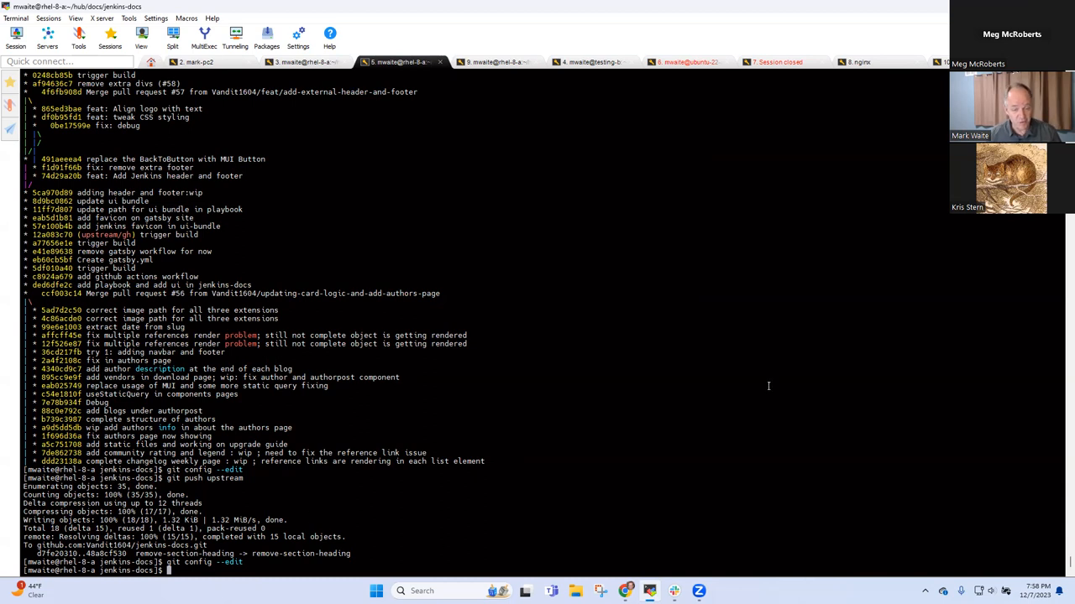
mouse_move(423, 413)
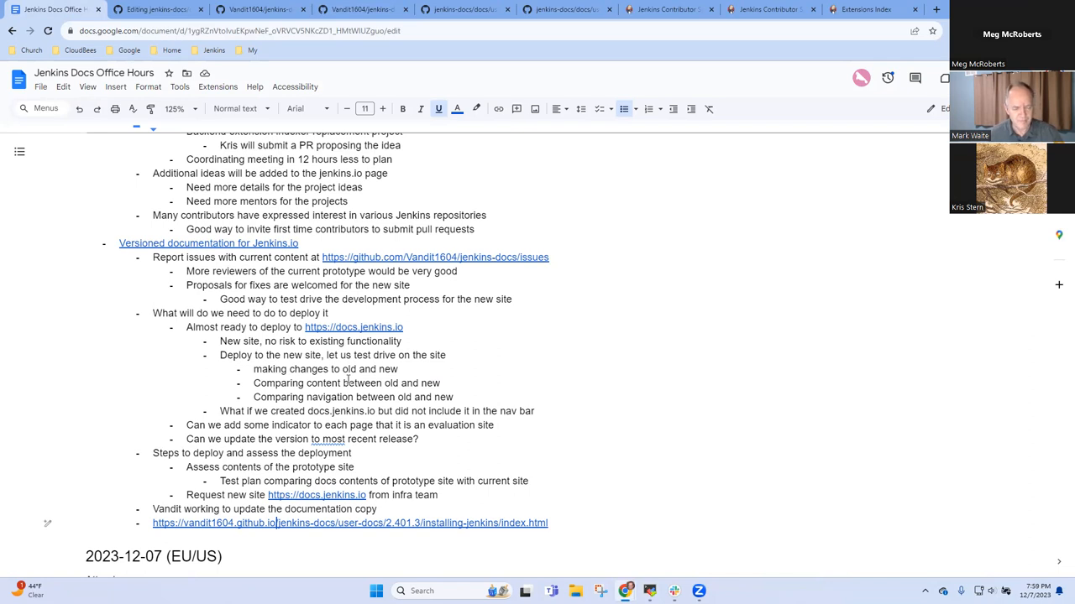
Add the bullet 'Pushing for mid-December to deploy to docs.jenkins.io'
scroll("down", 3)
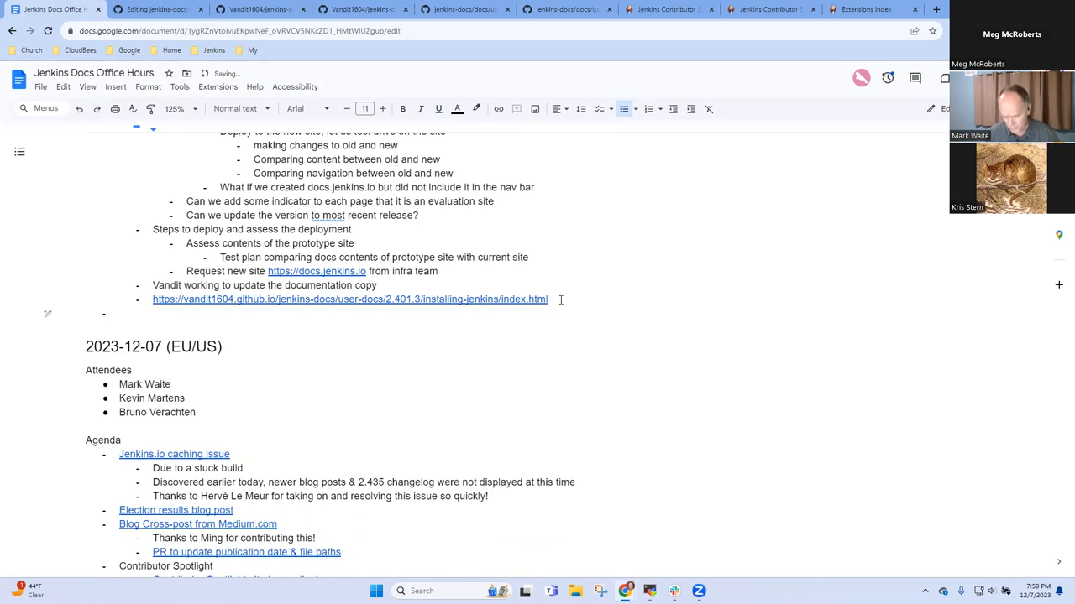
type("Pushing")
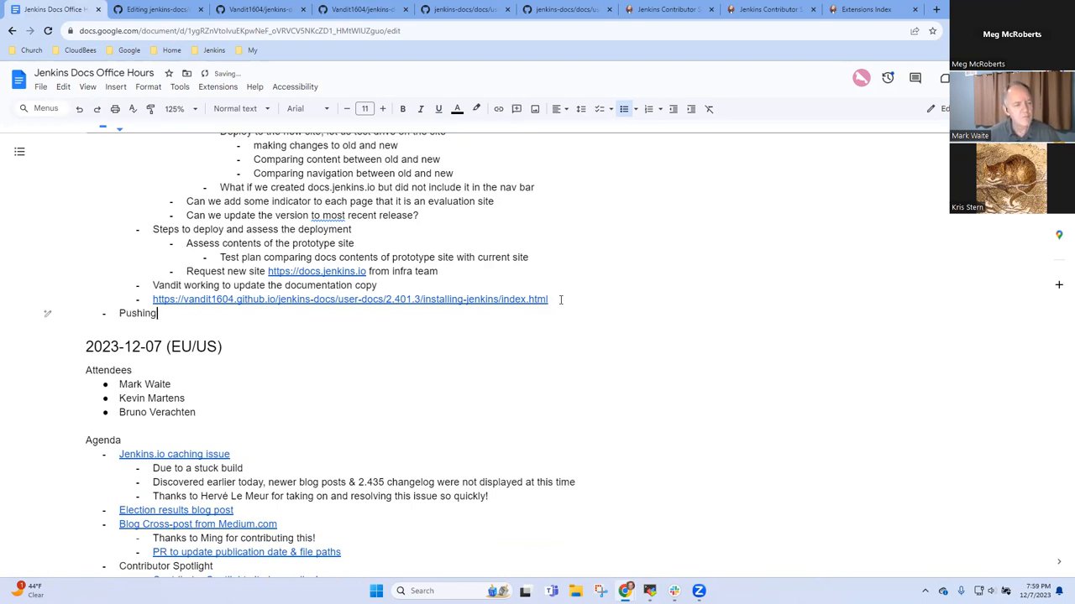
type("for mid-")
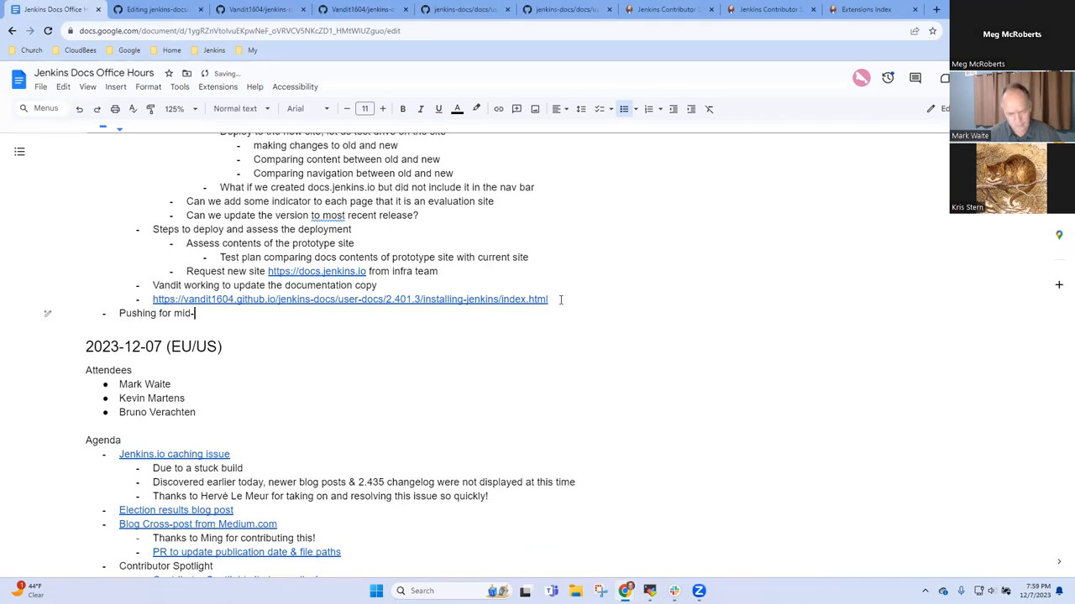
type("Decmeb")
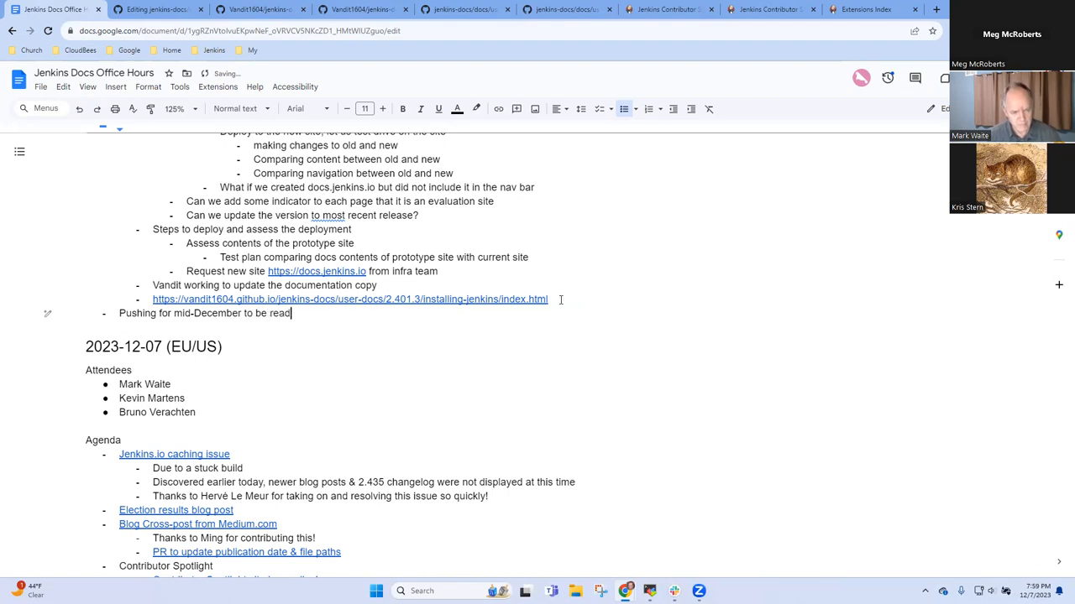
type("y to deploy to")
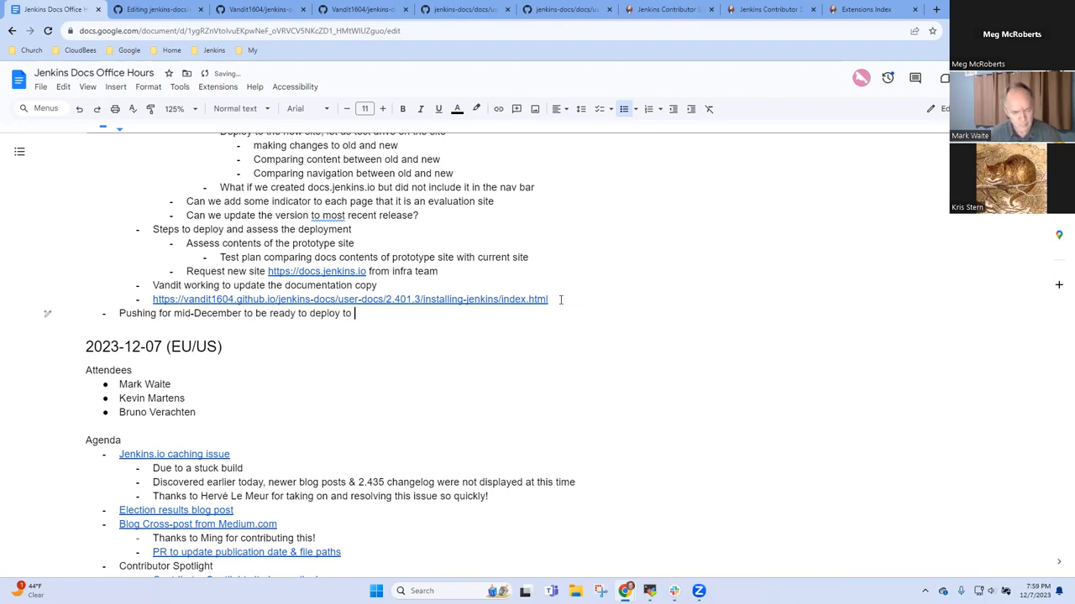
type("docs.jenkisn.io")
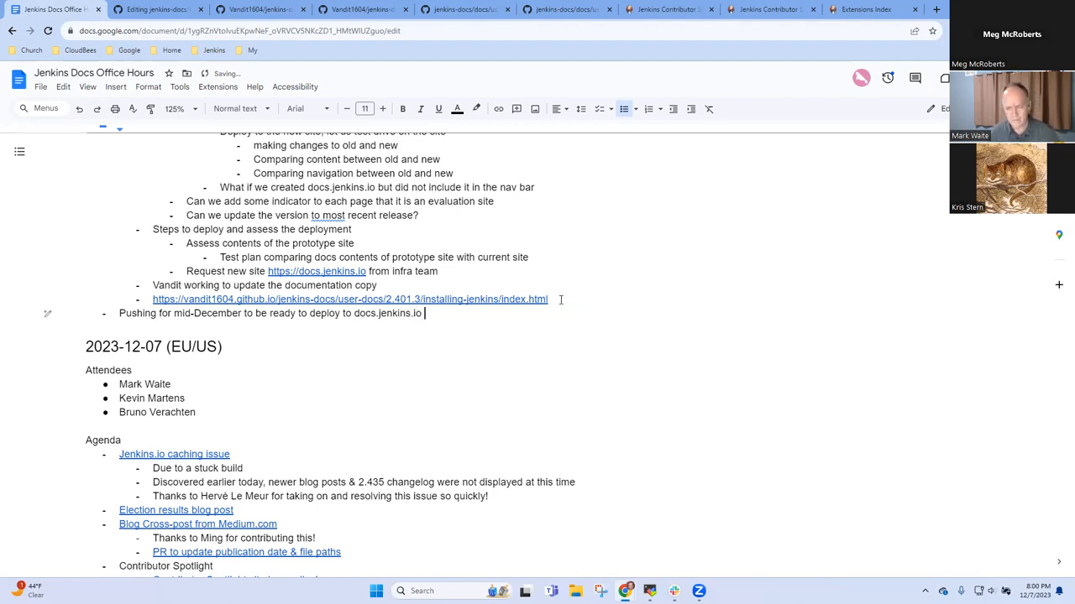
Add sub-bullets: roughly 1-2 weeks away, now is the time to check content is correct and complete
type("R")
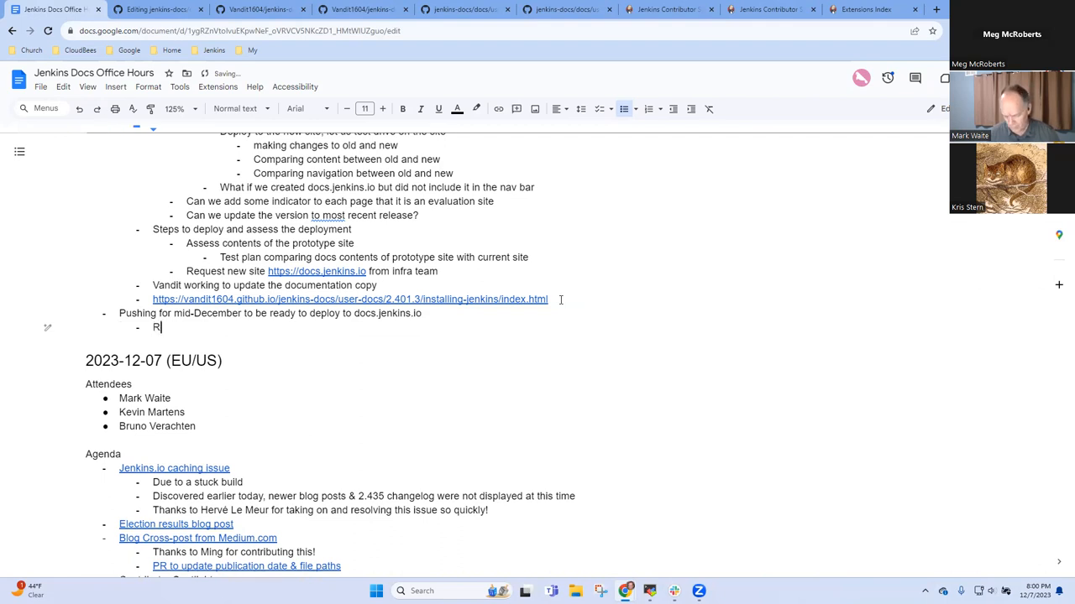
type("oughly")
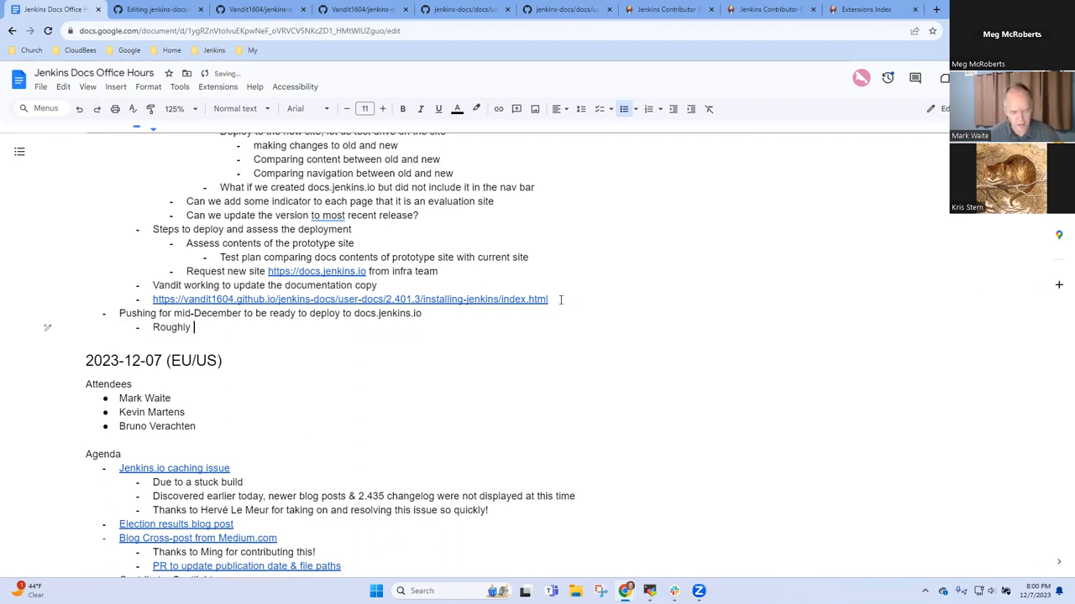
type("1-2")
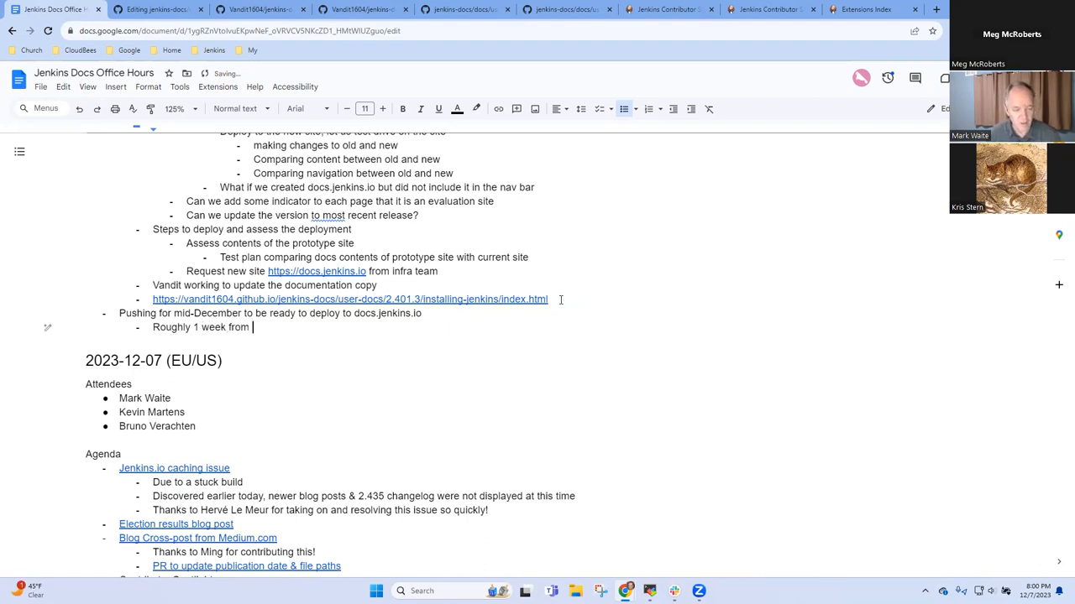
type("now")
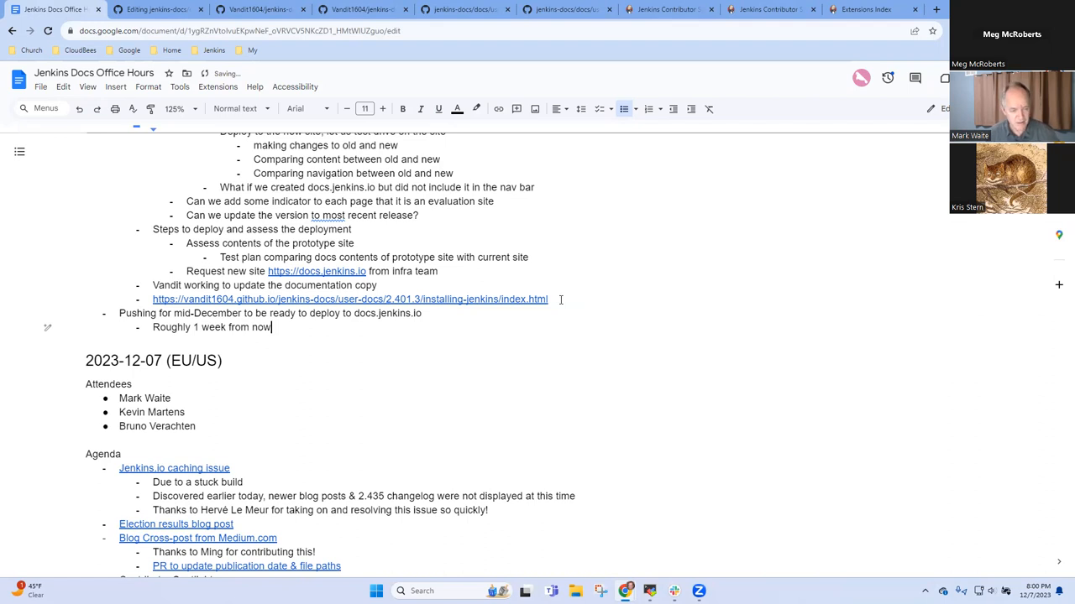
type("Now i")
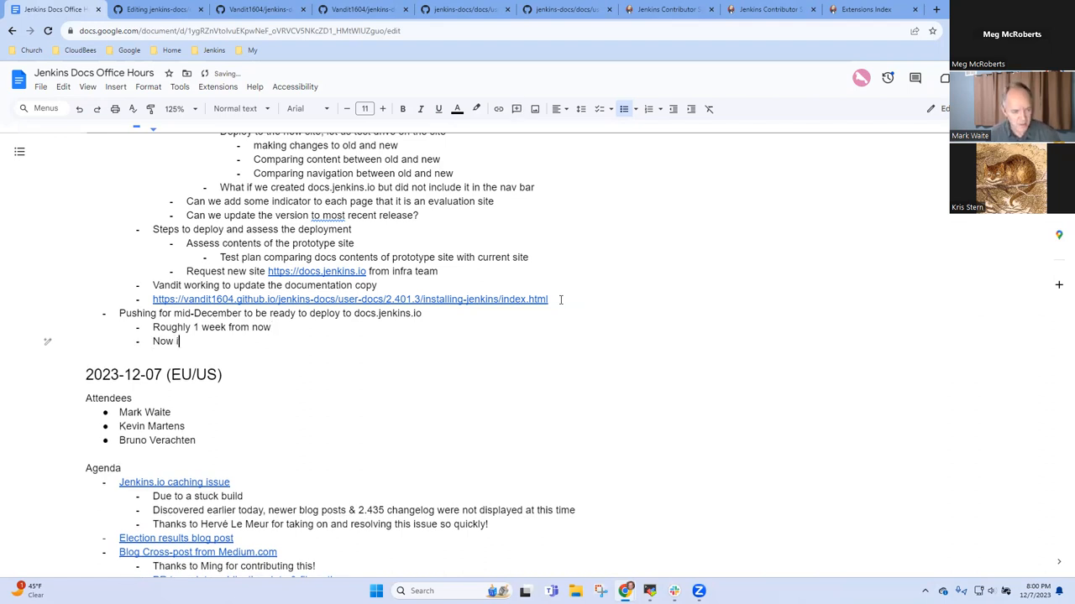
type("s the time")
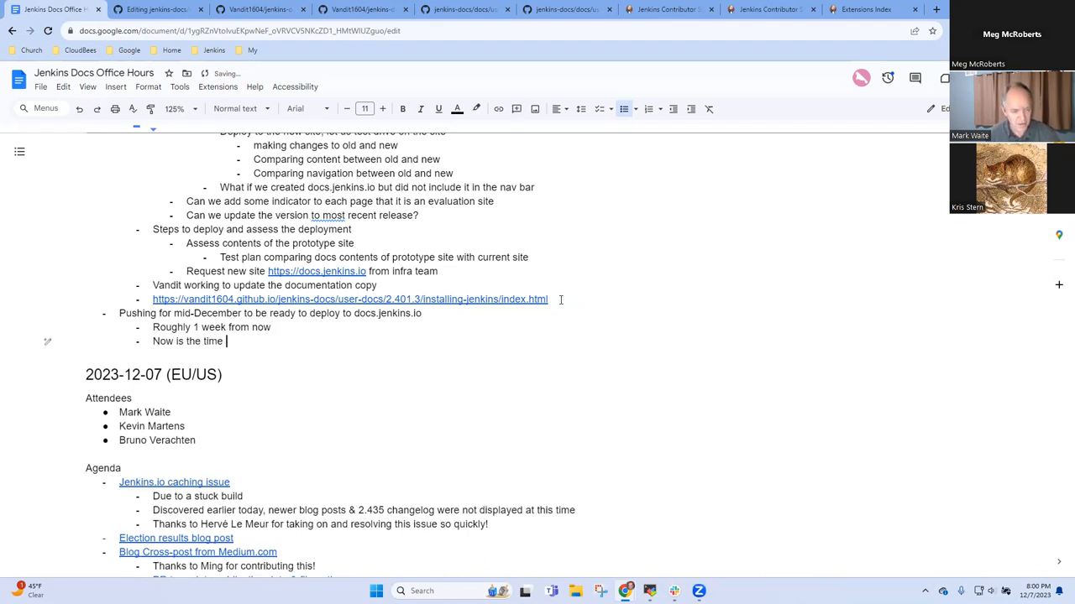
type("to check the conte")
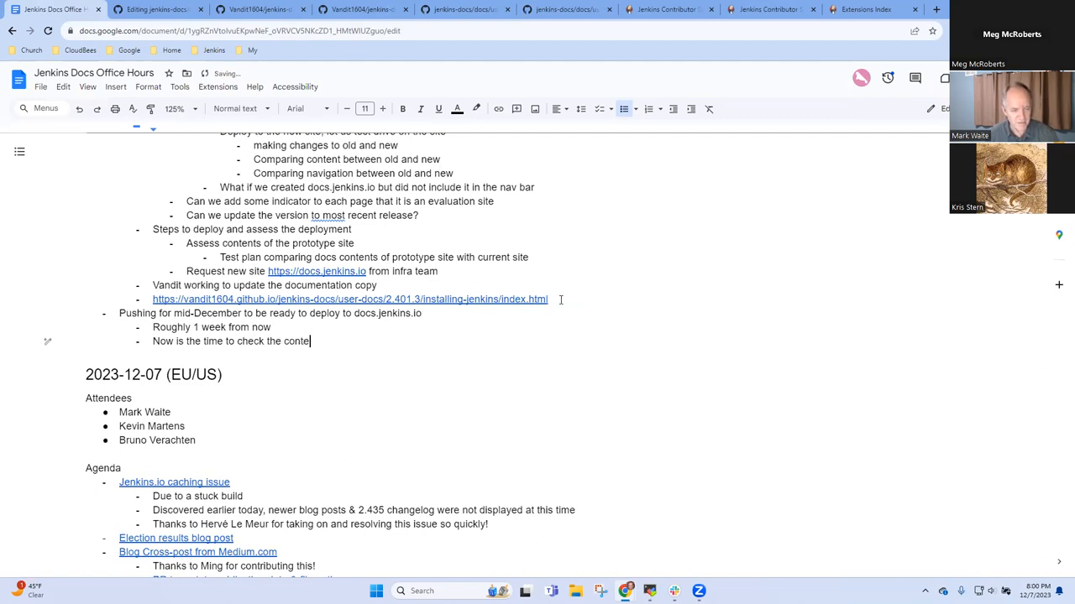
type(", assure it")
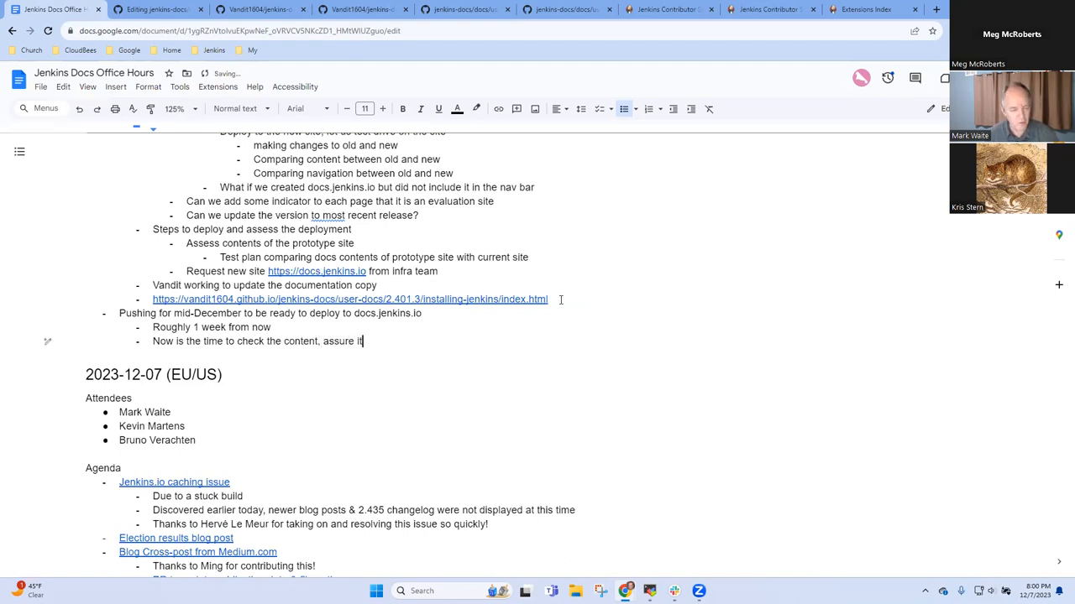
type("is correct")
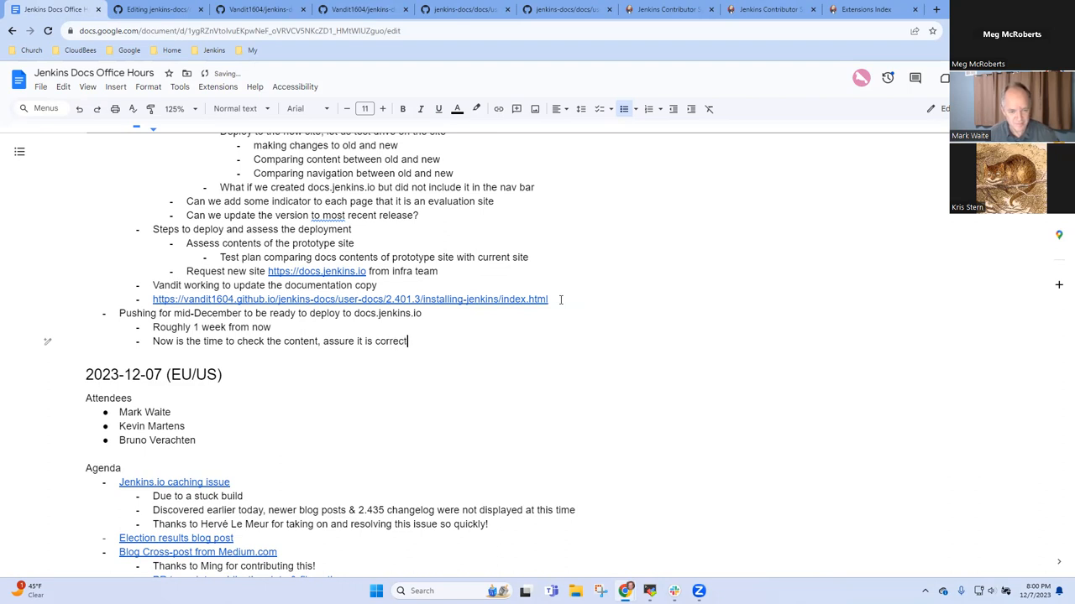
type(", cop")
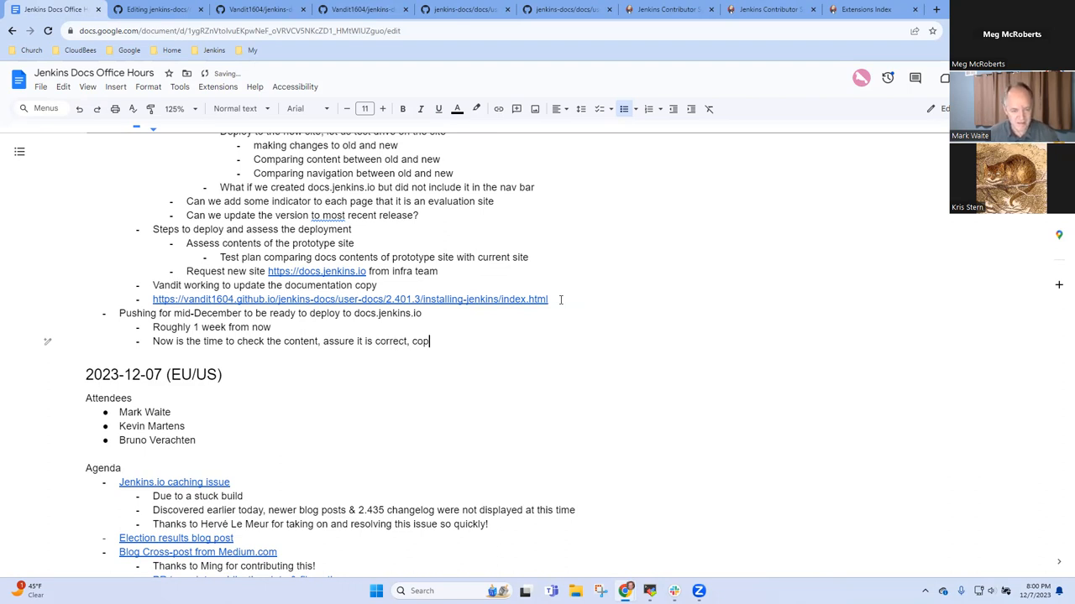
type("plete, etc.")
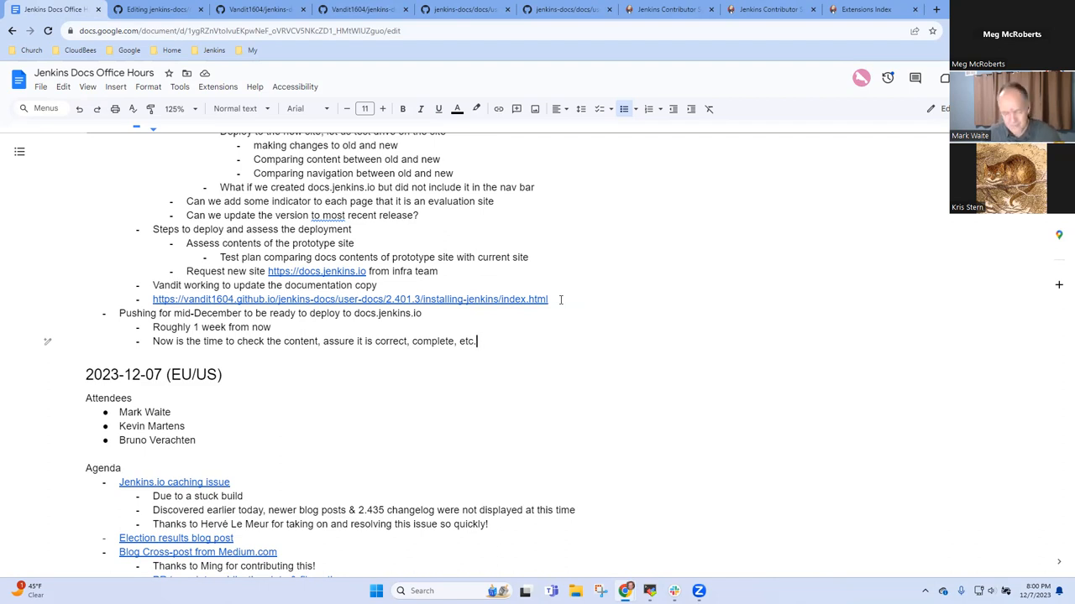
mouse_move(660, 279)
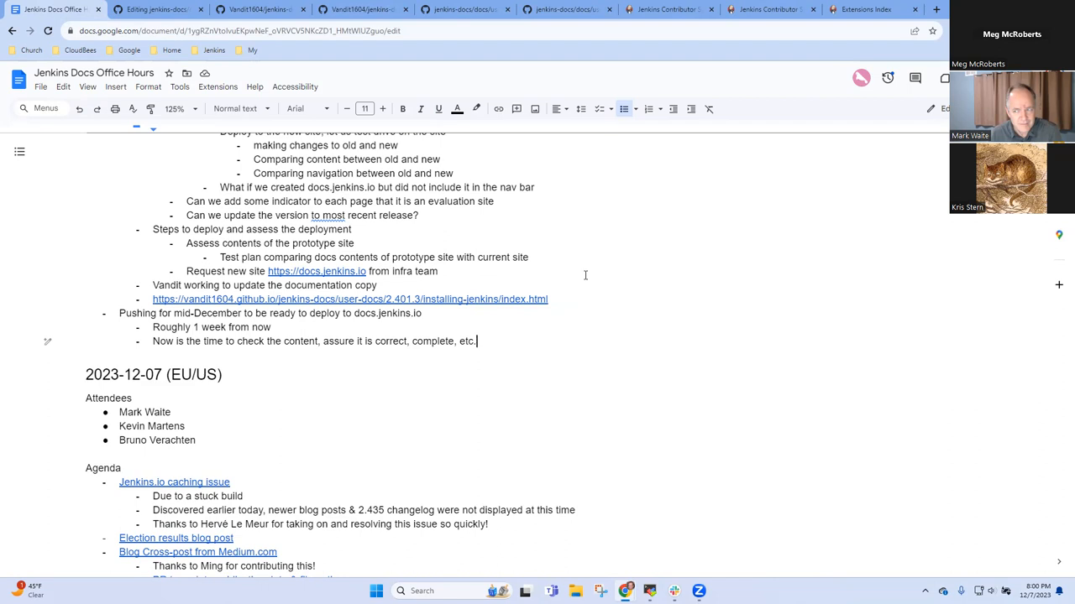
mouse_move(499, 285)
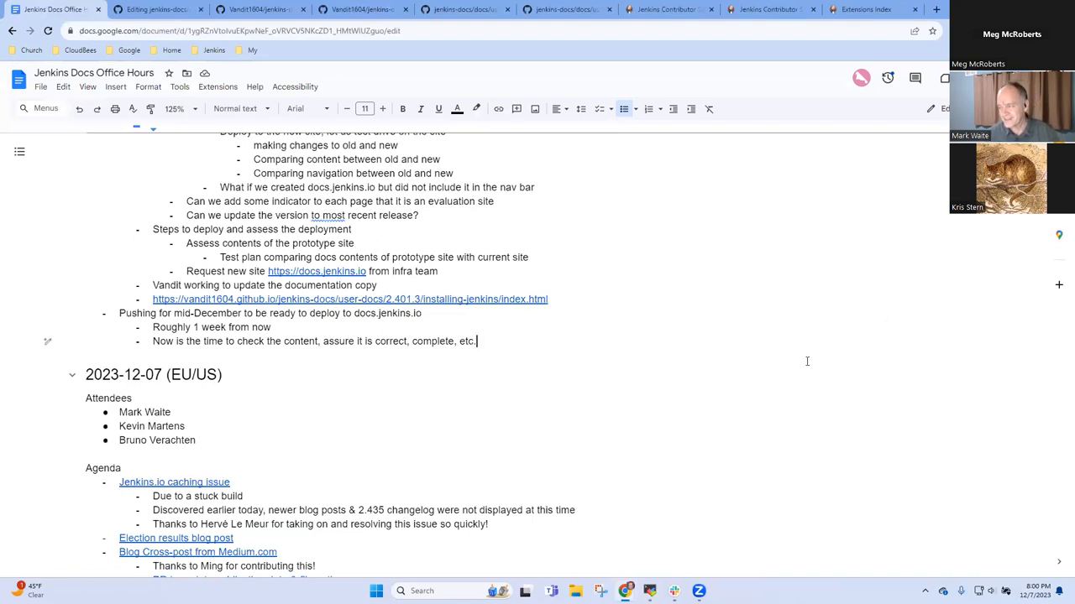
mouse_move(809, 359)
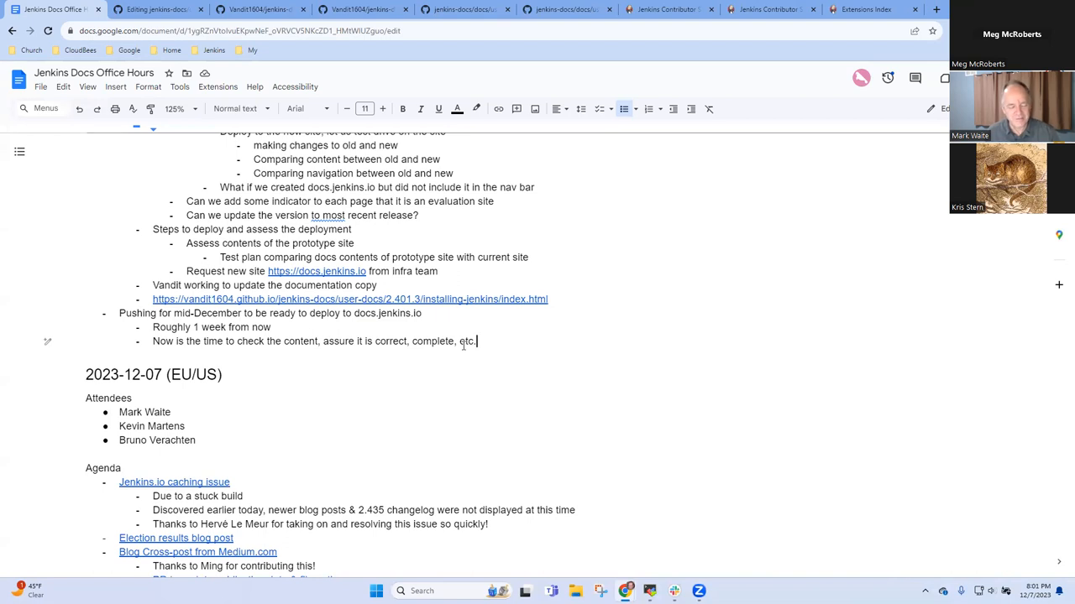
scroll("up", 3)
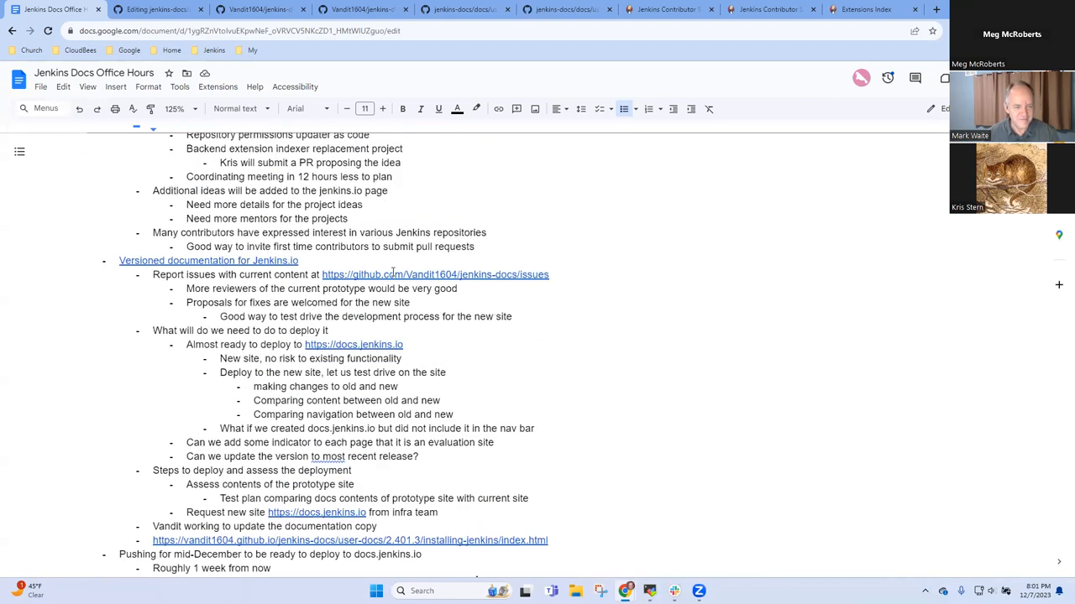
scroll("up", 3)
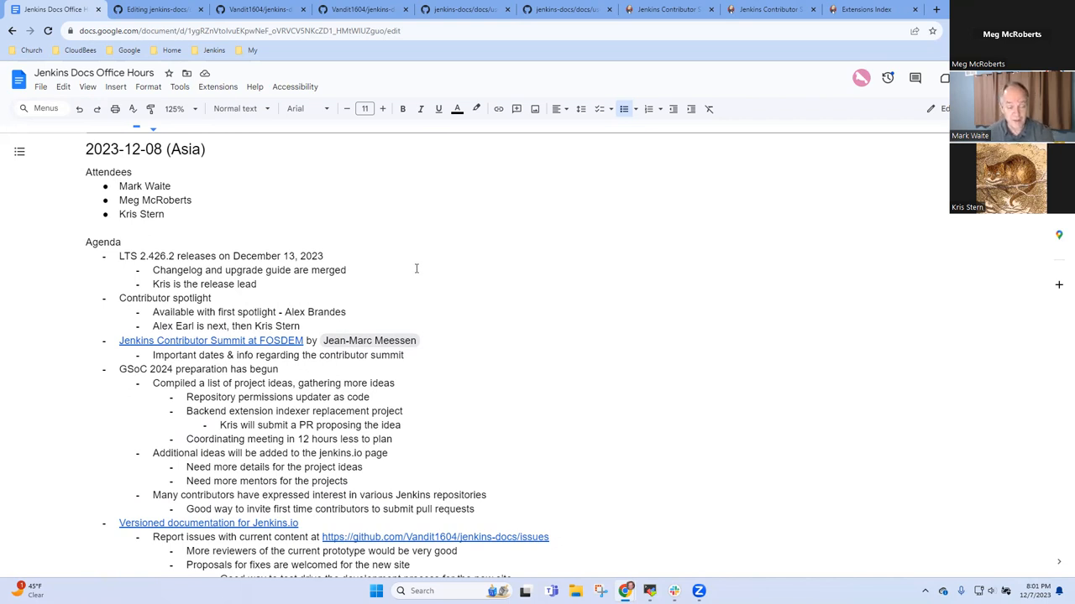
scroll("down", 3)
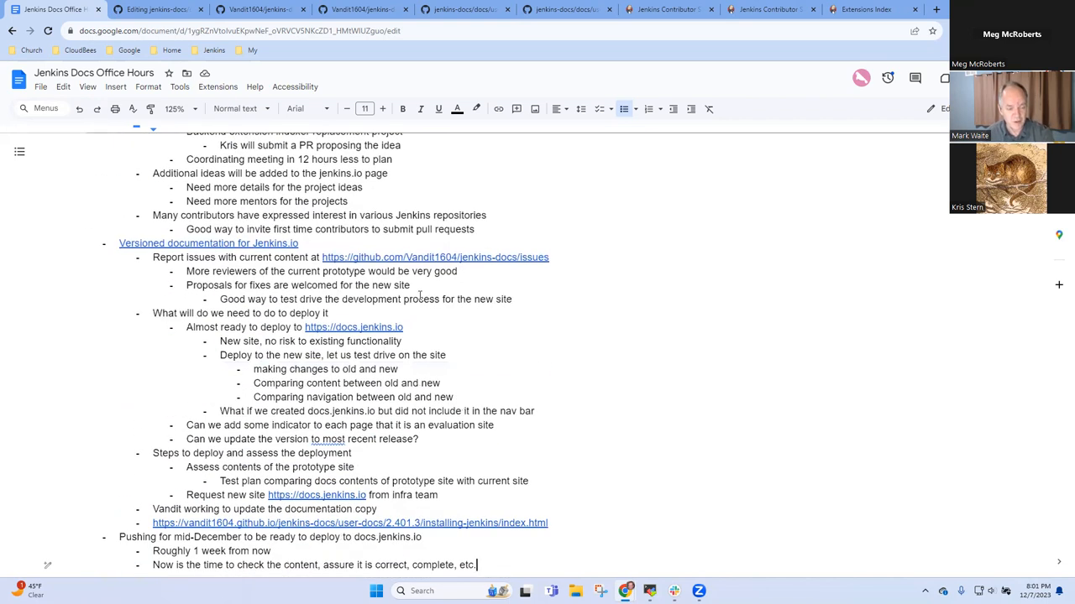